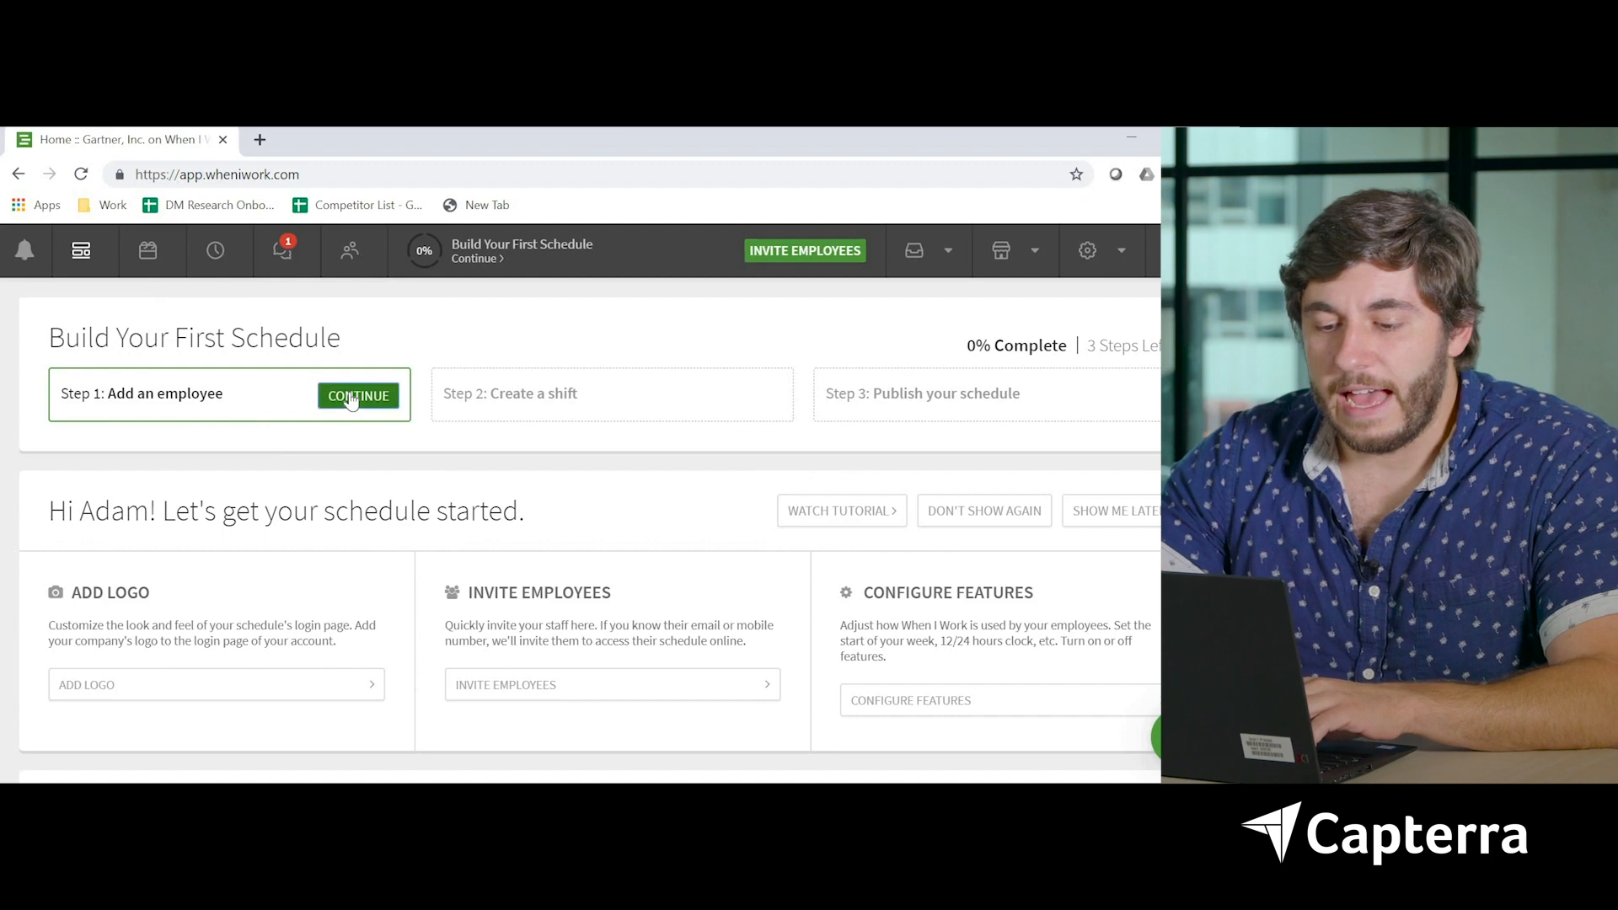
Start Step 1: Add an employee and begin guided setup, keeping Monday as week start
click(358, 395)
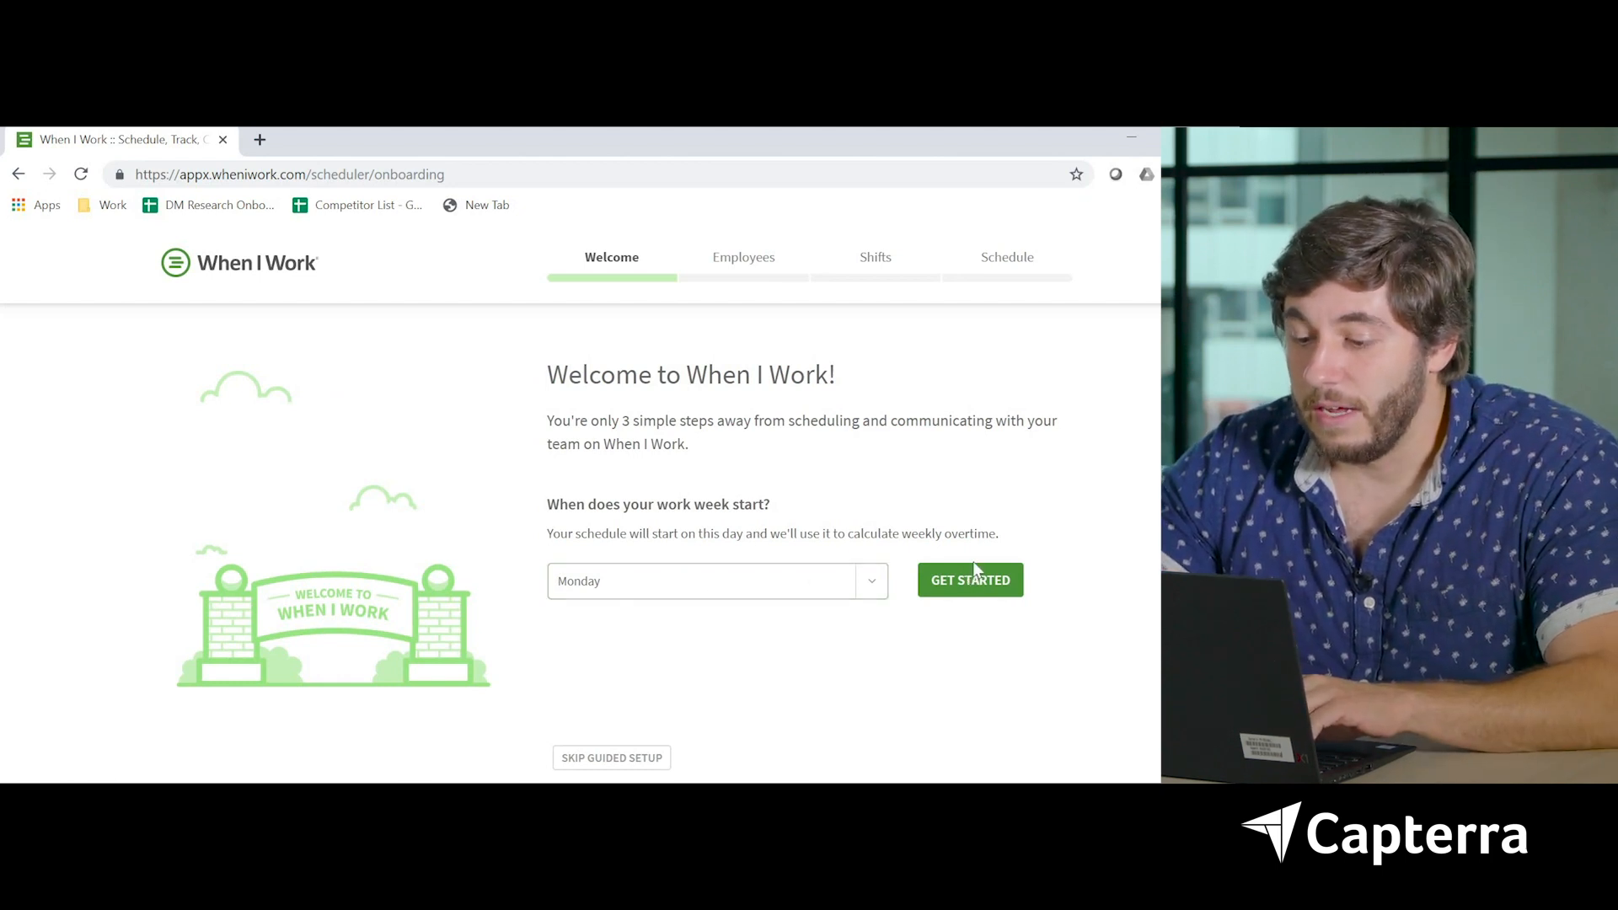
click(716, 580)
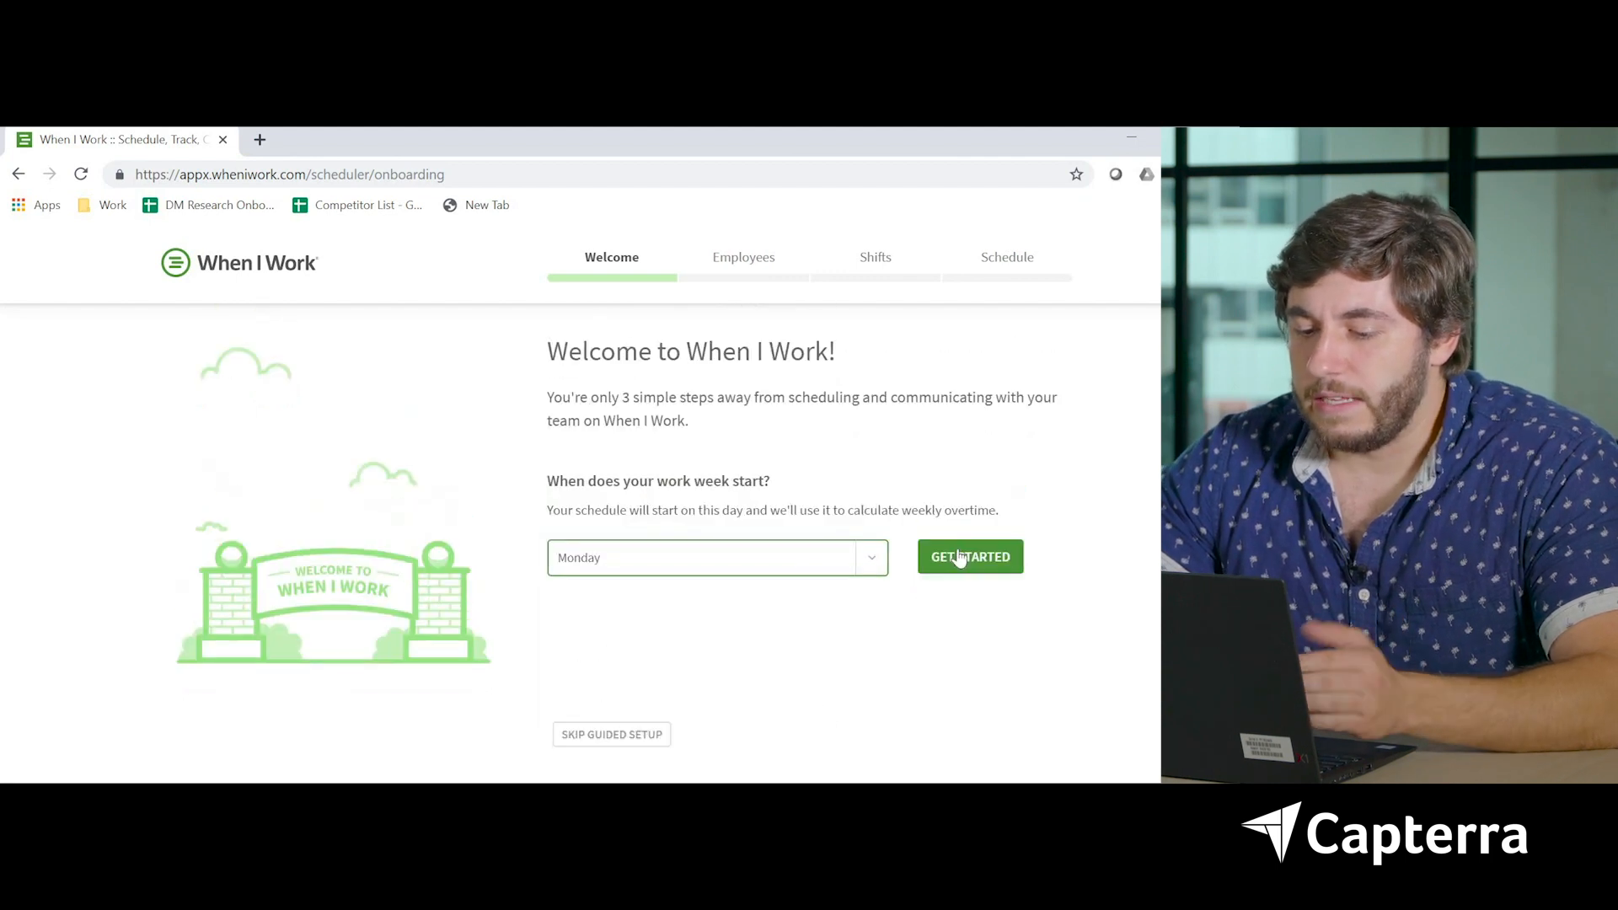
Add Jared as the second employee with an email address, then continue to shift templates
click(969, 556)
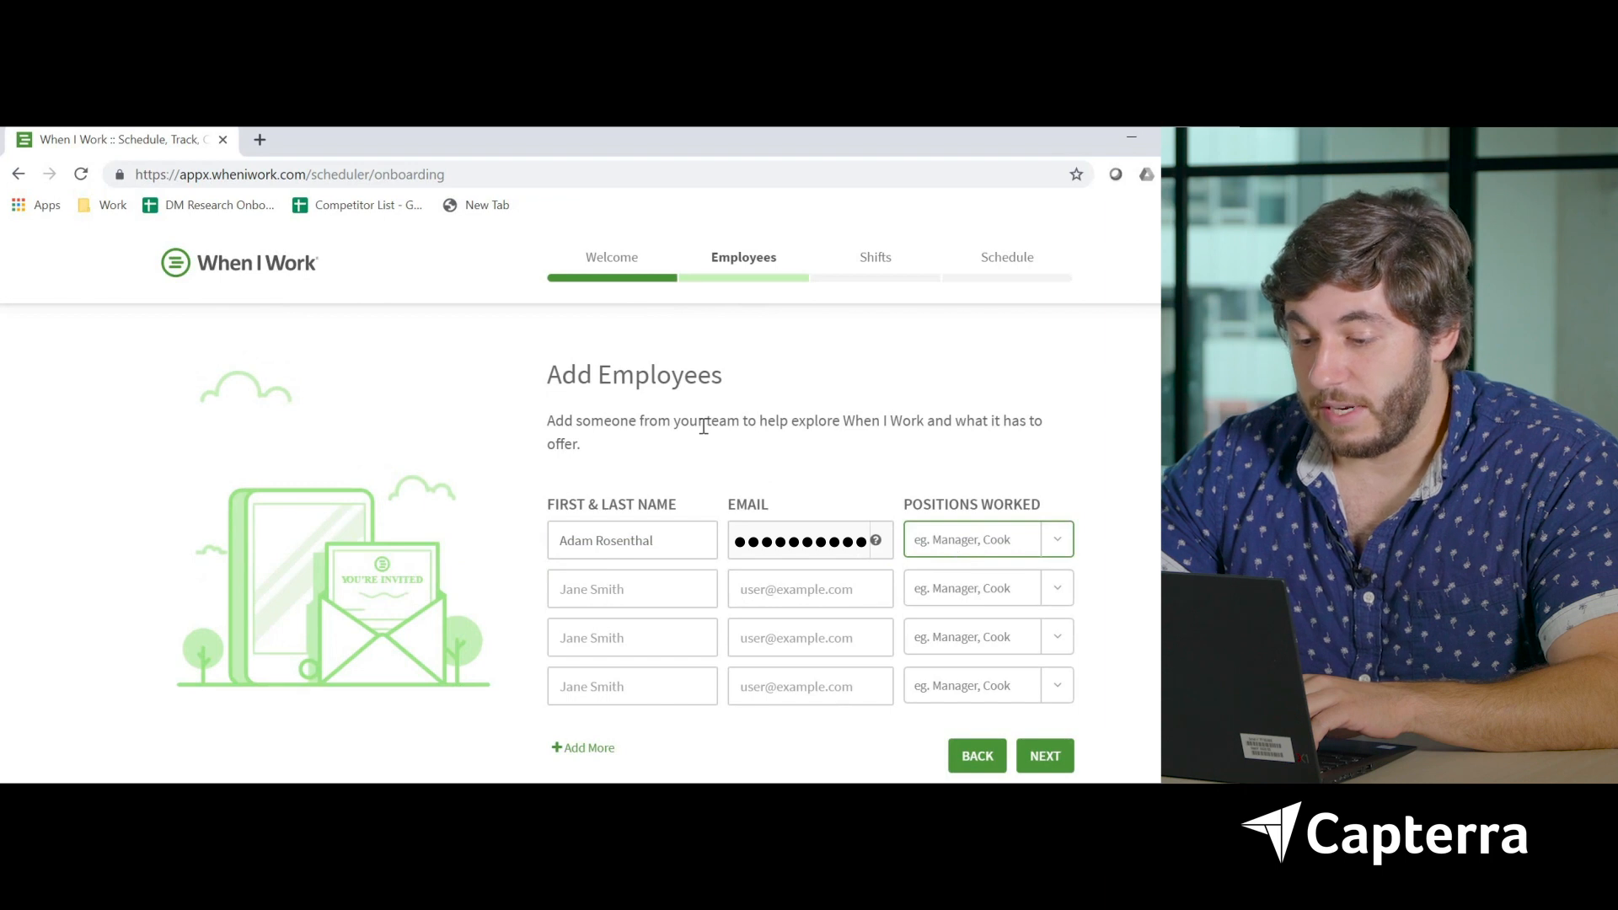
scroll(down, 3)
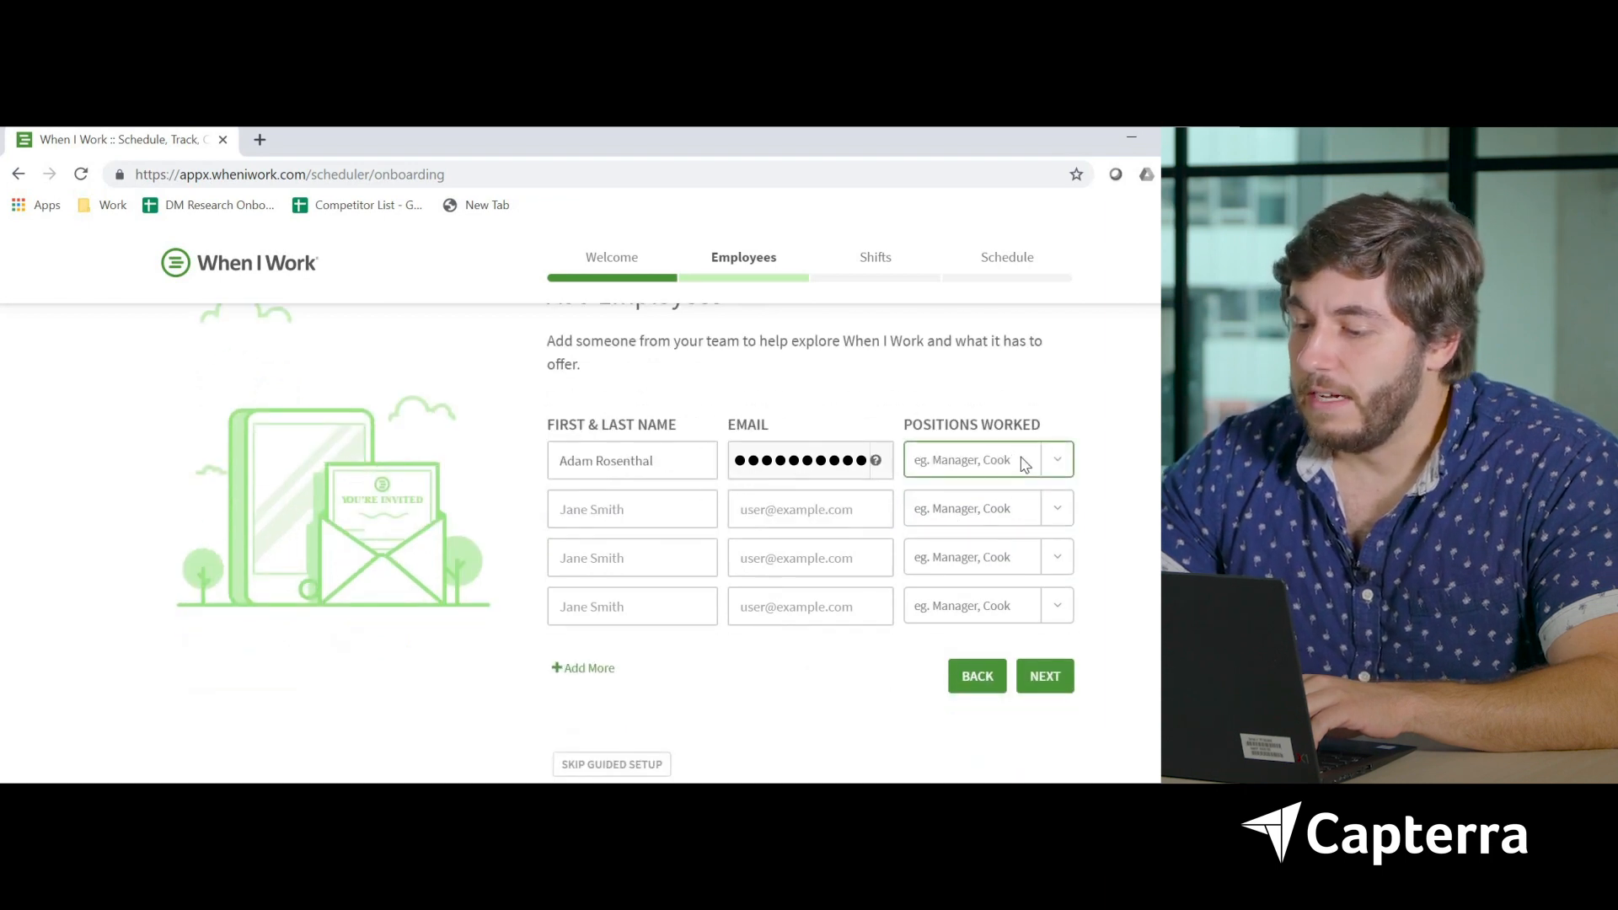
click(983, 459)
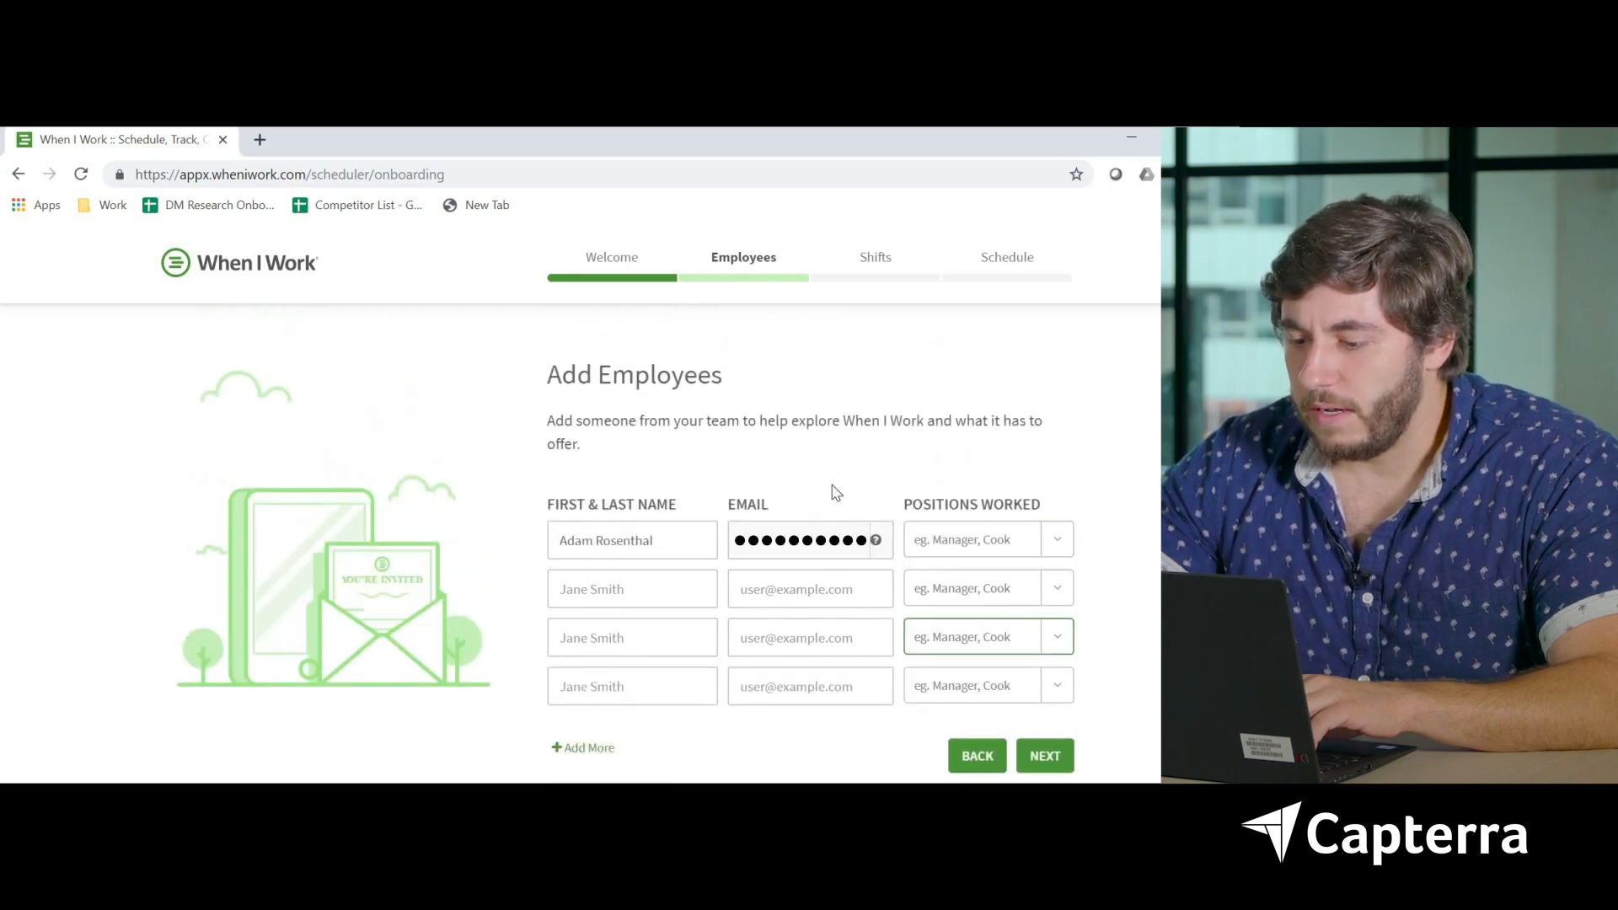
click(631, 589)
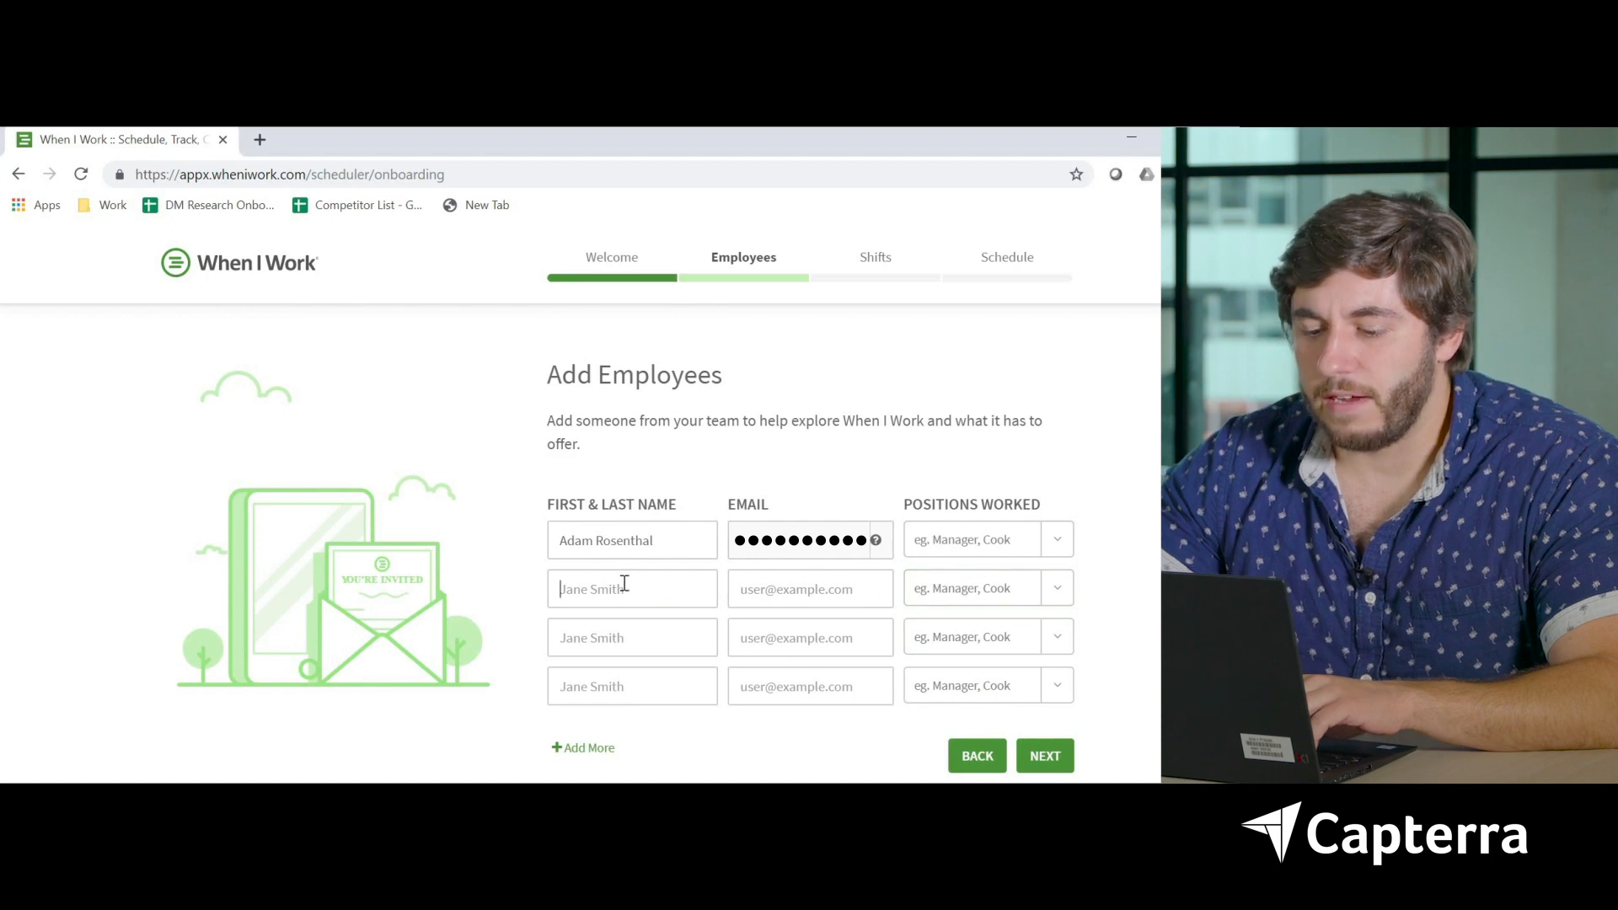
text(Jared Schaubert)
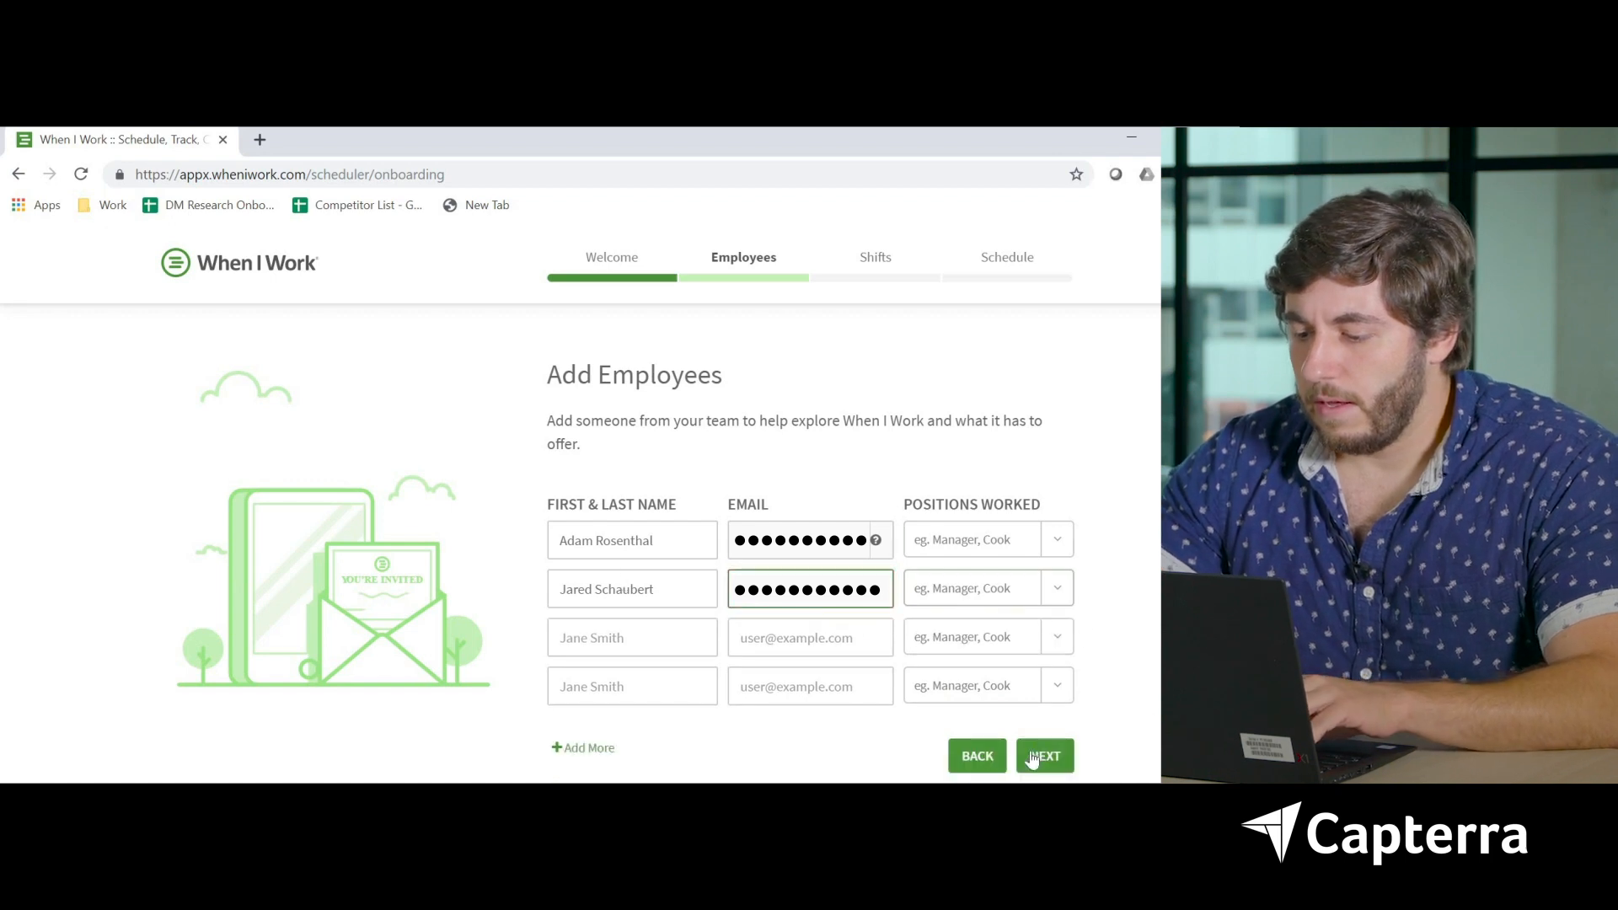
click(1043, 755)
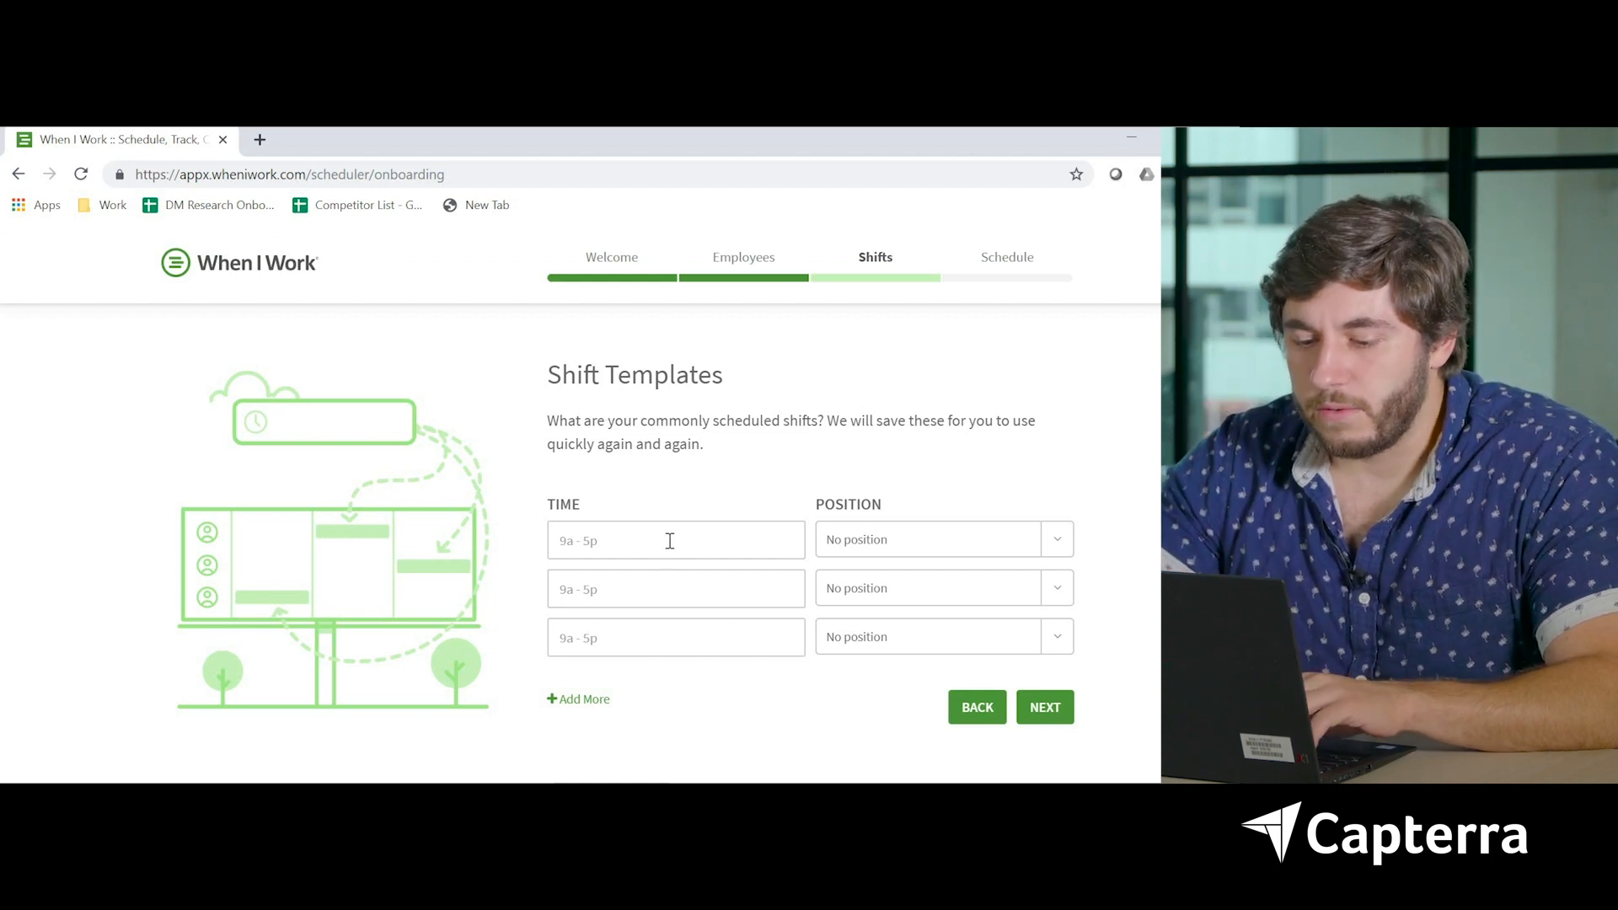
Save a 9:00AM–5:00PM shift template, select the 9a–5p shift, and finish the schedule
click(675, 539)
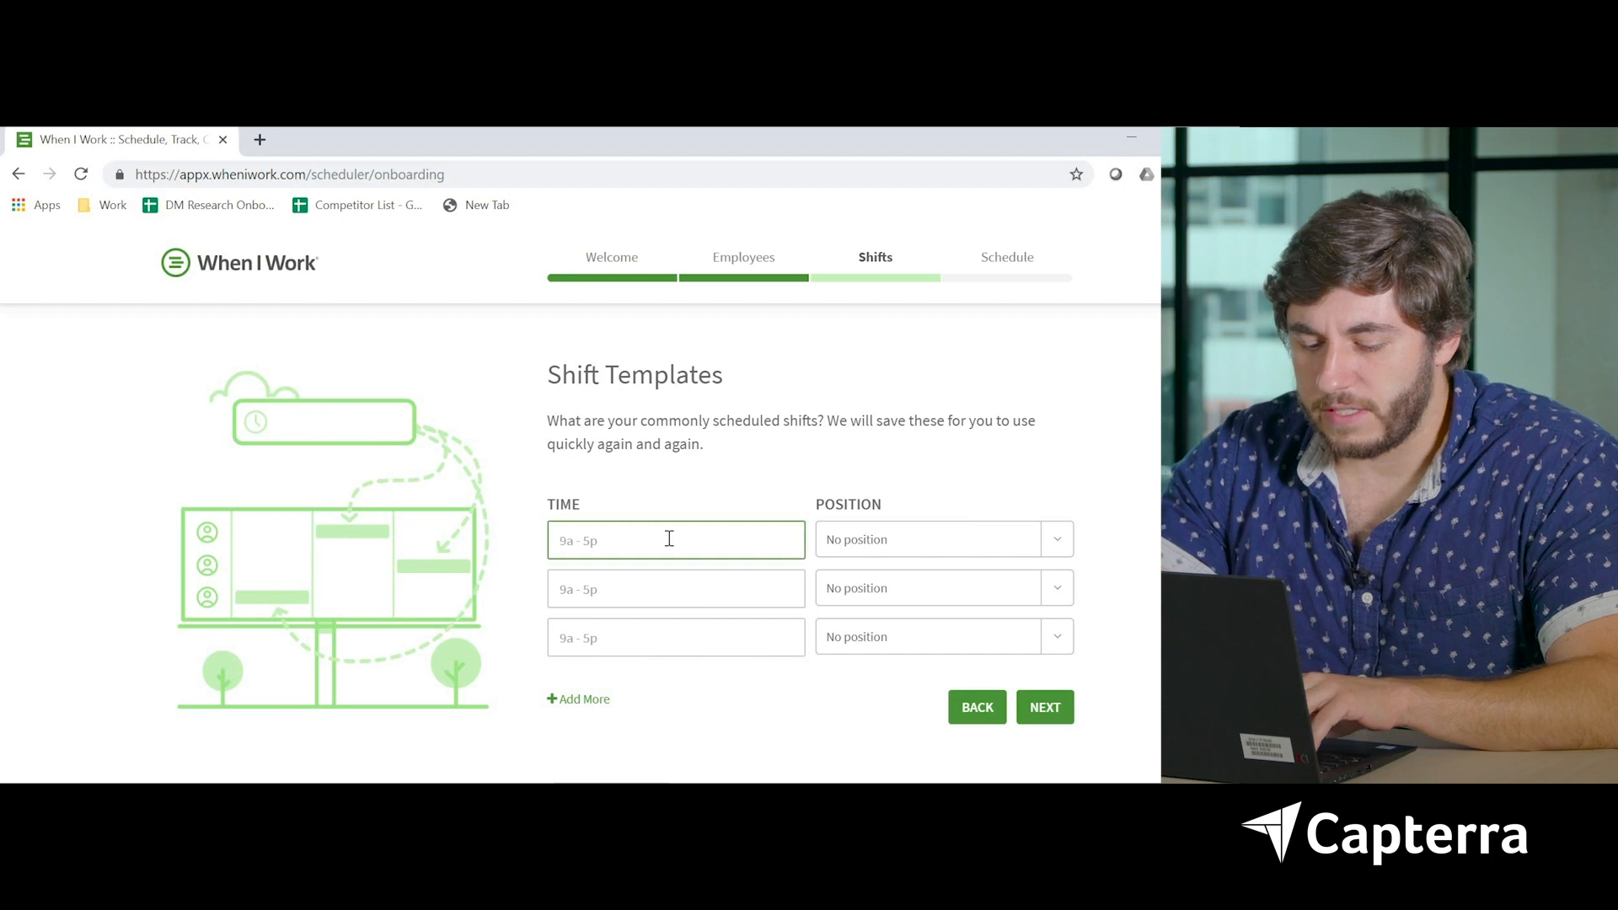
text(9a)
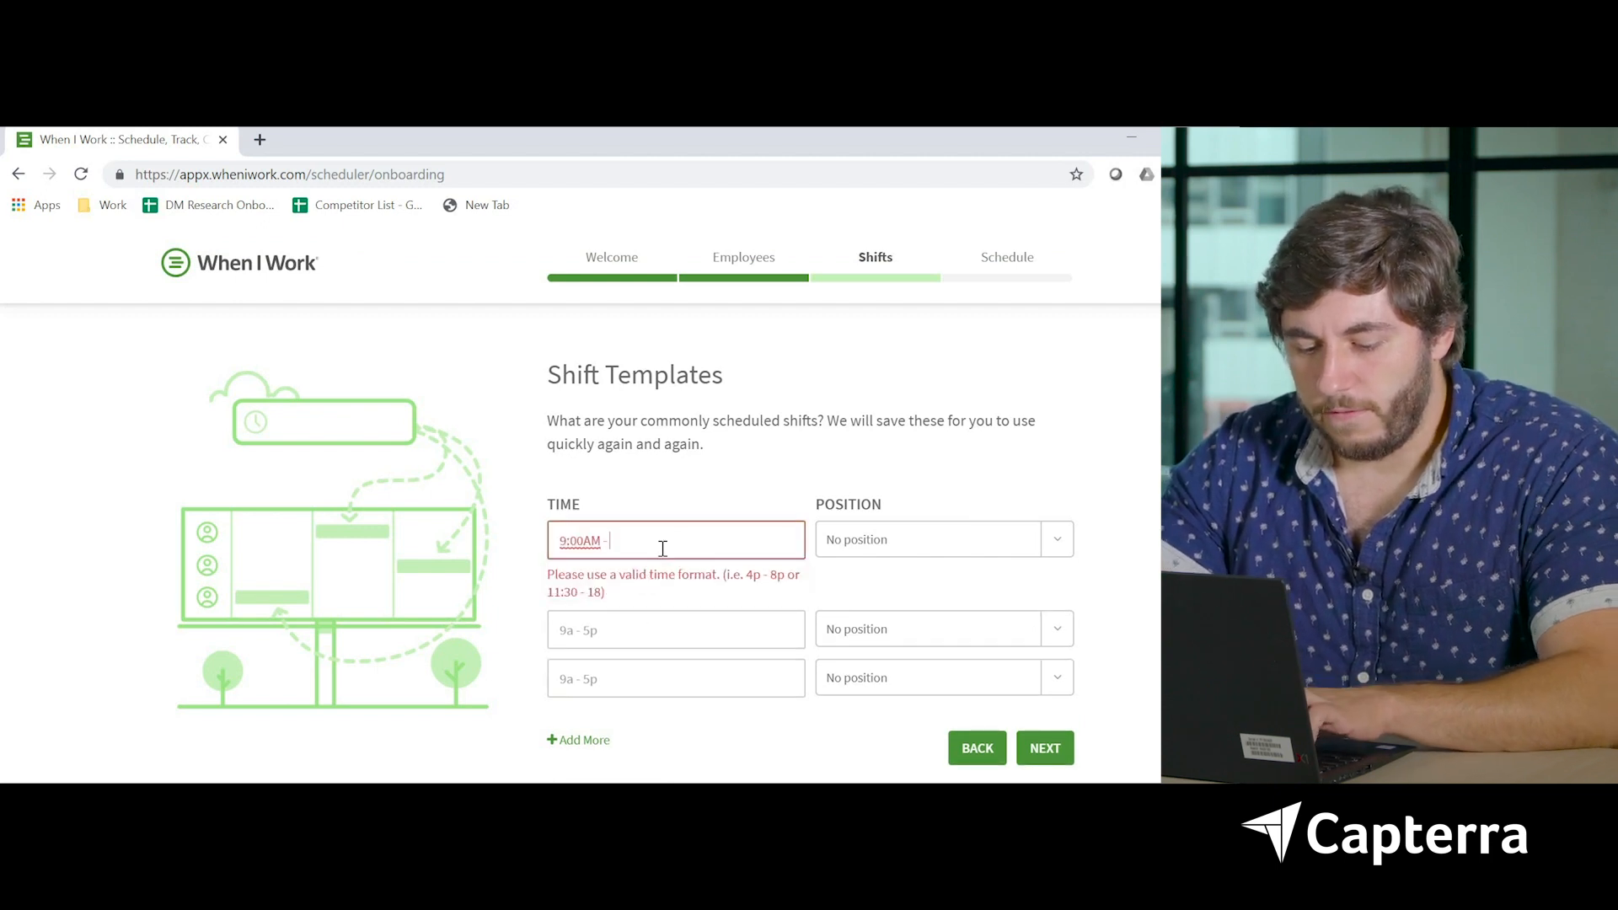
text(5:00PM)
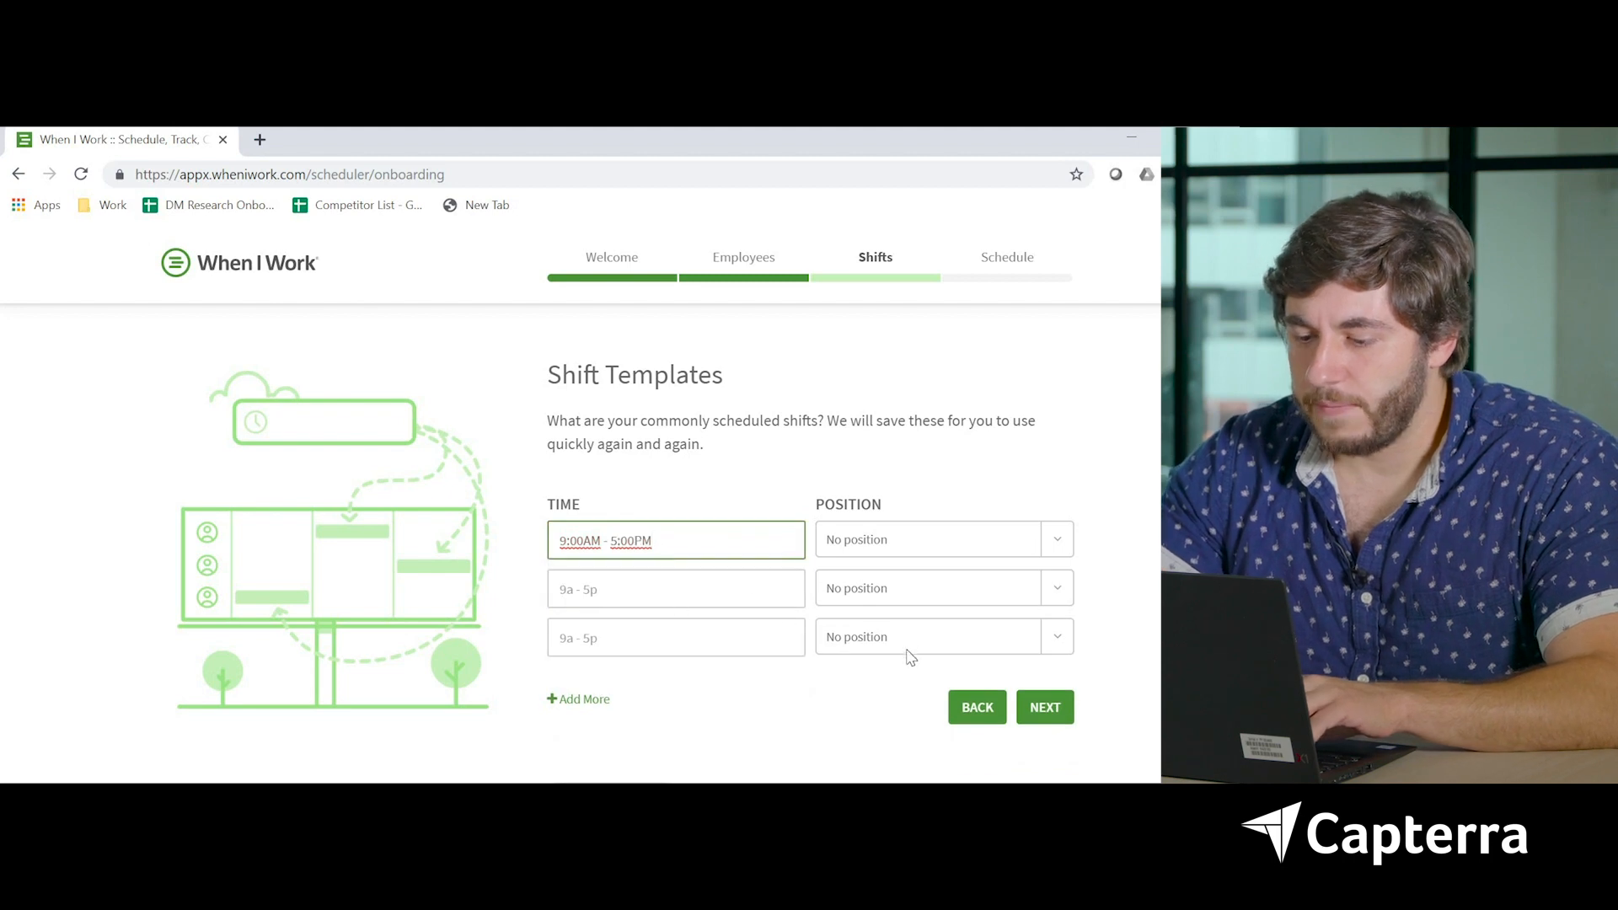
mouse_move(1043, 707)
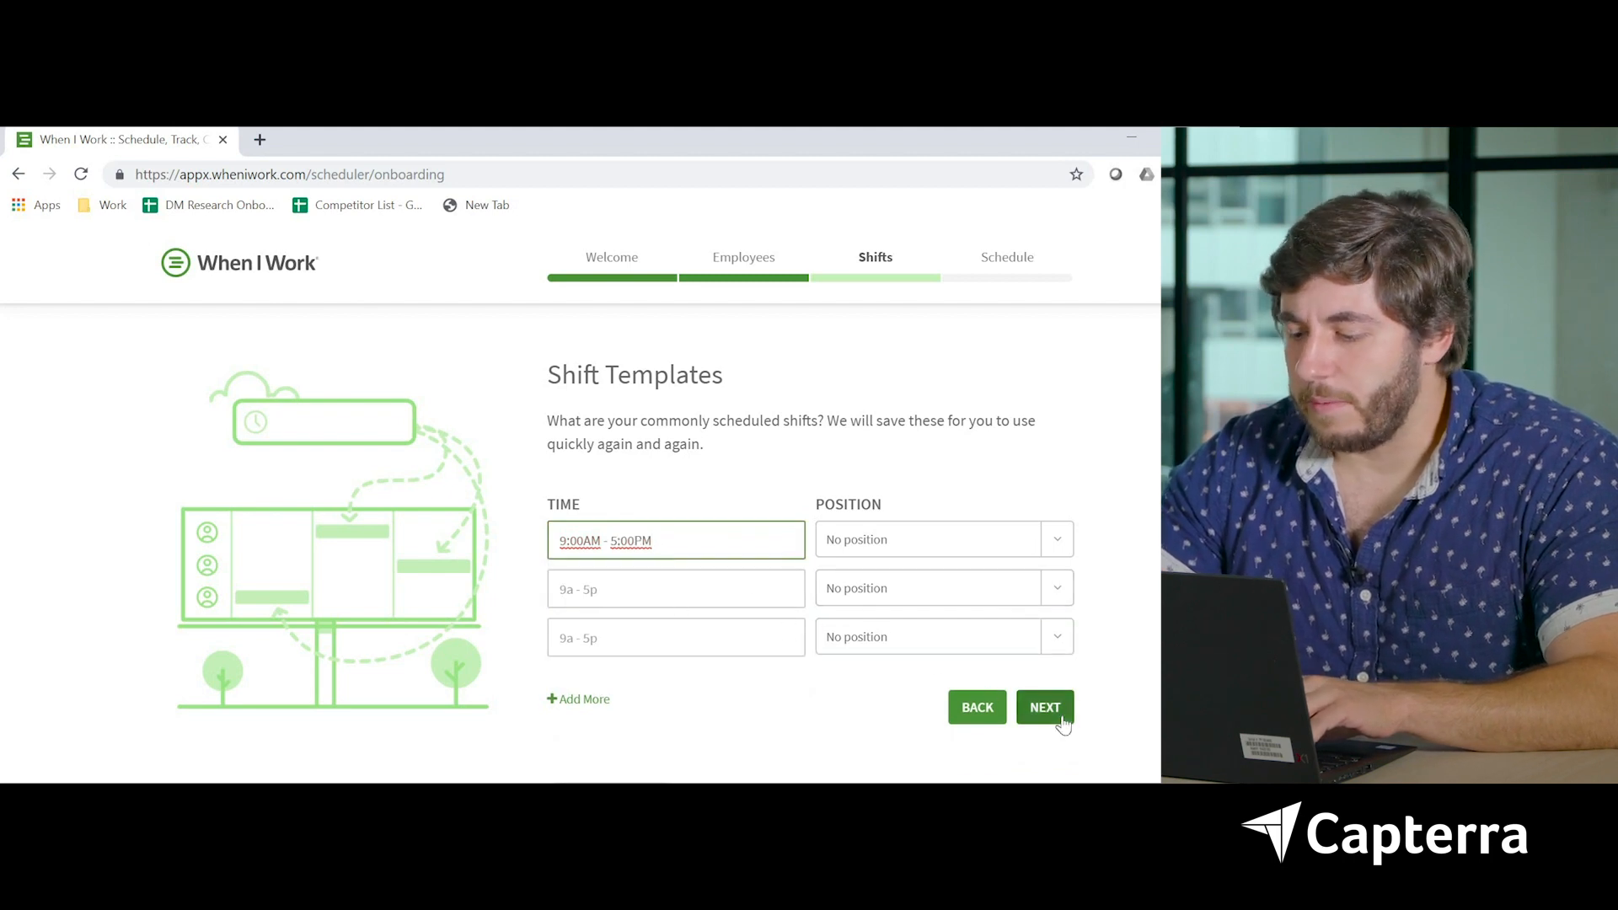
click(1044, 707)
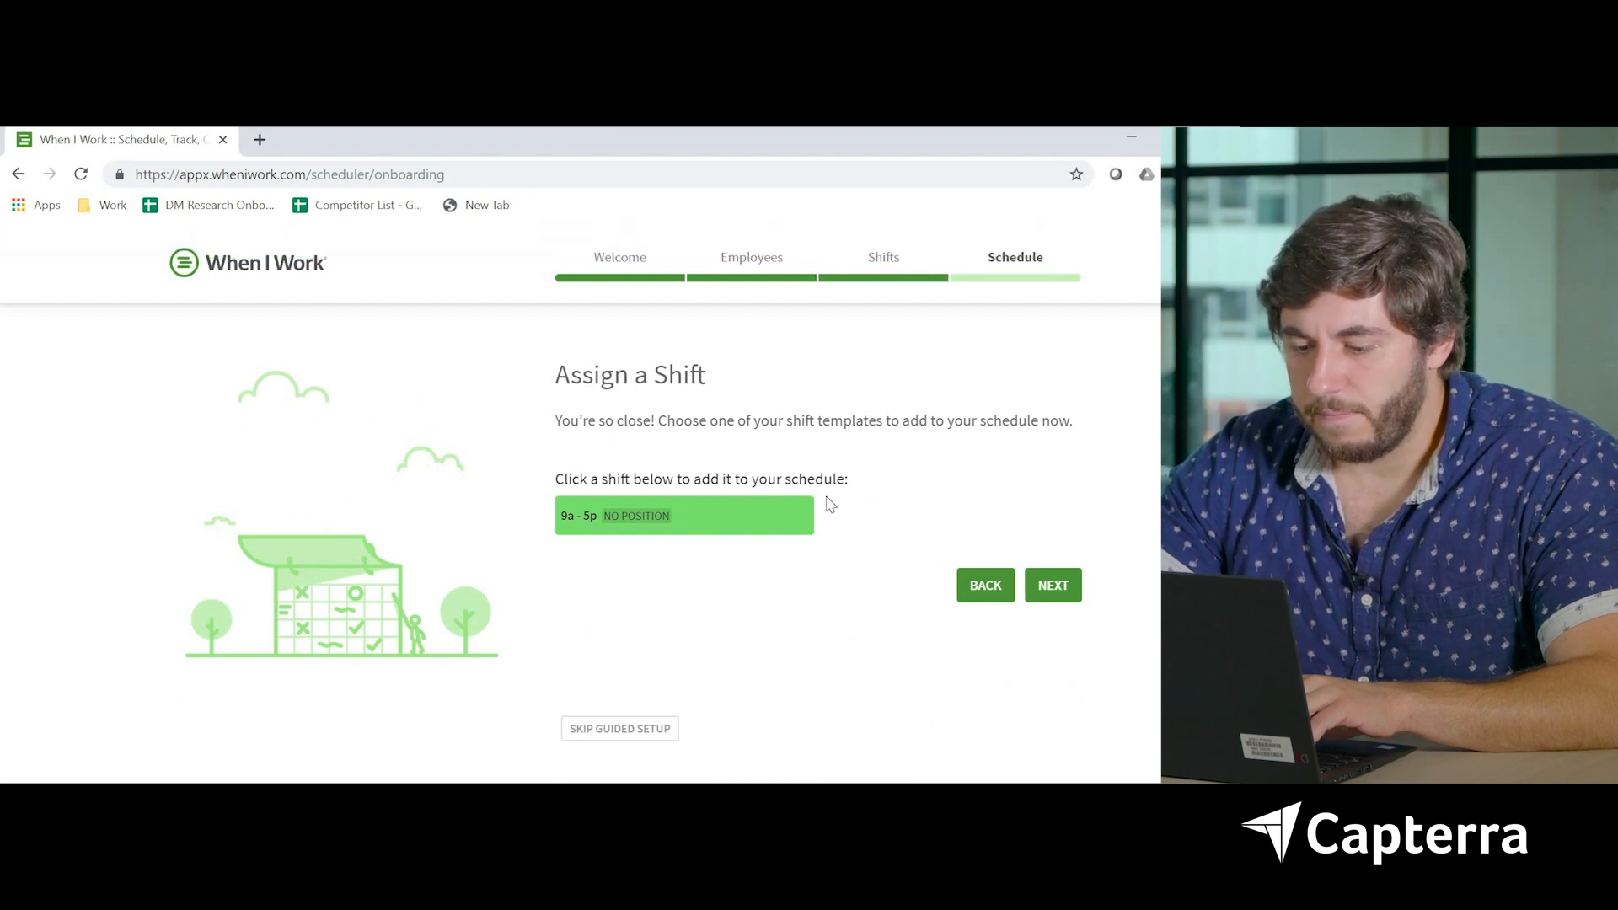
click(684, 515)
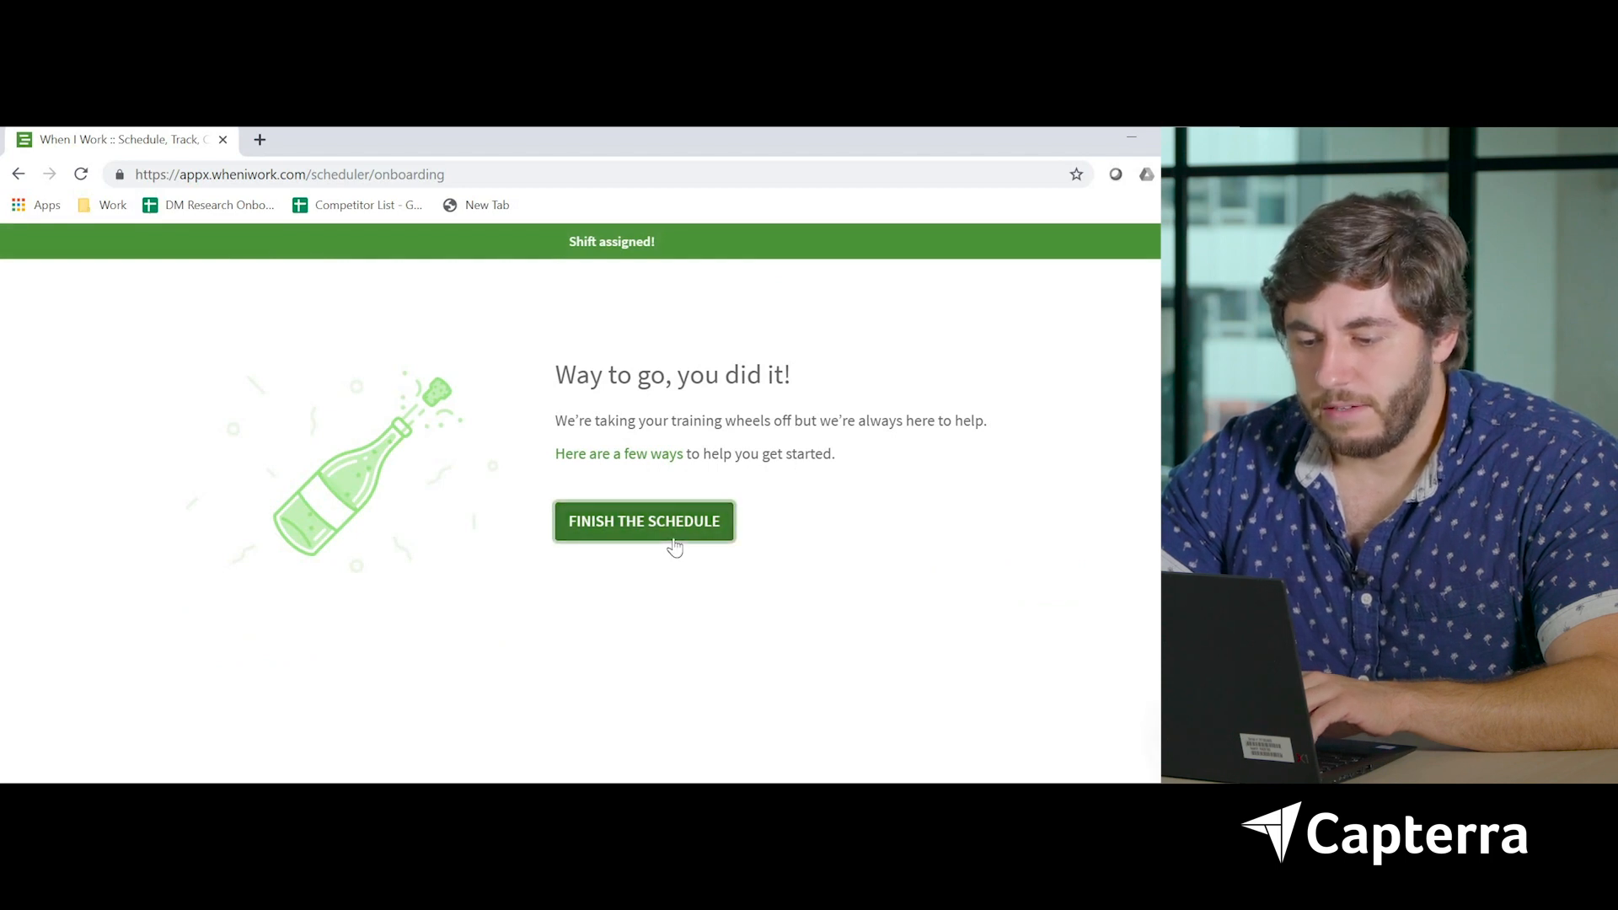
click(643, 520)
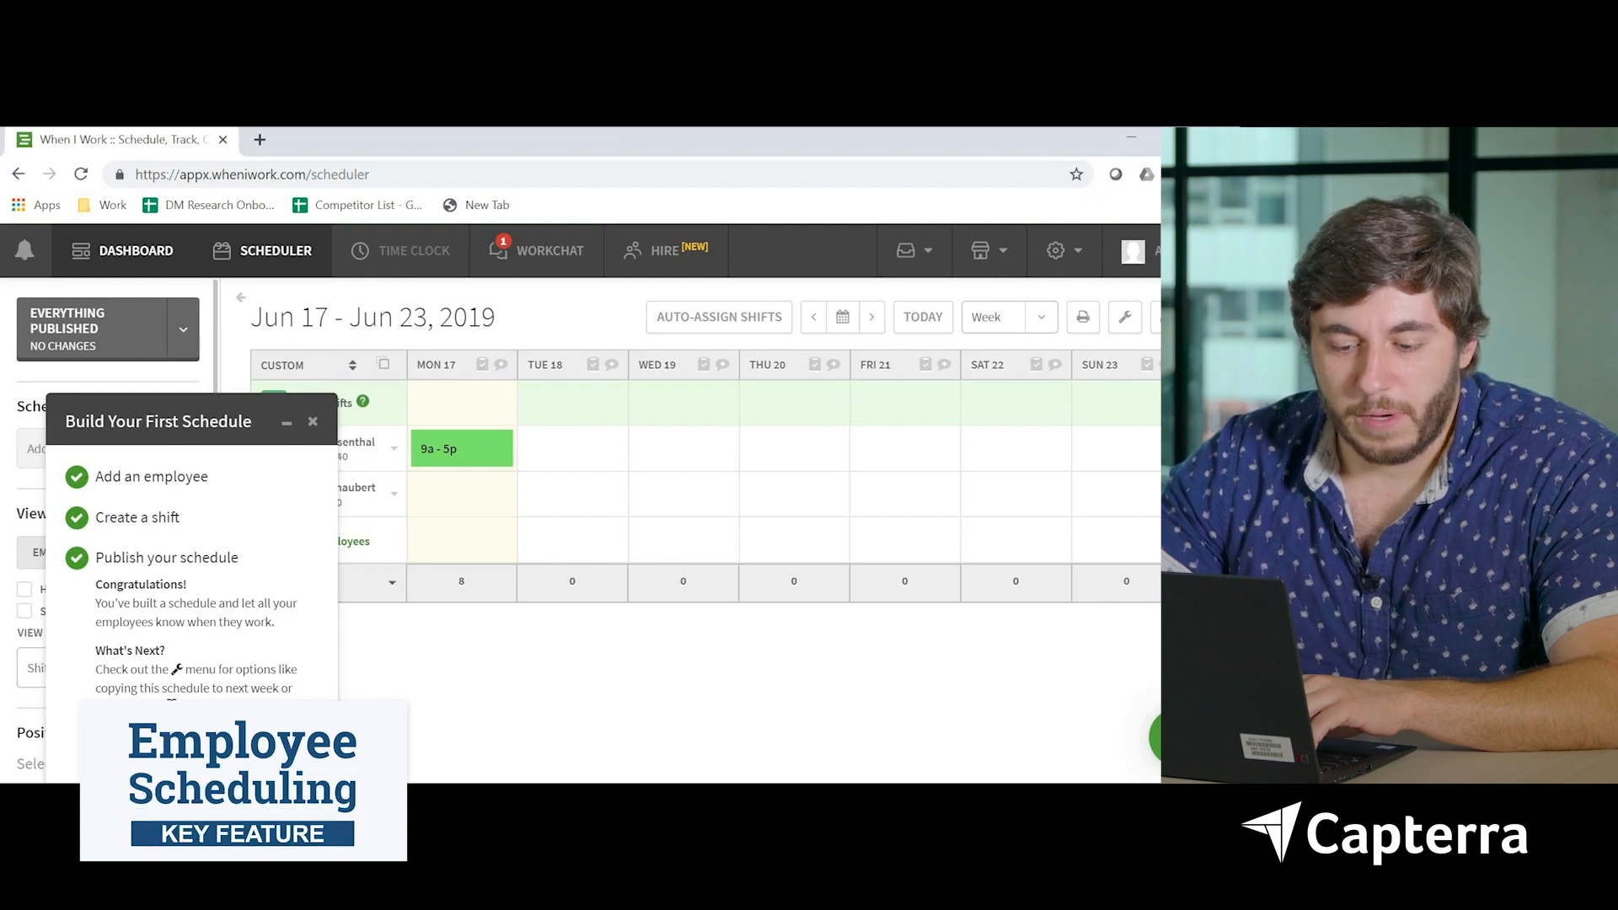
Dismiss the first-schedule checklist and give the second employee a 9a–5p shift on Mon 17
click(312, 421)
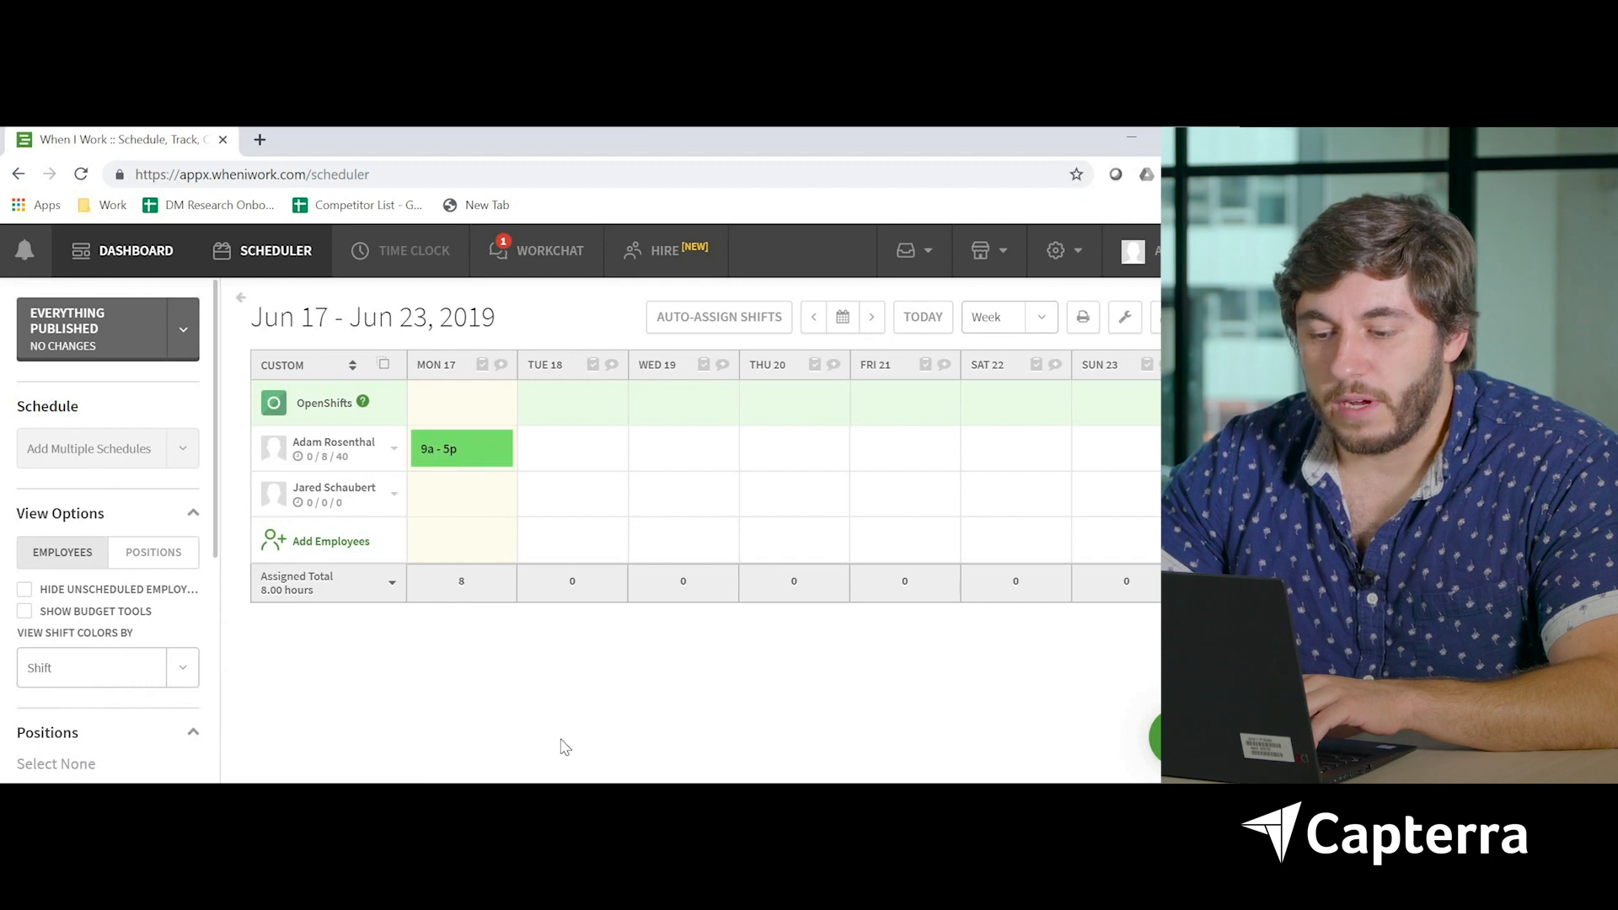
mouse_move(433, 527)
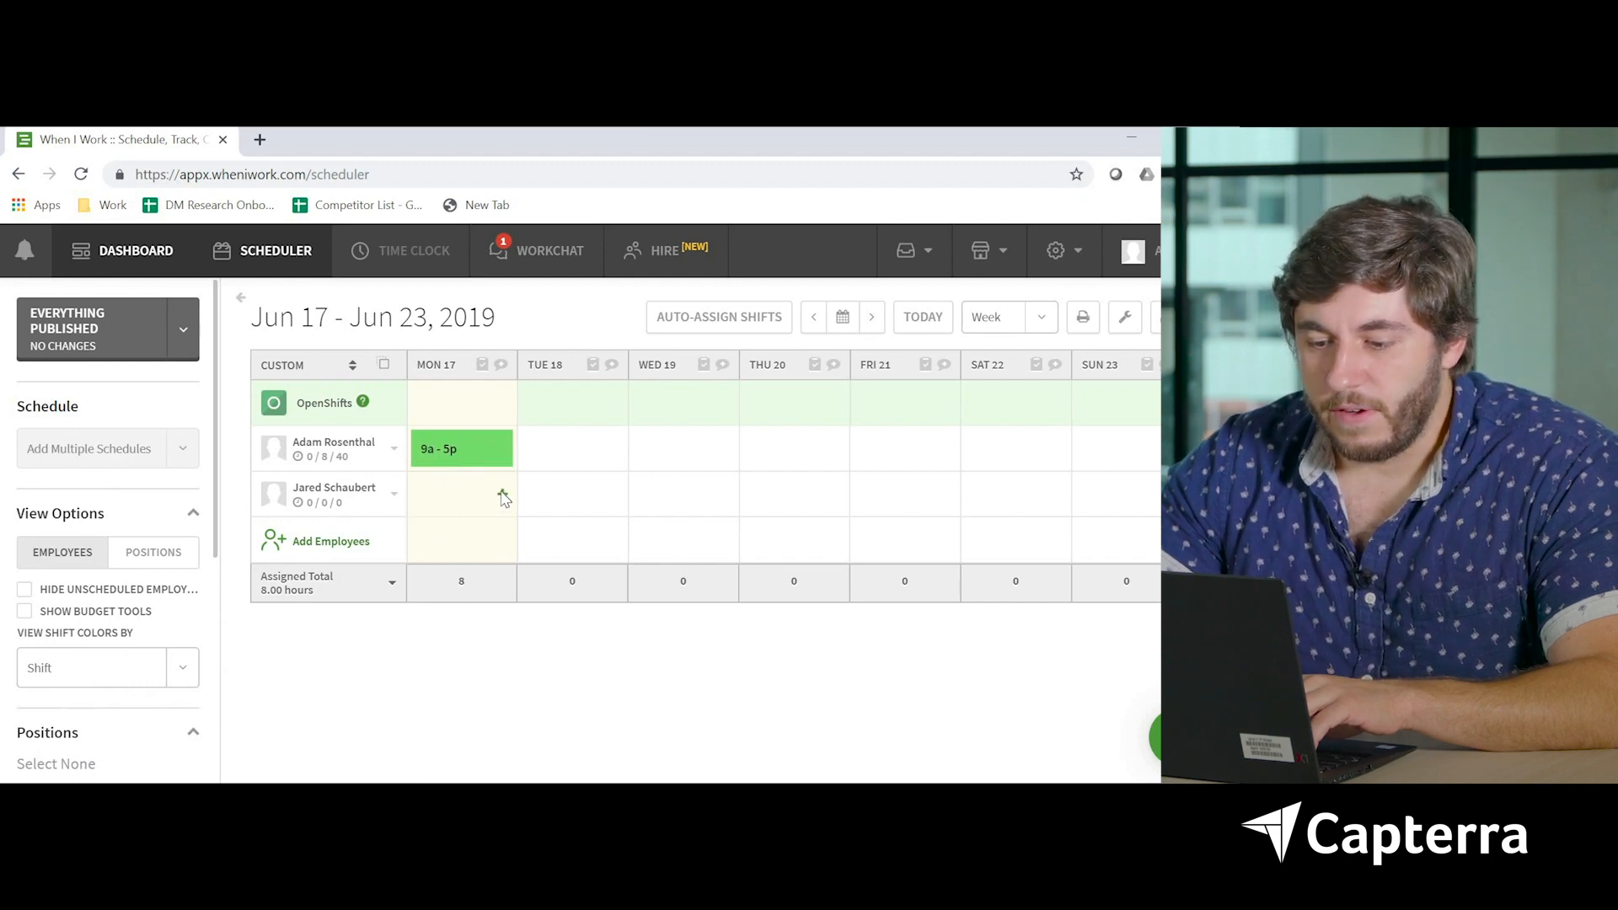
click(461, 496)
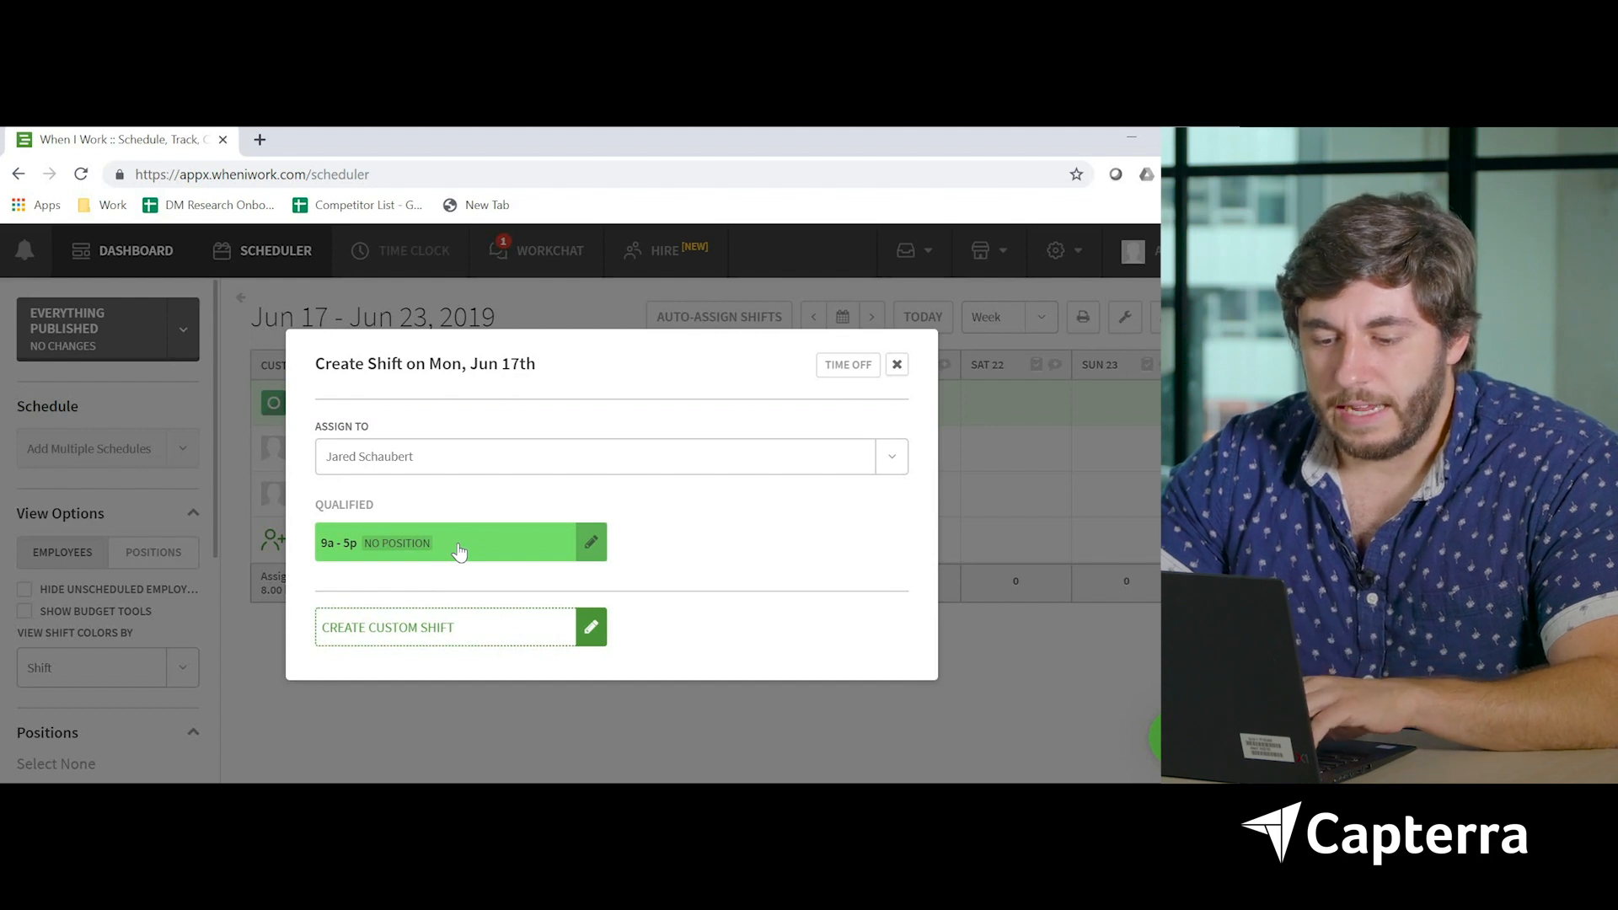
click(460, 543)
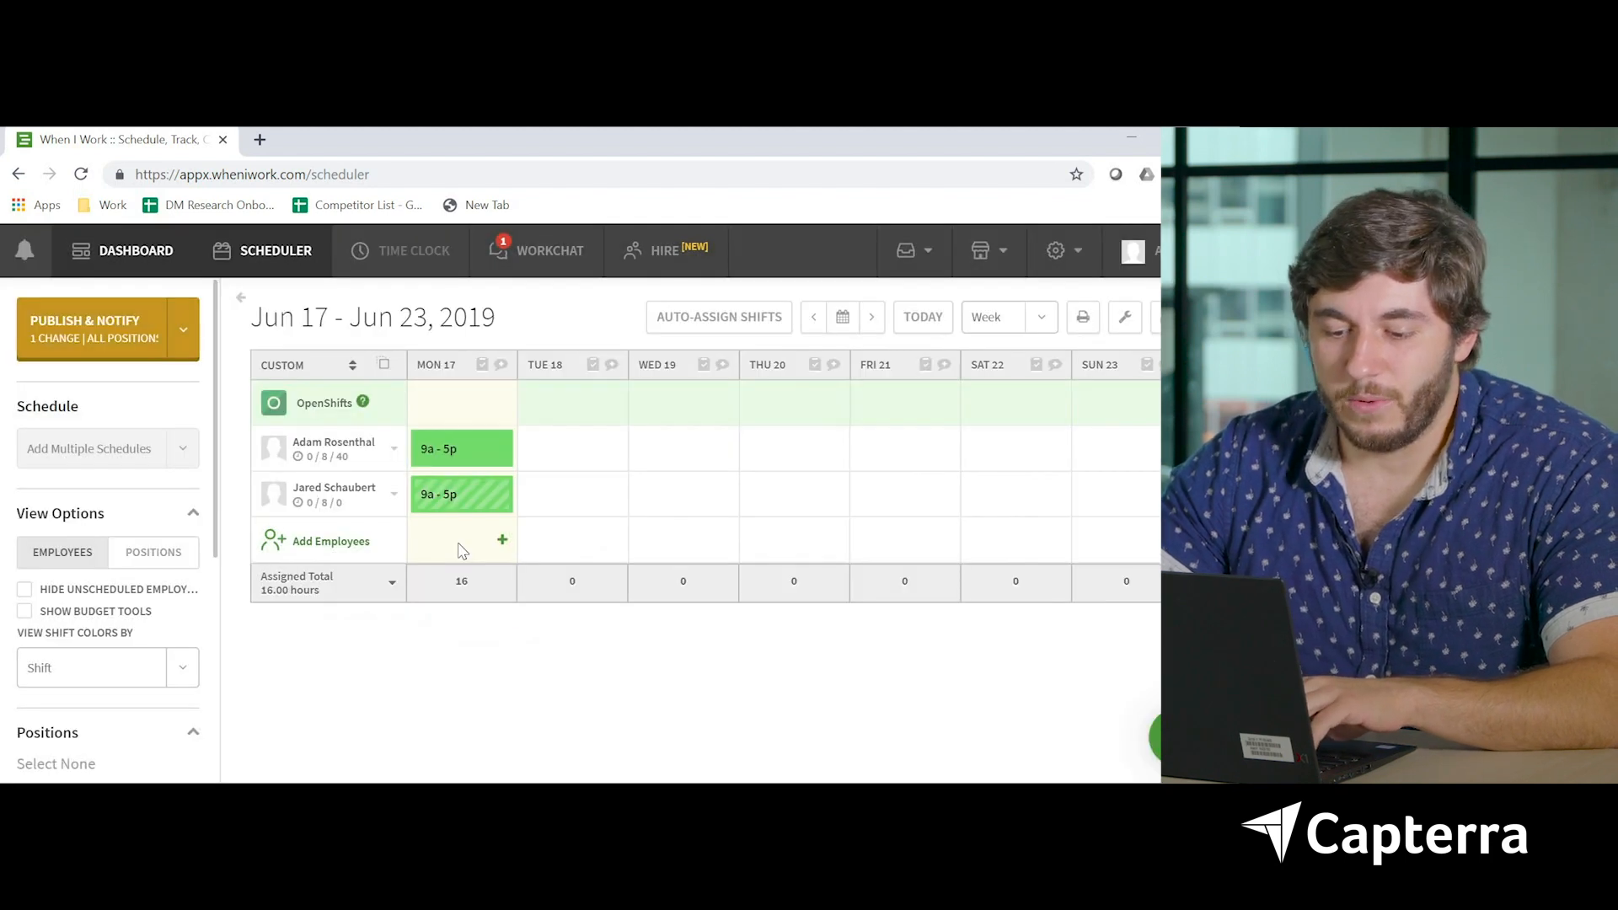
mouse_move(496, 580)
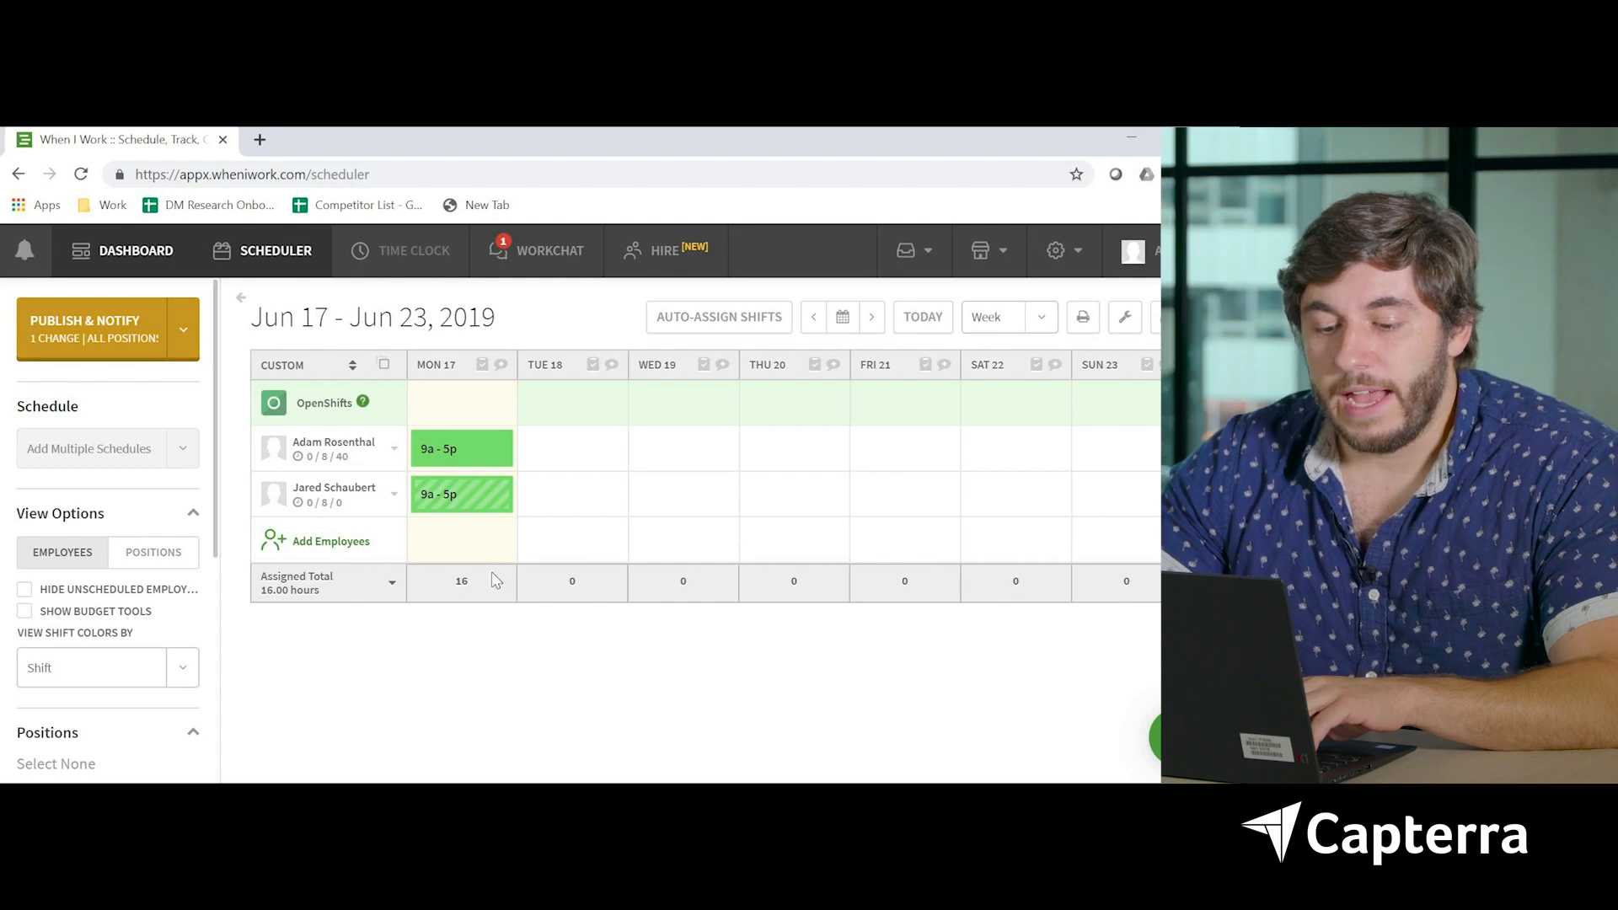
mouse_move(481, 592)
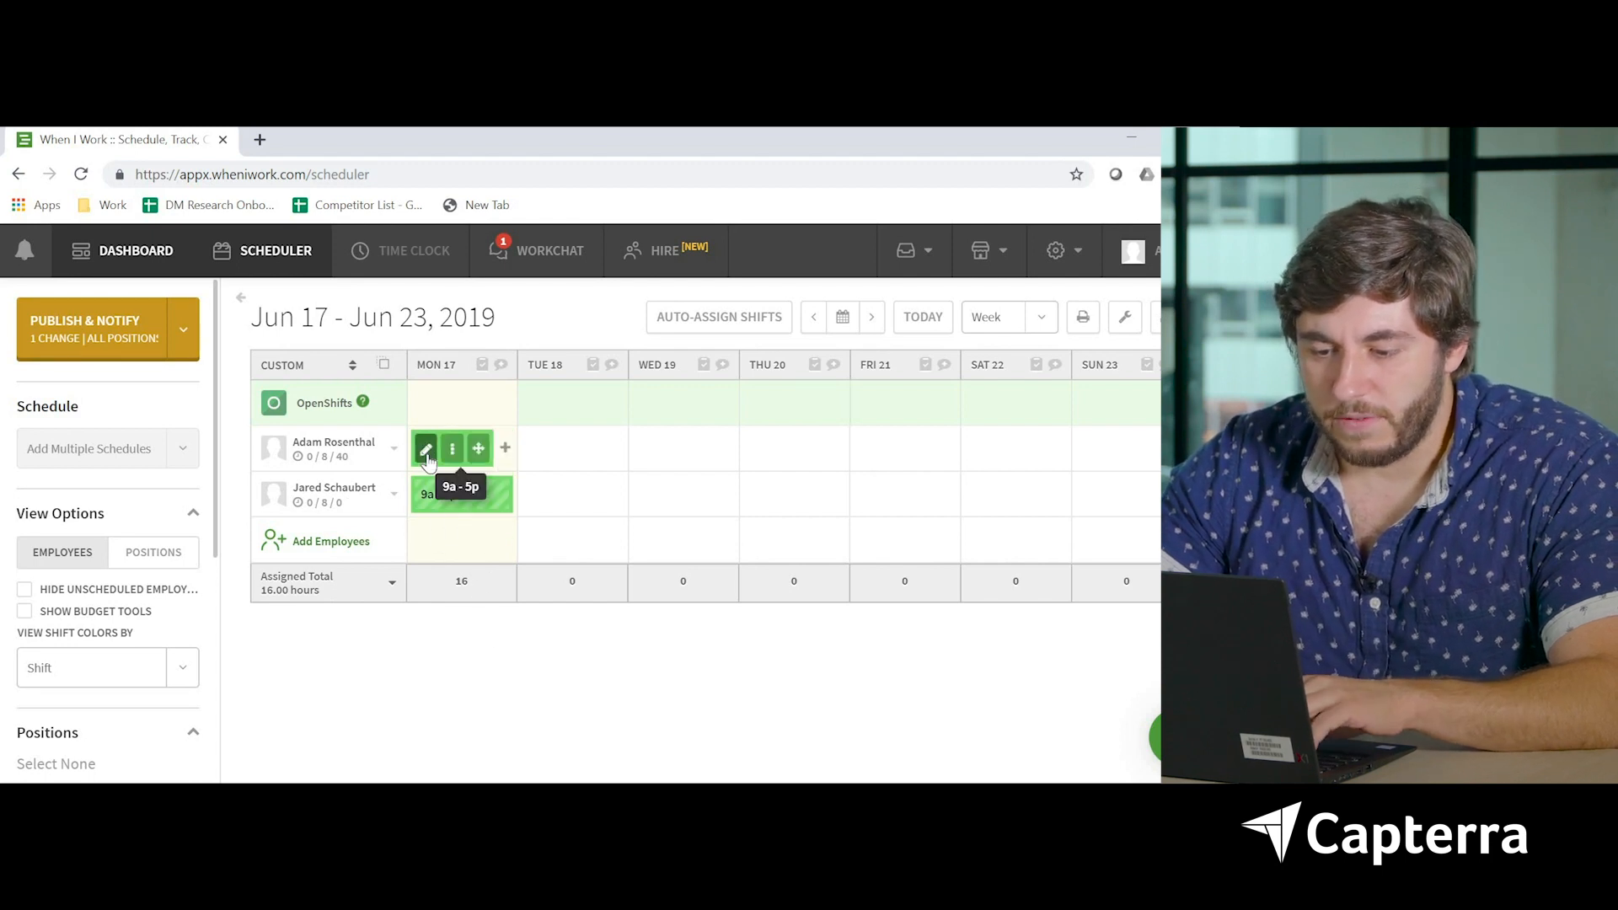
click(425, 448)
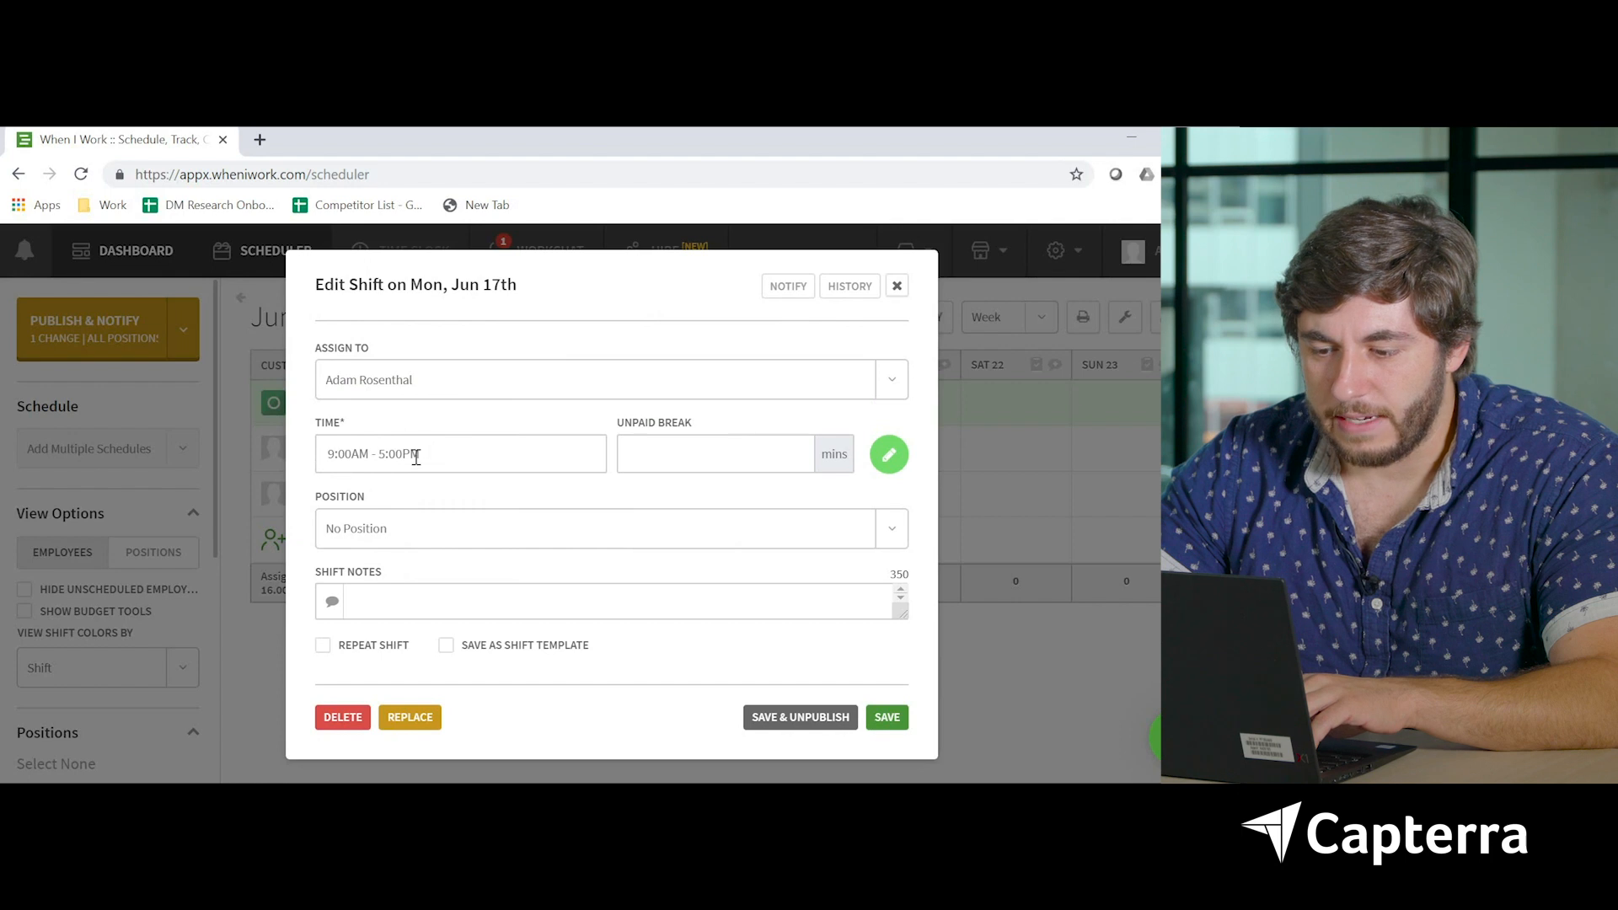
click(459, 454)
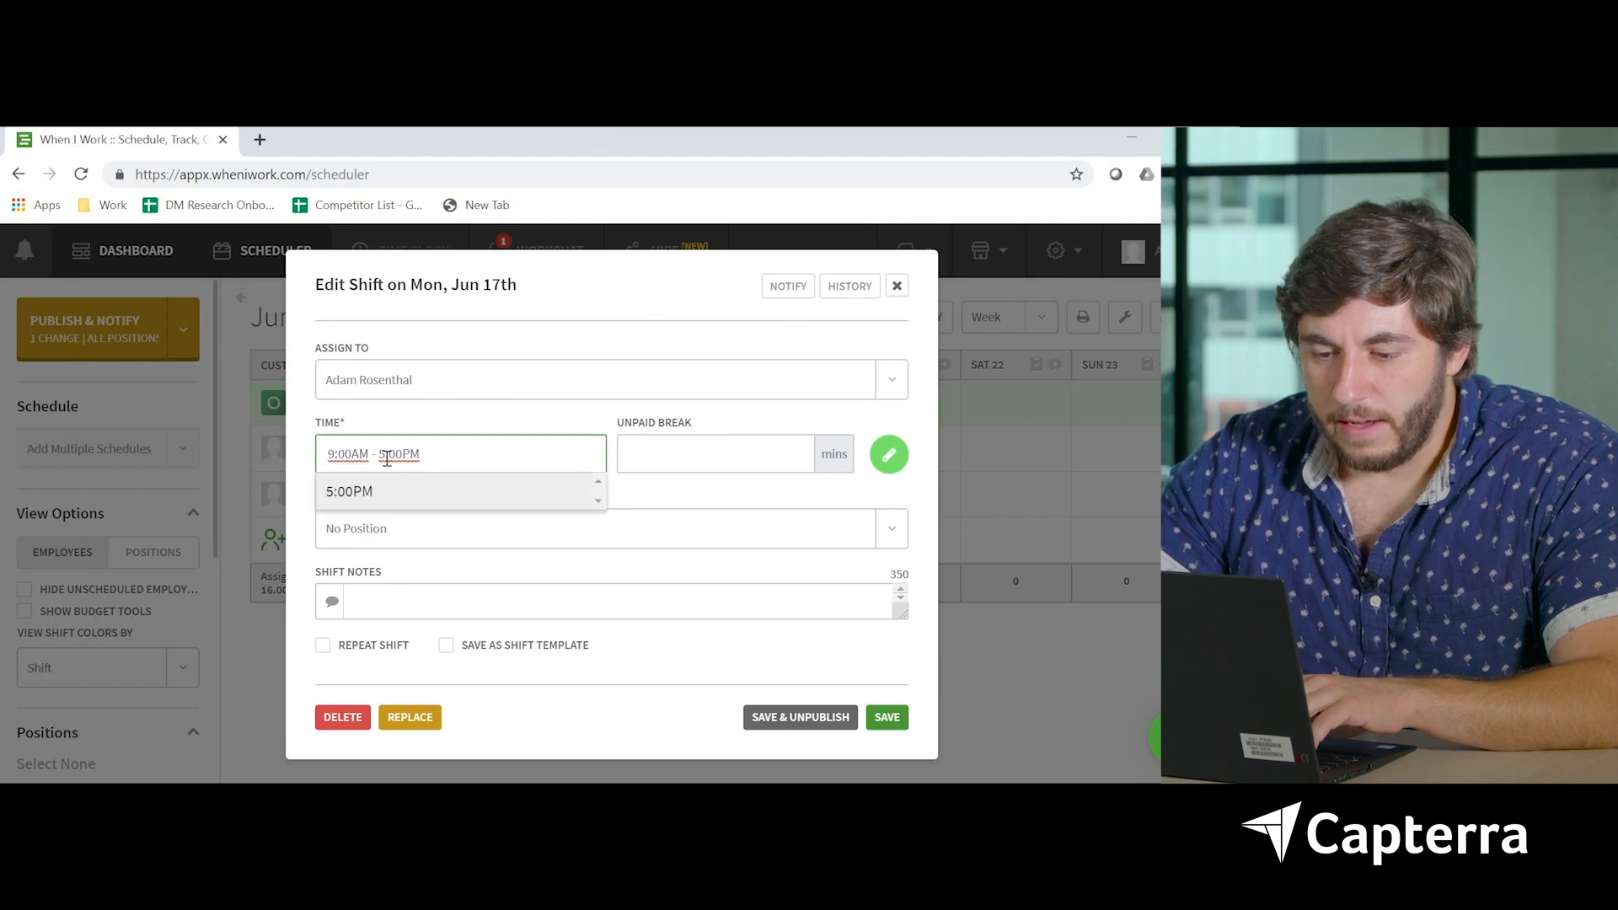
text(4:00PM)
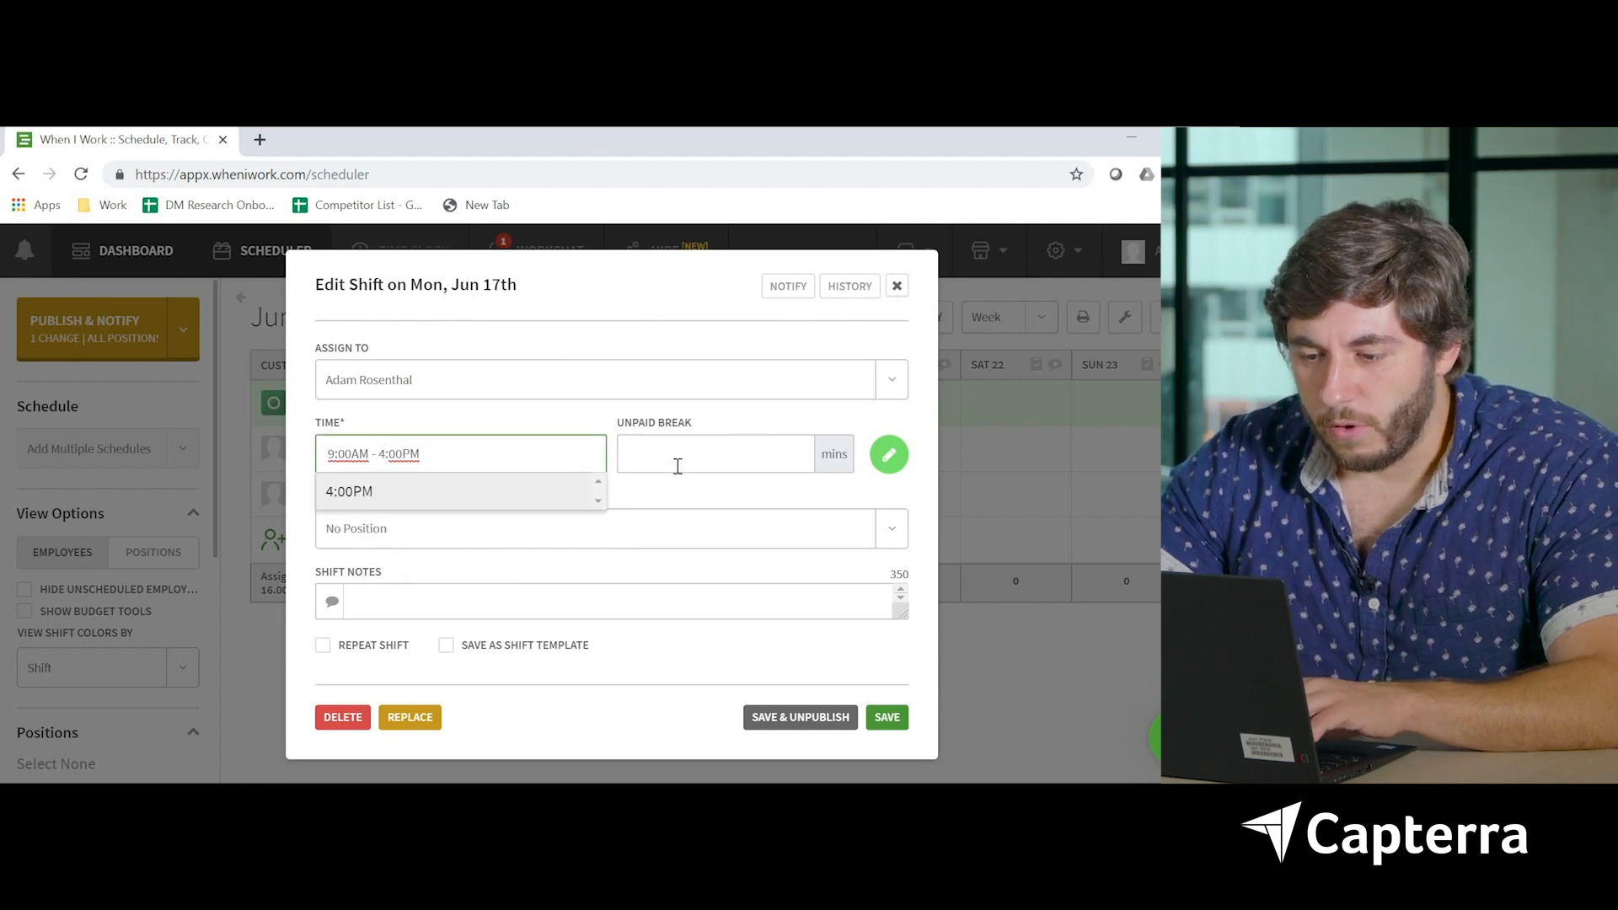
click(716, 454)
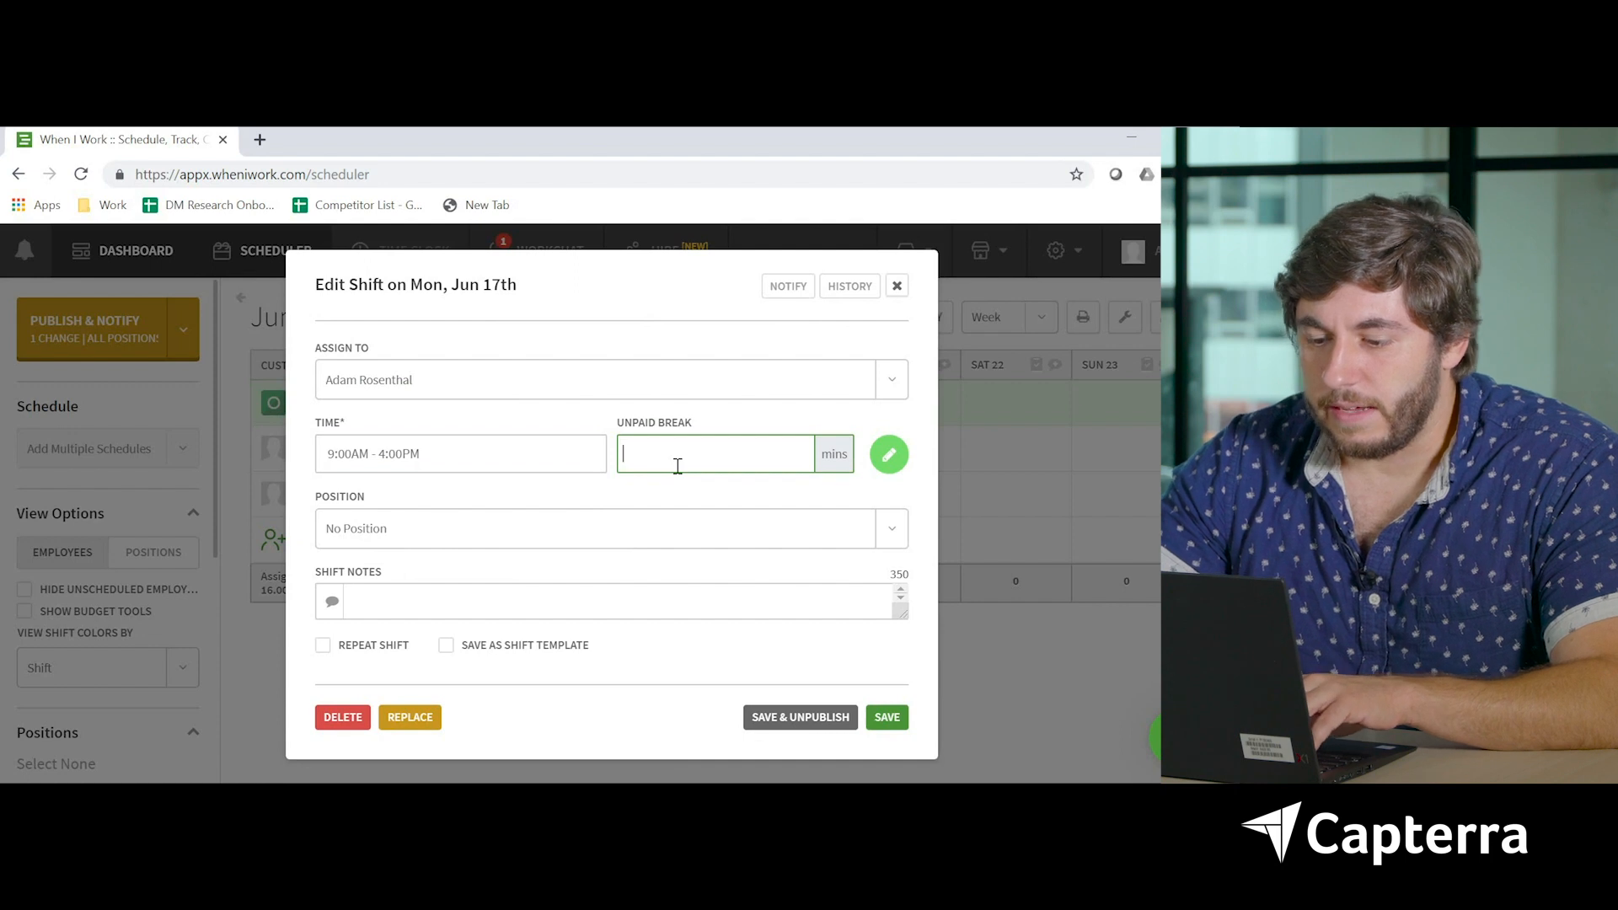
text(30)
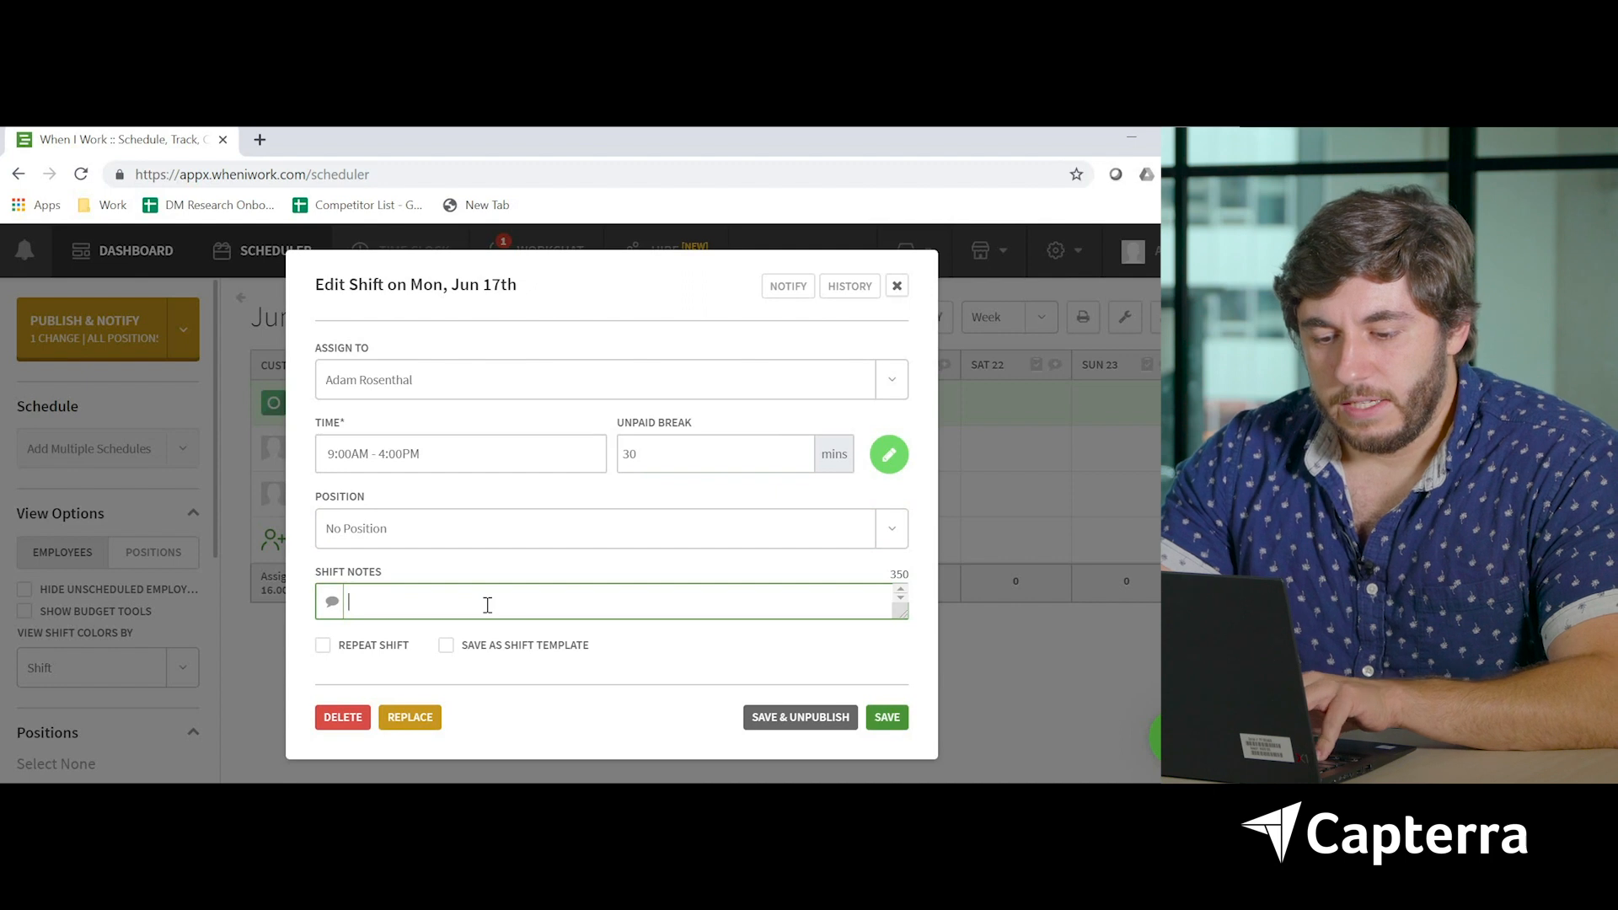
text(Don't wear the pink)
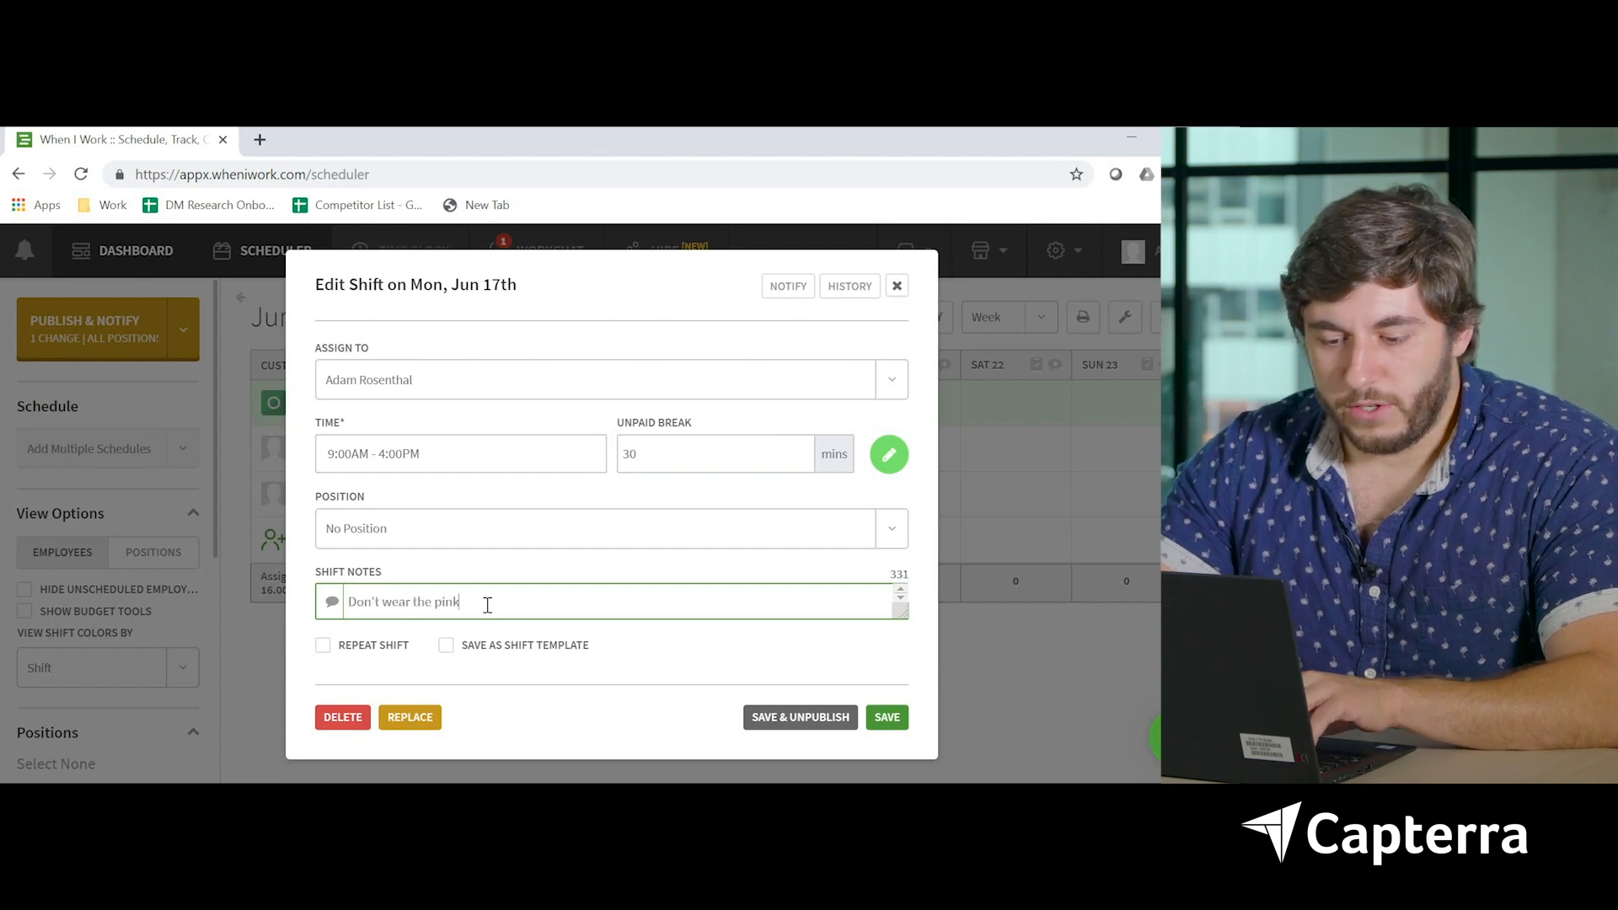
text(shirt.)
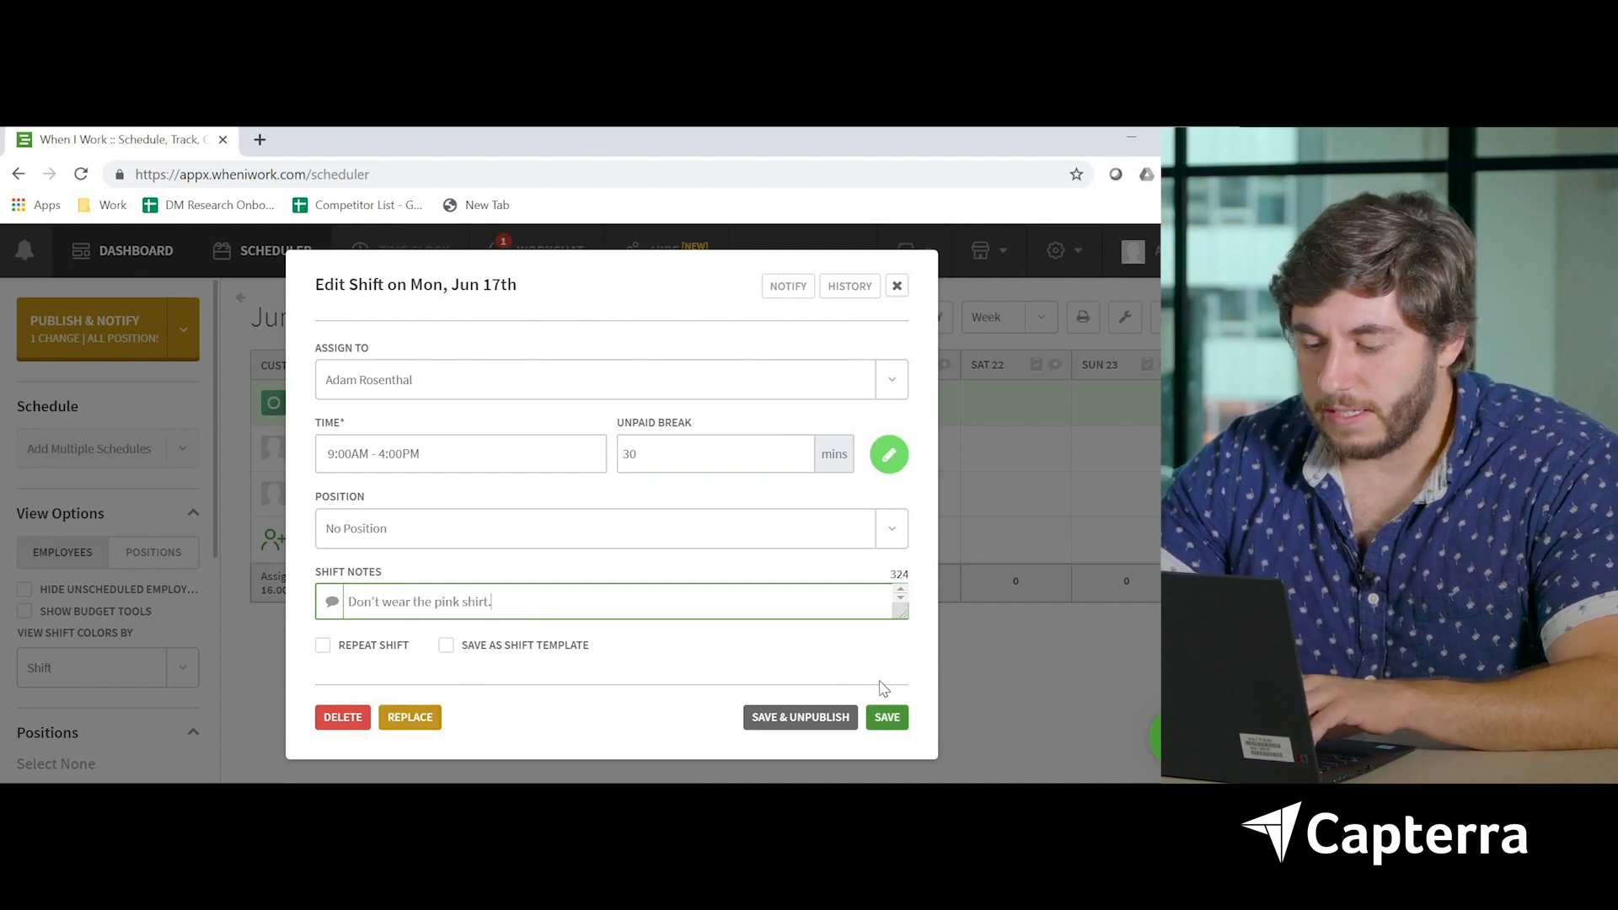
click(885, 717)
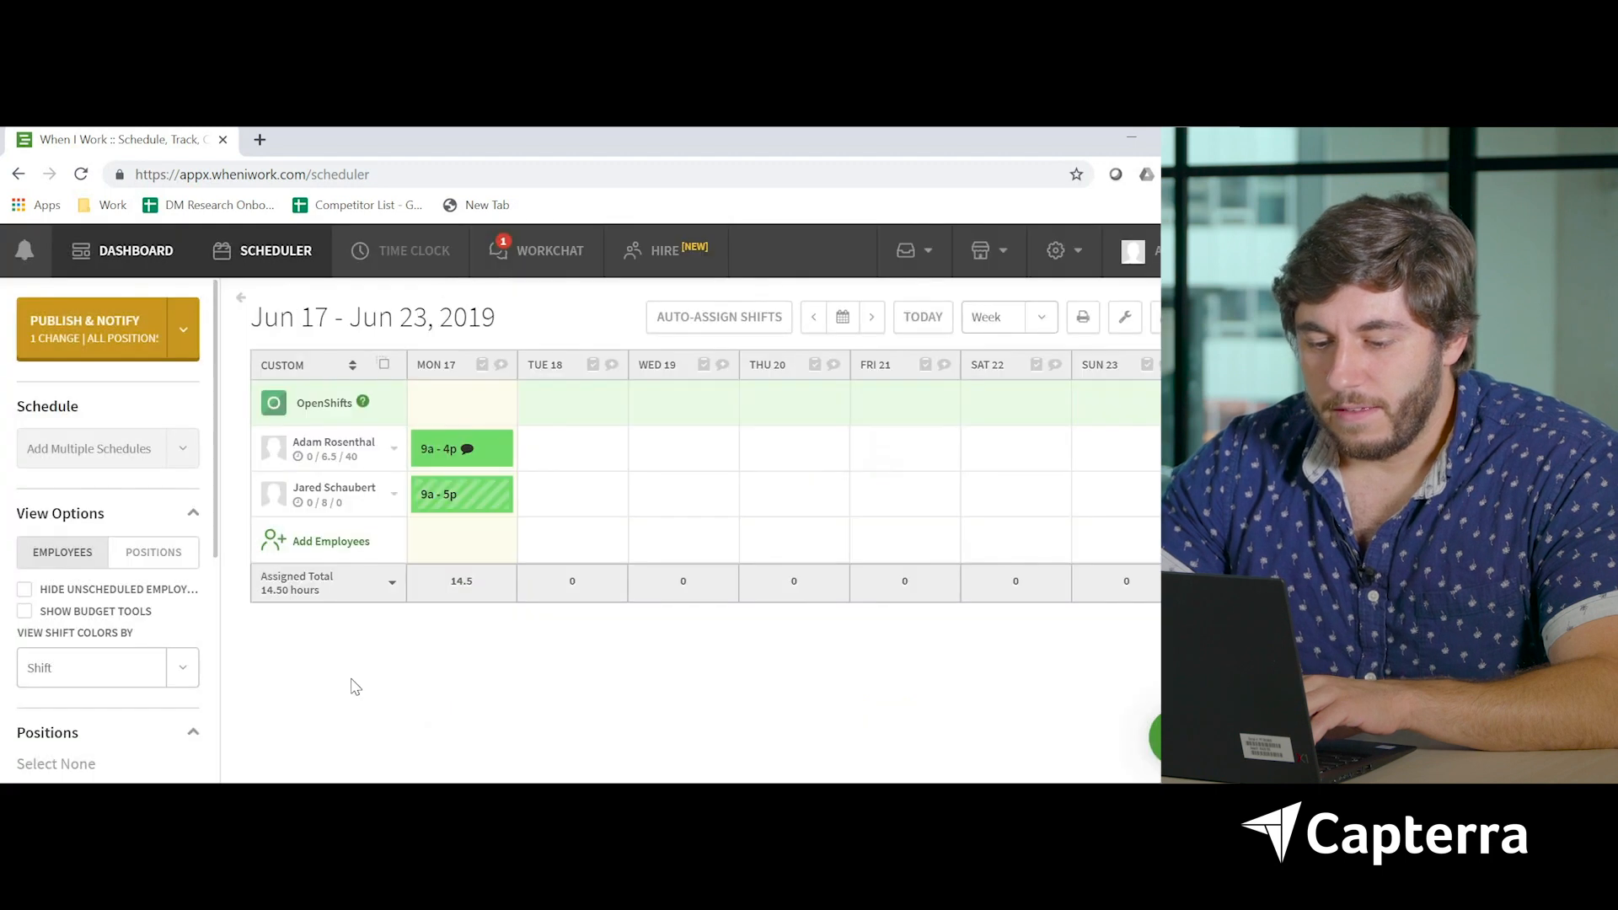
mouse_move(444, 617)
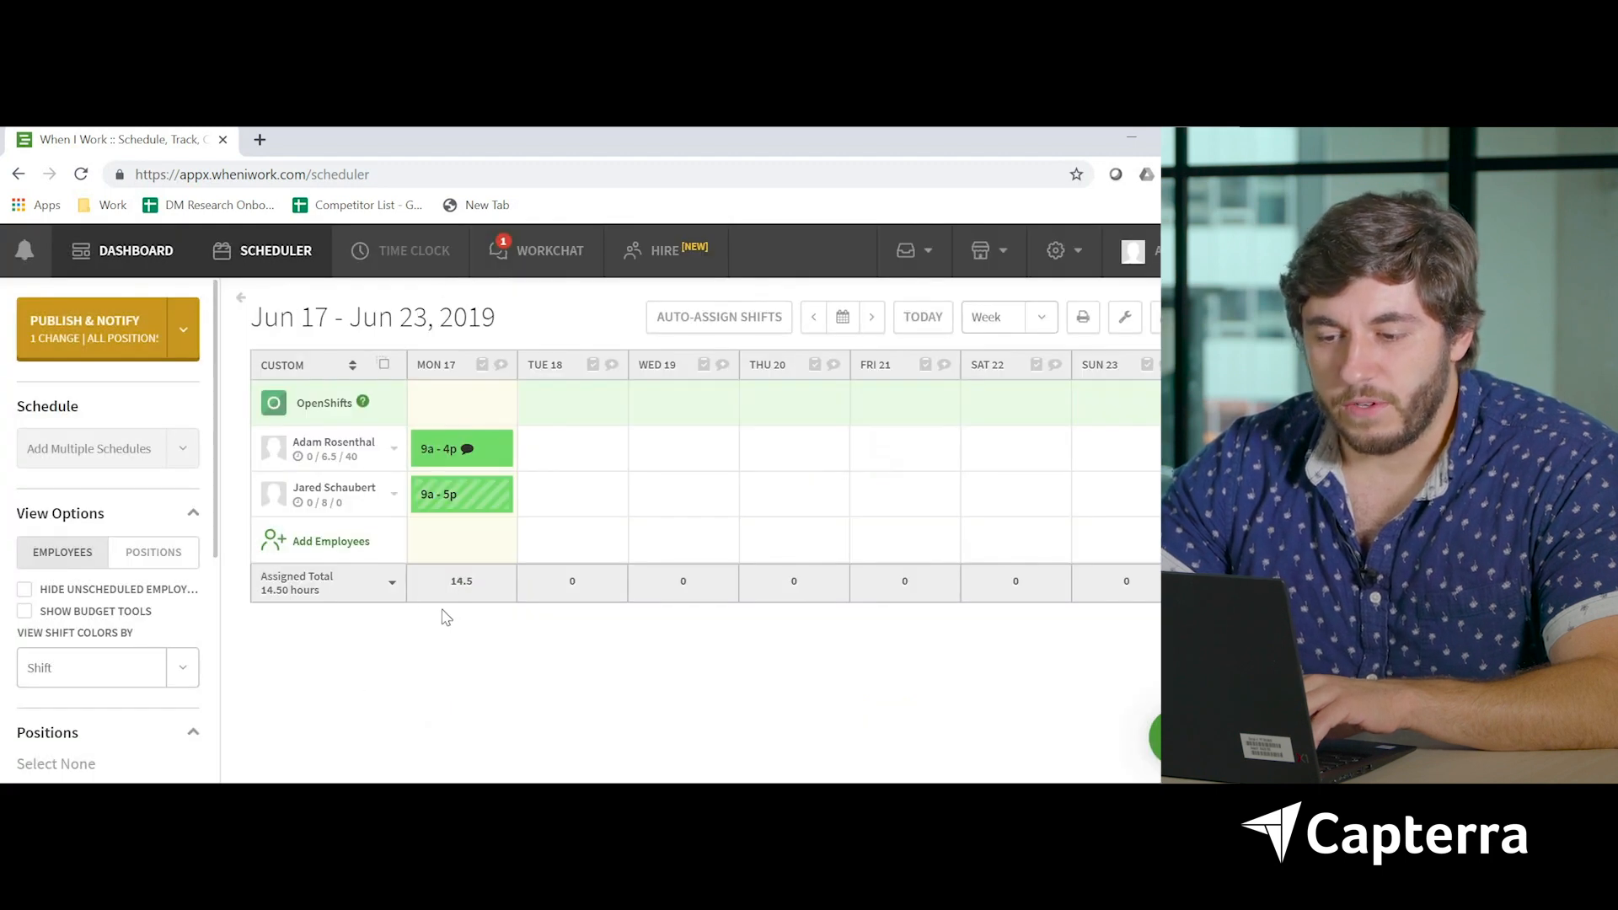
mouse_move(190, 321)
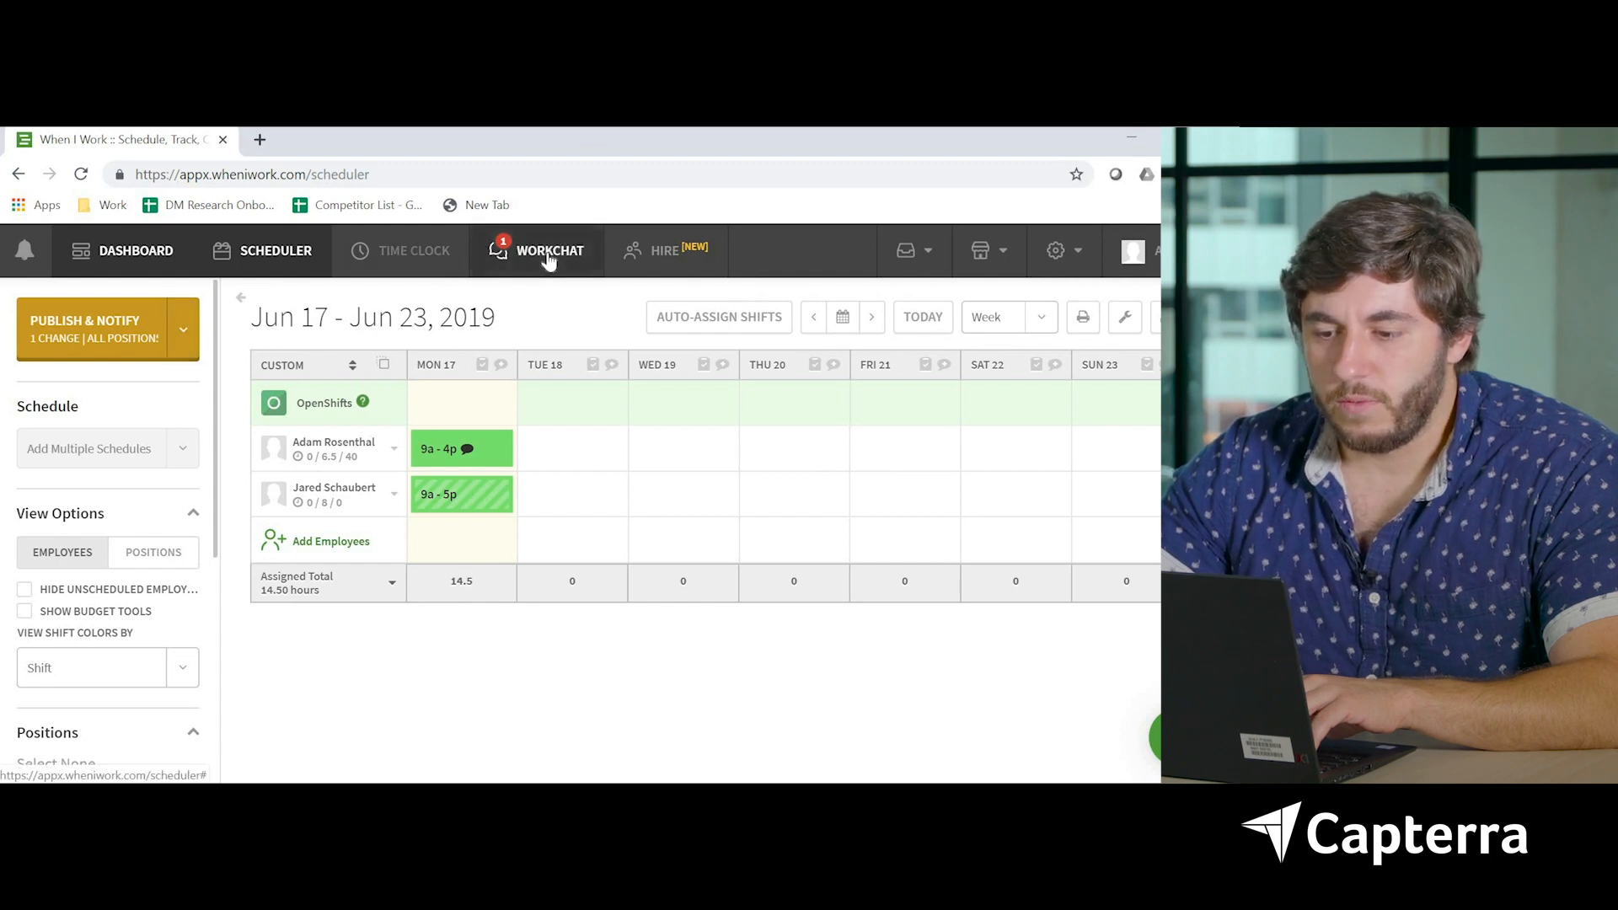
WorkChat Jared 'Hey Jared. Good work behind the camera', then open Time & Attendance
click(549, 249)
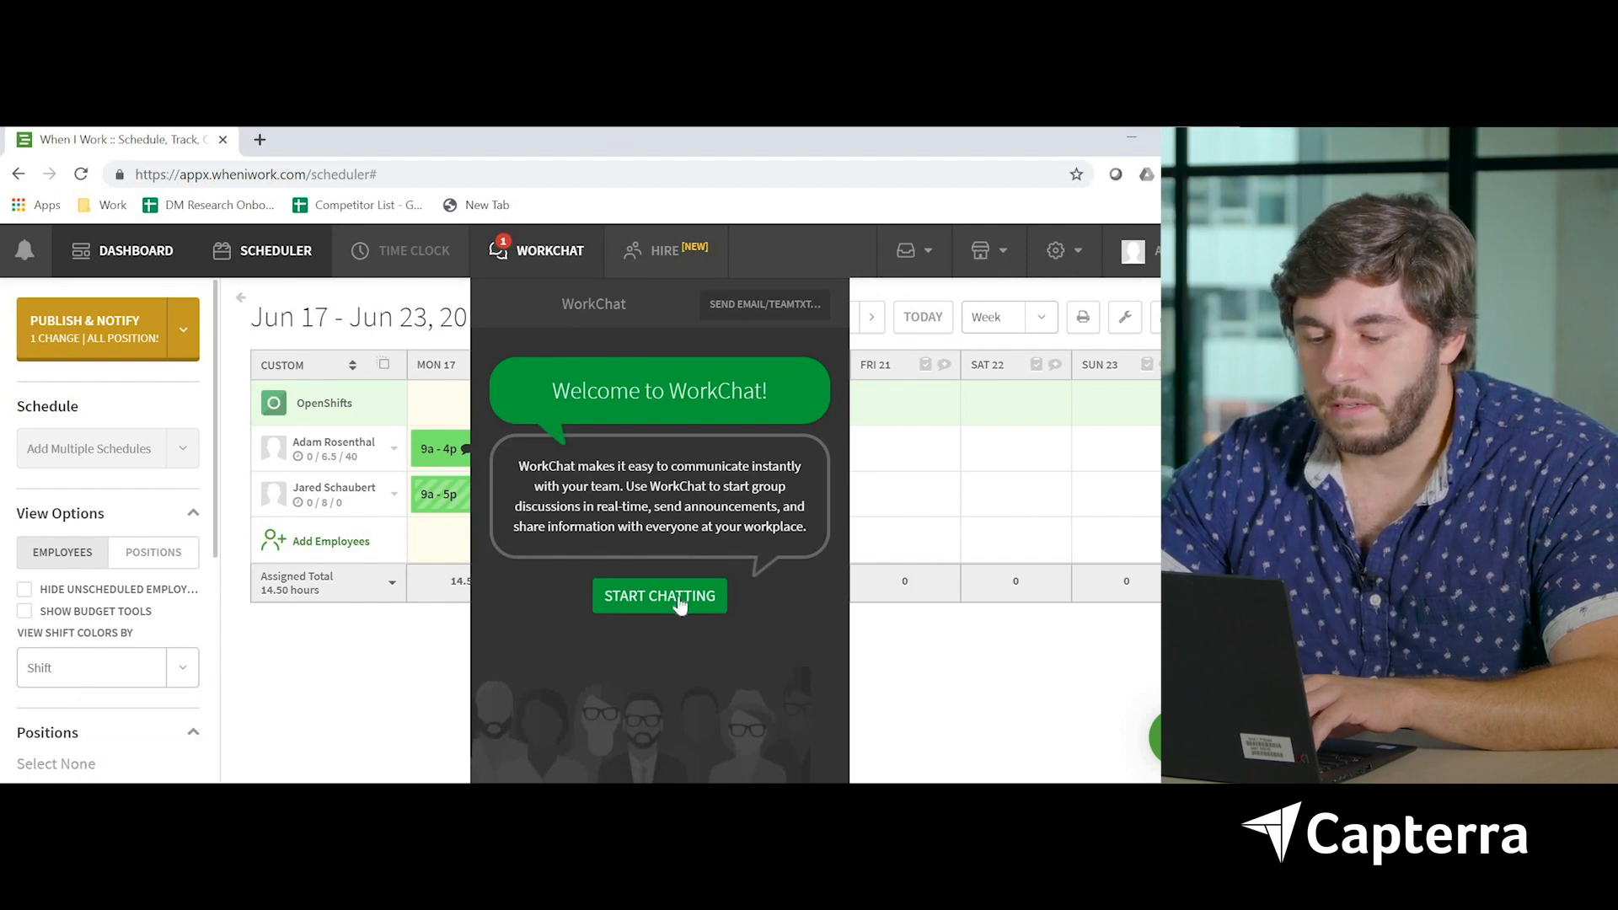
click(659, 596)
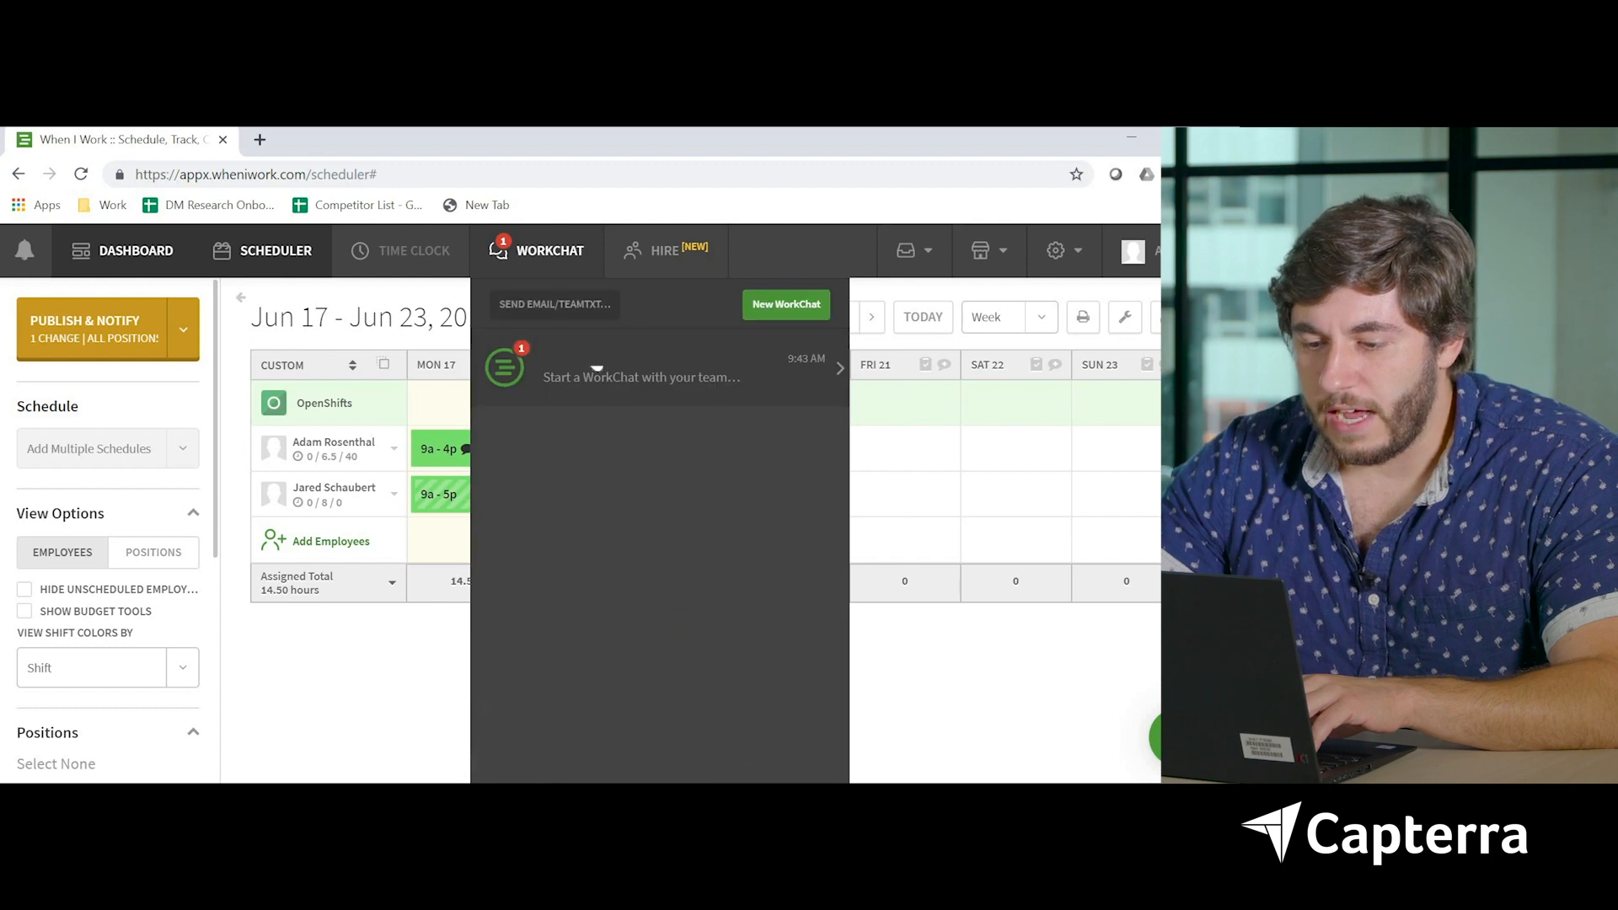
click(640, 369)
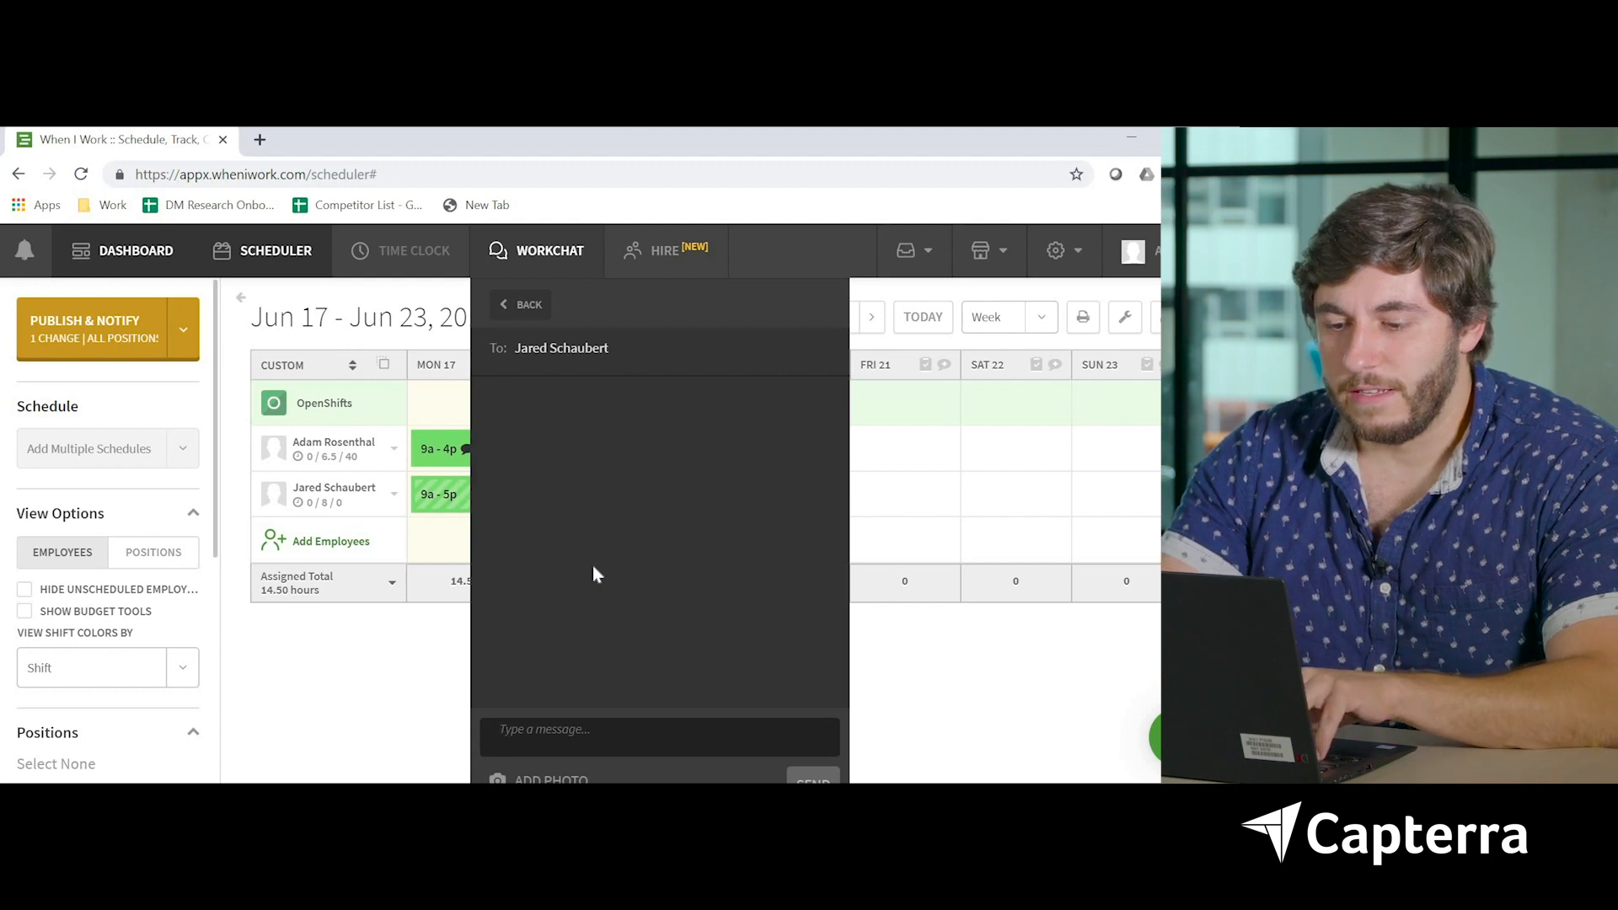
text(Hey Jared. Good)
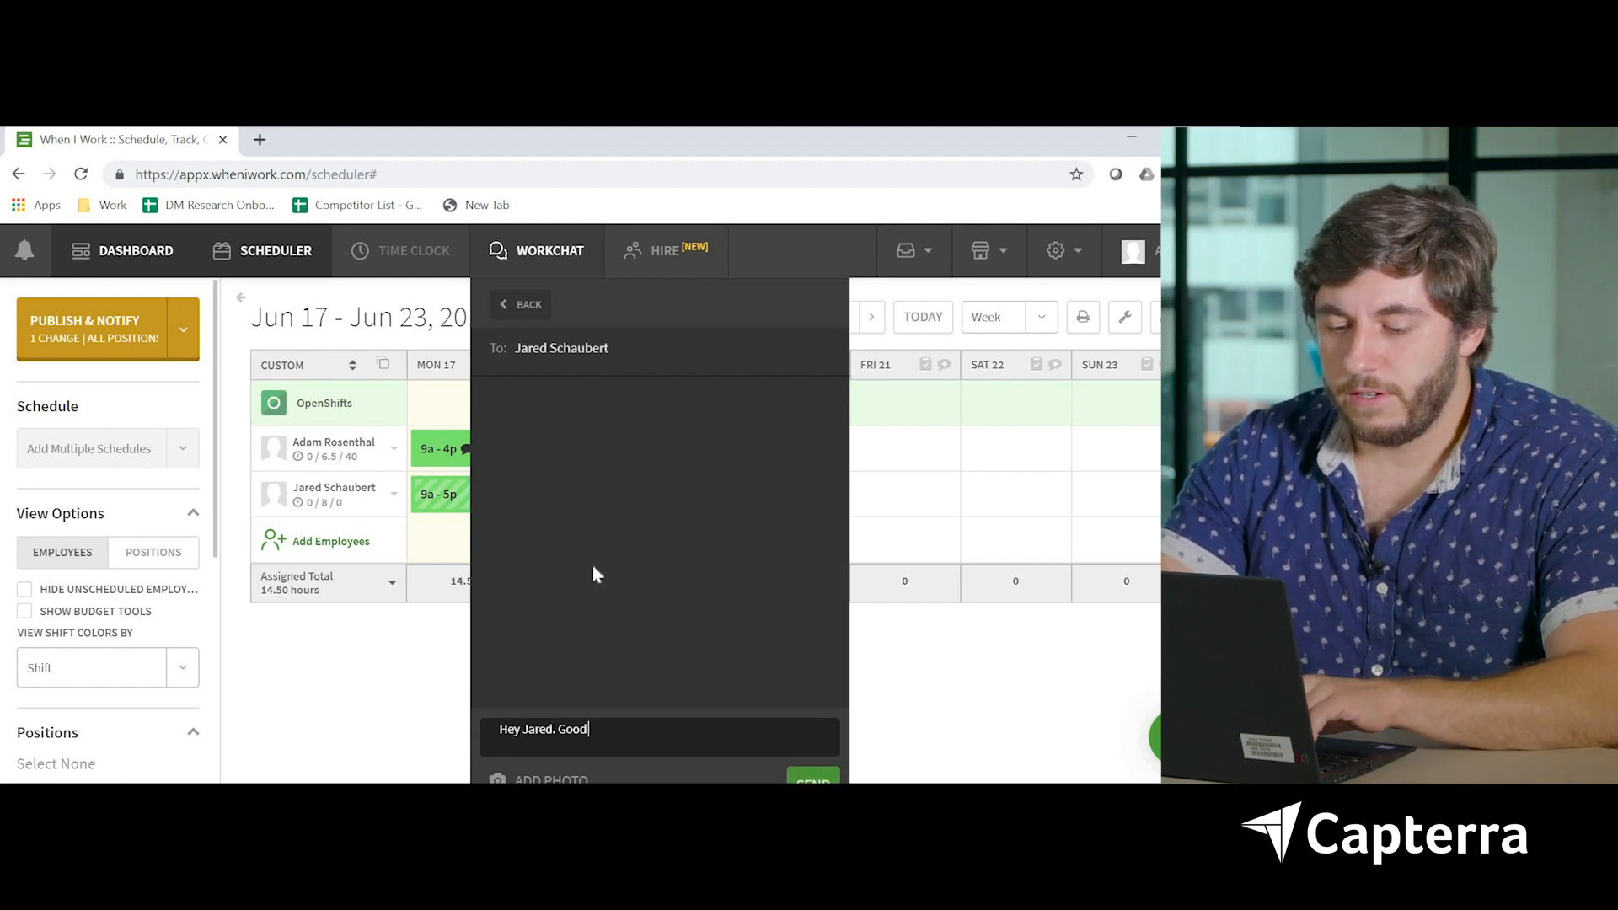
text(work behind the camera)
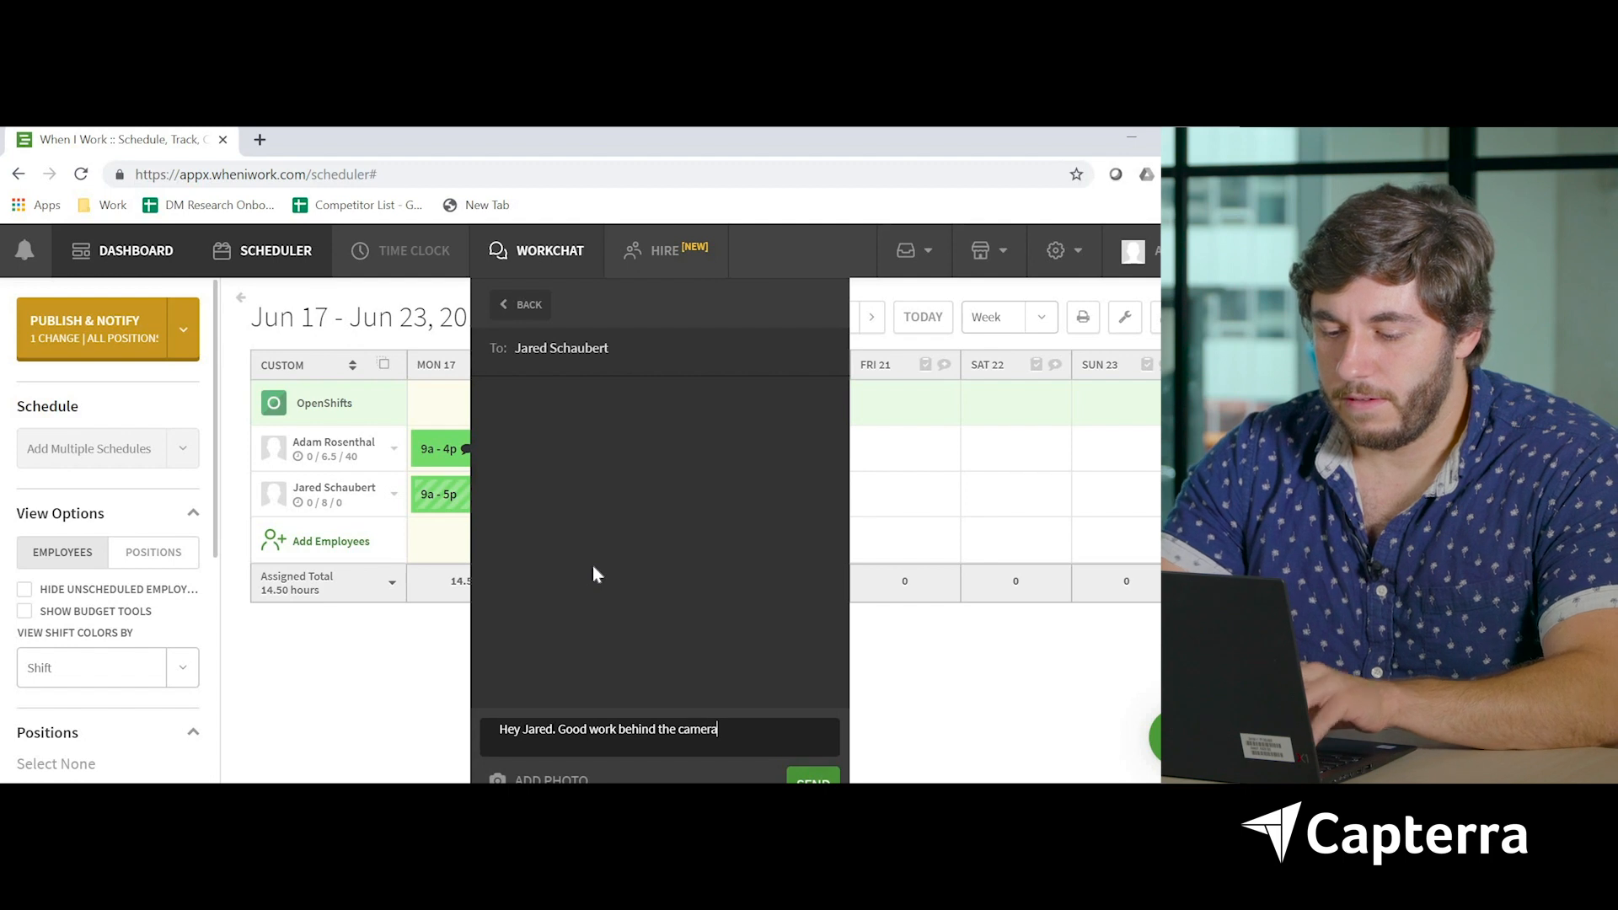
click(813, 781)
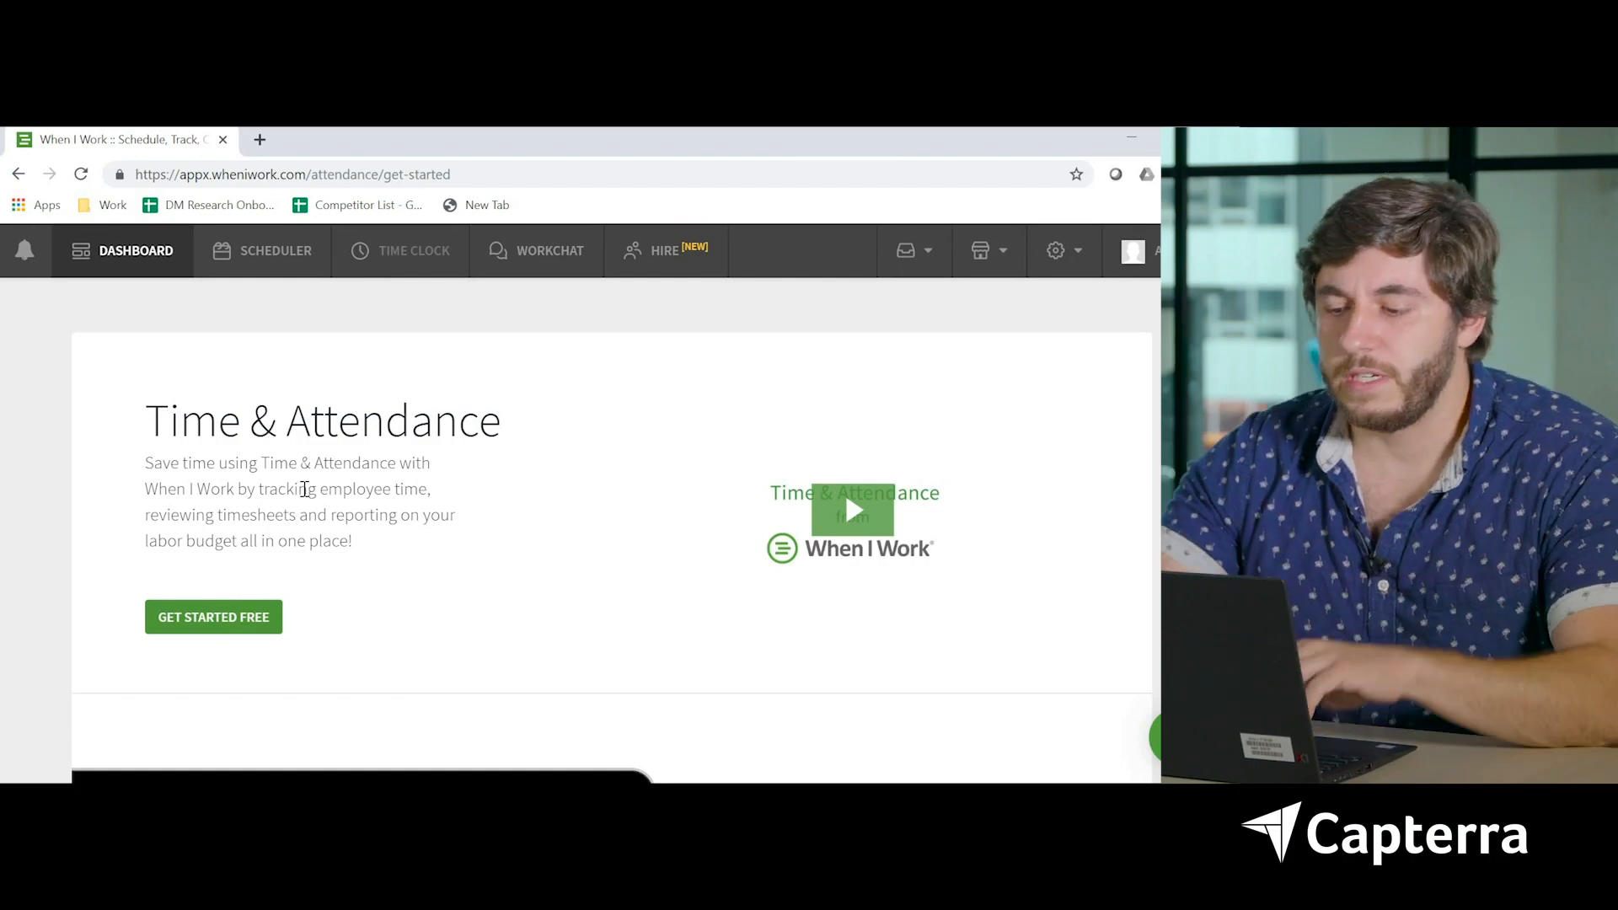
scroll(down, 3)
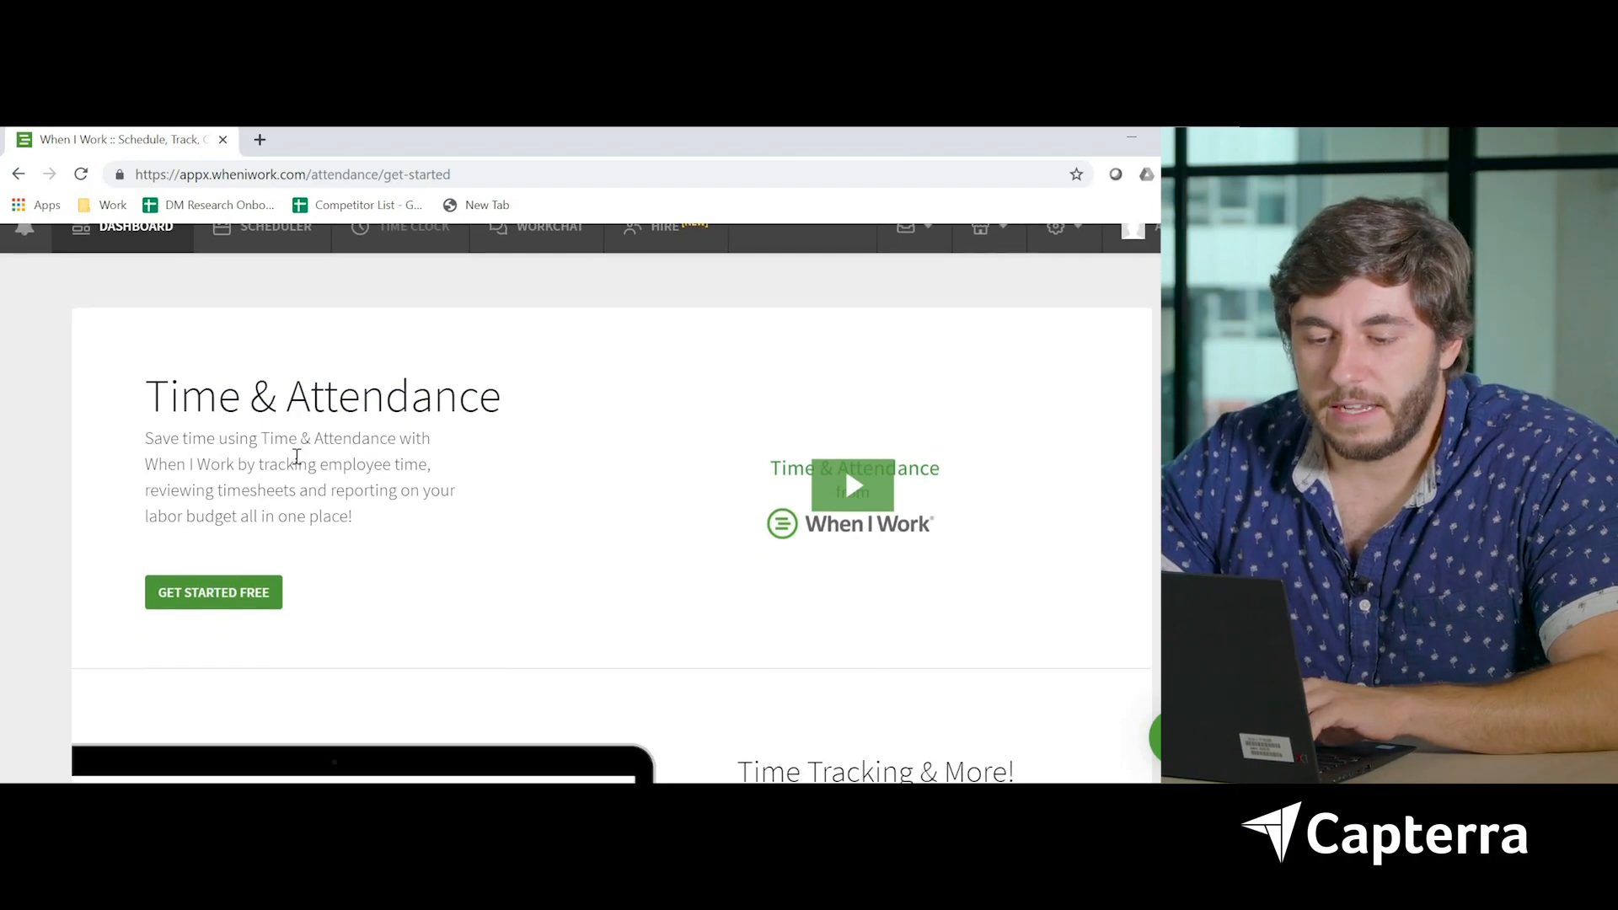
mouse_move(418, 516)
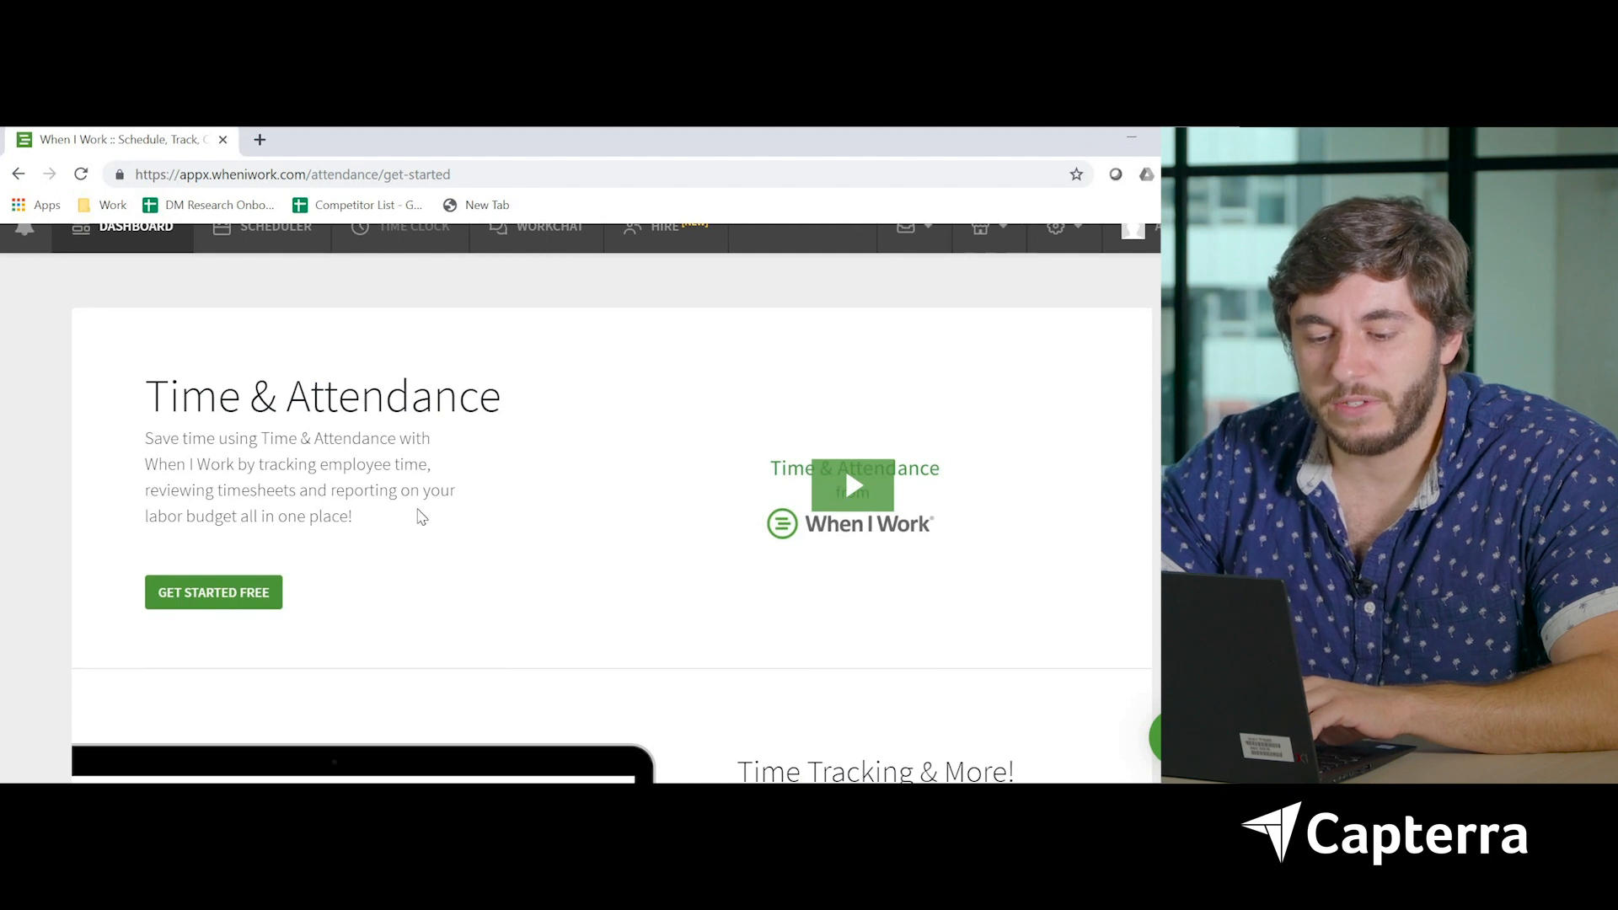
scroll(down, 3)
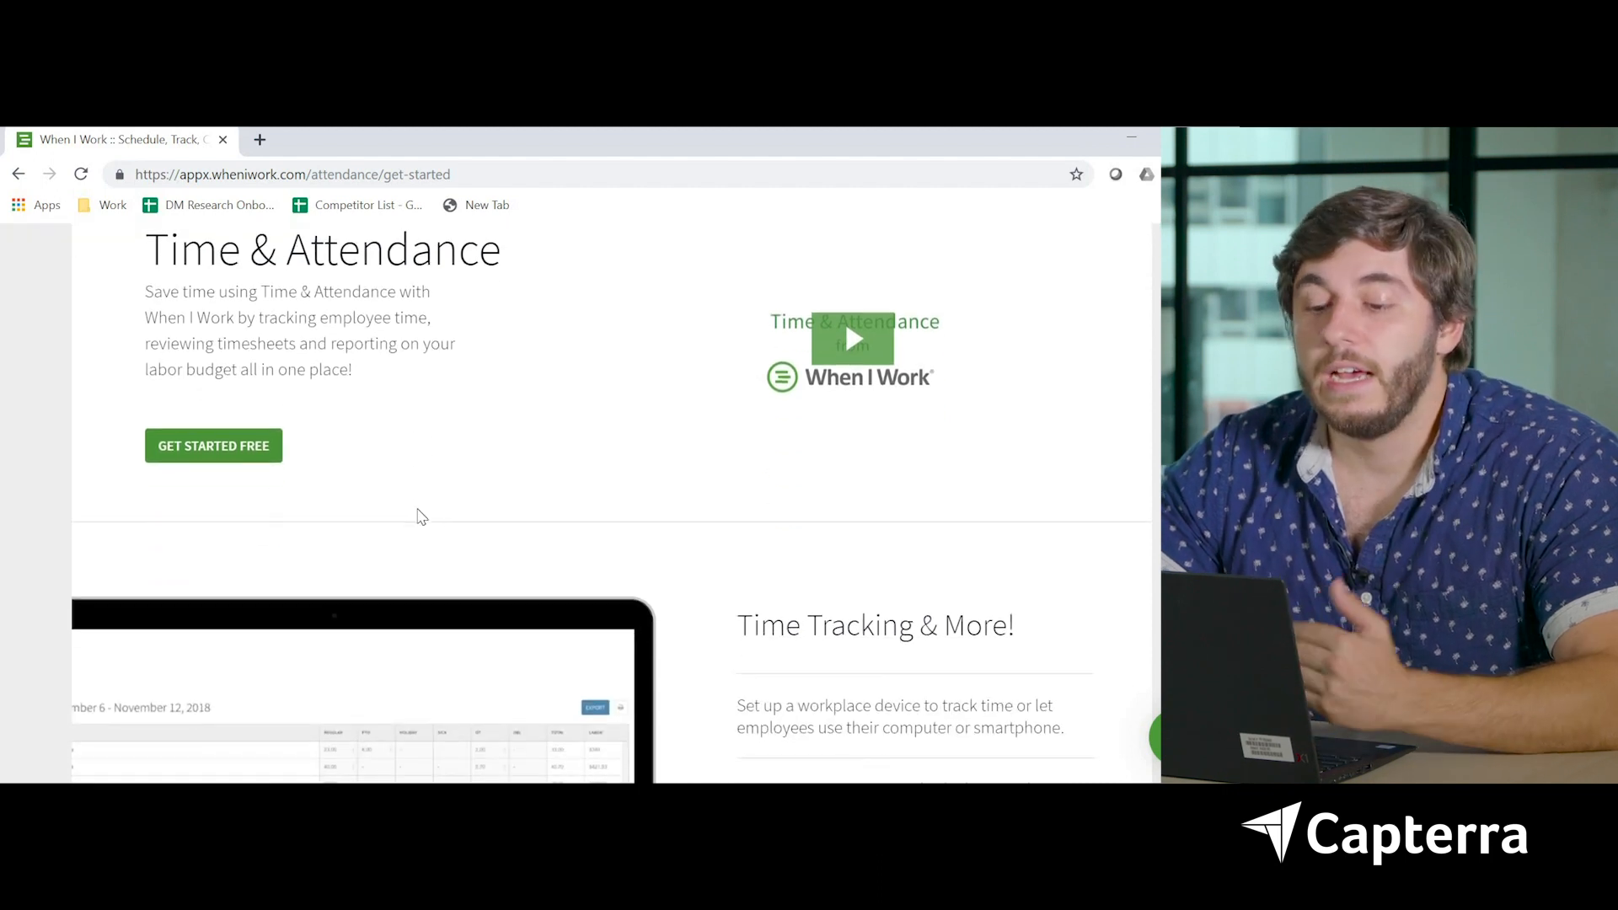
scroll(down, 3)
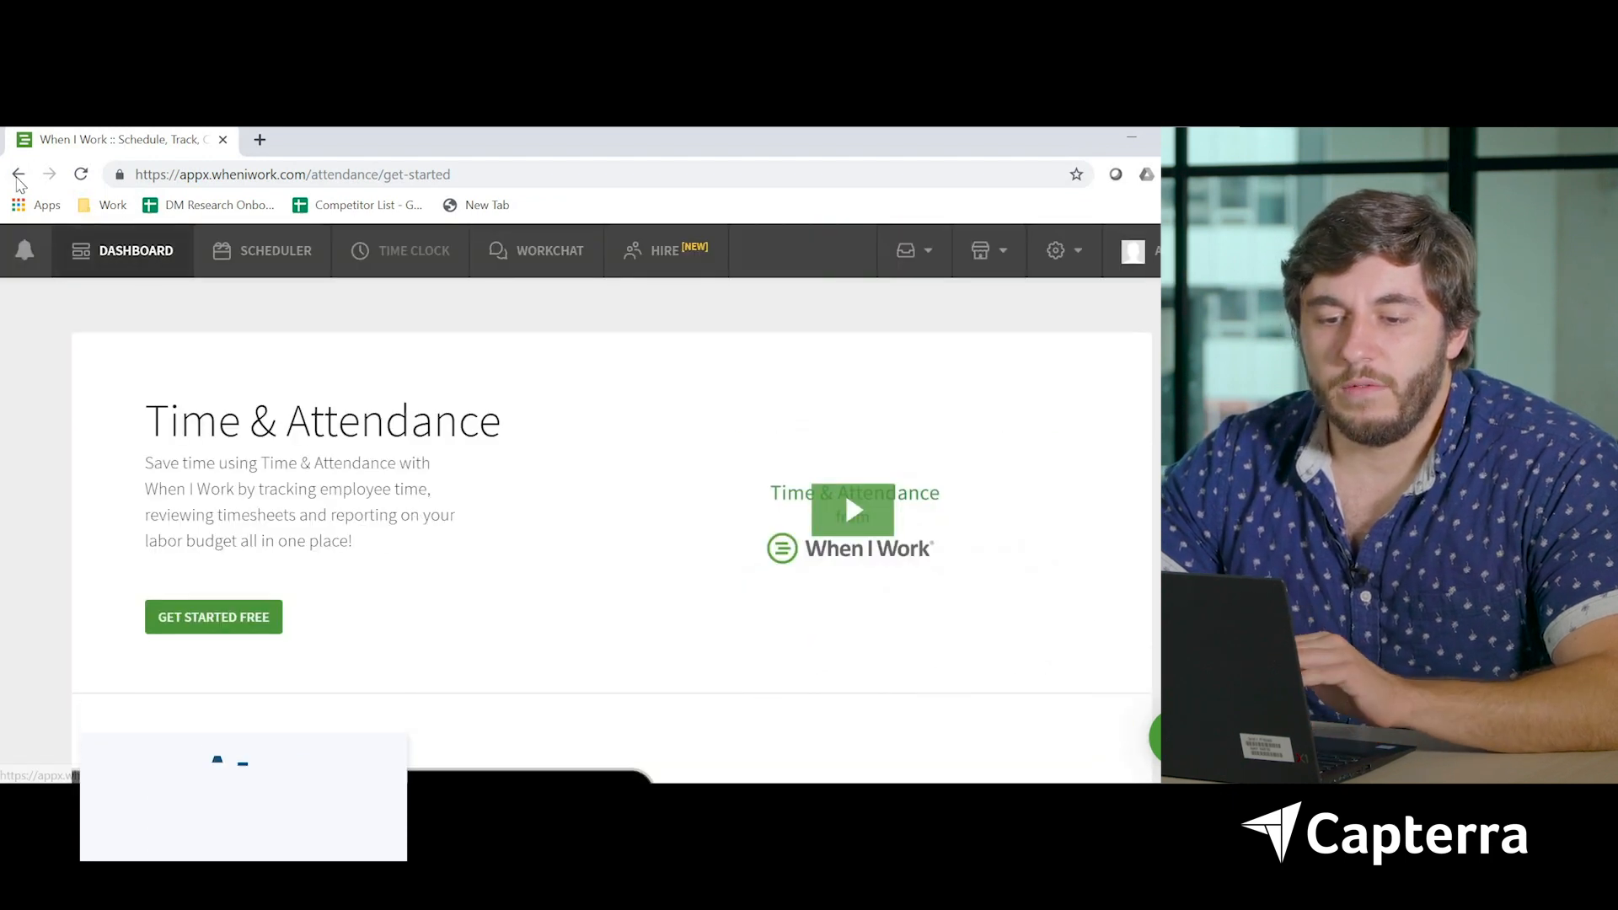
mouse_move(18, 174)
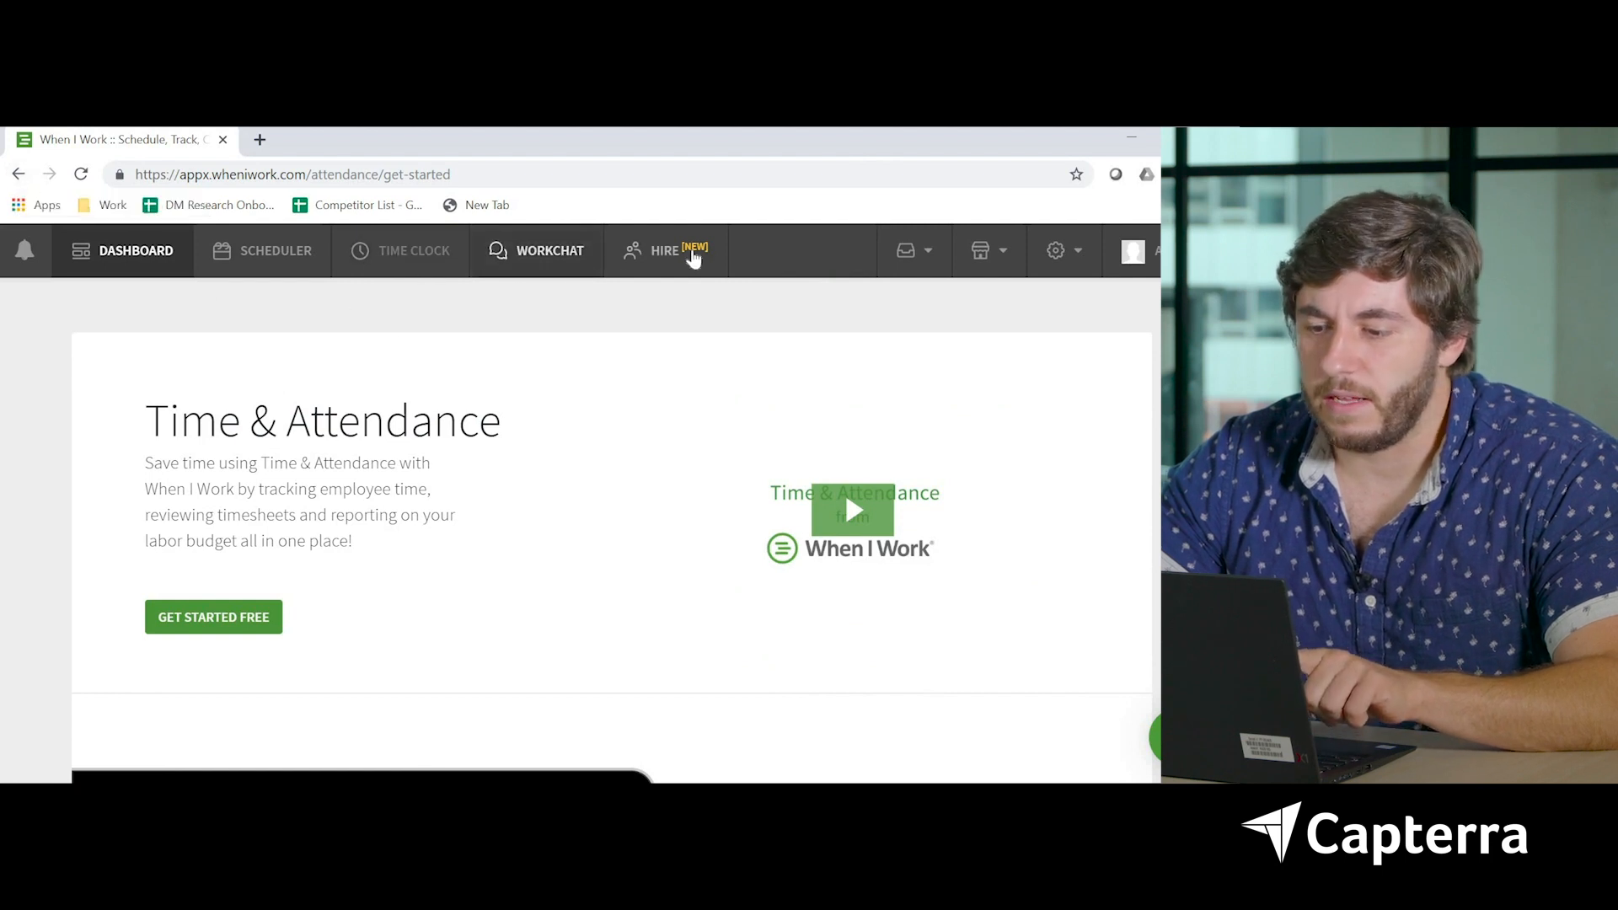
From the Hire page, send an all-day unpaid time-off request for June 18, 2019
click(665, 249)
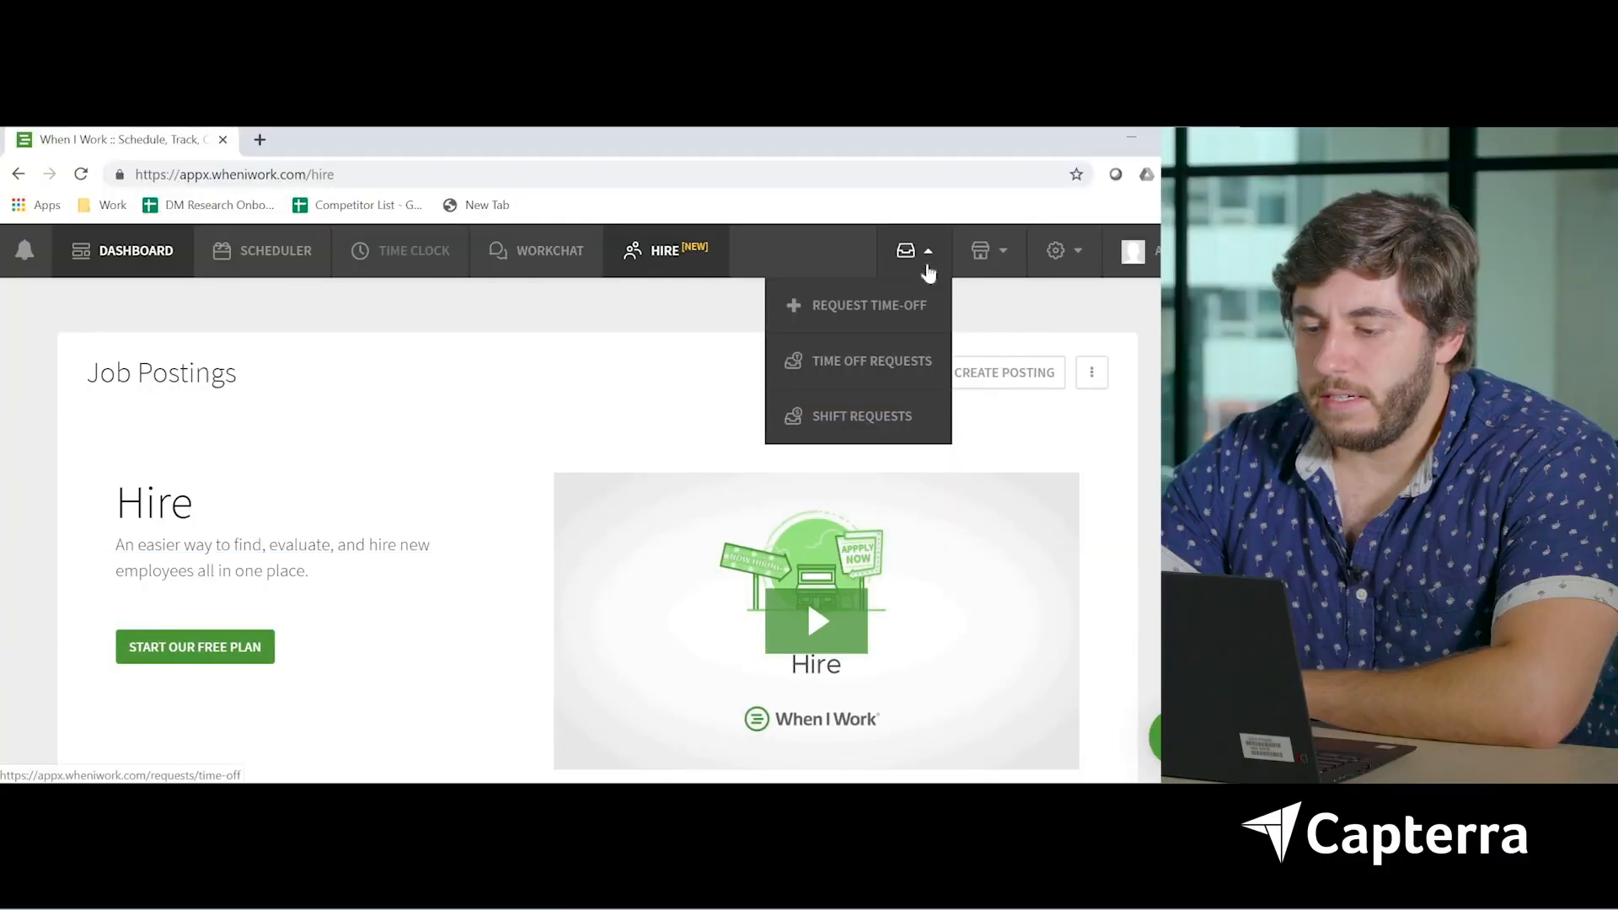
click(869, 304)
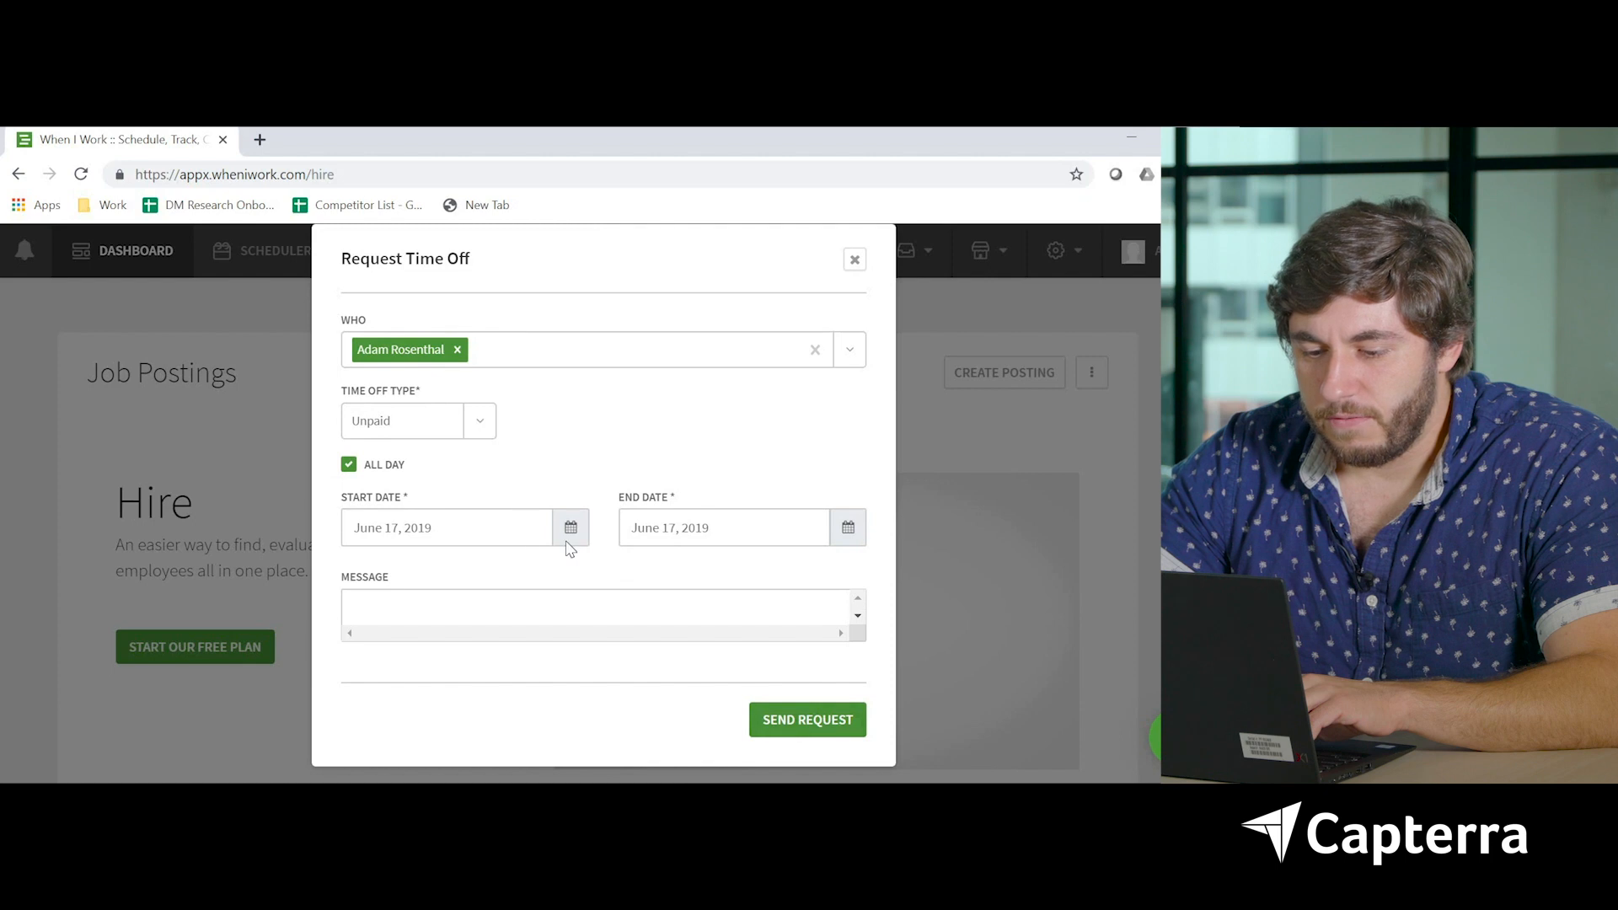
click(570, 528)
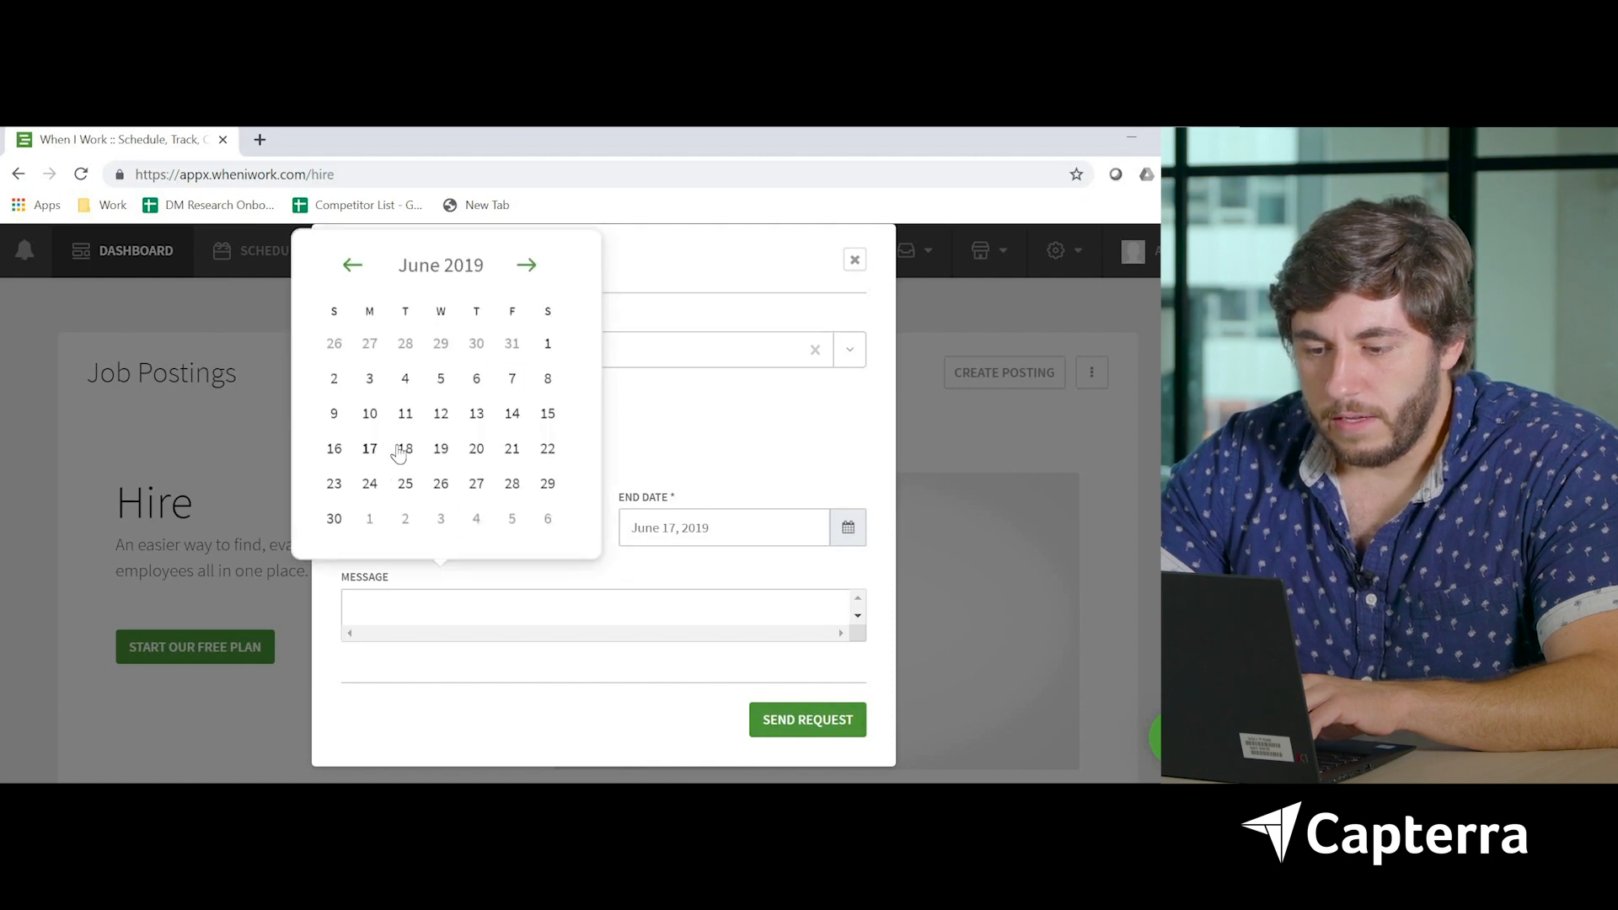
click(405, 448)
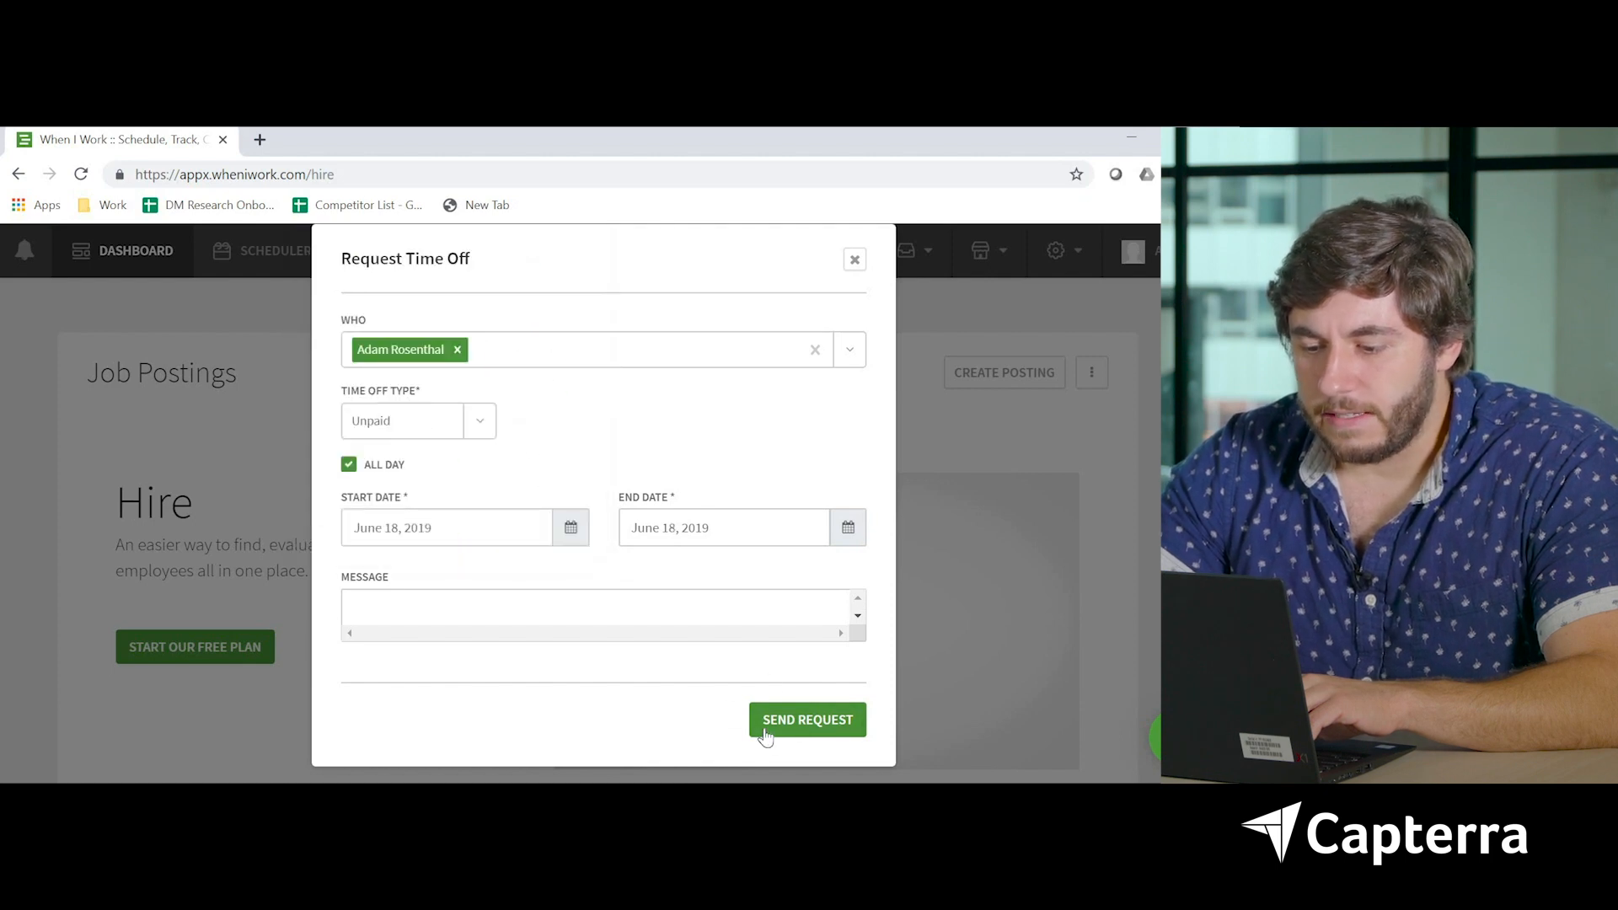
click(807, 719)
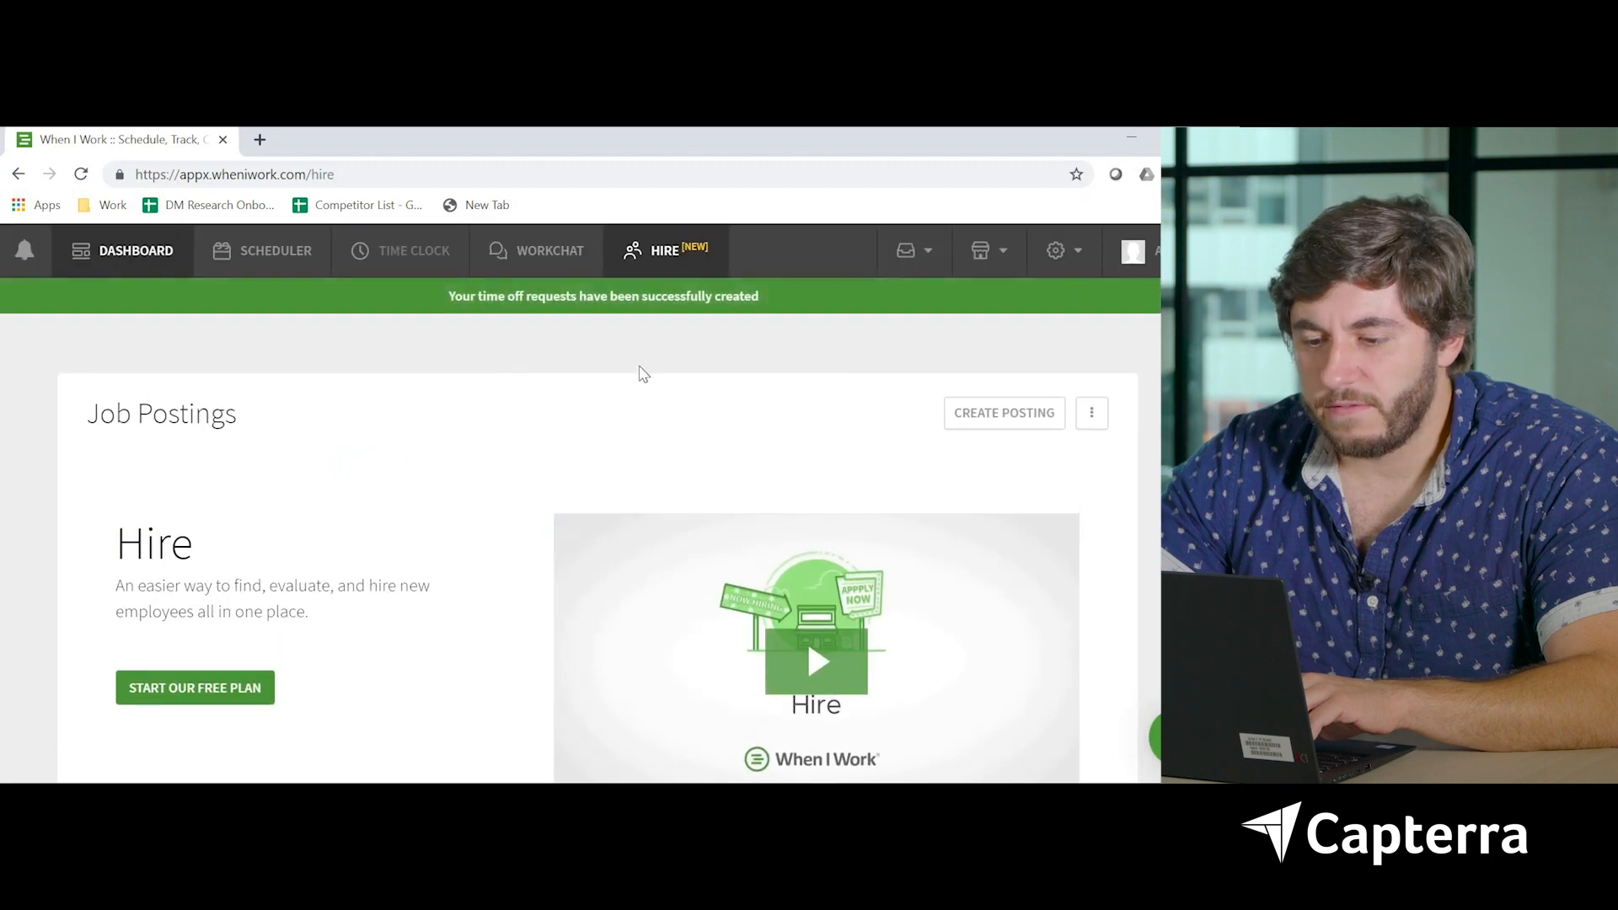
mouse_move(275, 251)
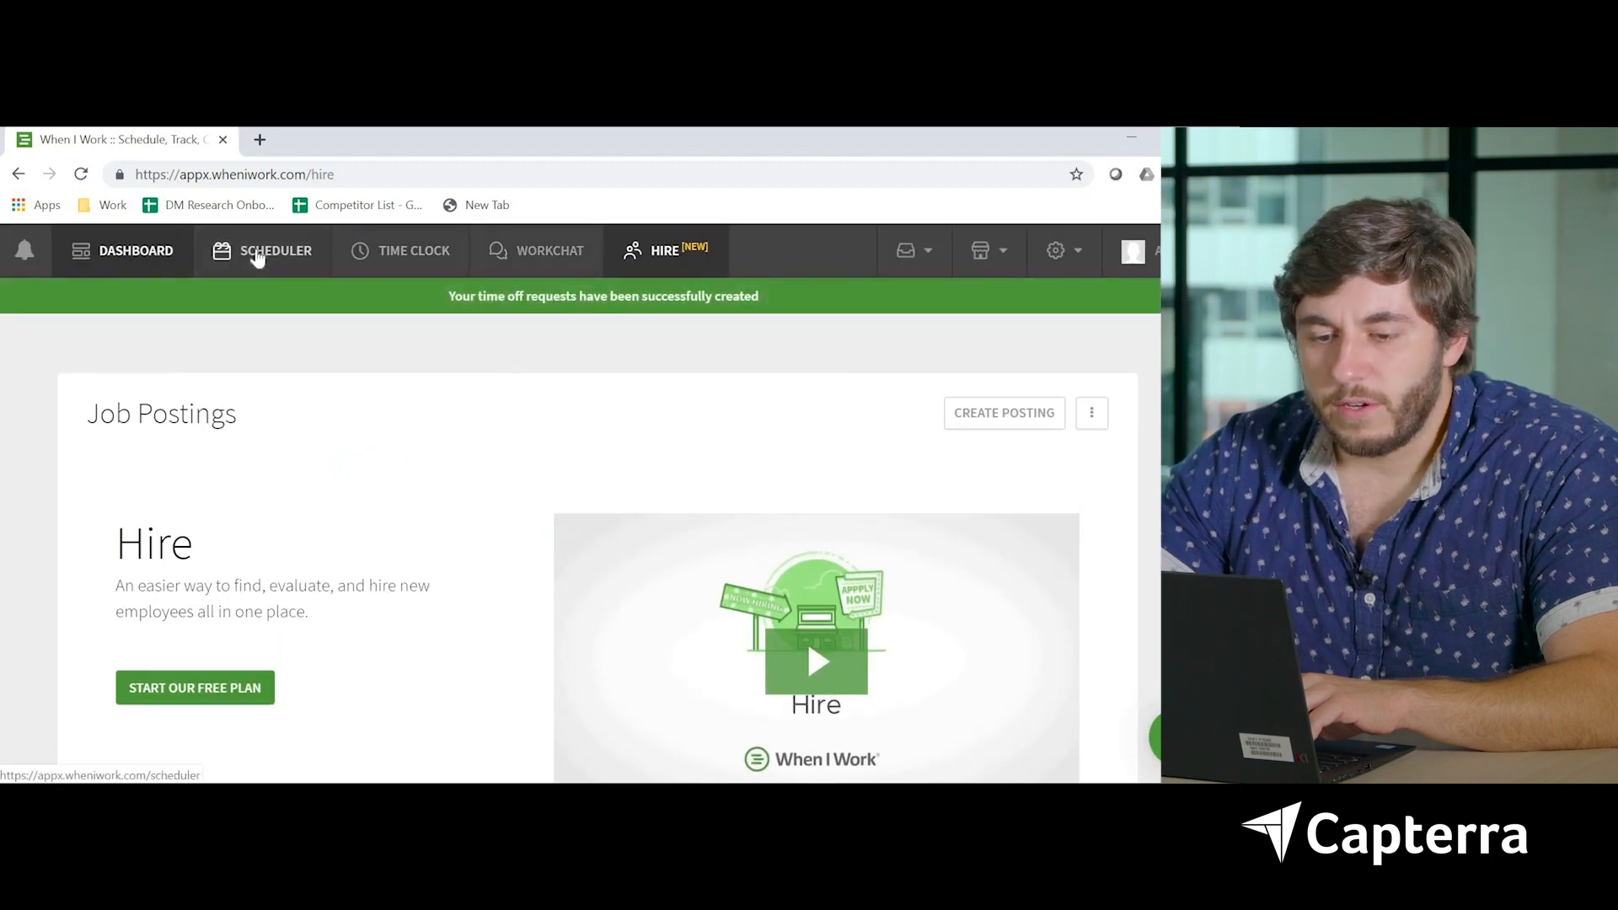
On the Scheduler, open the Tuesday June 18 time-off block's full request page
click(275, 249)
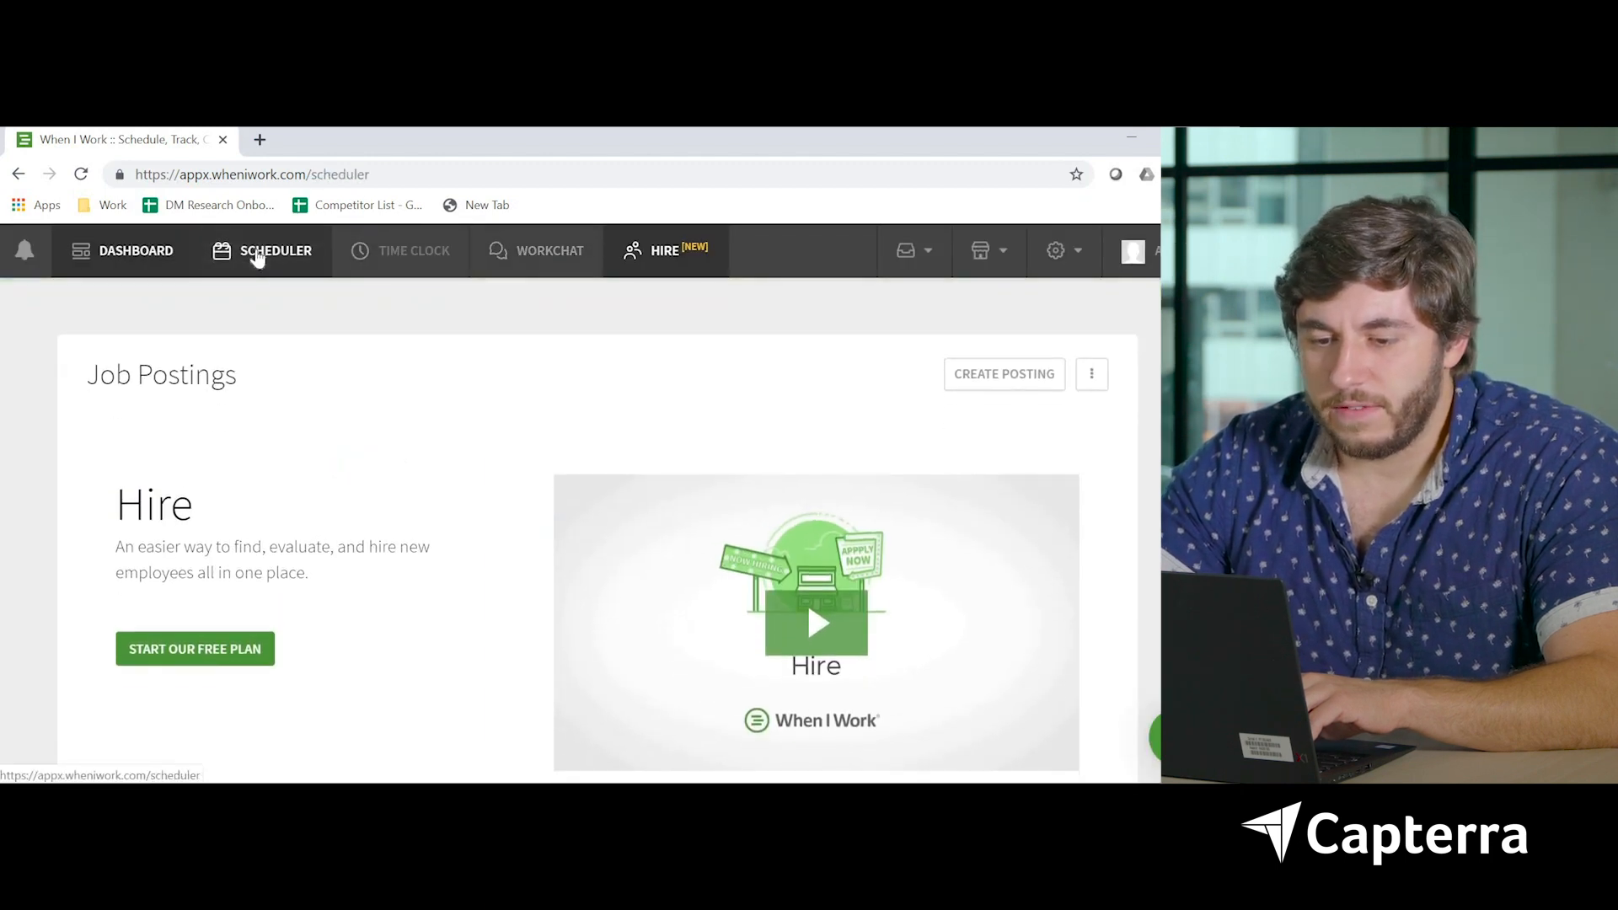
click(275, 251)
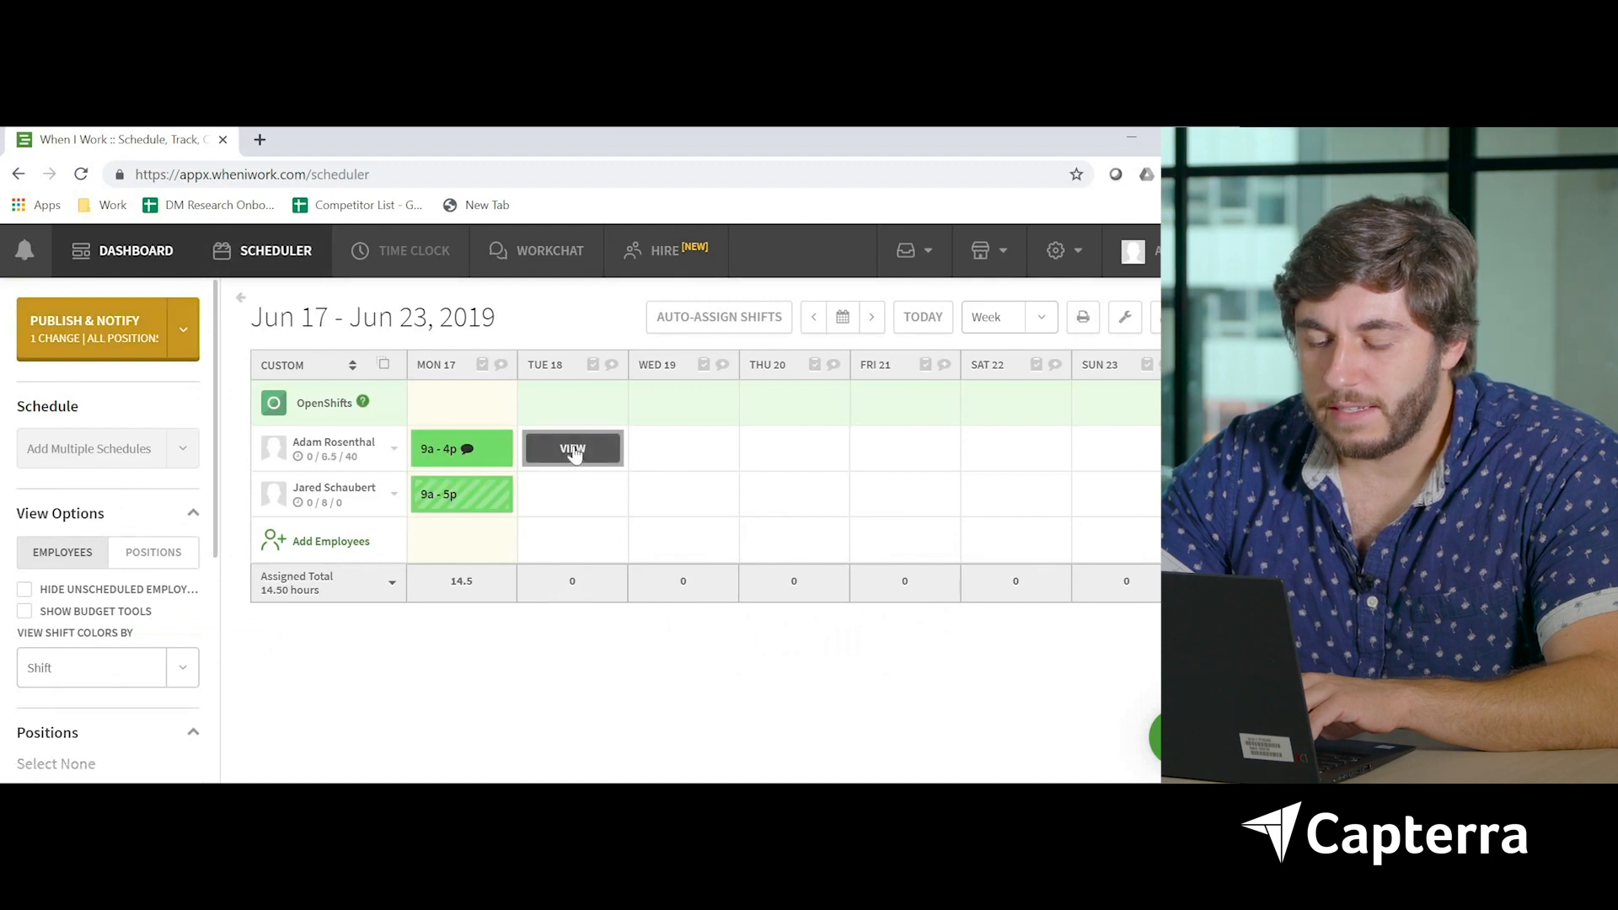
click(572, 447)
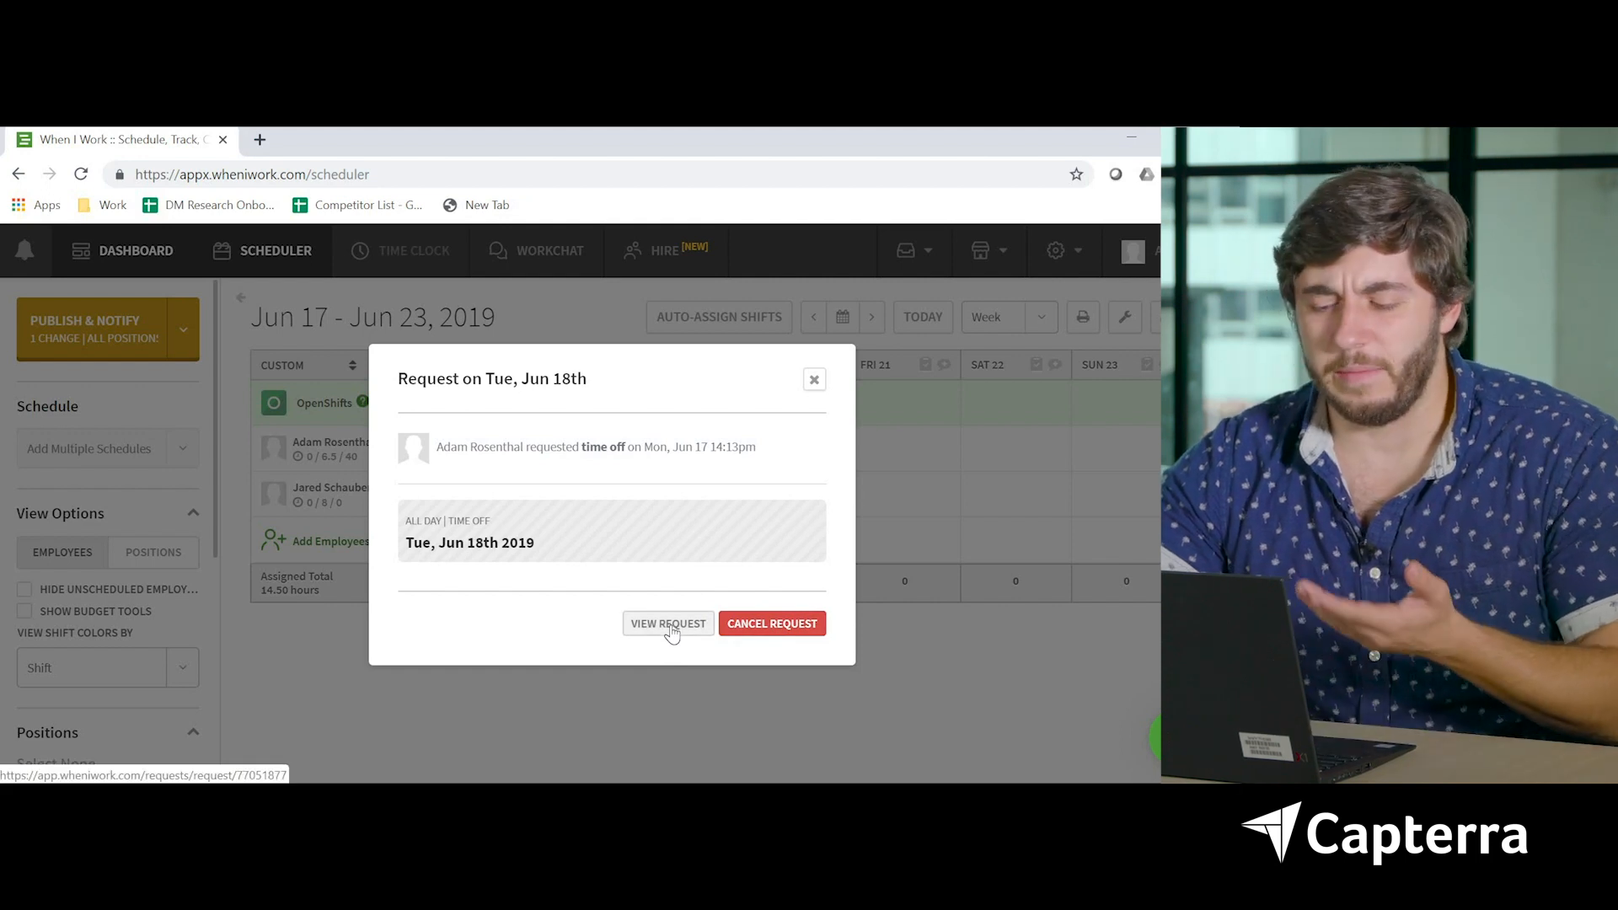
click(667, 624)
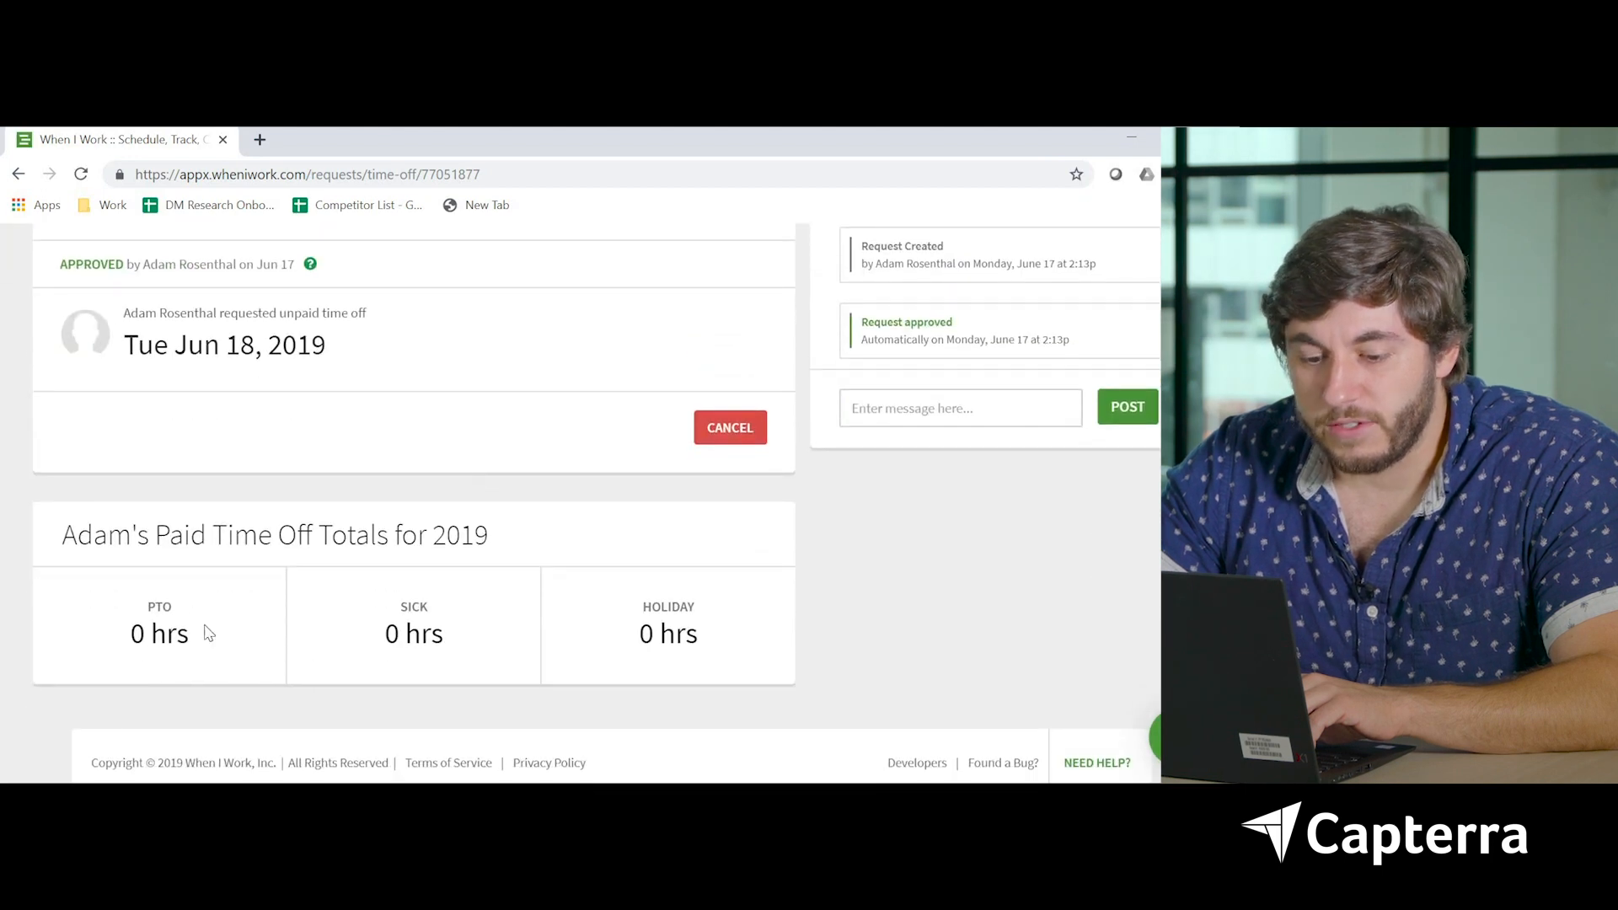
mouse_move(923, 565)
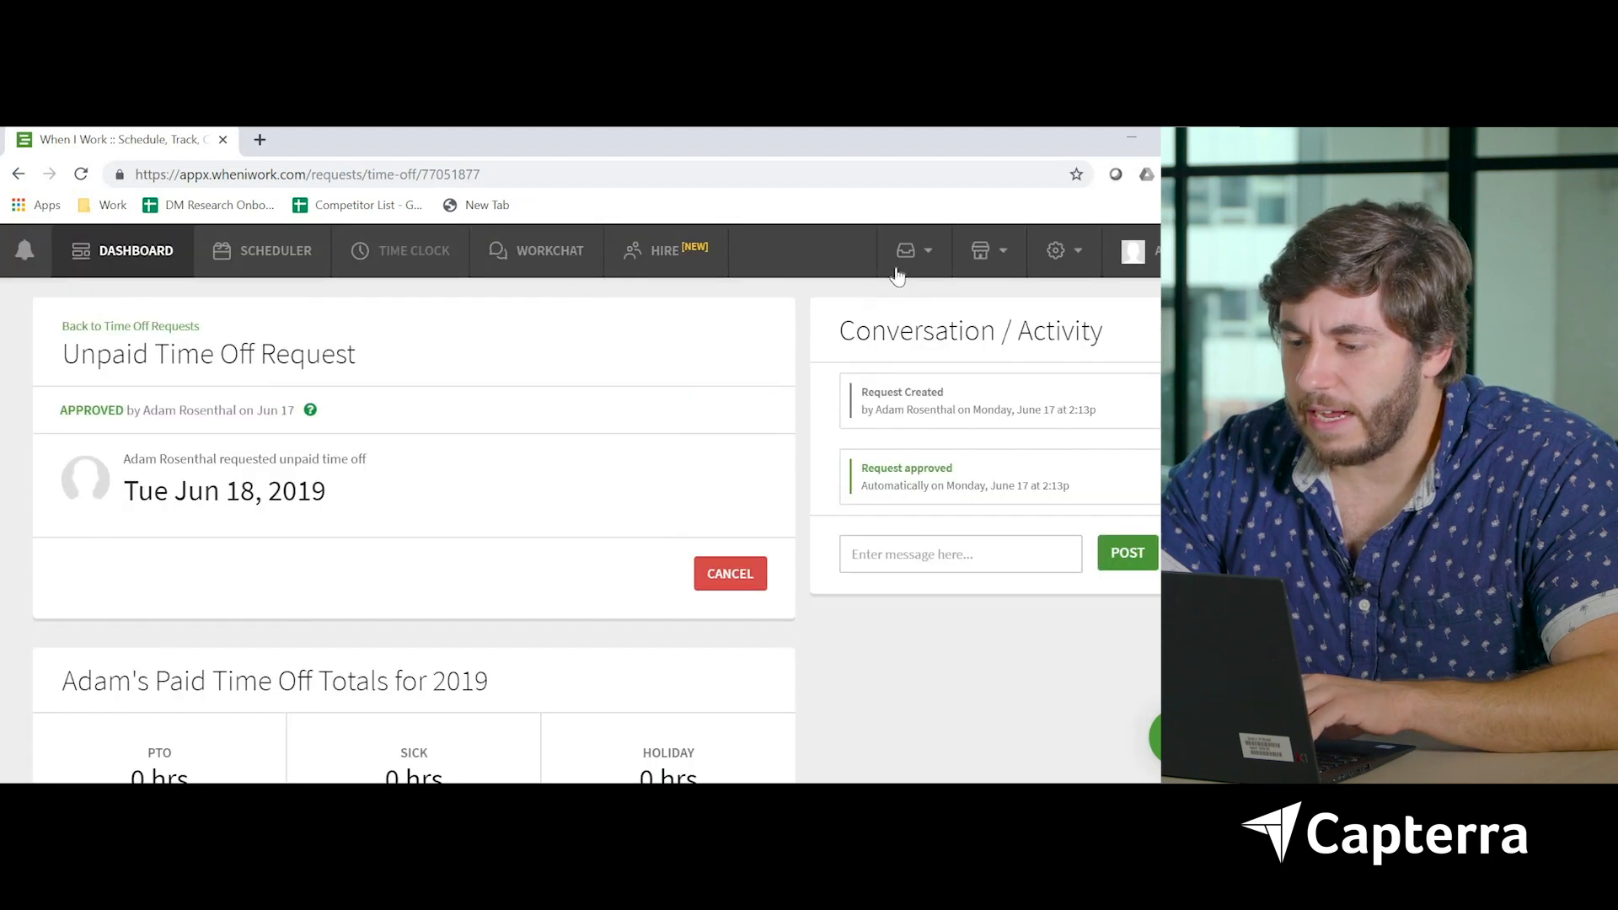
Edit the account holder's employee record and enter a 10,000 base hourly rate
click(905, 251)
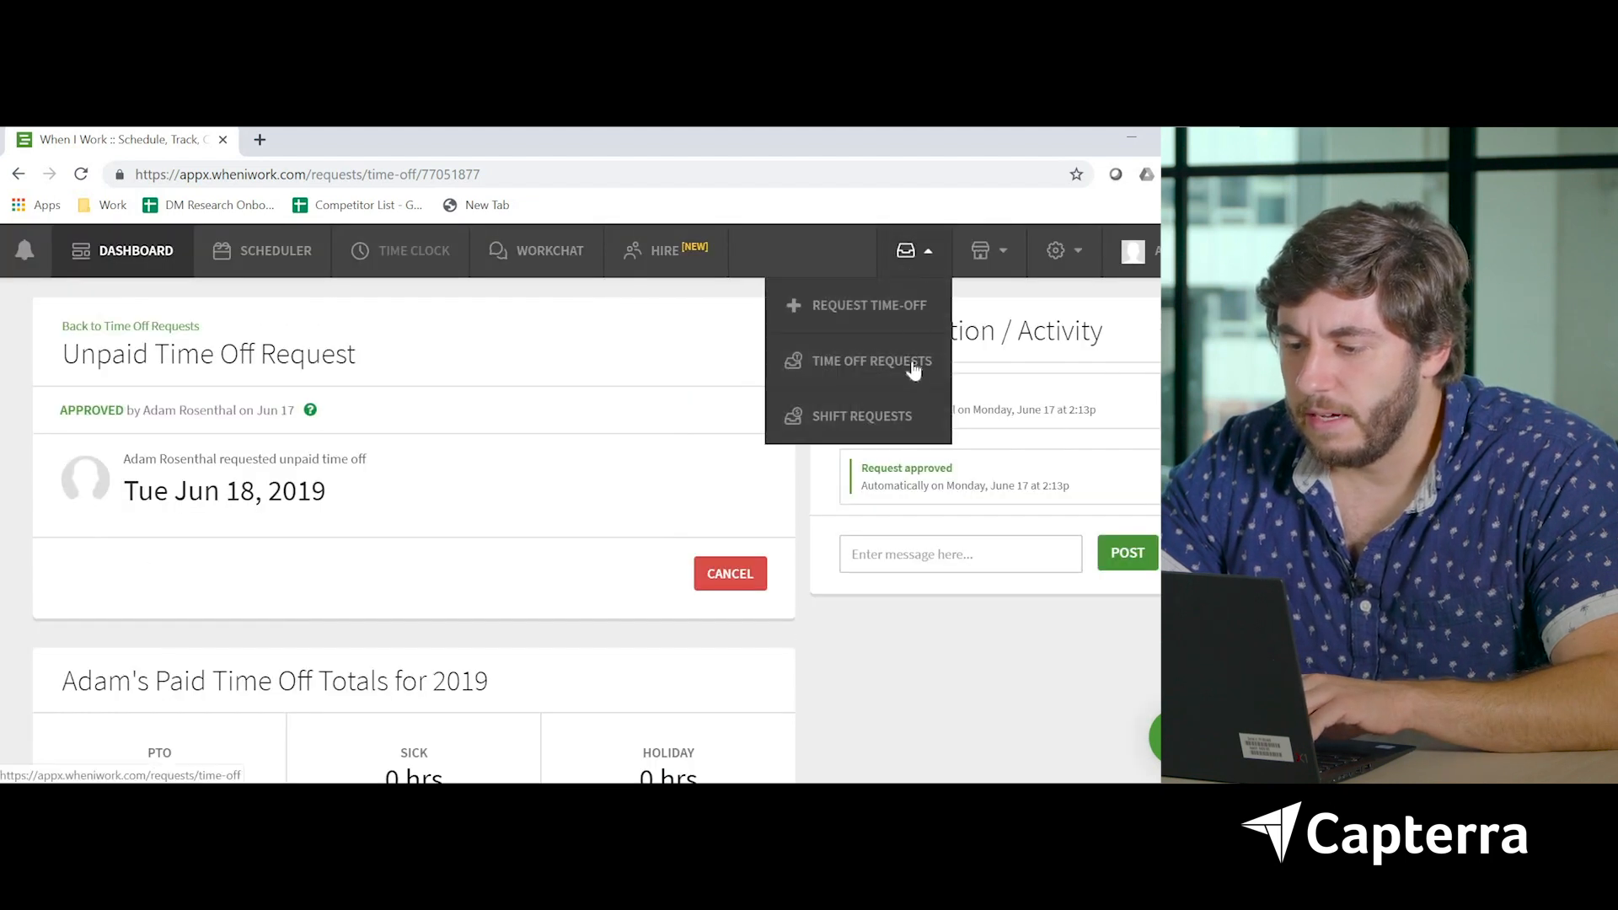
click(906, 251)
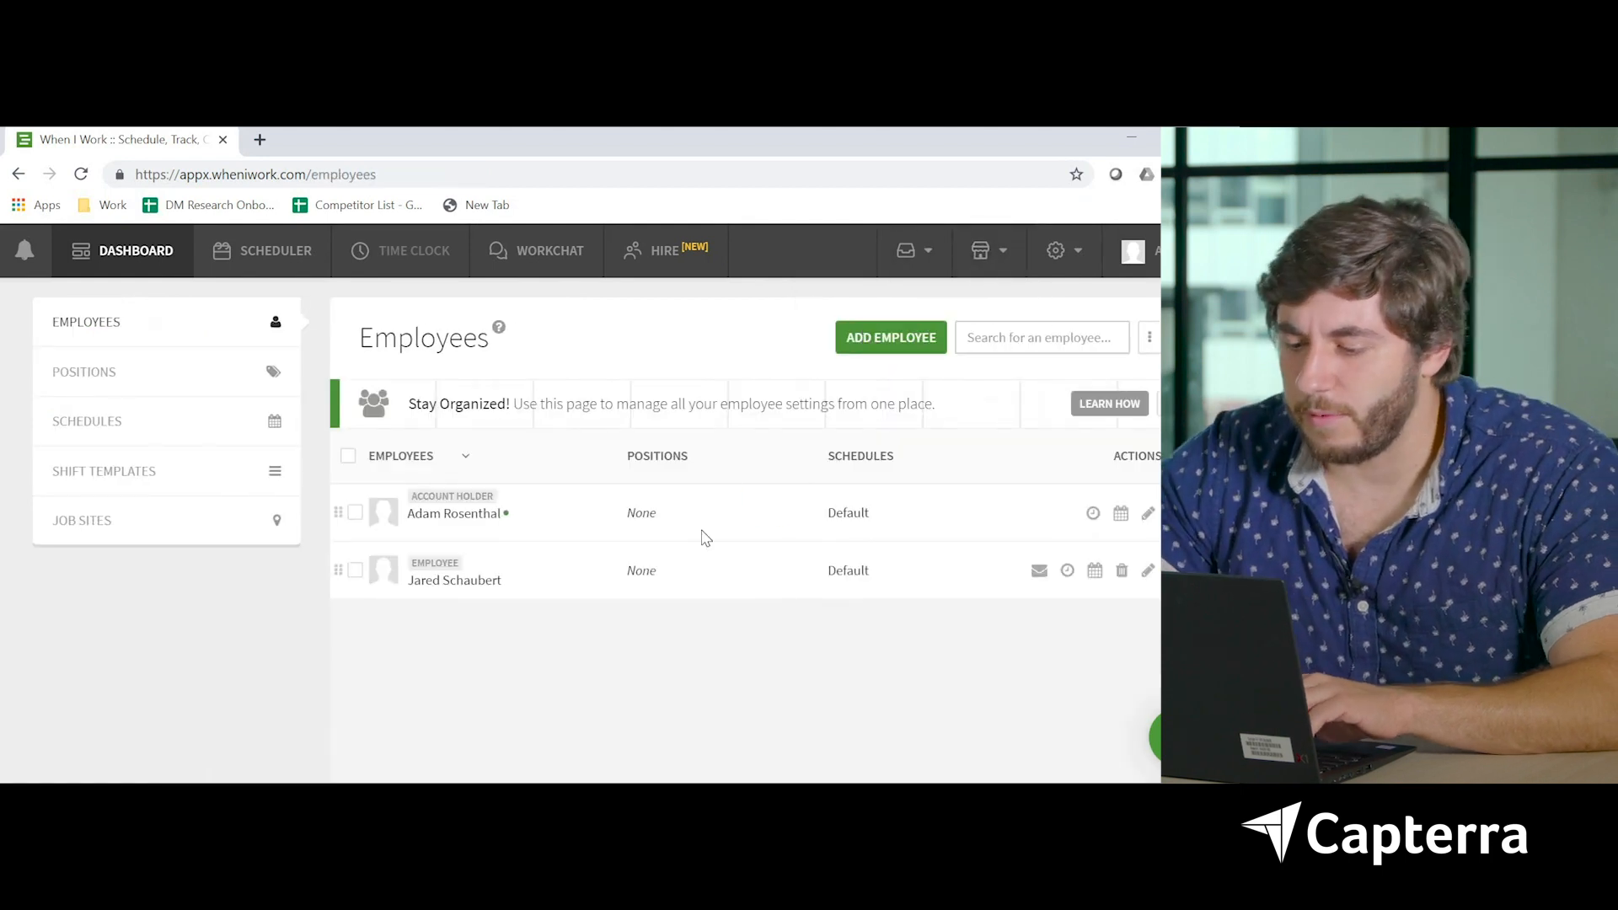
mouse_move(1147, 514)
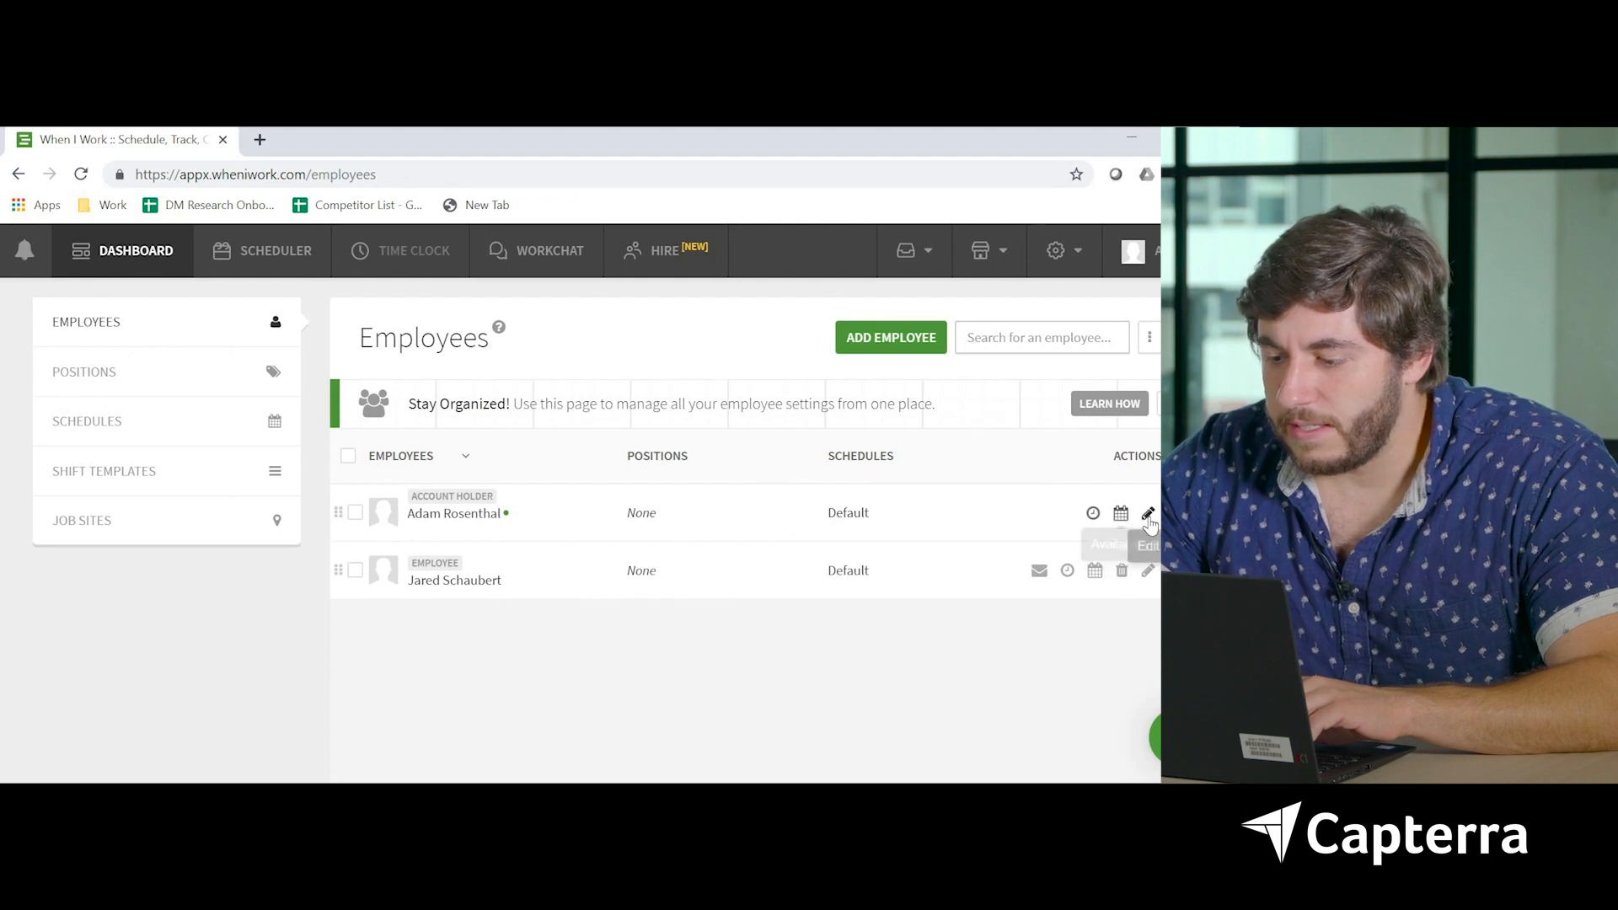
click(1146, 513)
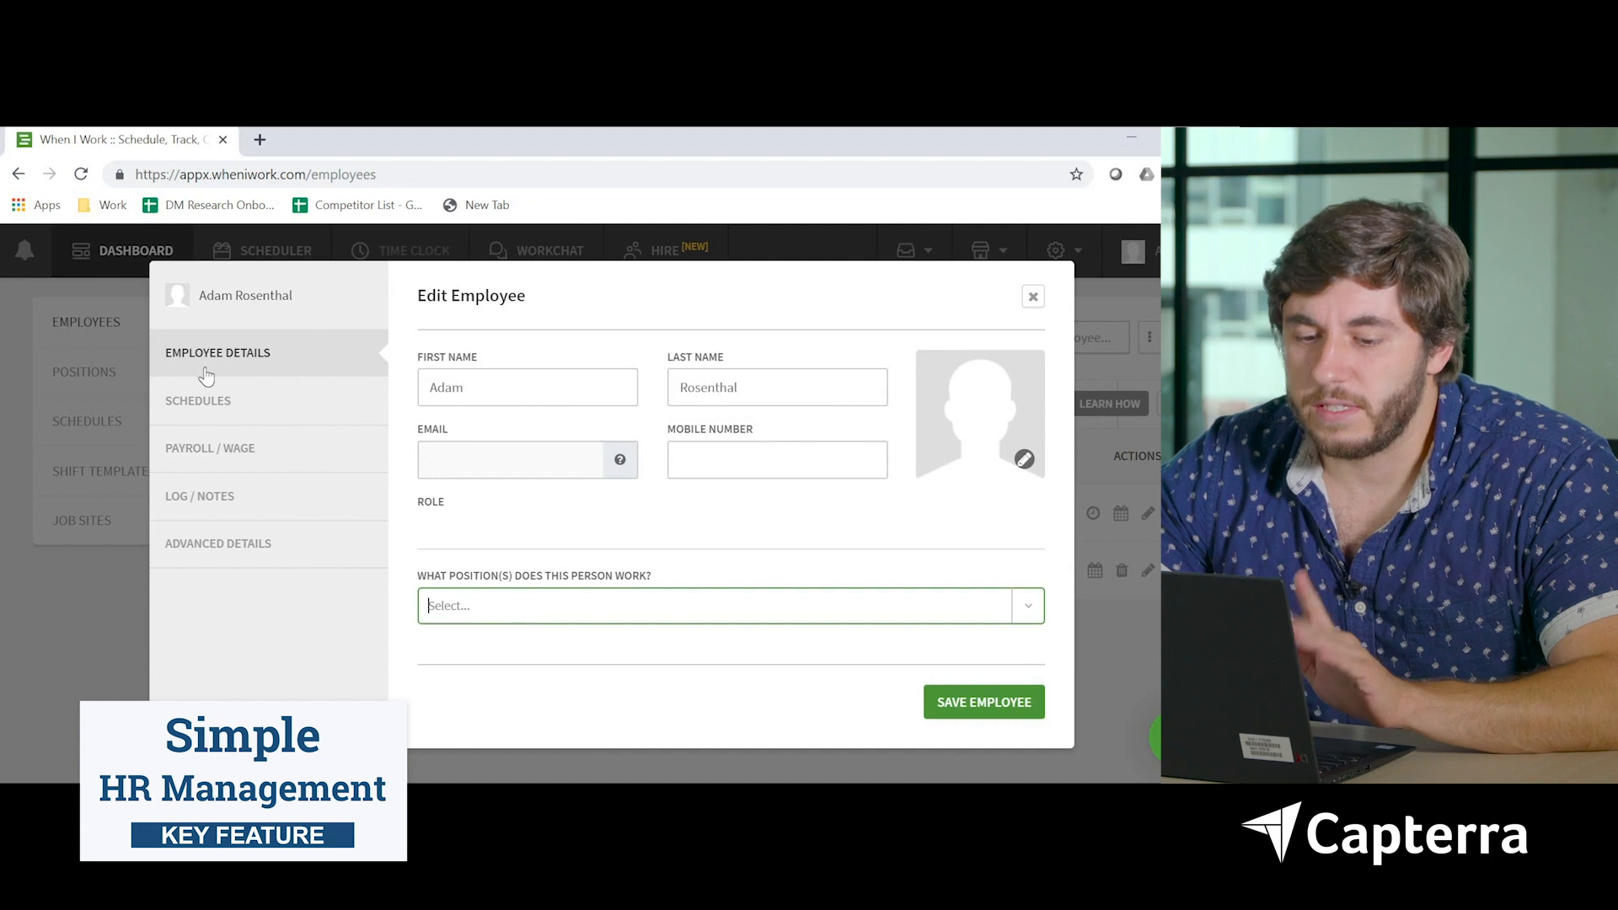
click(197, 401)
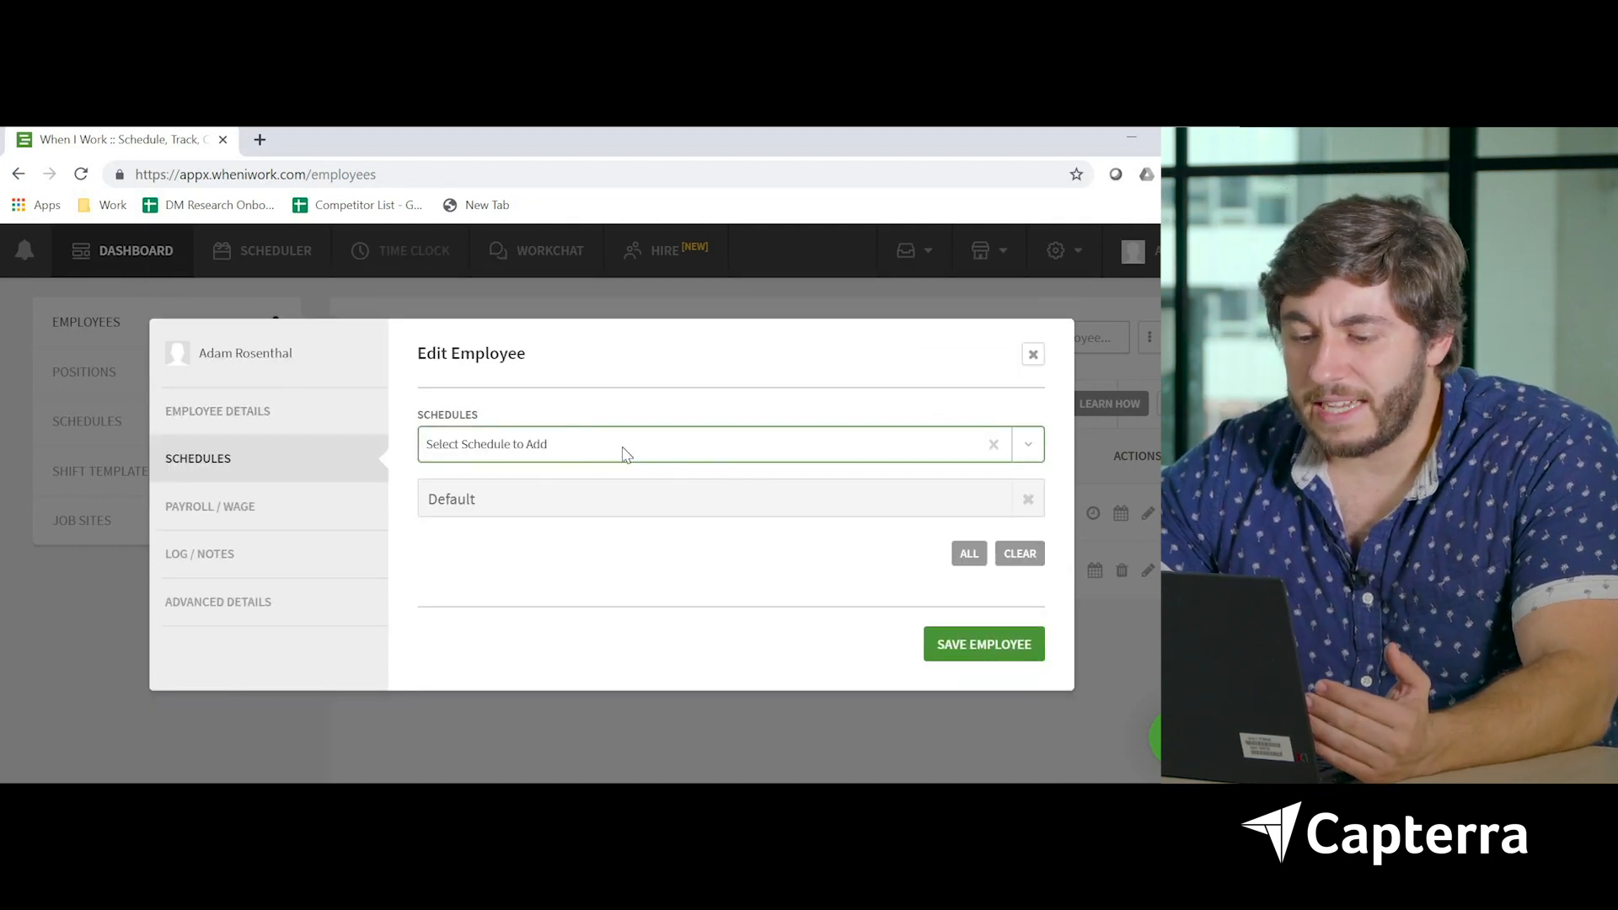
mouse_move(712, 488)
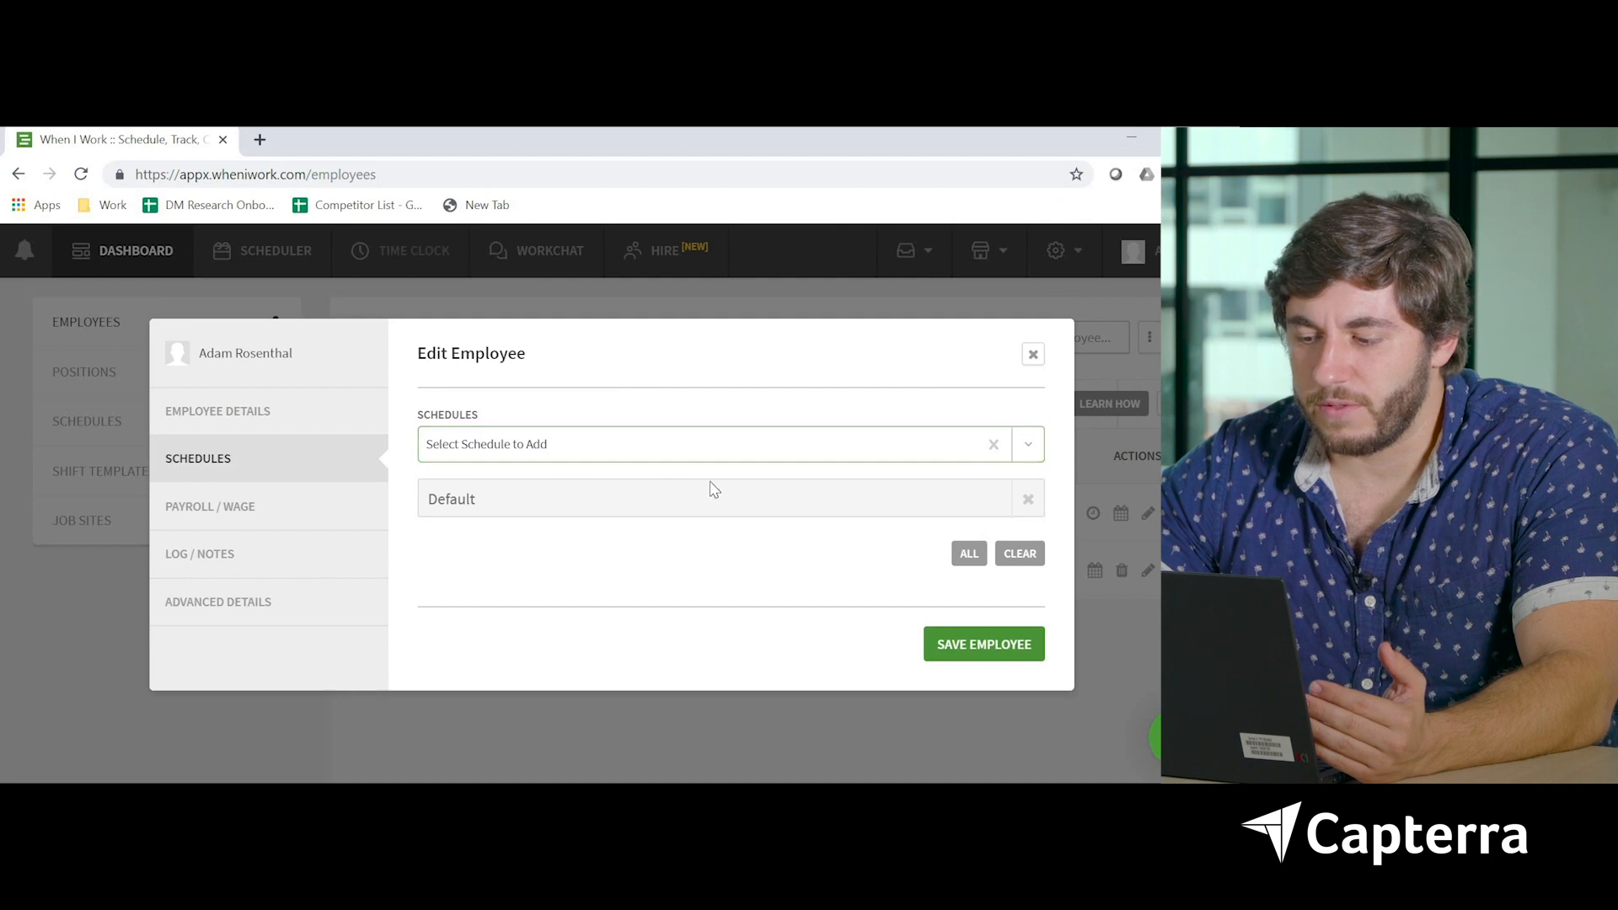
mouse_move(239, 513)
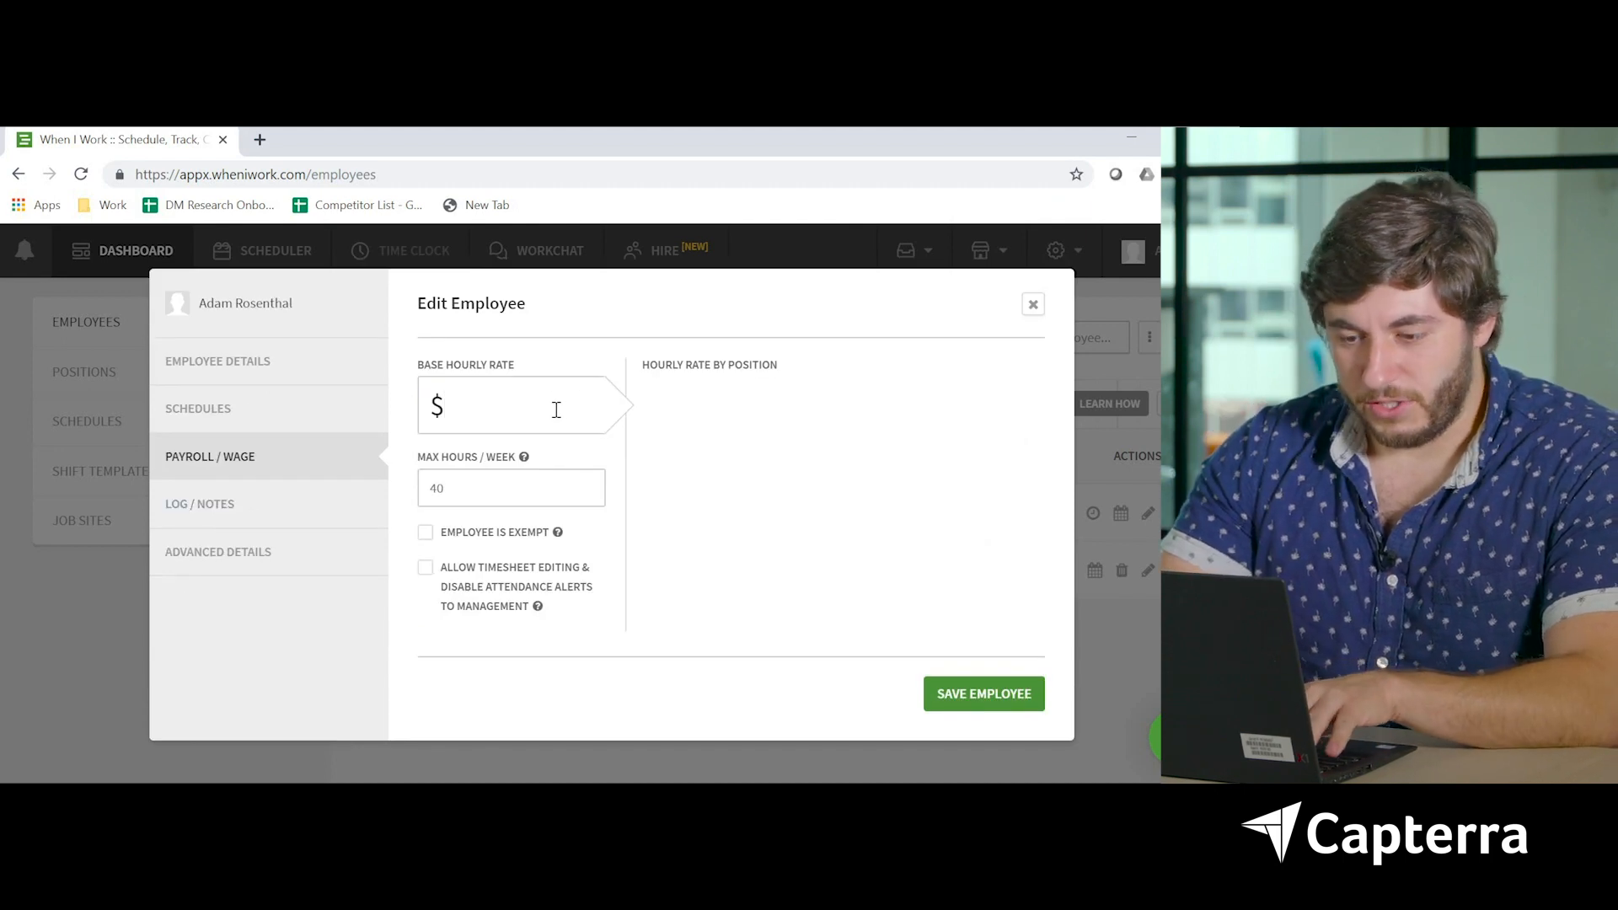
text(10,)
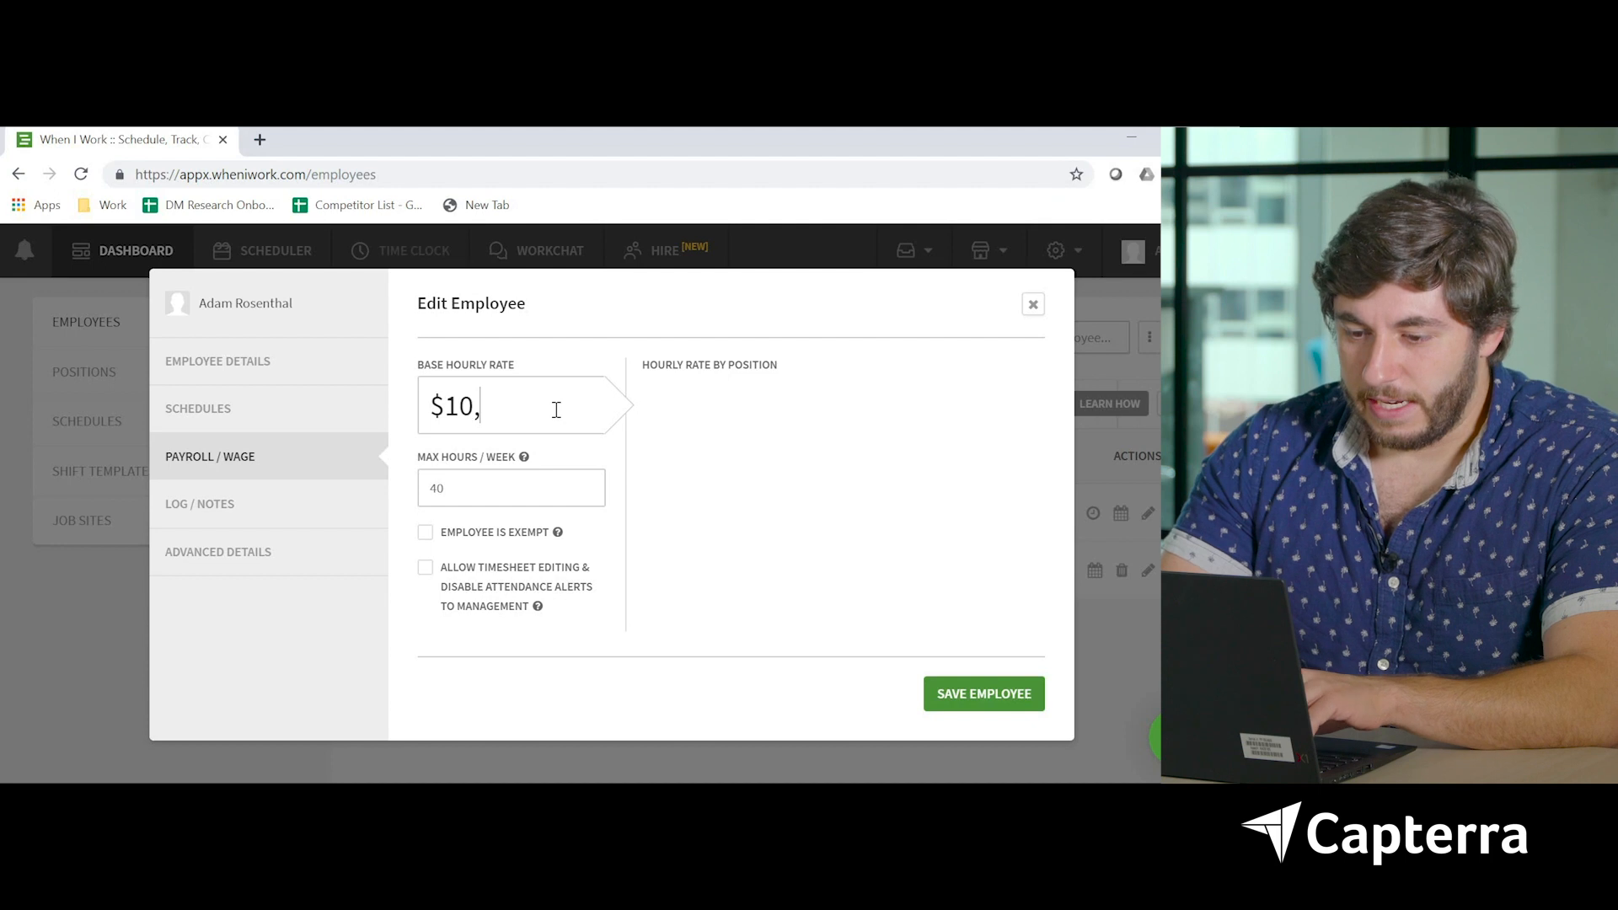
text(000)
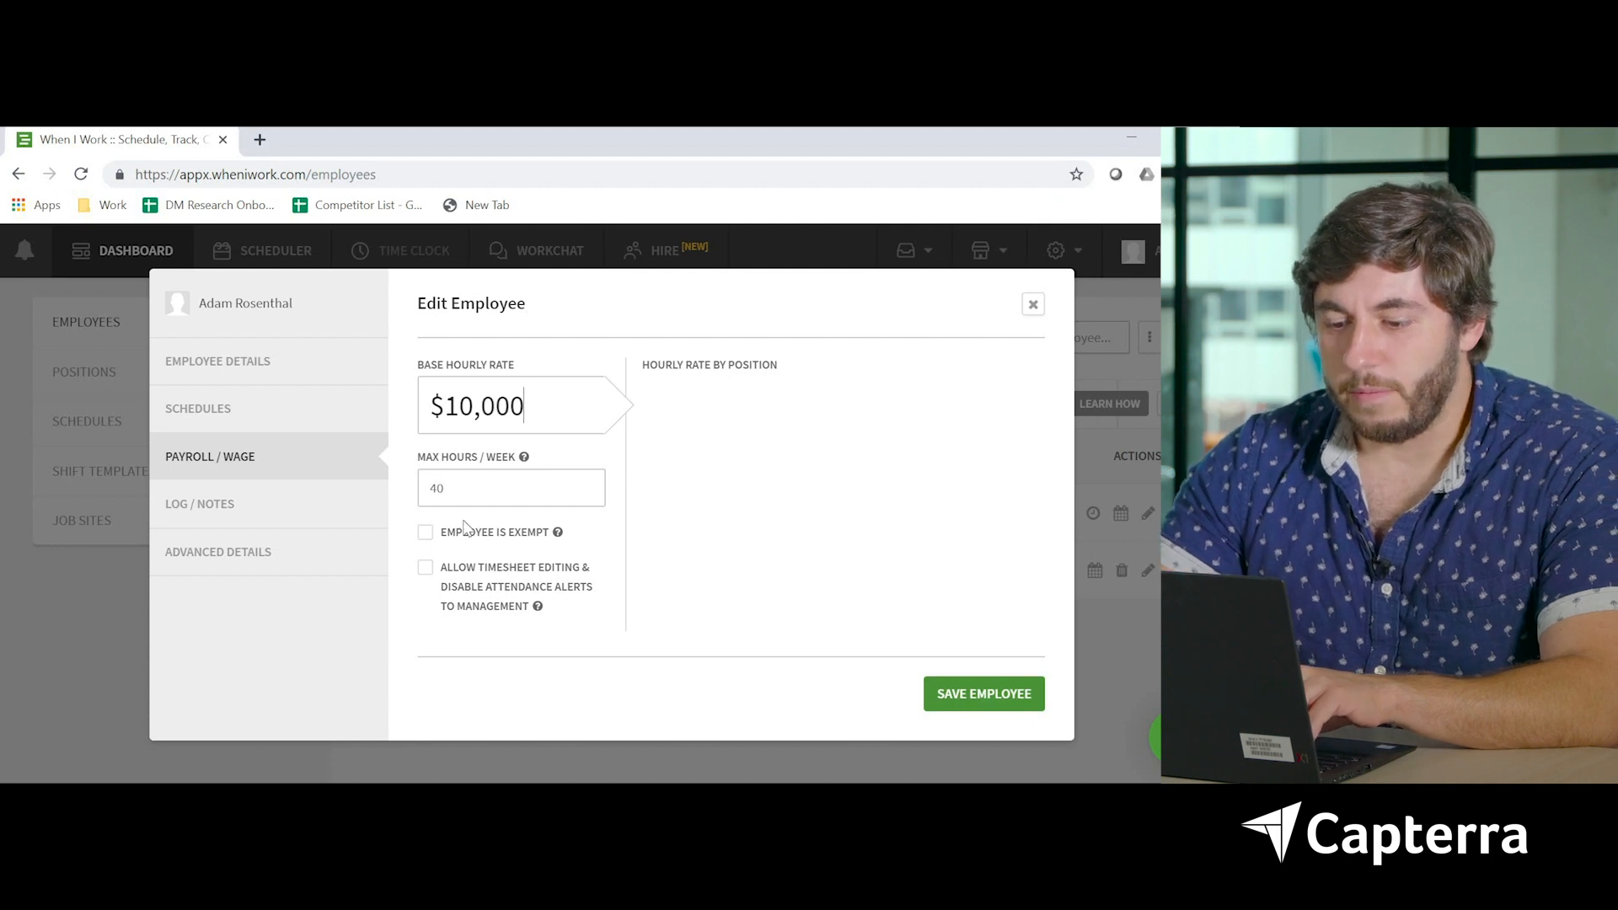
mouse_move(386, 493)
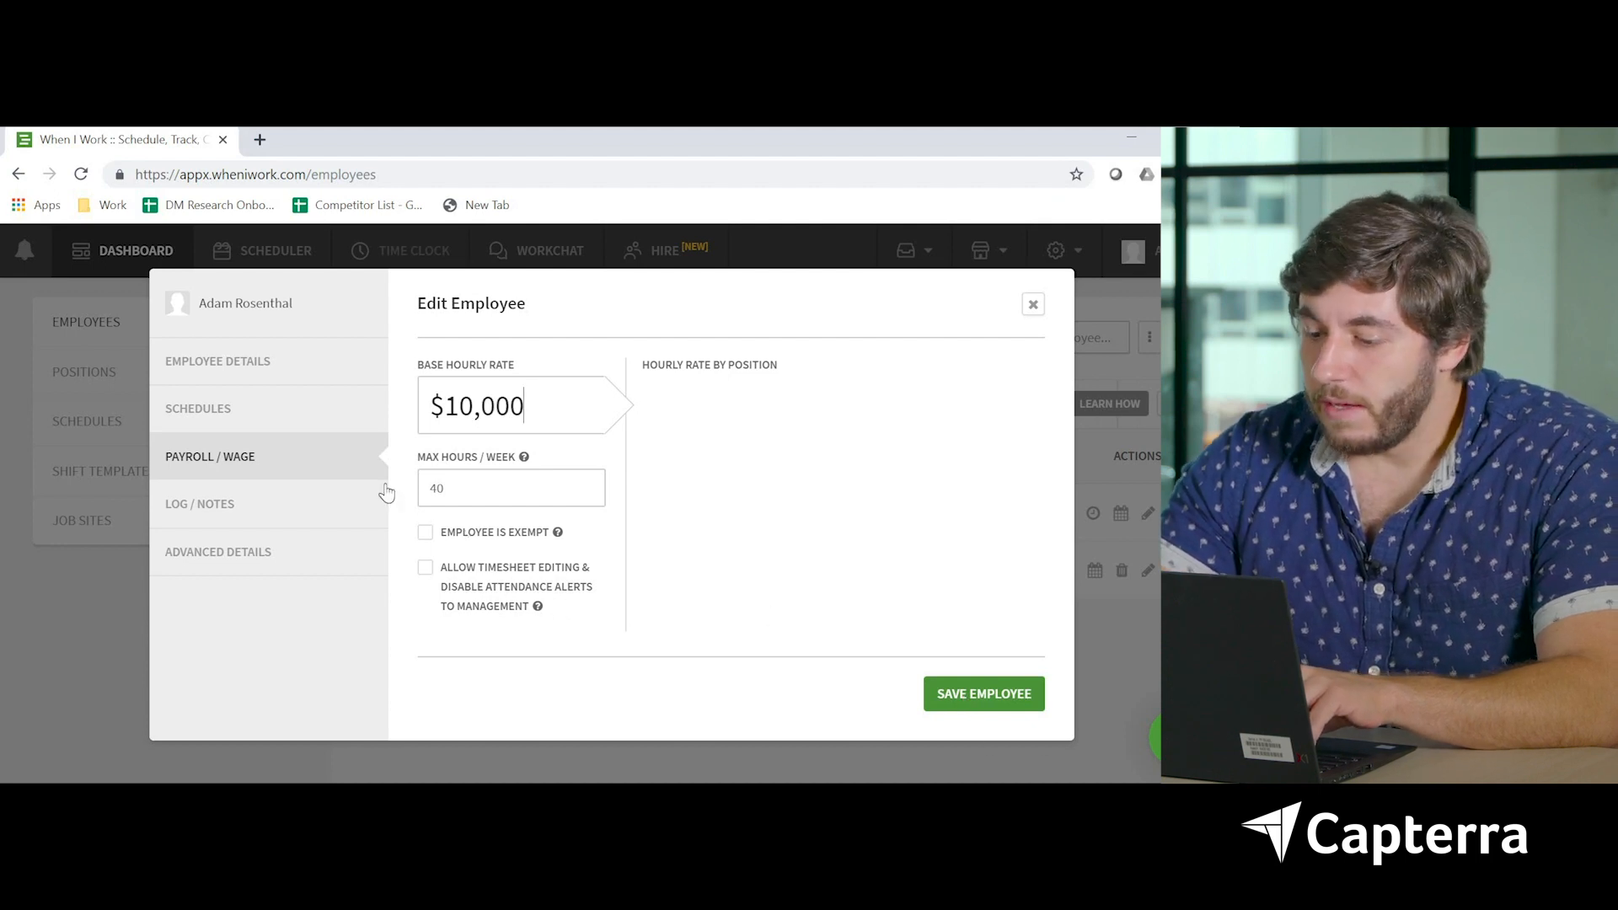
In Log / Notes, write the note 'Employee has excellent hair, but not a great ha…'
click(199, 504)
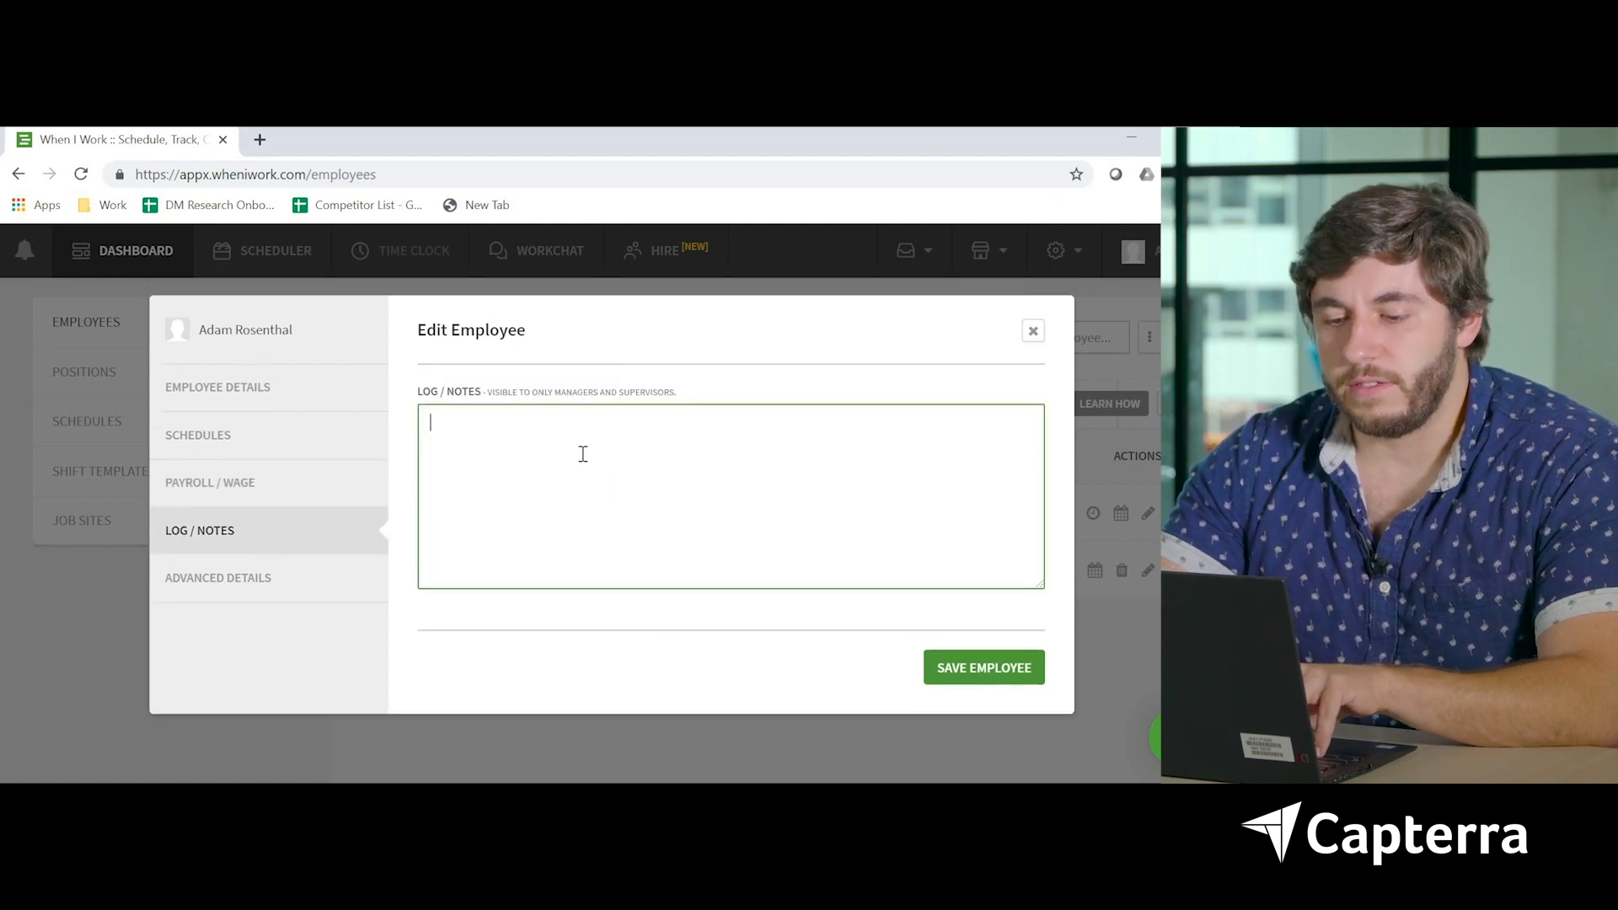
text(-Employee)
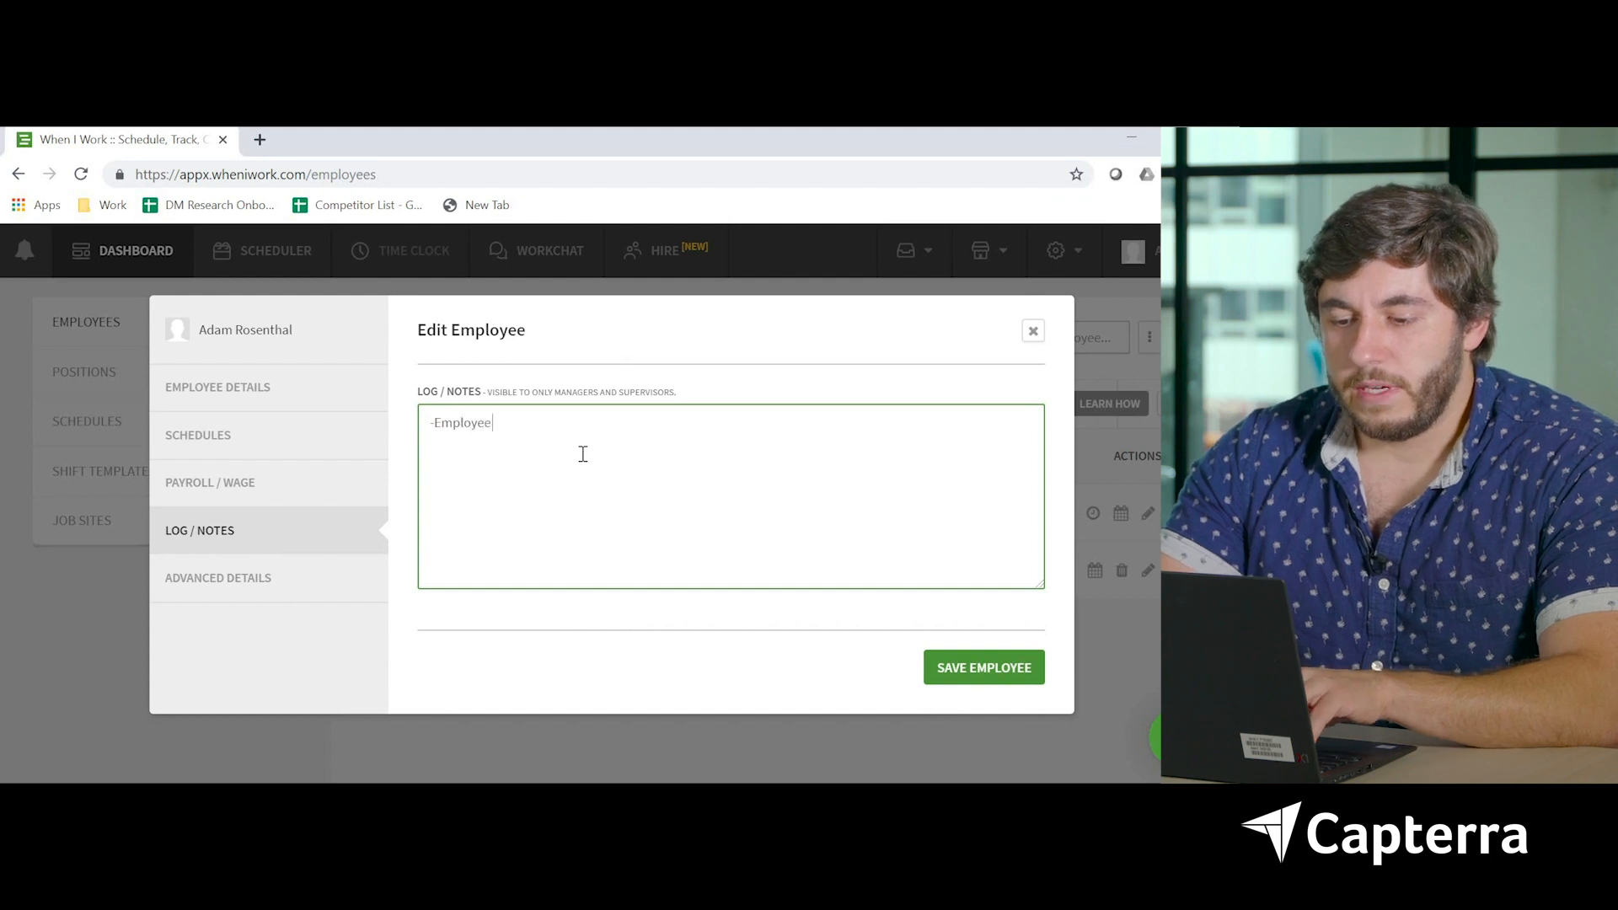
text(has e)
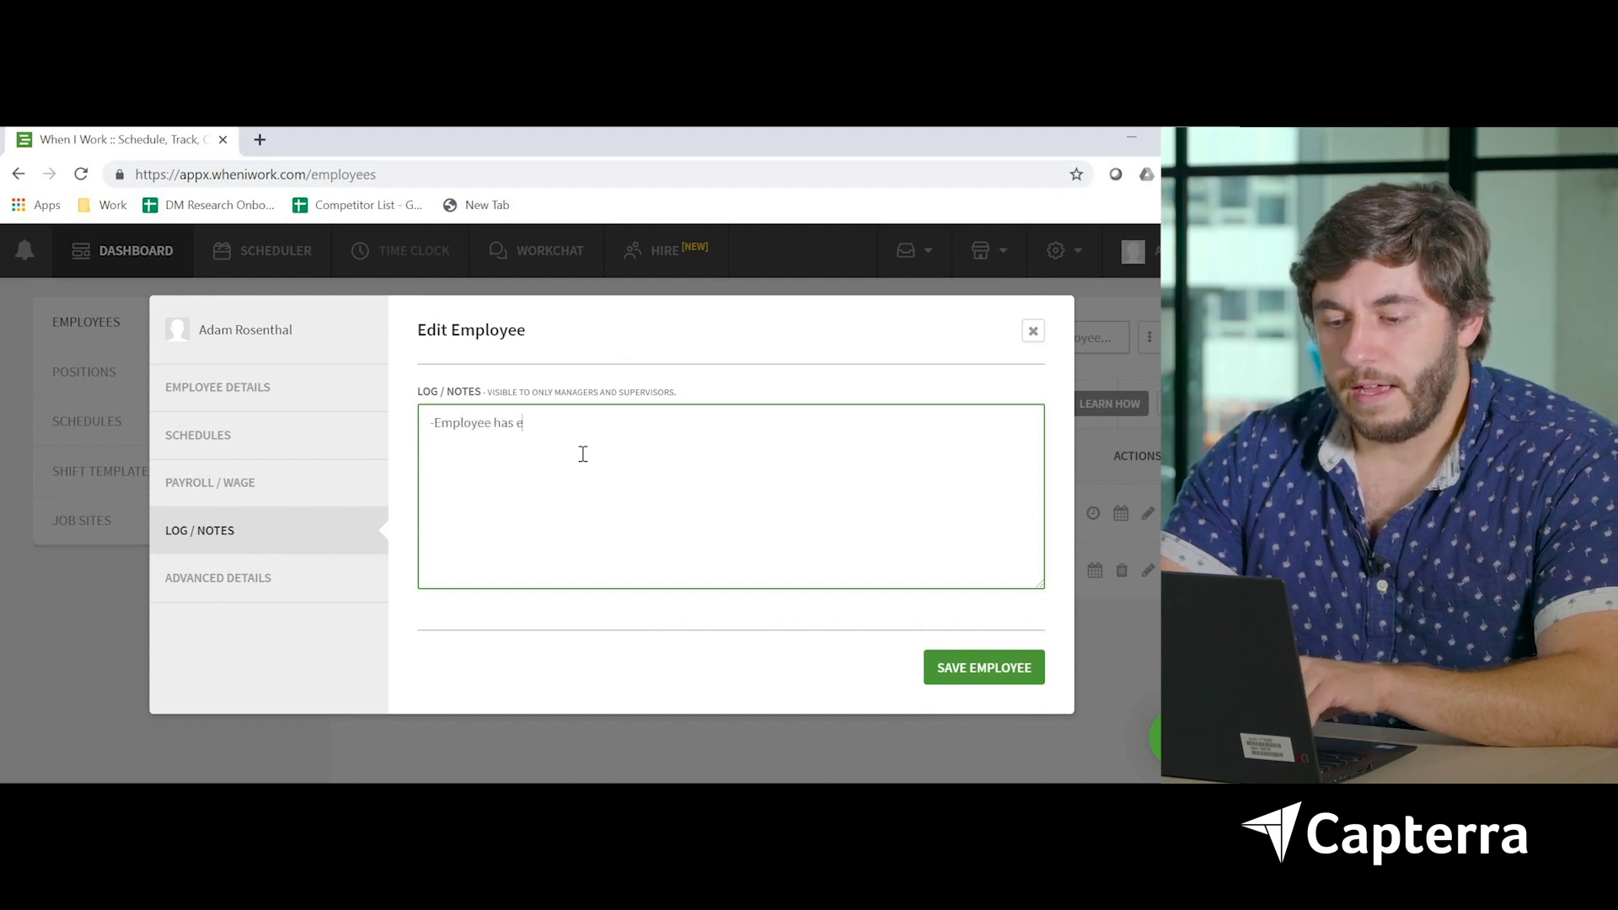
text(xcellent hair, b)
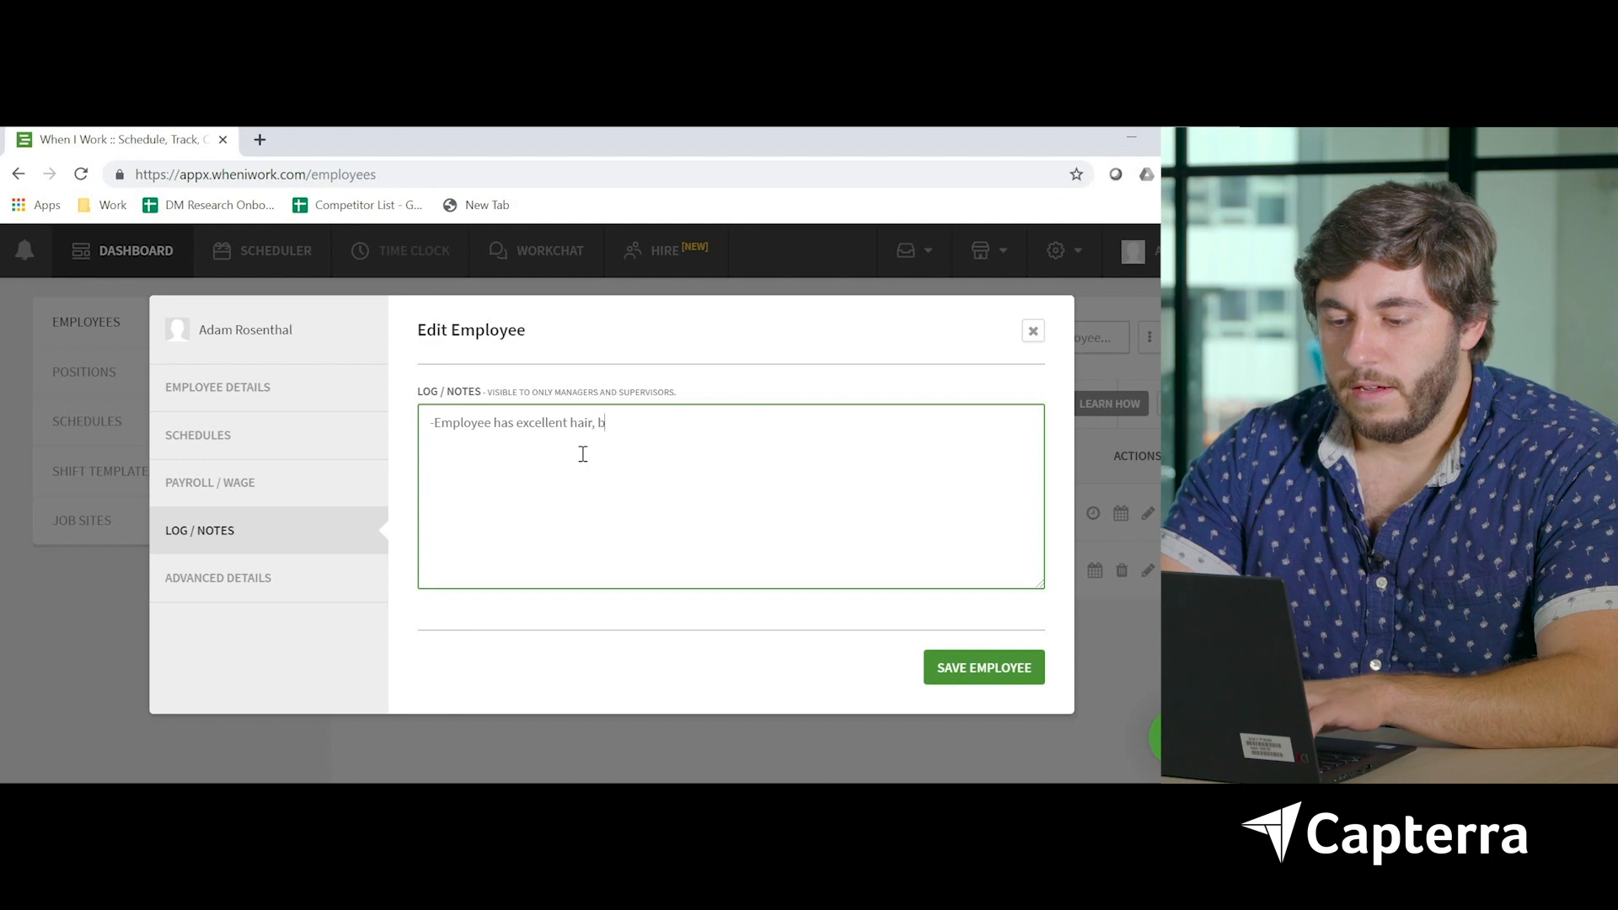
text(ut not a great ha)
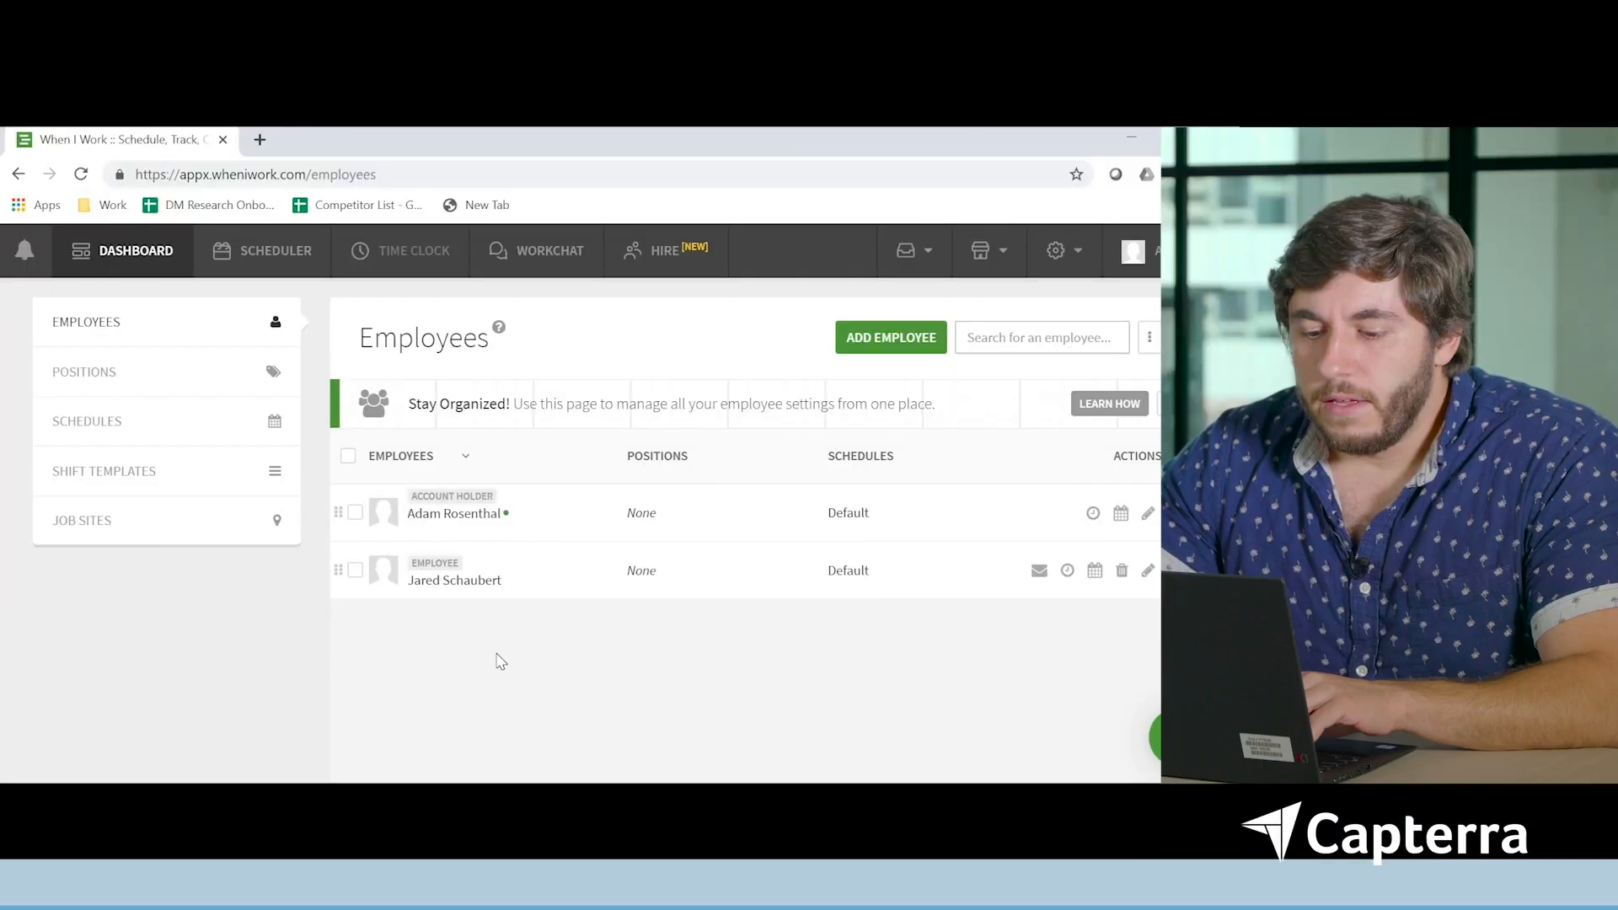
Add the position 'Professor of Earth Shattering Gravitas' on the Positions page
click(979, 252)
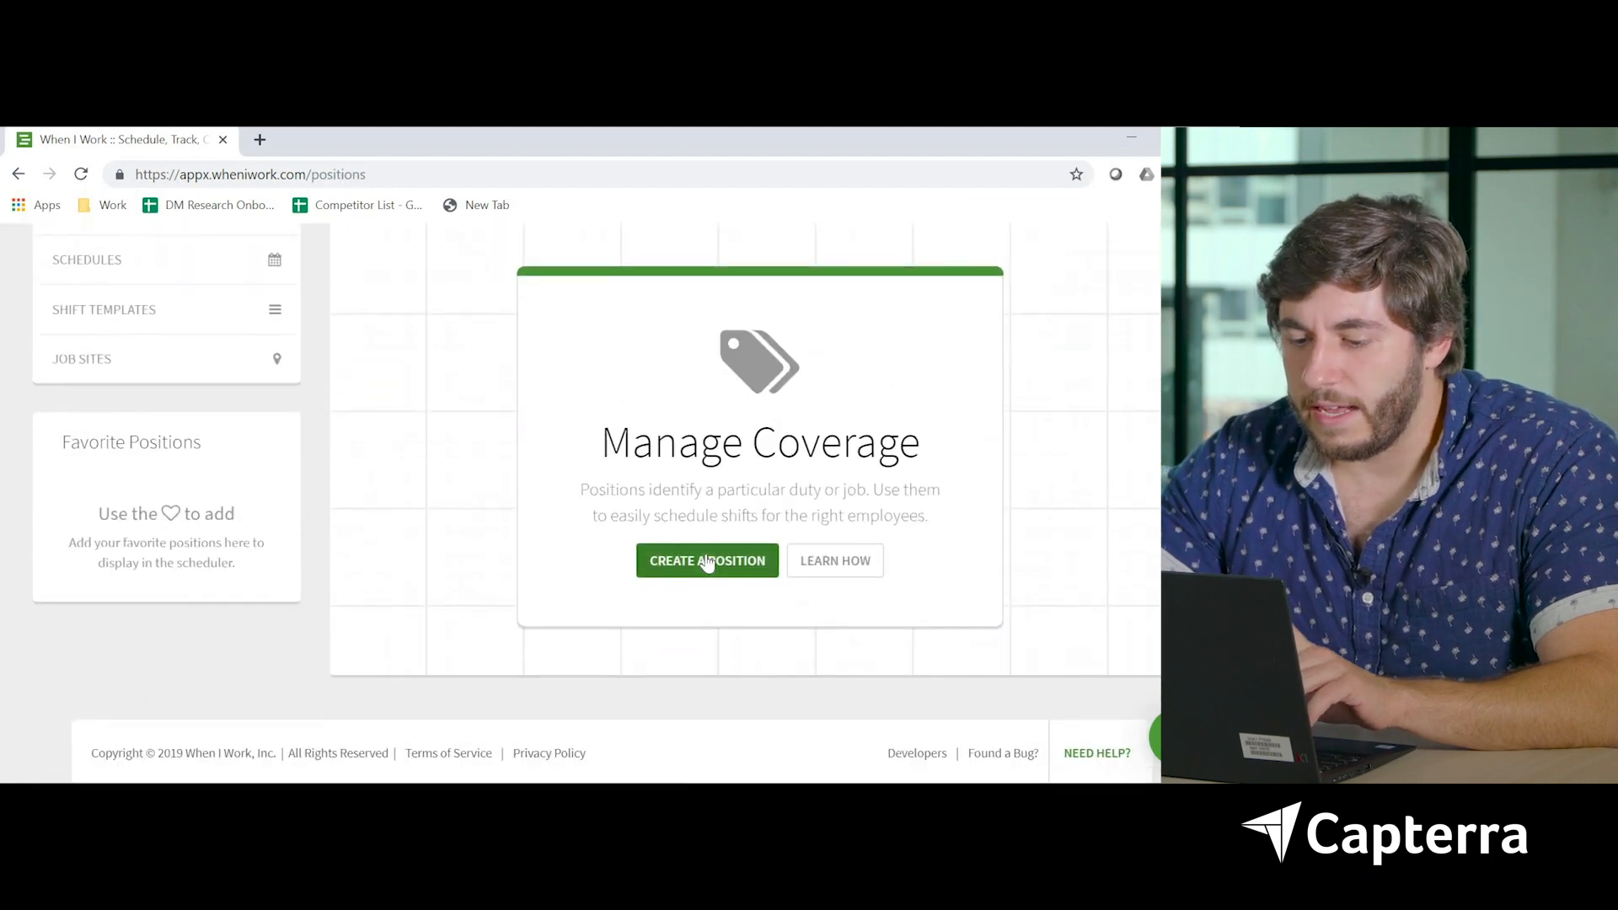
click(707, 561)
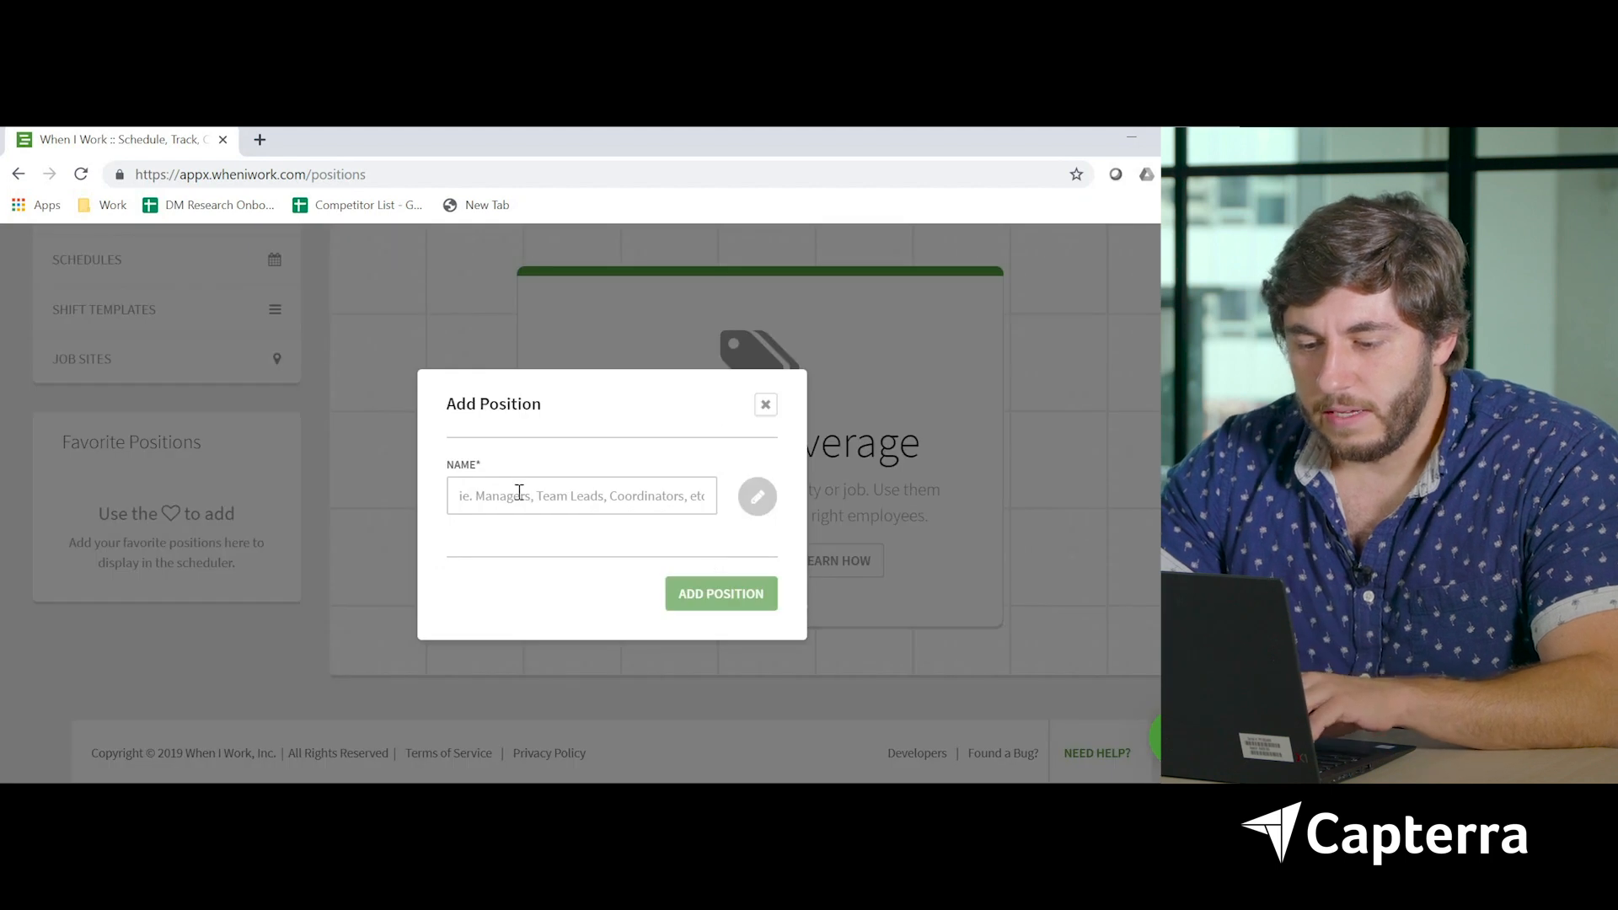
click(581, 495)
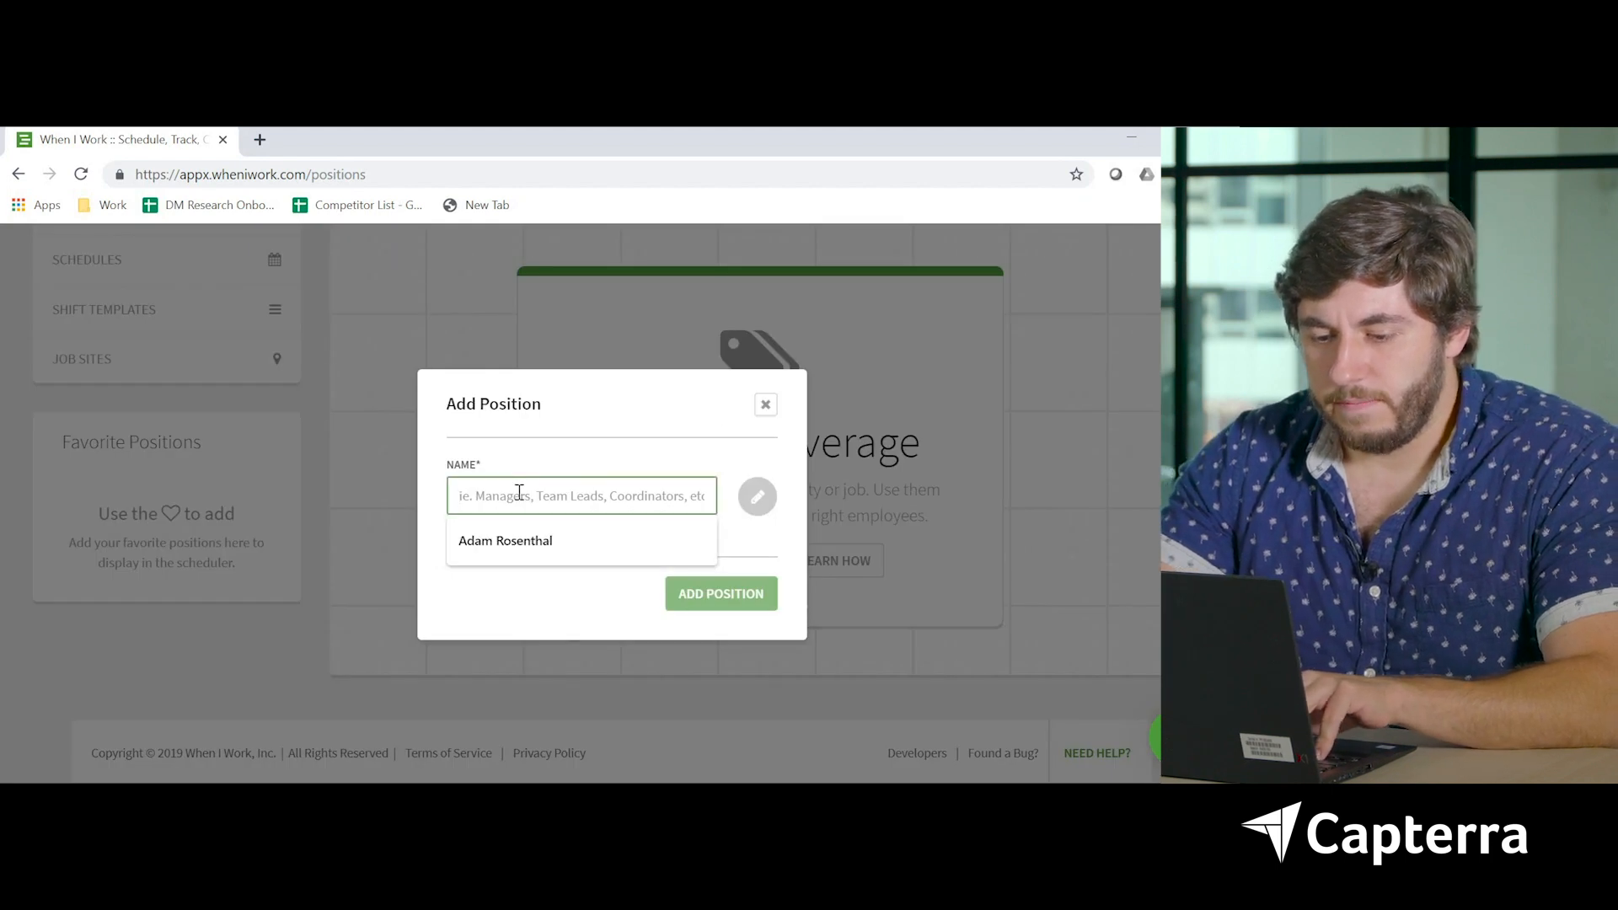
text(Professor)
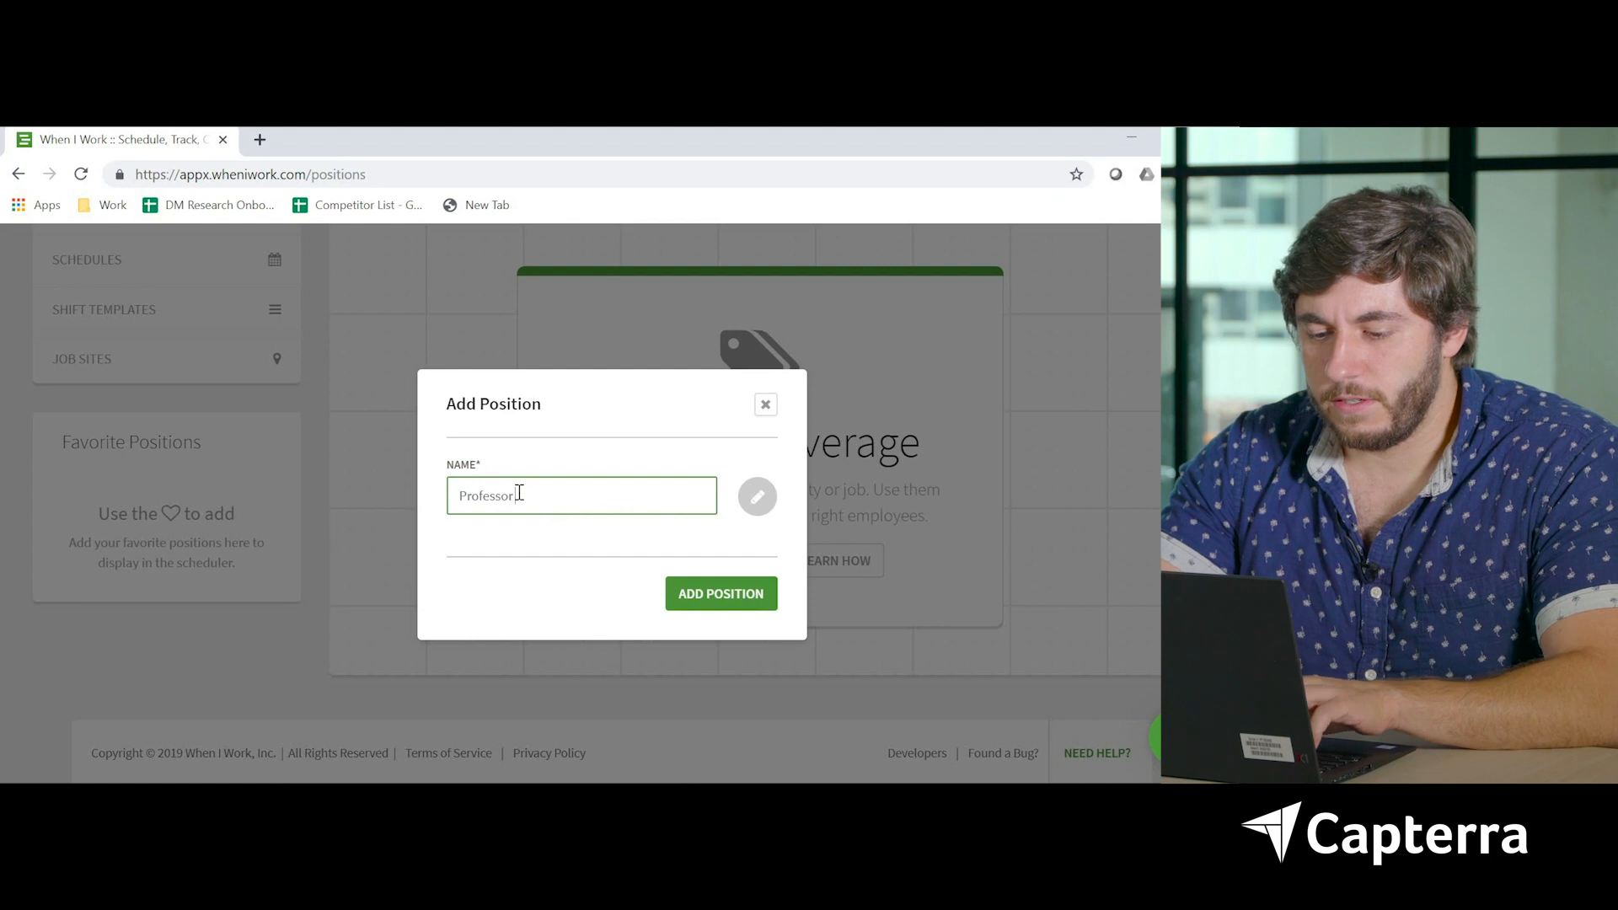
text(of Earth Shattering Gravita)
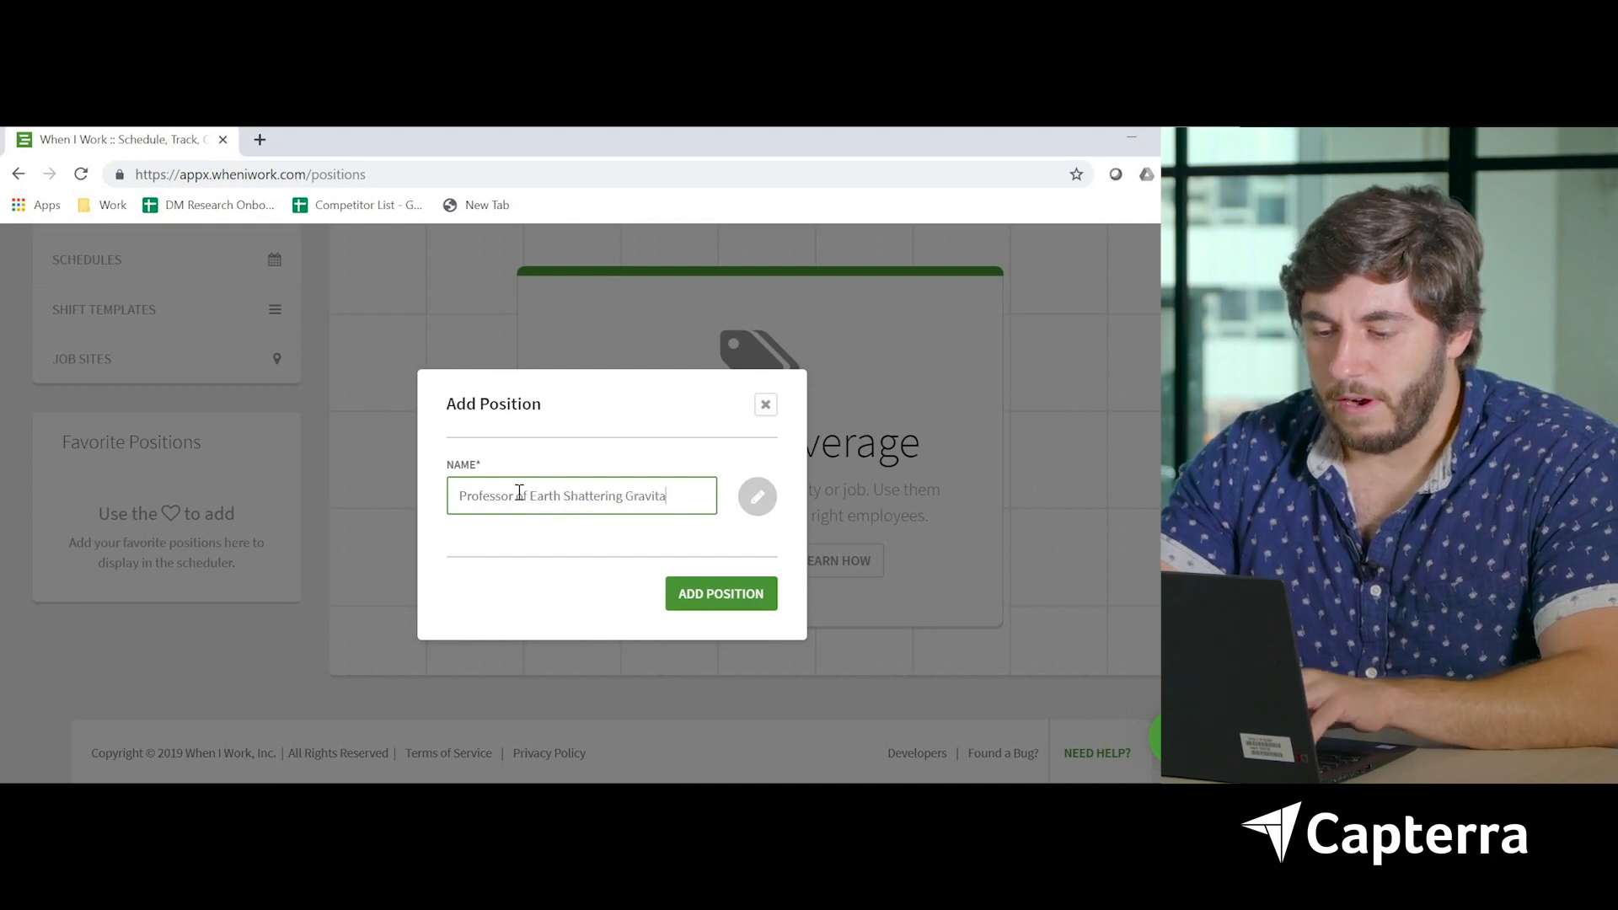
click(719, 593)
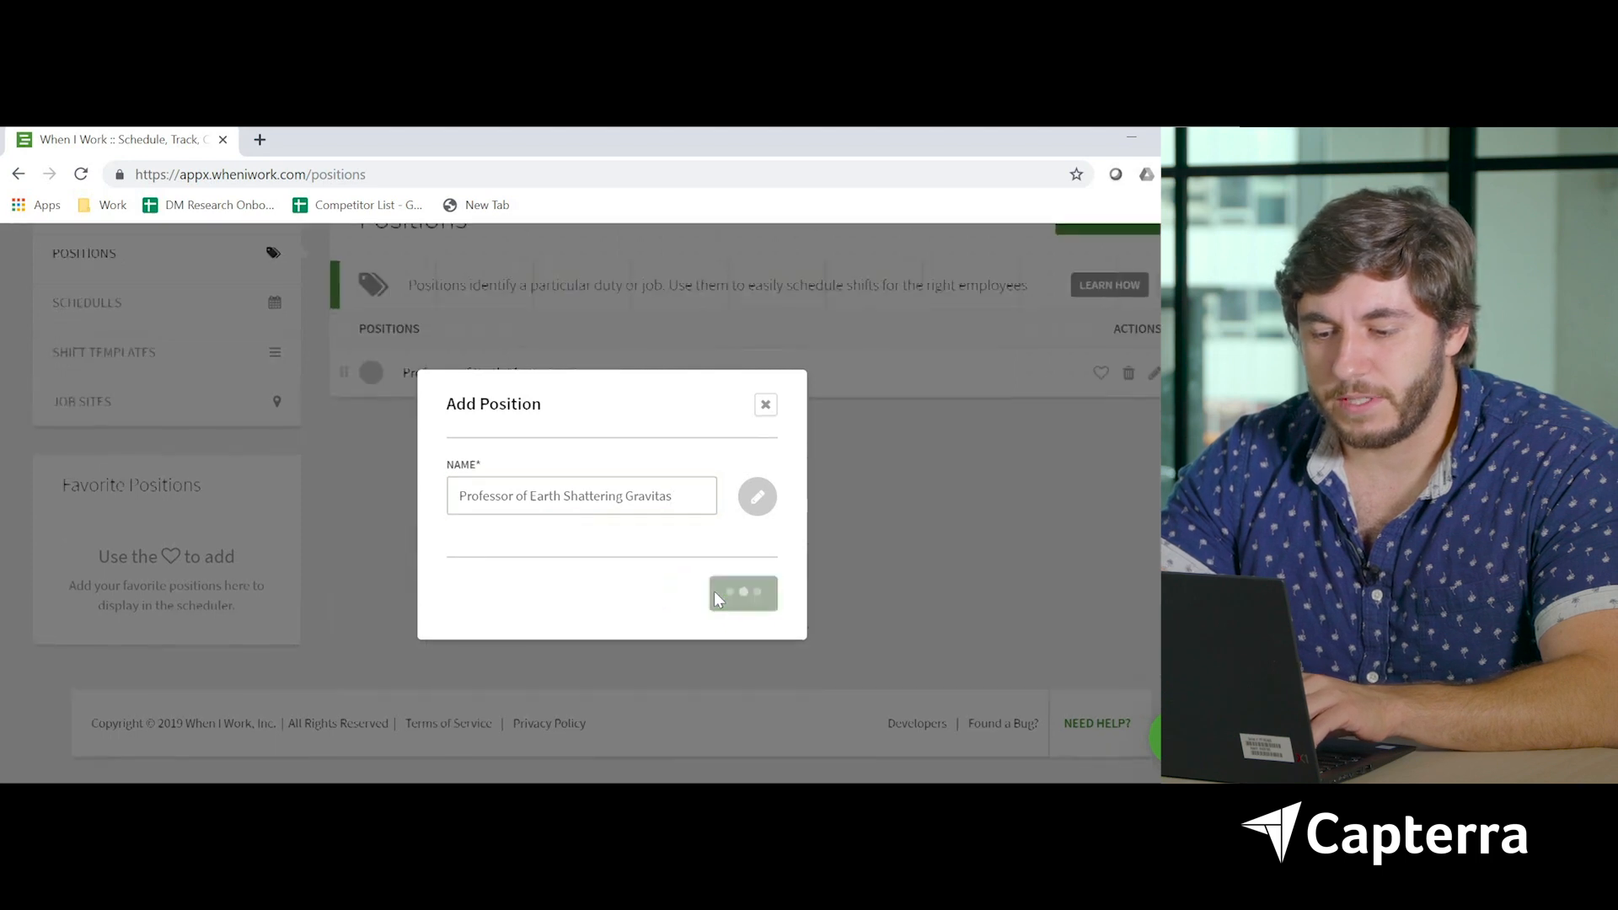
click(741, 593)
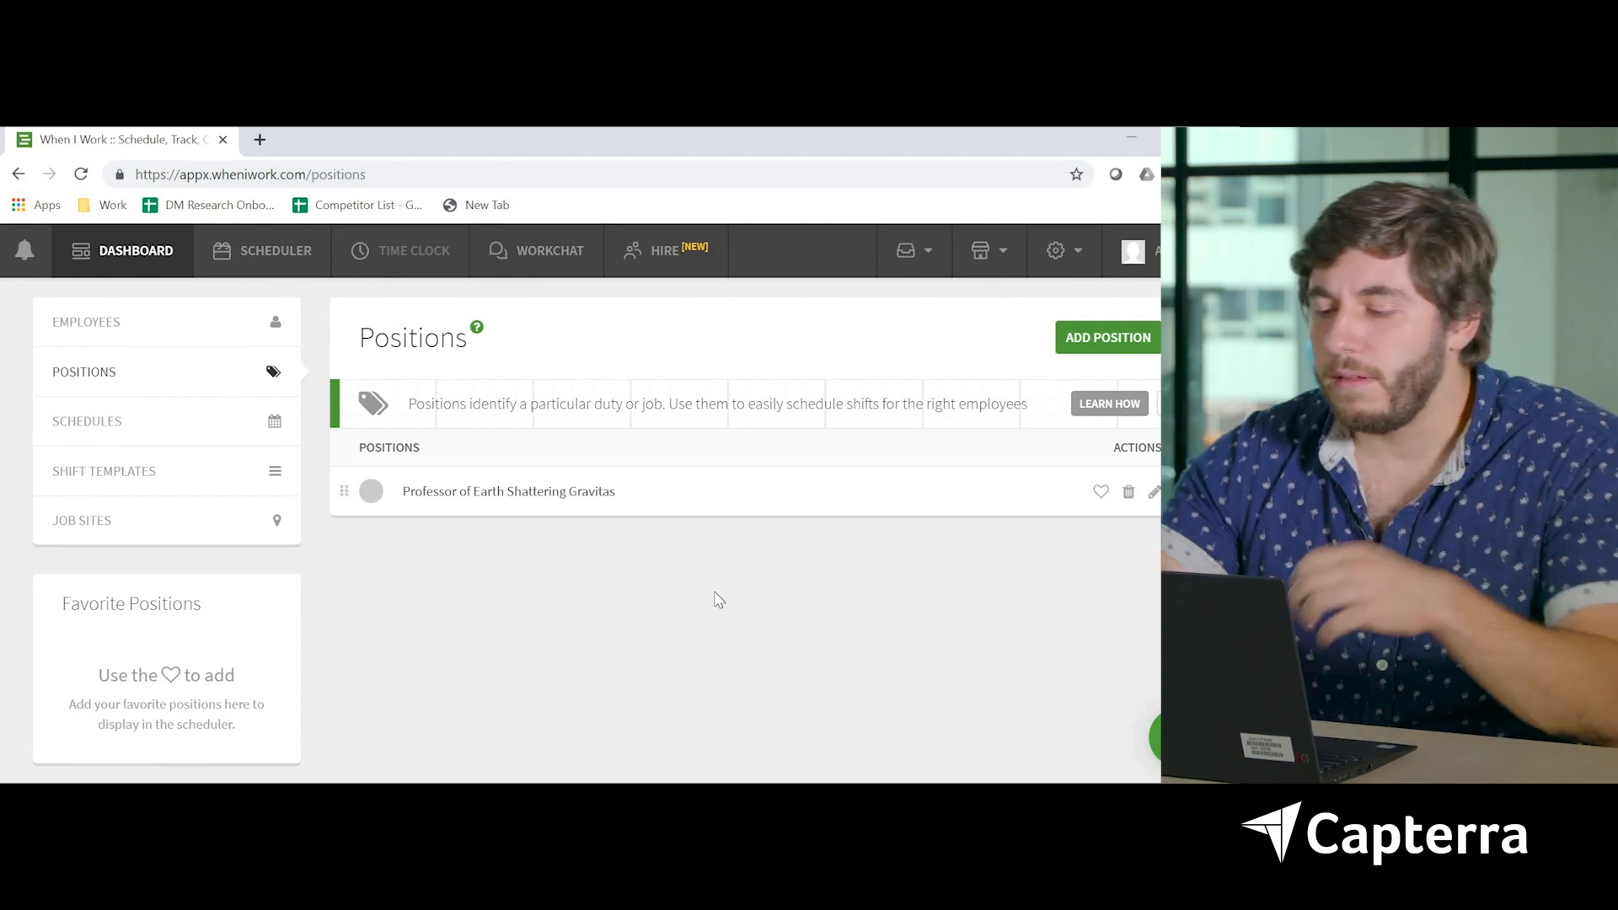
mouse_move(1107, 337)
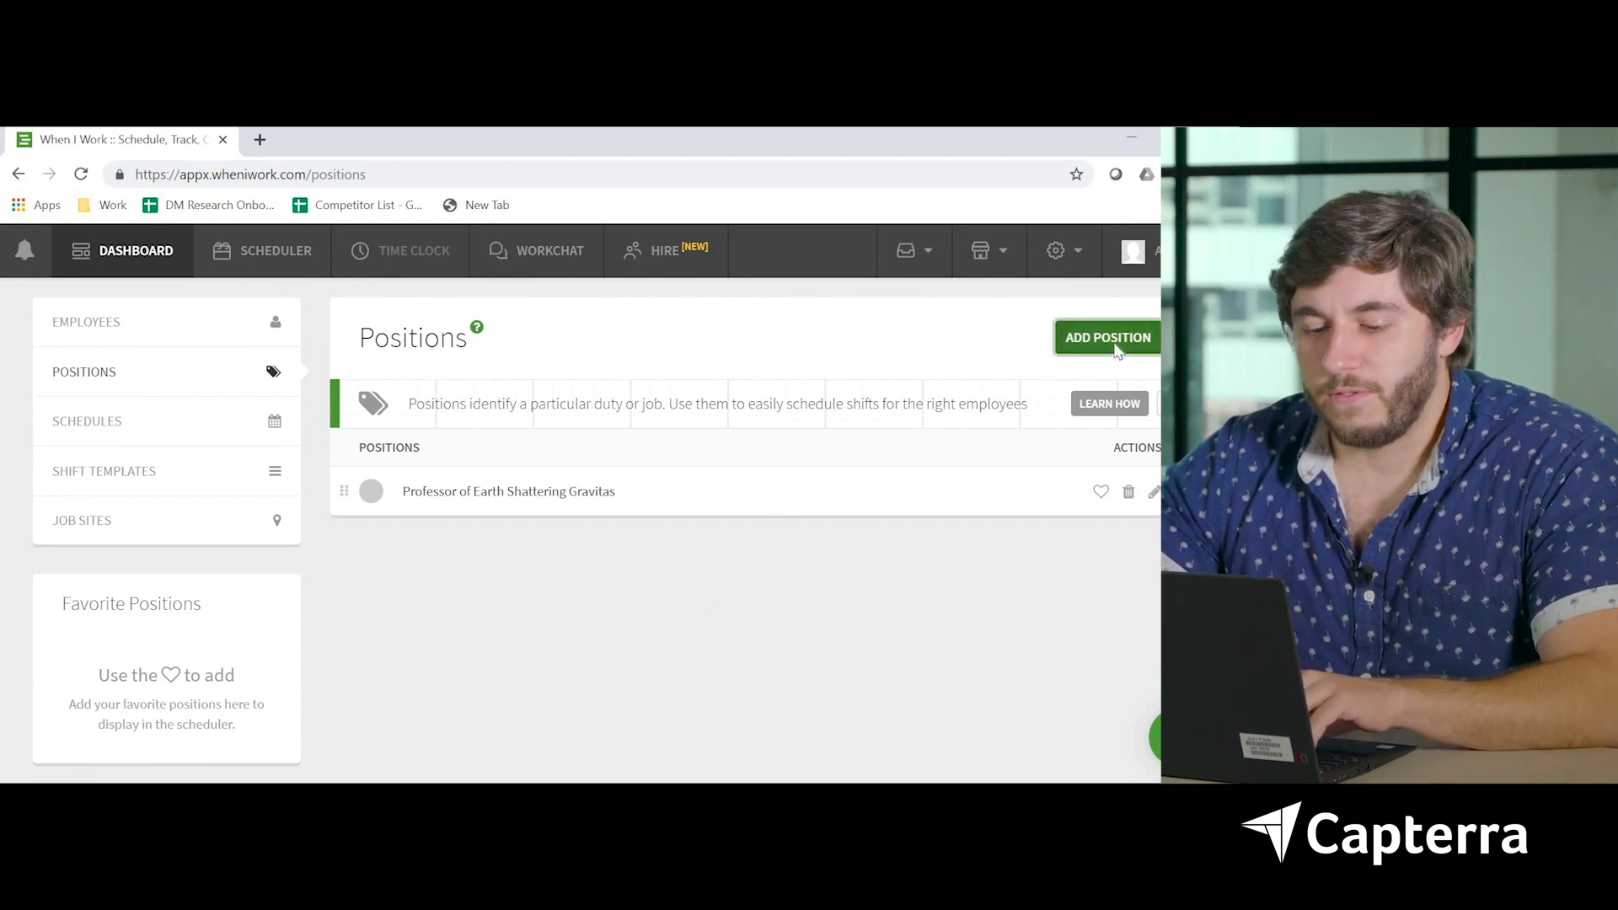
Add a new position titled 'Lowly Peon of Public Entertainment' to the Positions list
click(1106, 337)
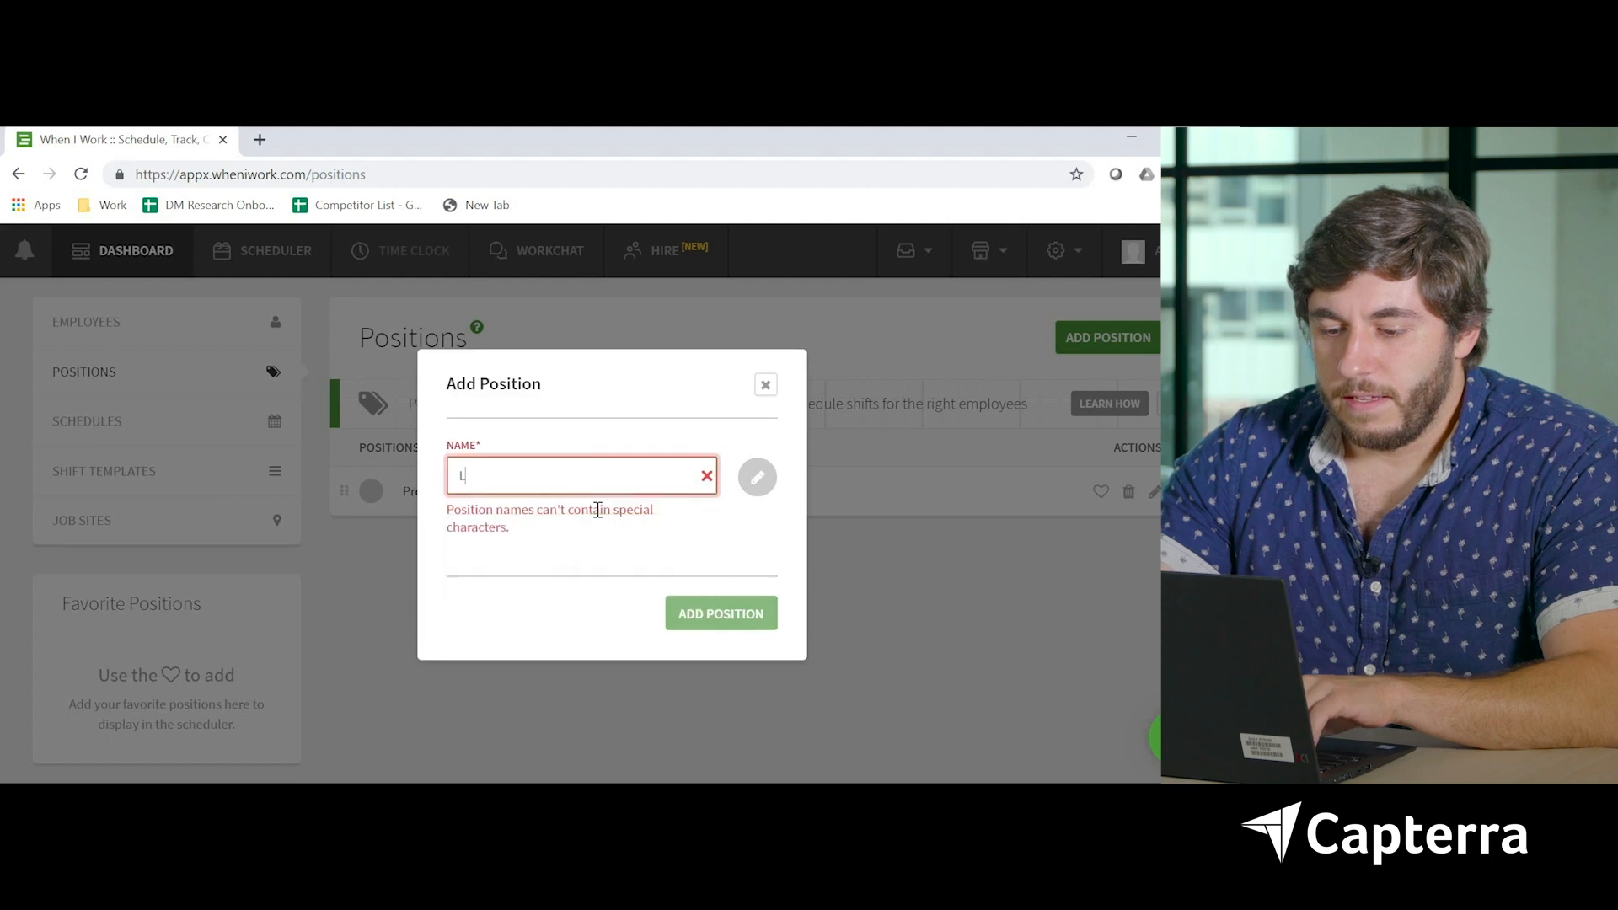
text(Lowly peon of Public Entertainment)
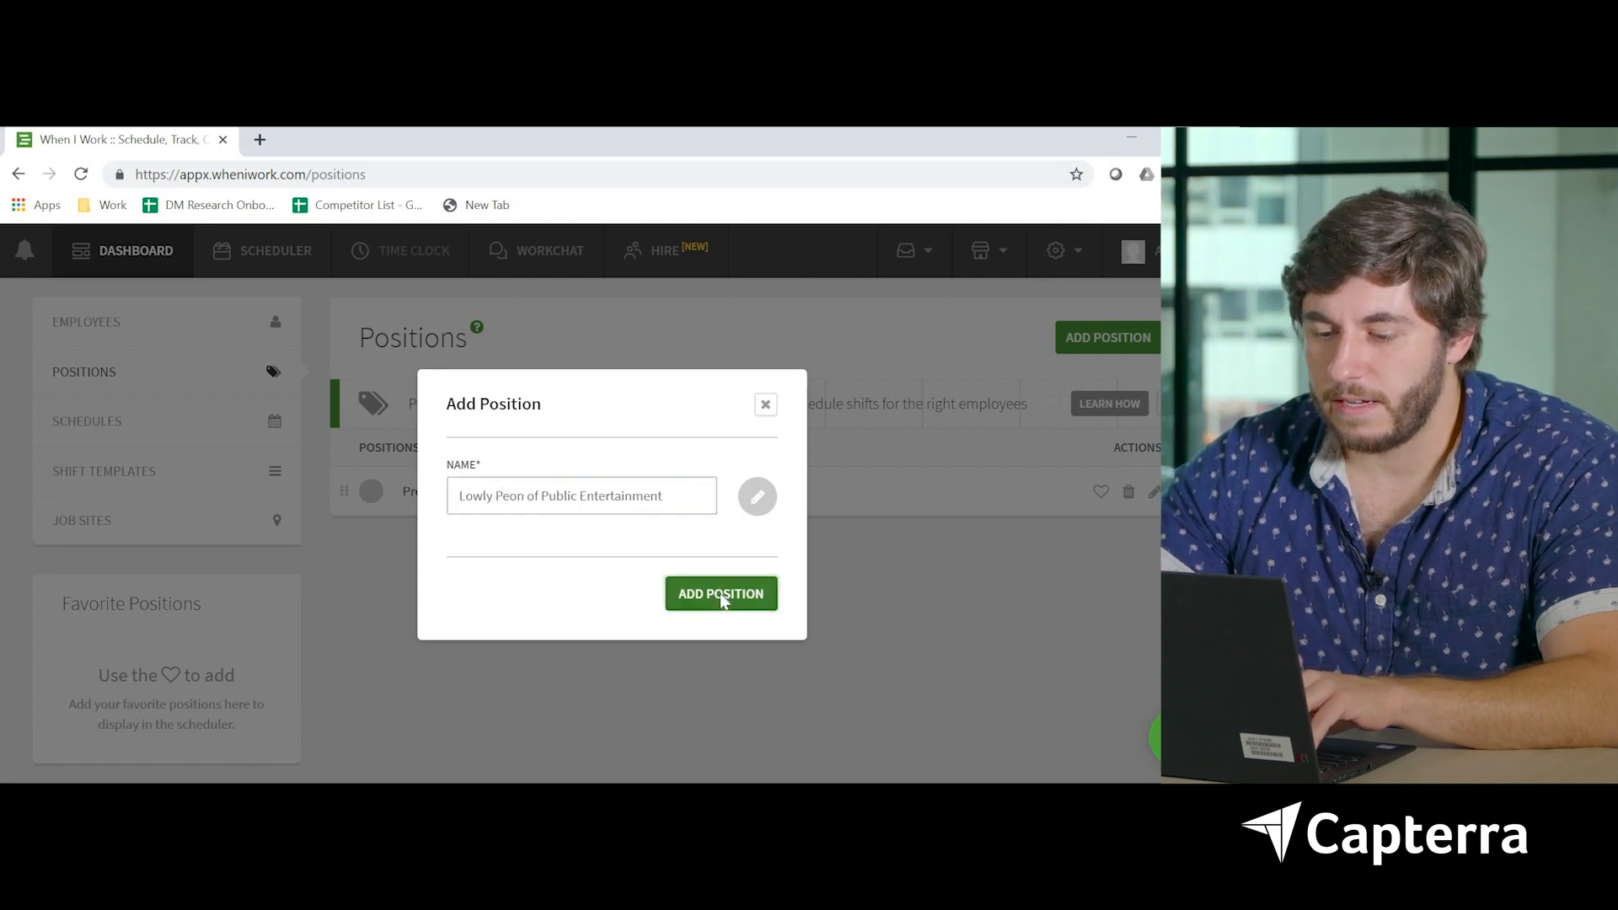
click(721, 593)
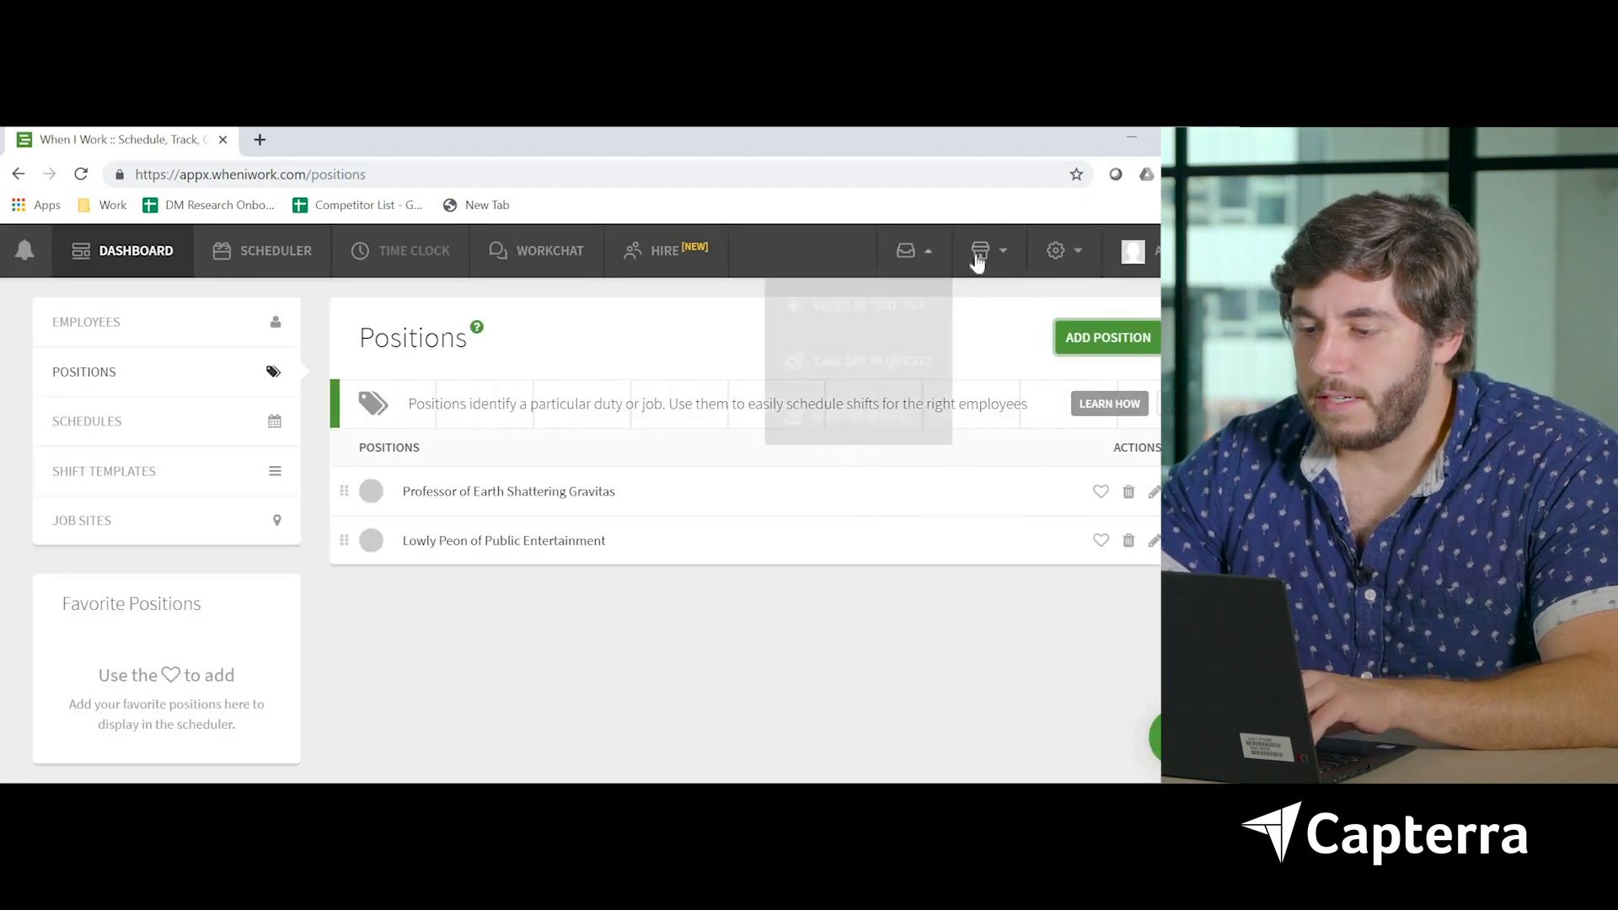
click(981, 251)
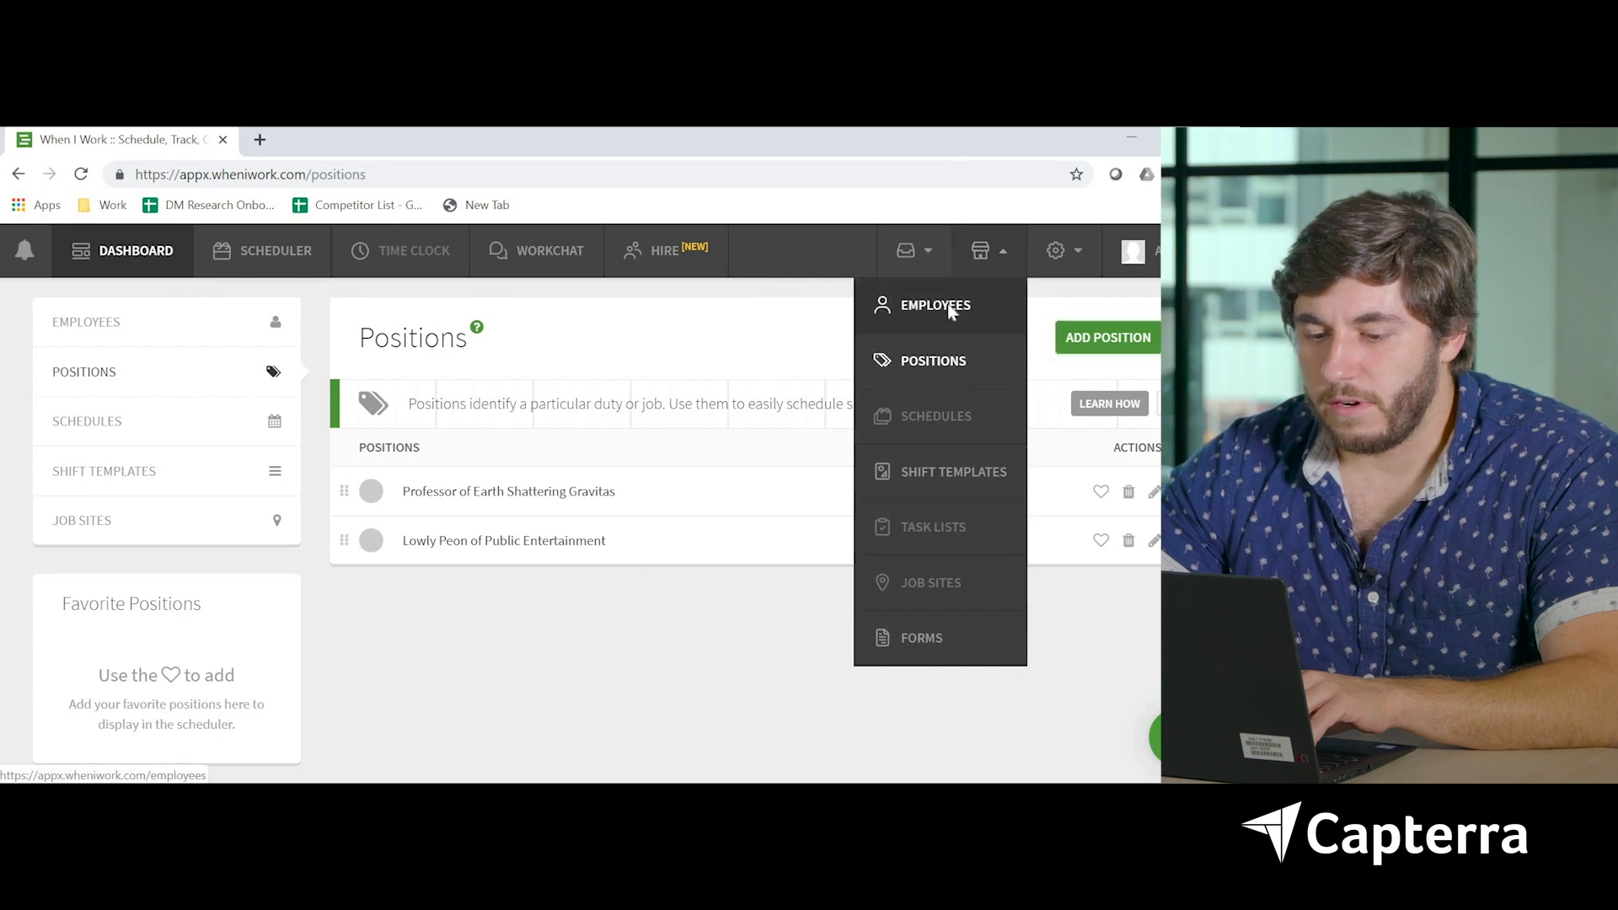
Assign the account holder the Lowly Peon of Public Entertainment position and save
click(934, 305)
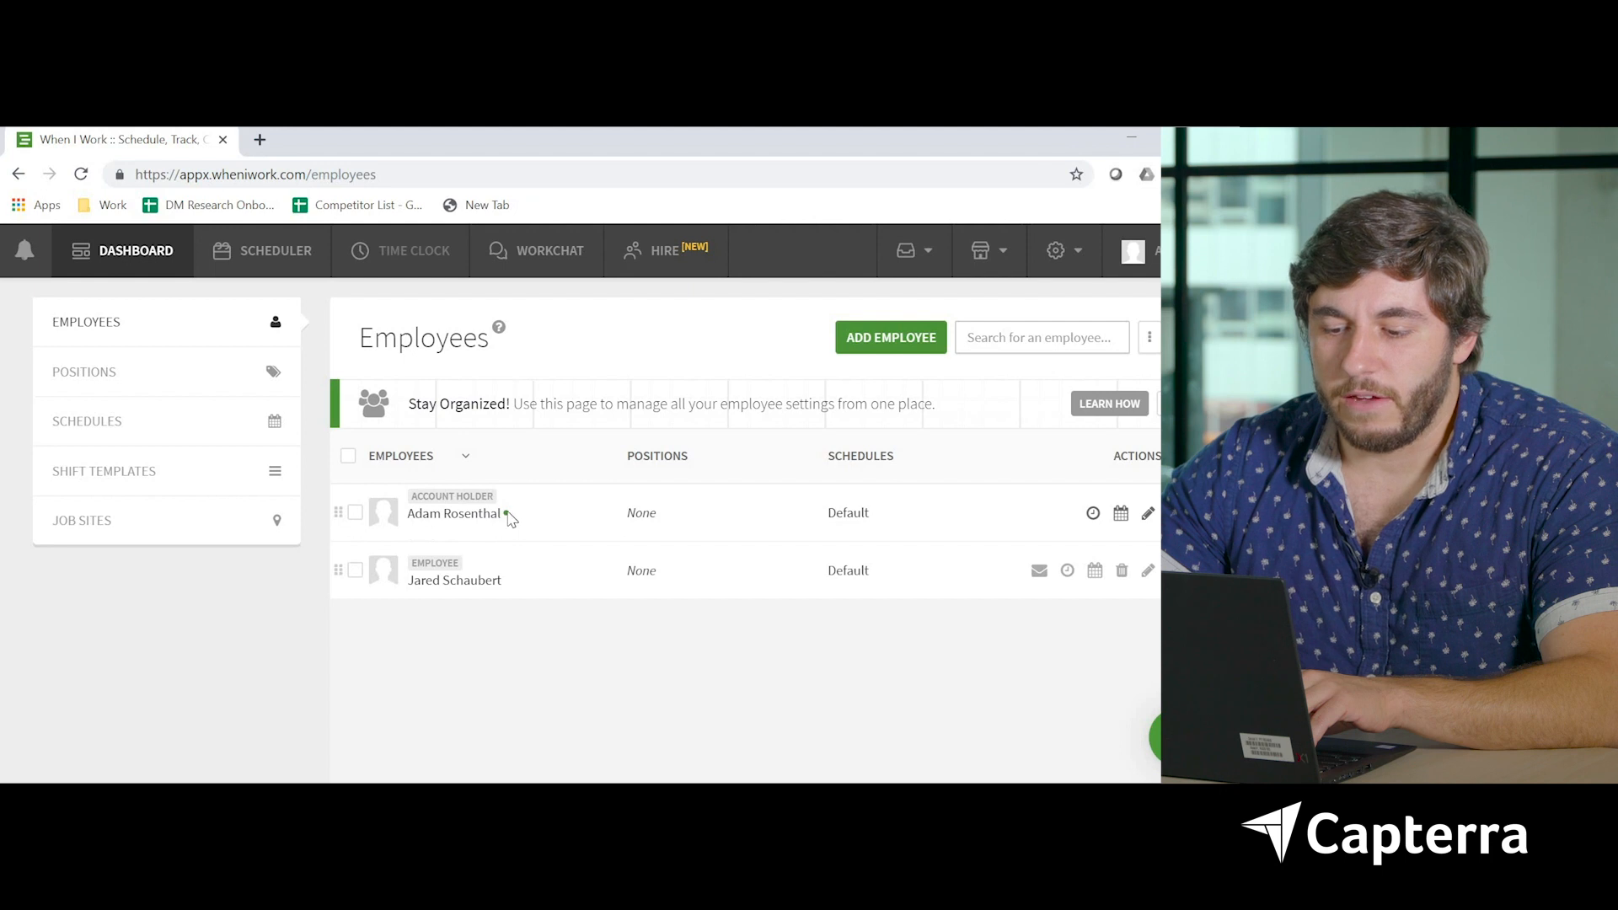
mouse_move(505, 516)
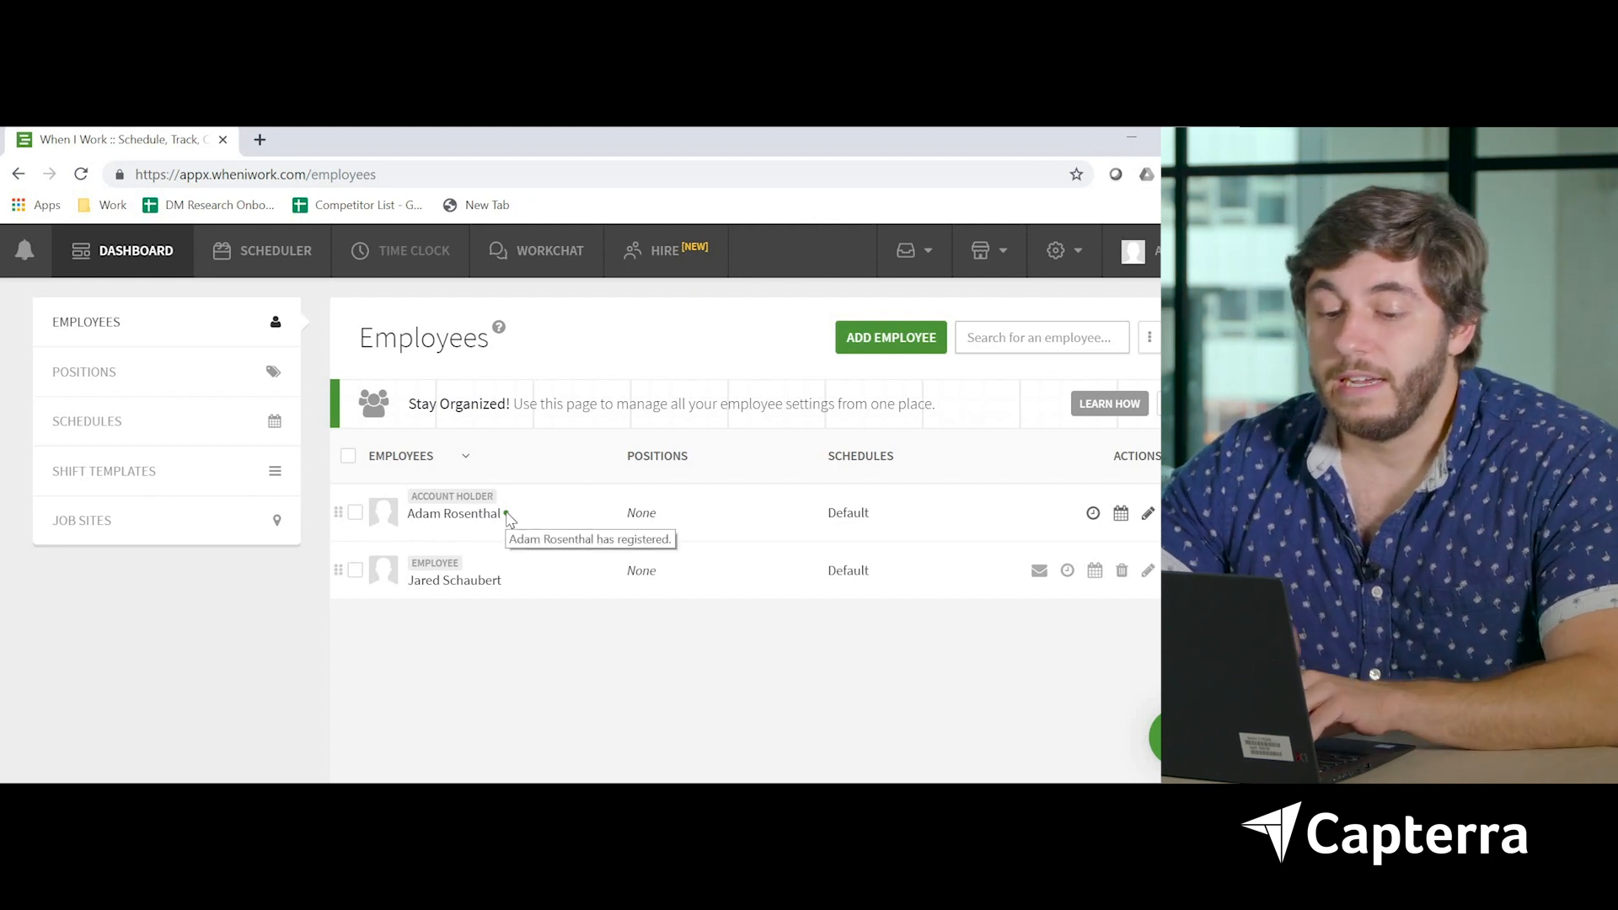
mouse_move(739, 537)
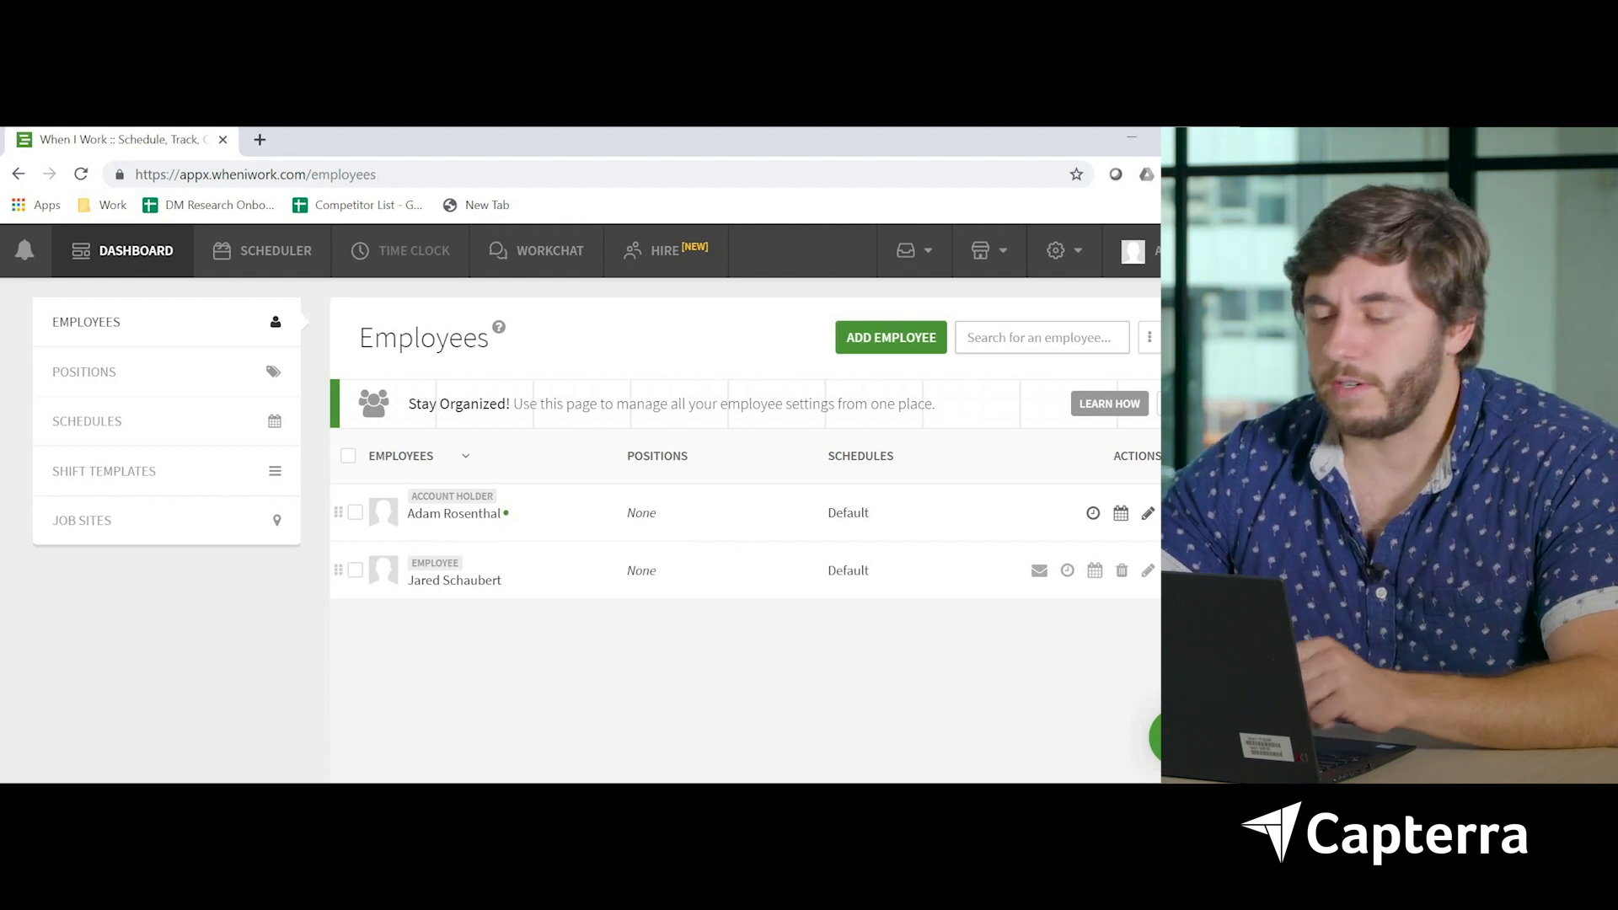
click(1148, 513)
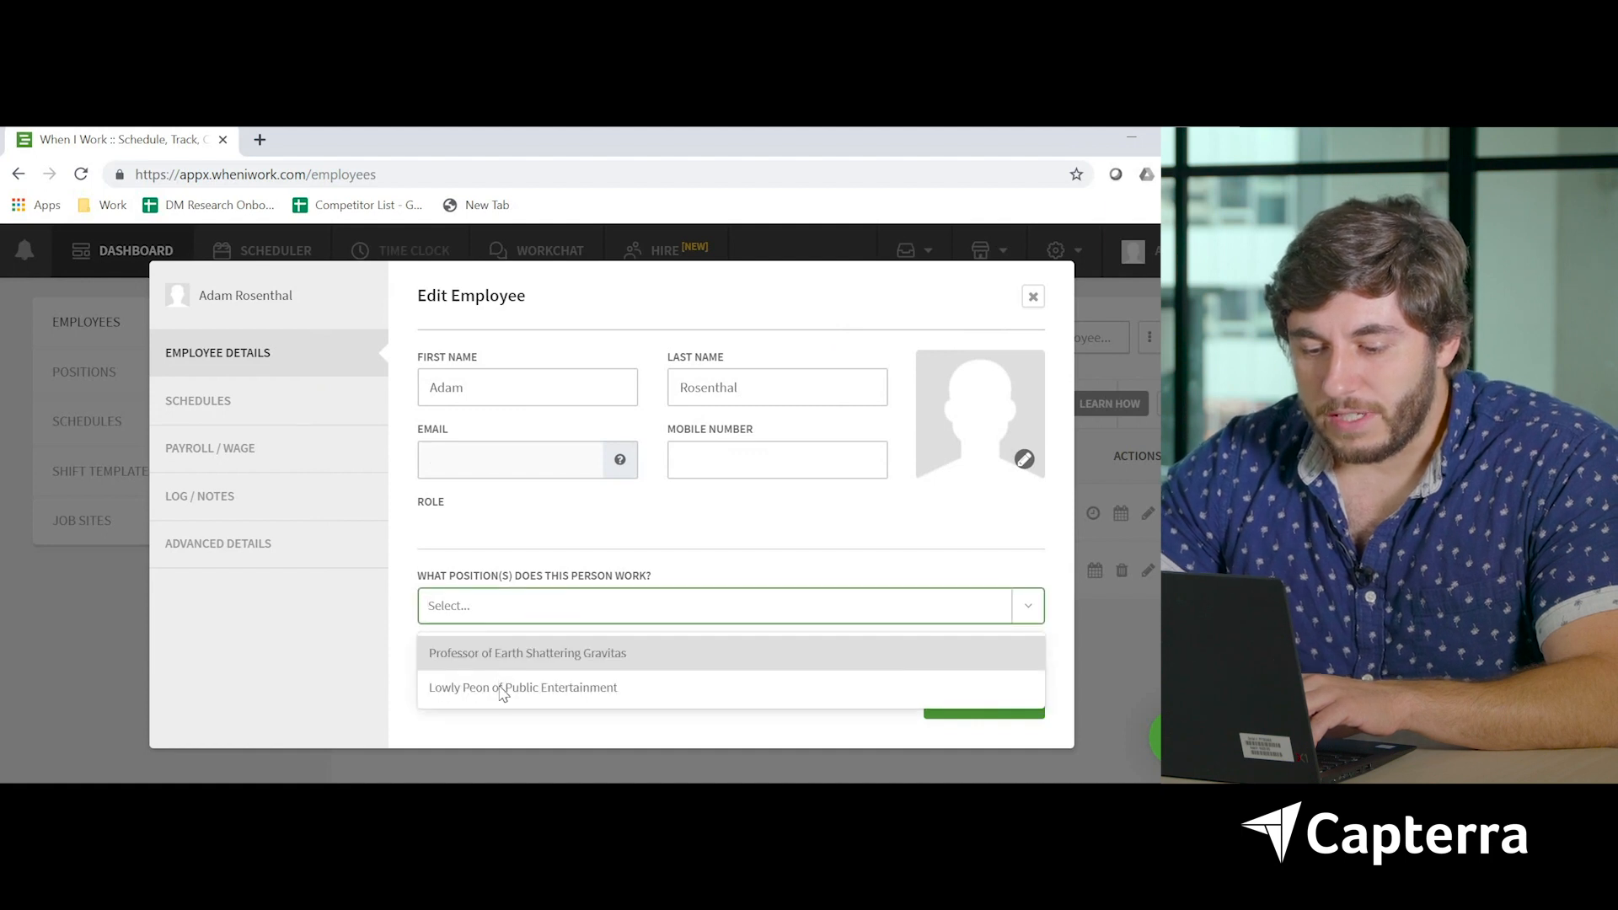
click(523, 687)
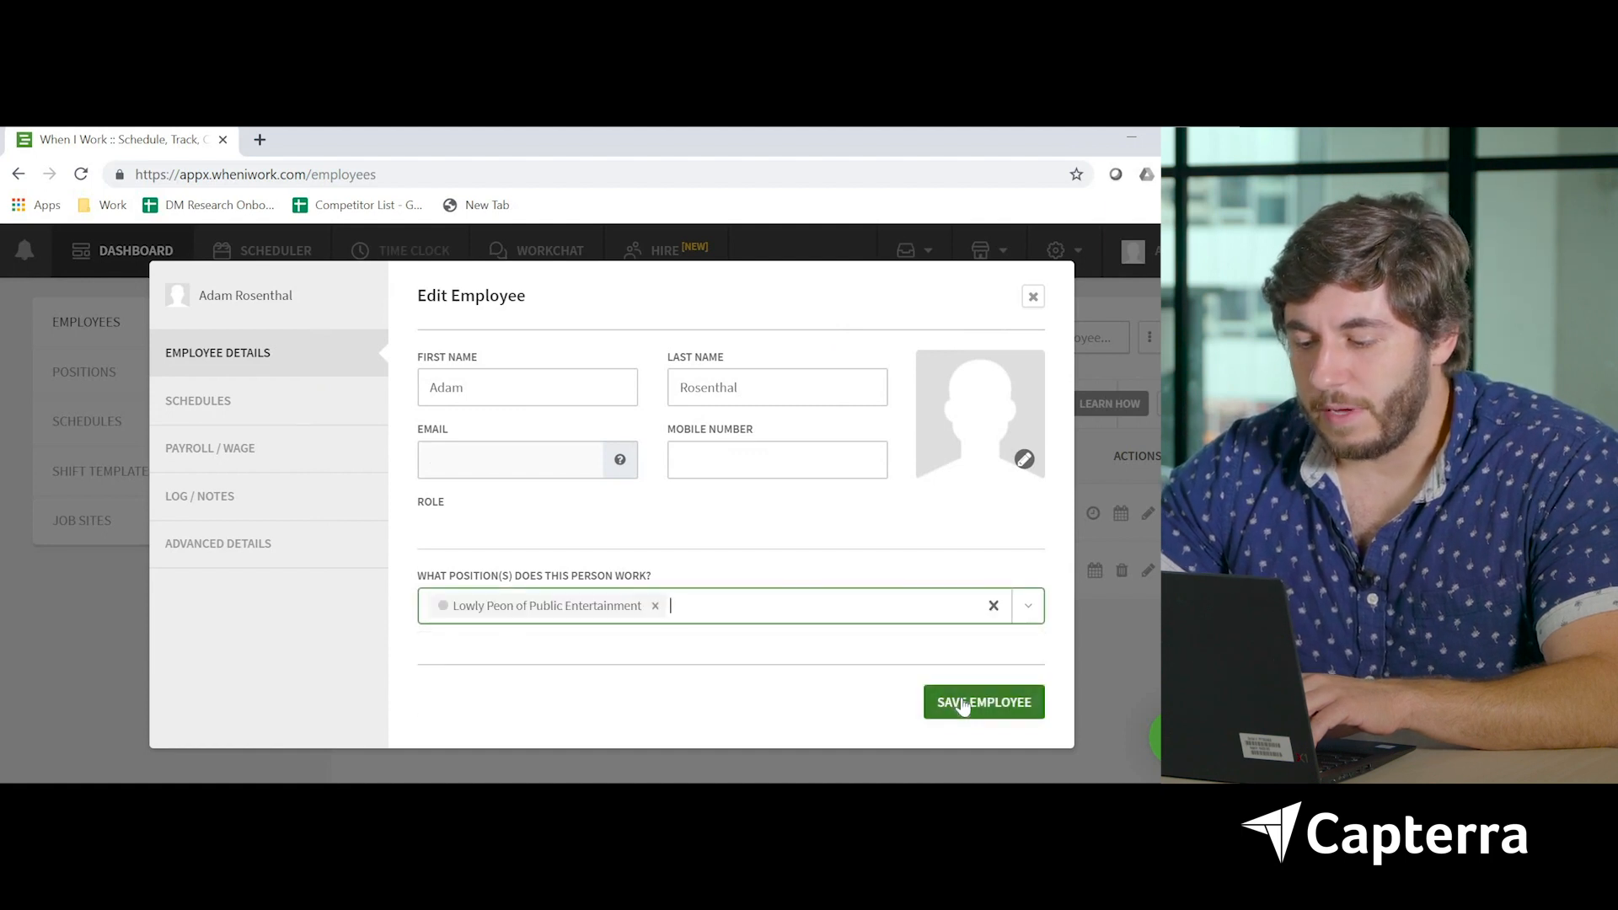
click(983, 702)
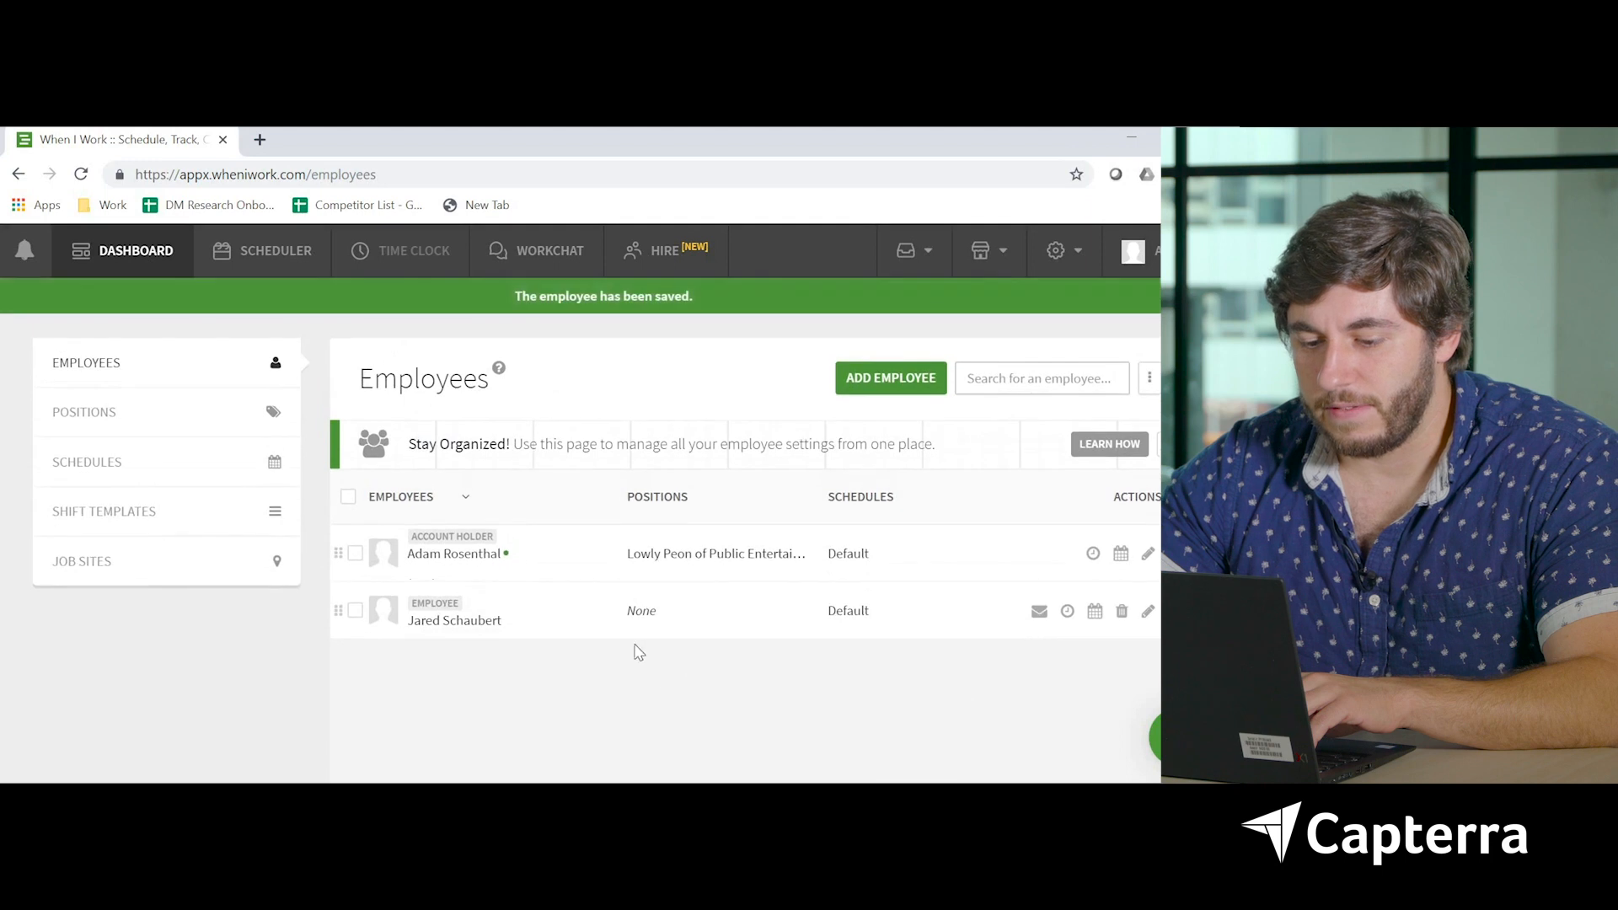
mouse_move(1148, 611)
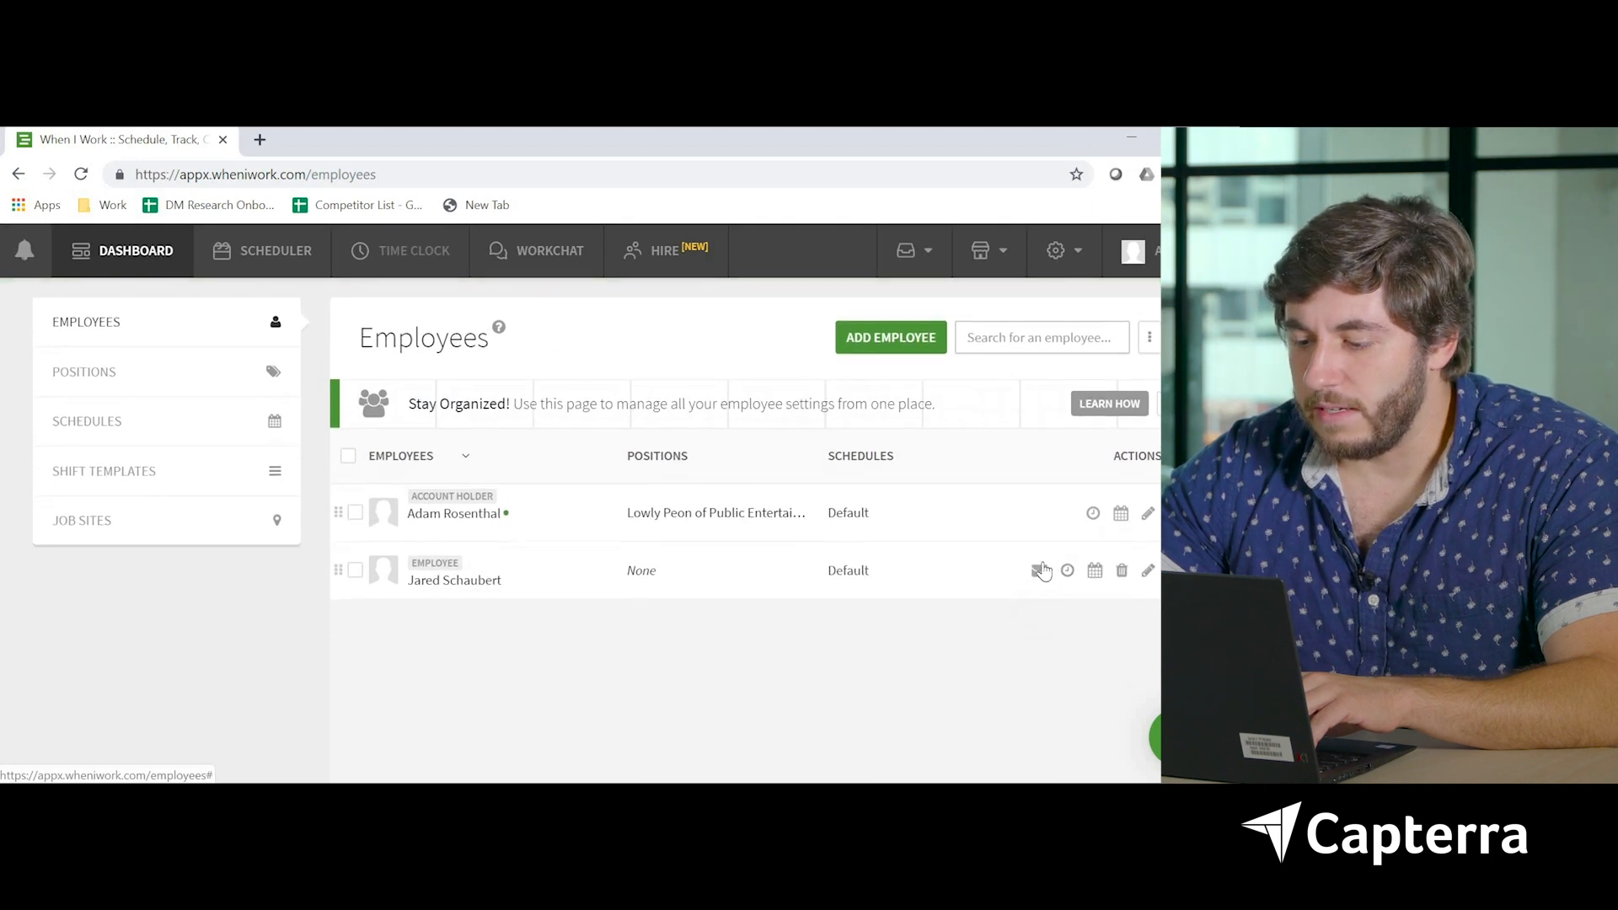
click(1039, 569)
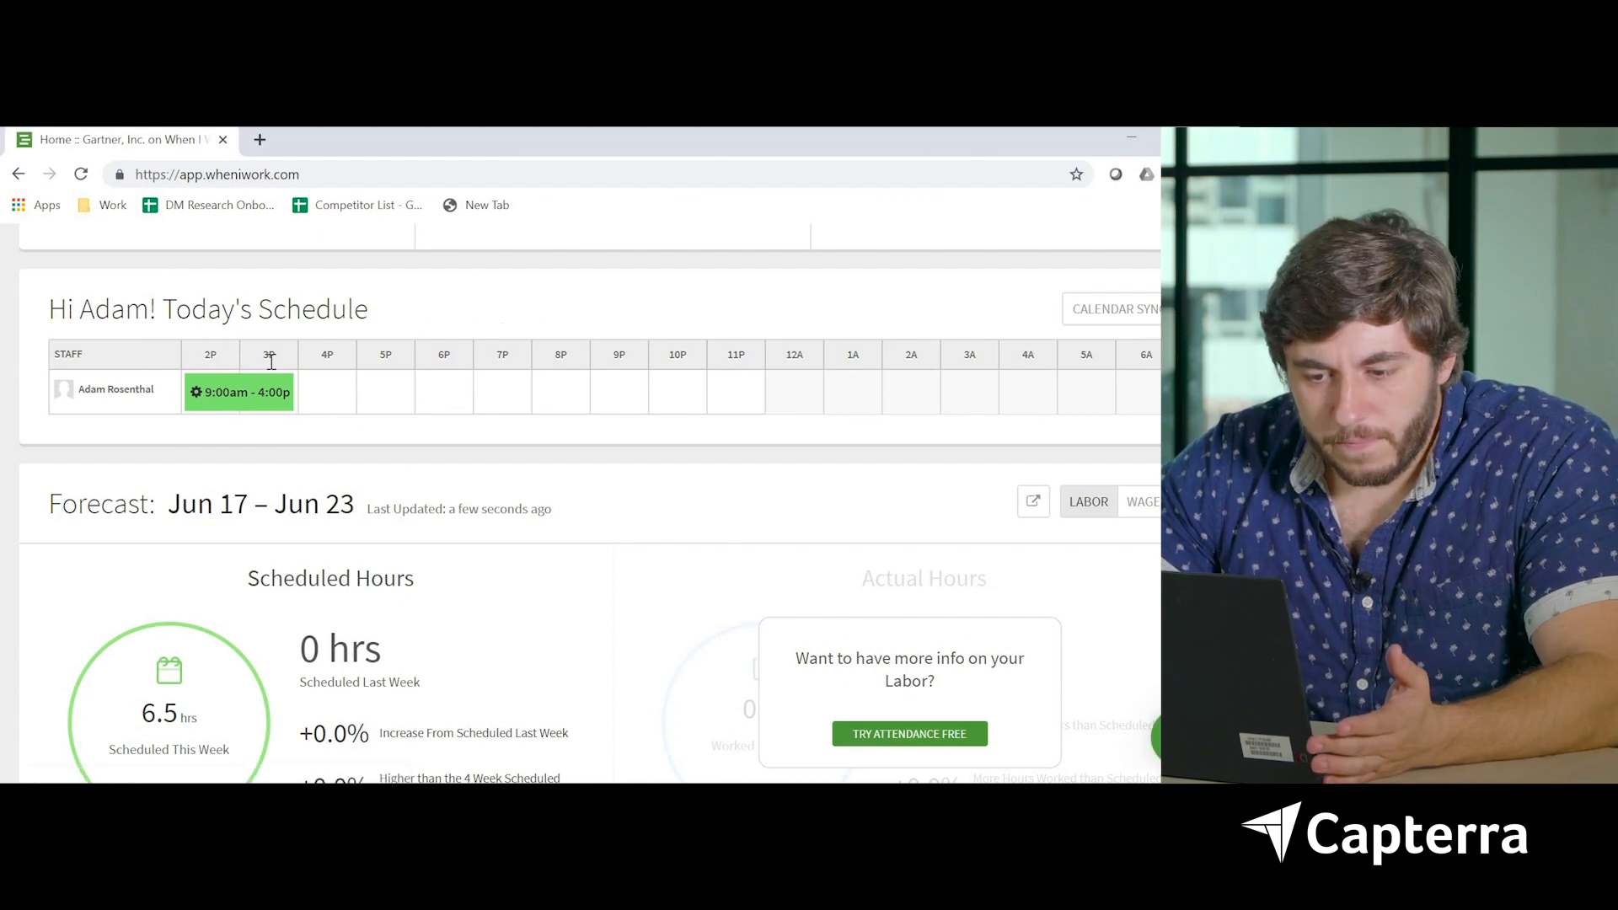
mouse_move(778, 328)
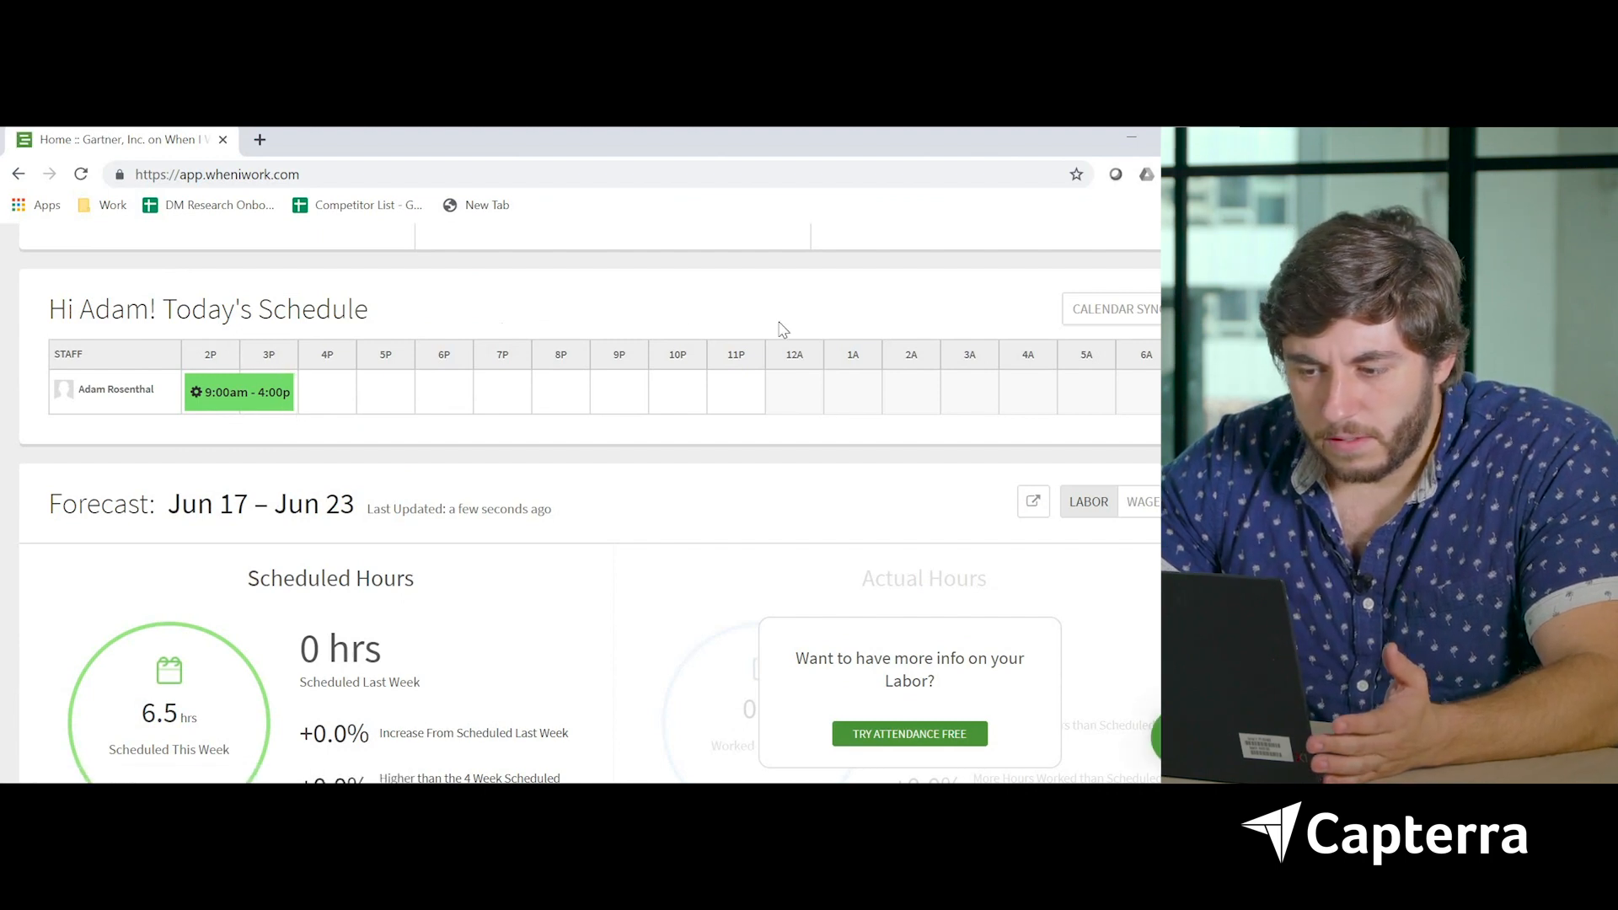
mouse_move(263, 369)
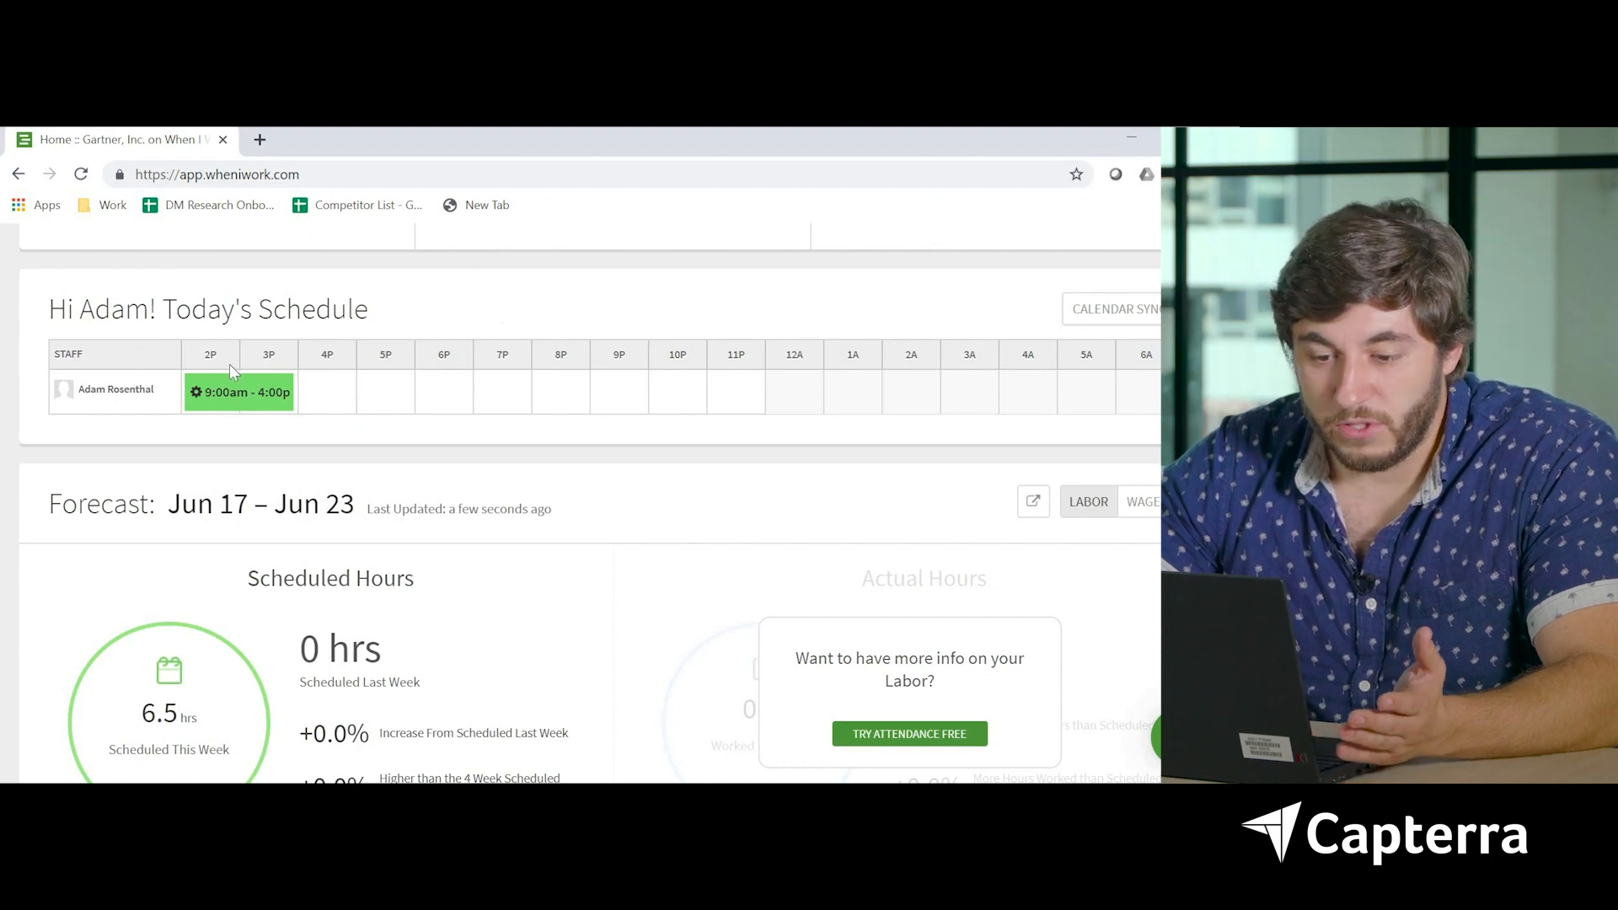
scroll(down, 3)
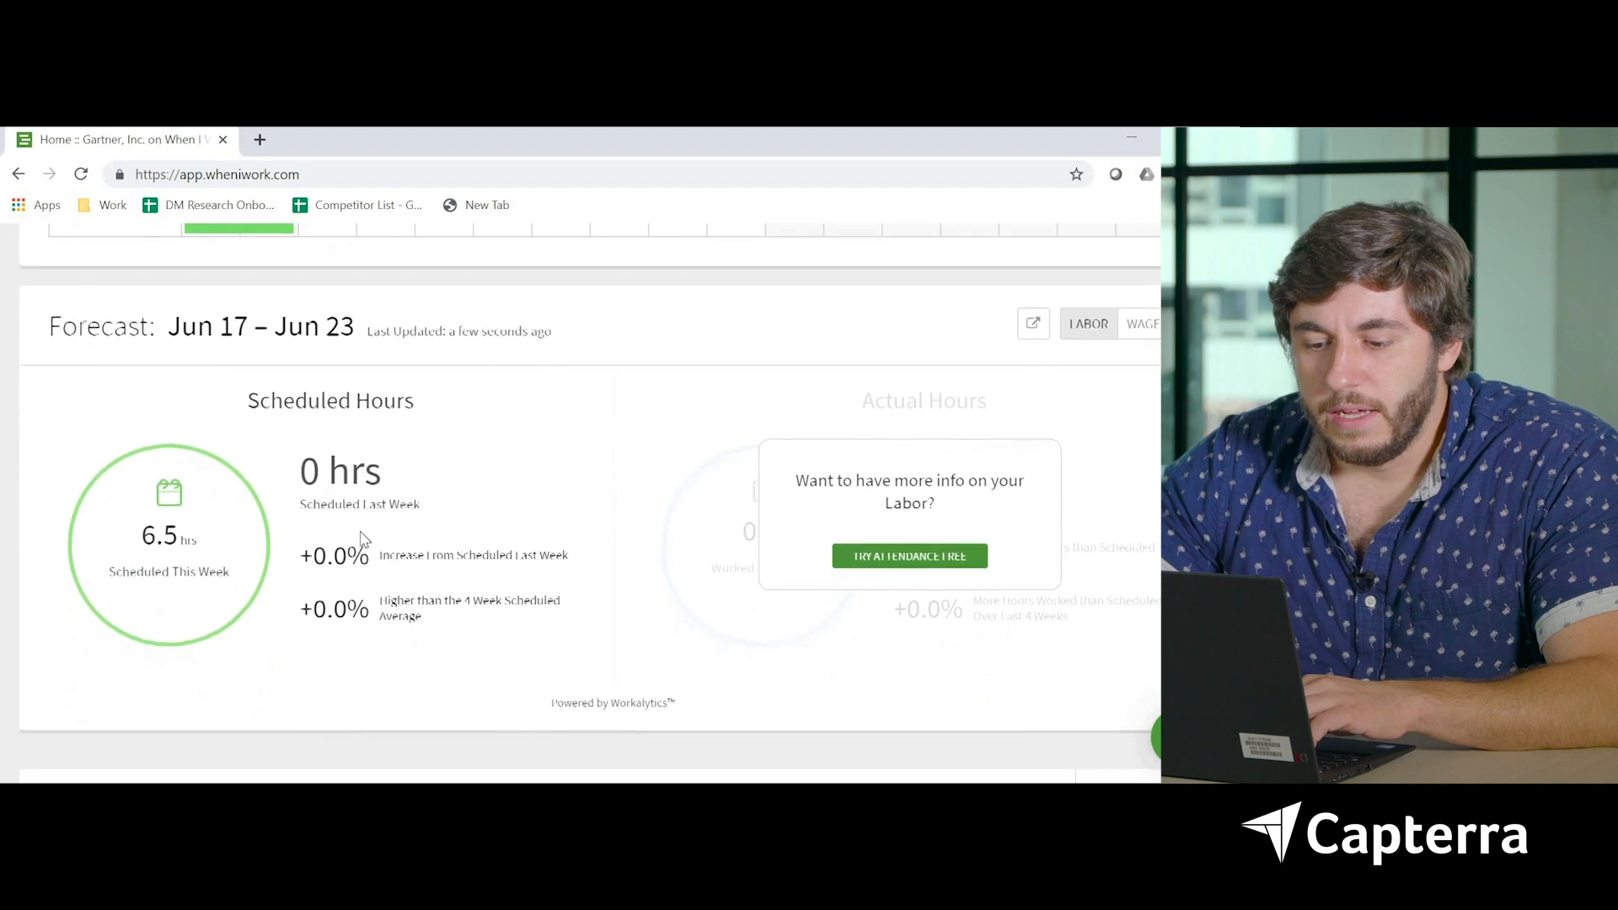
scroll(down, 3)
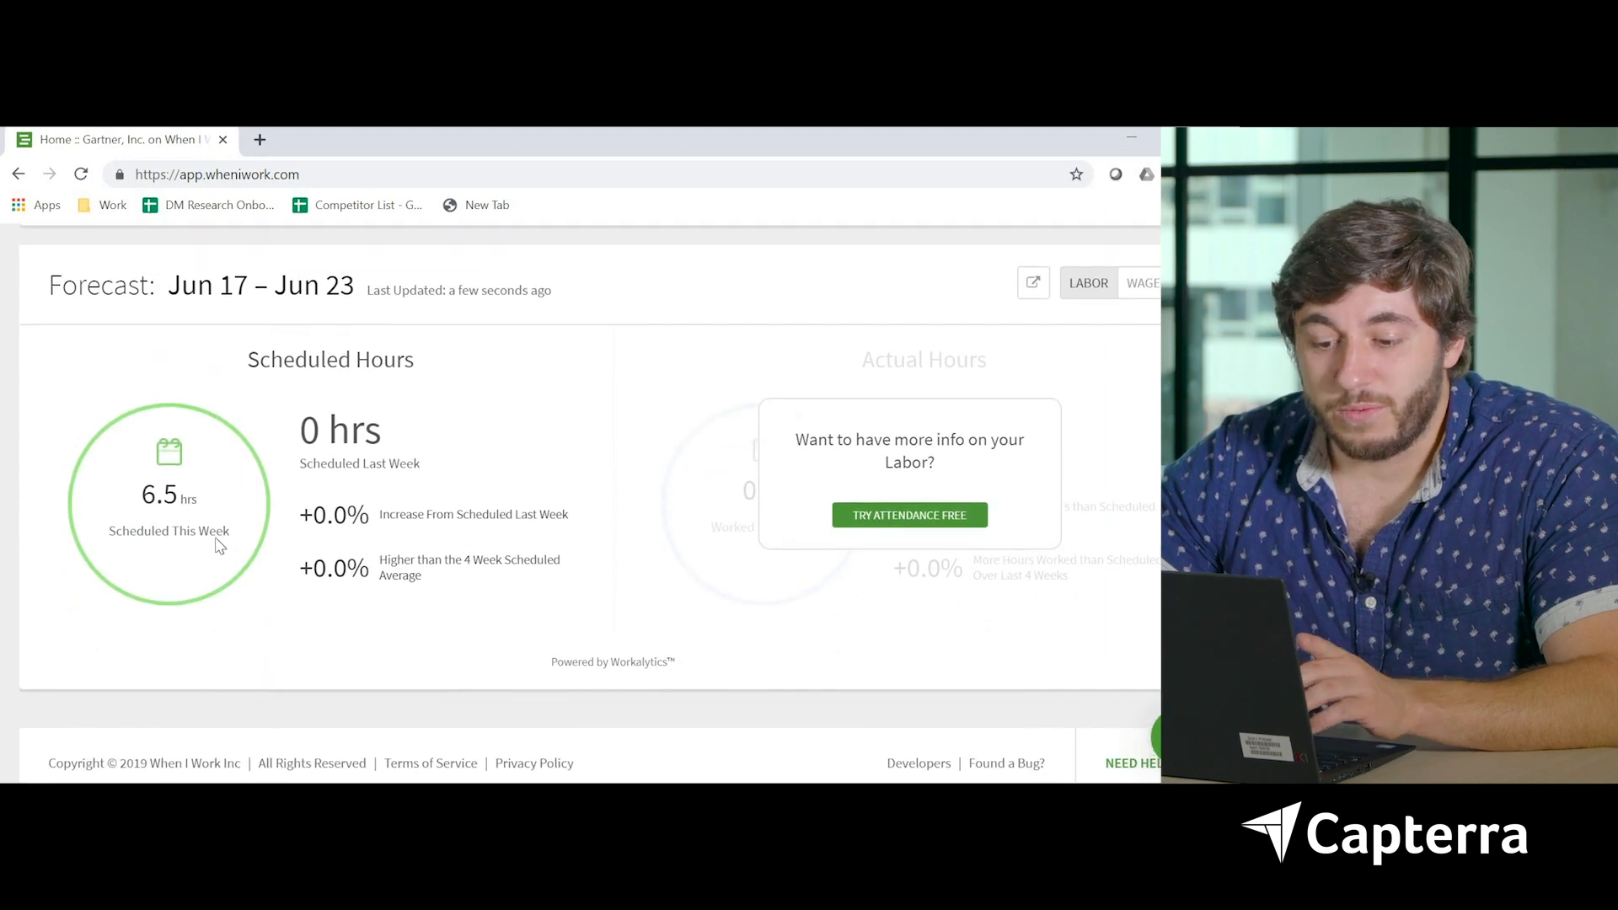
scroll(up, 3)
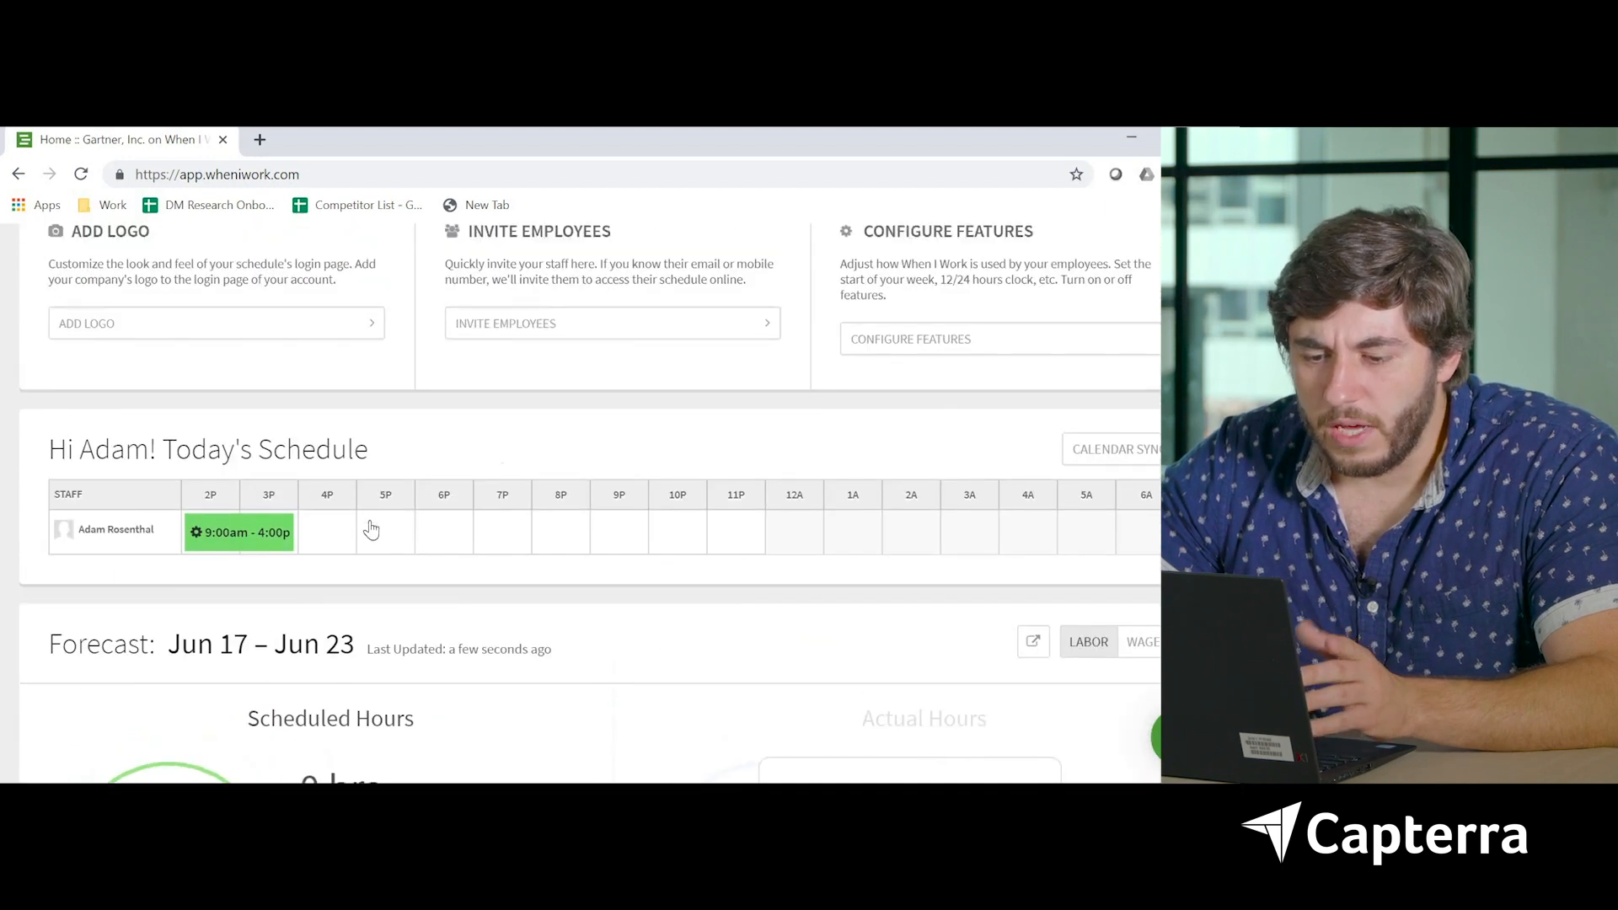
scroll(up, 3)
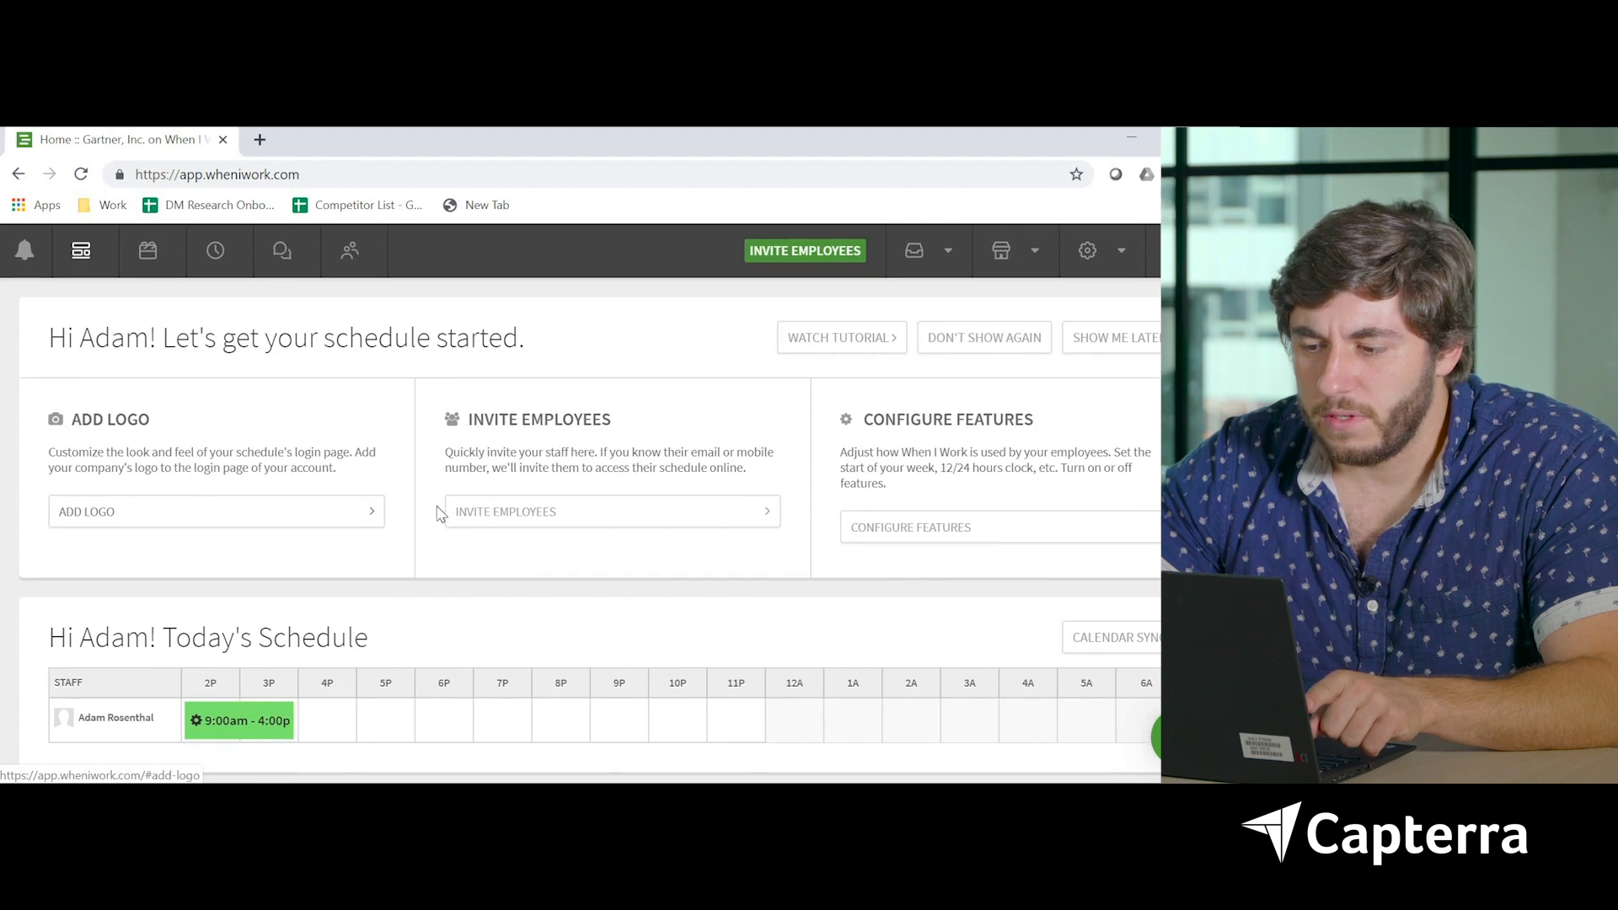
mouse_move(543, 552)
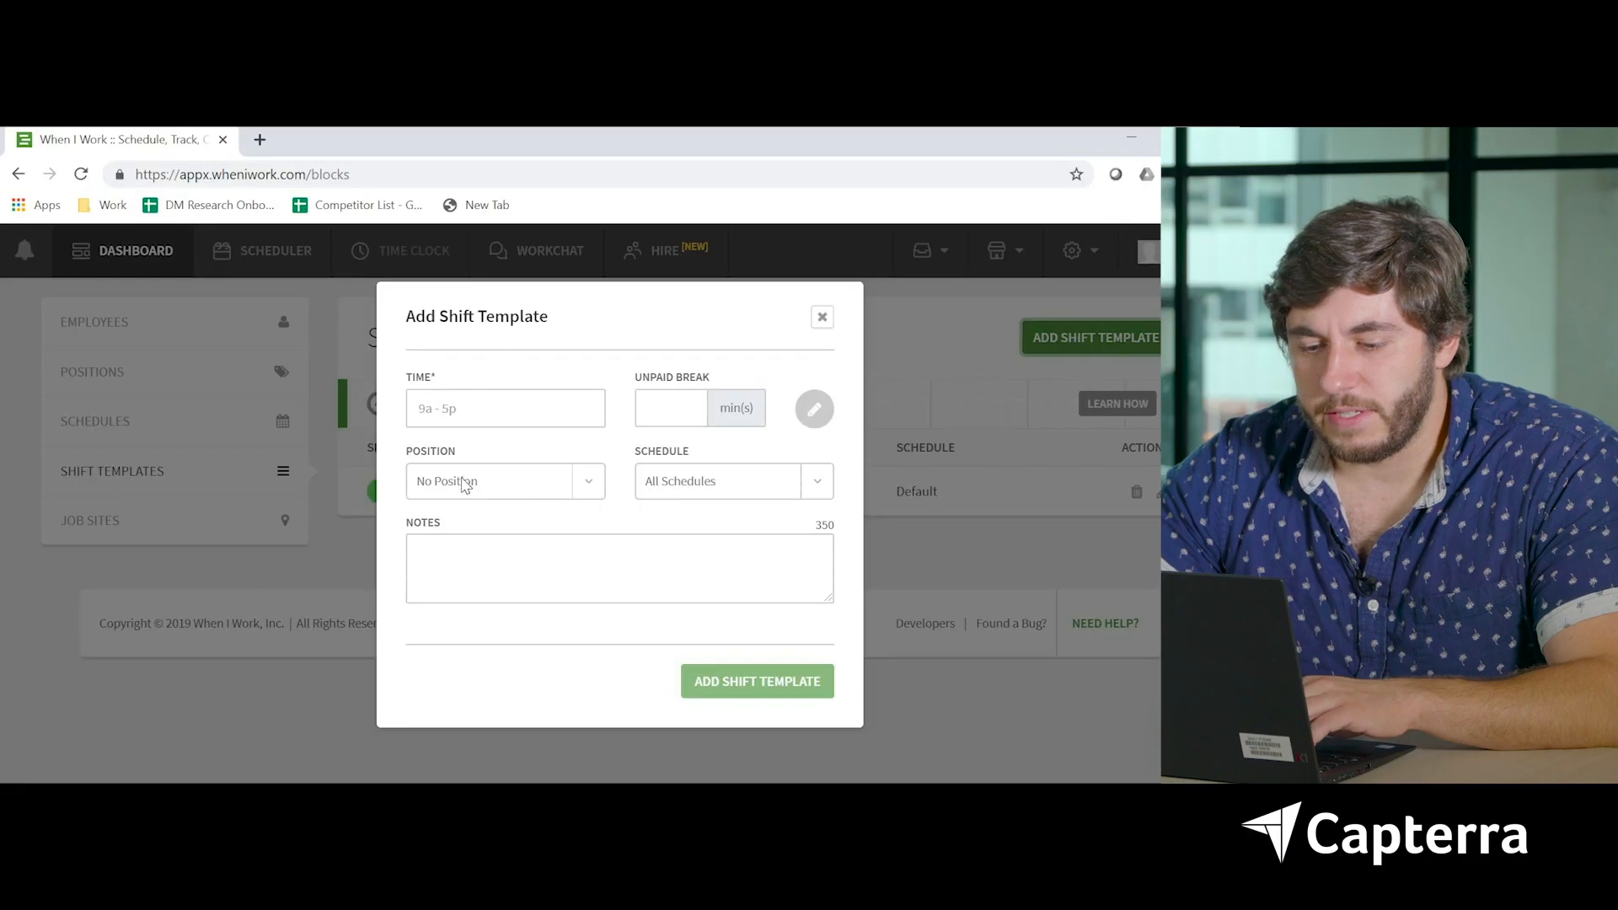
Create a 10:00AM – 2:00AM shift template alongside the 9a – 5p one
click(505, 407)
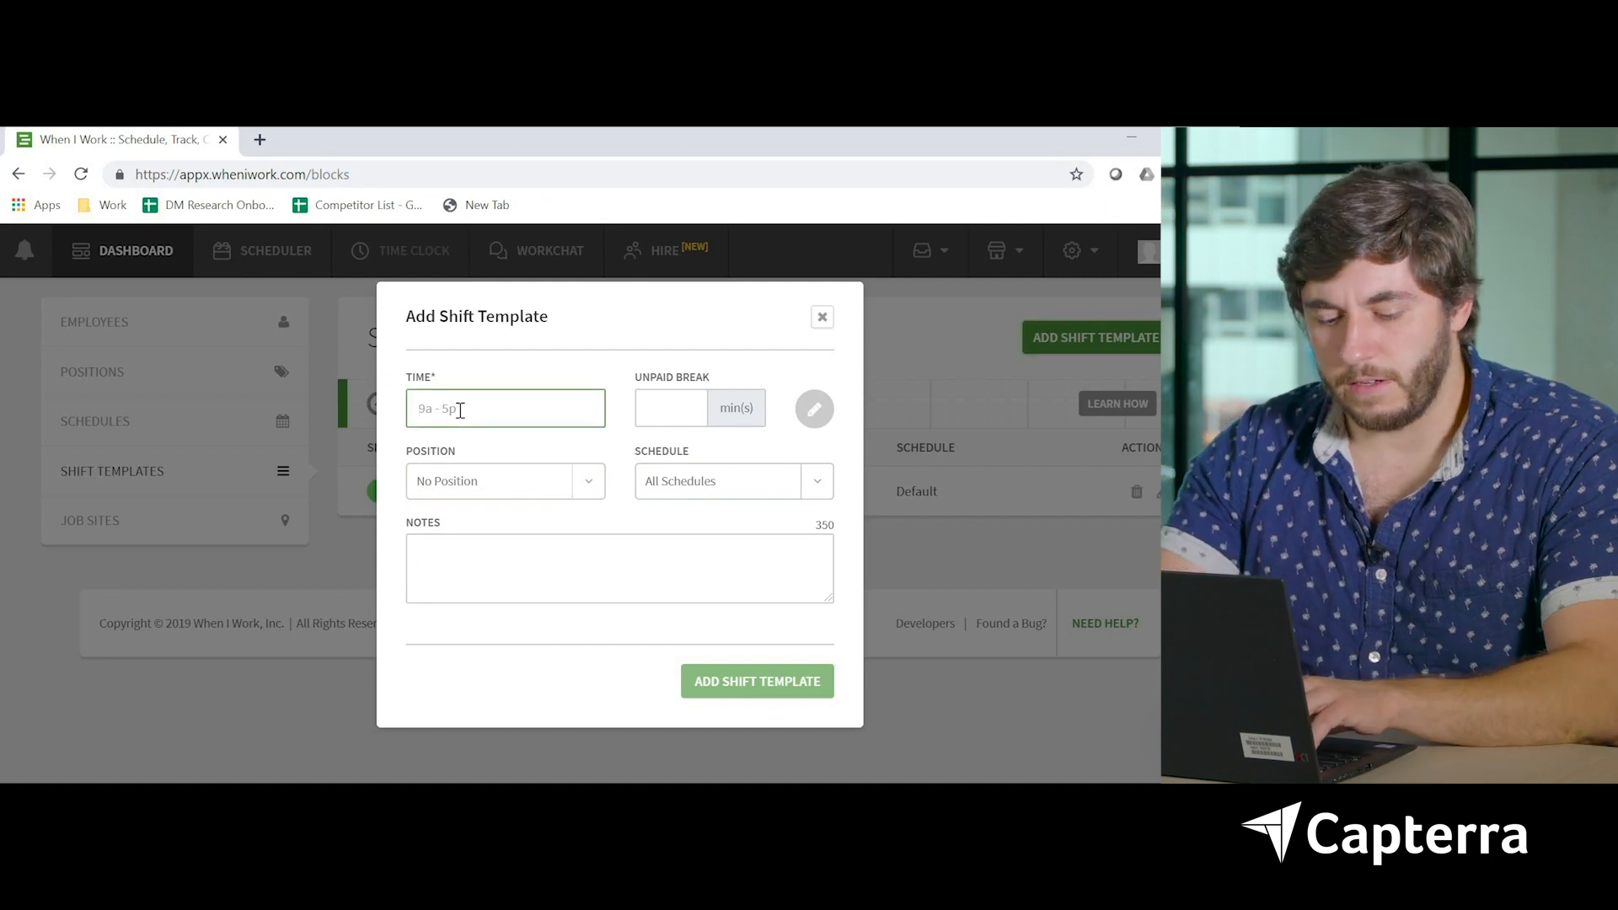
text(10:00AM - 2:00AM)
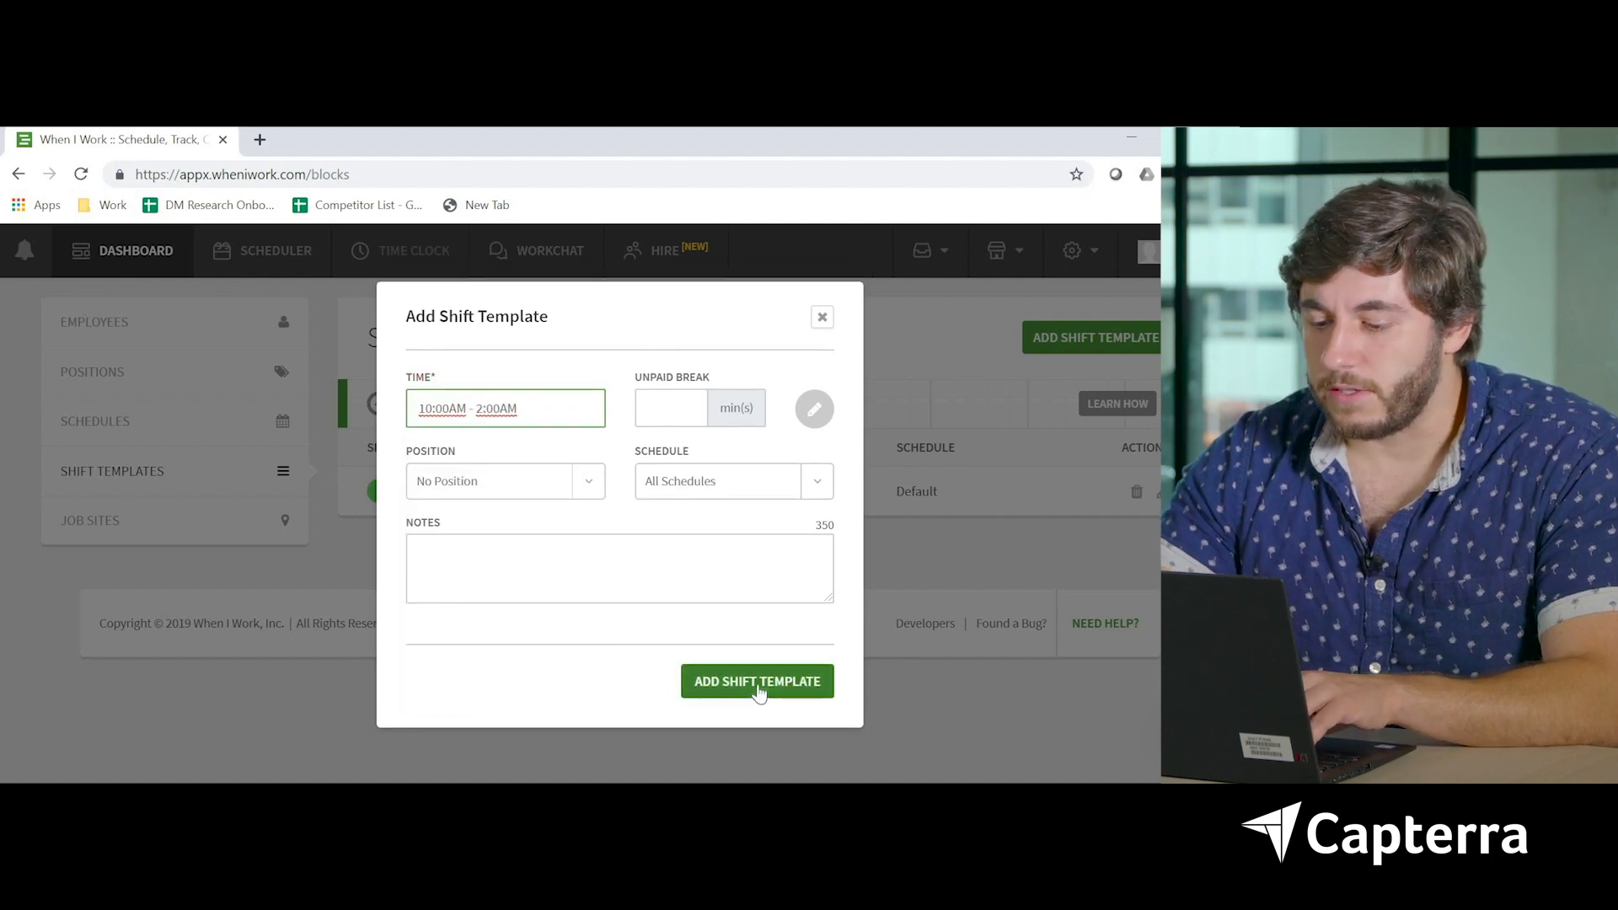
click(757, 681)
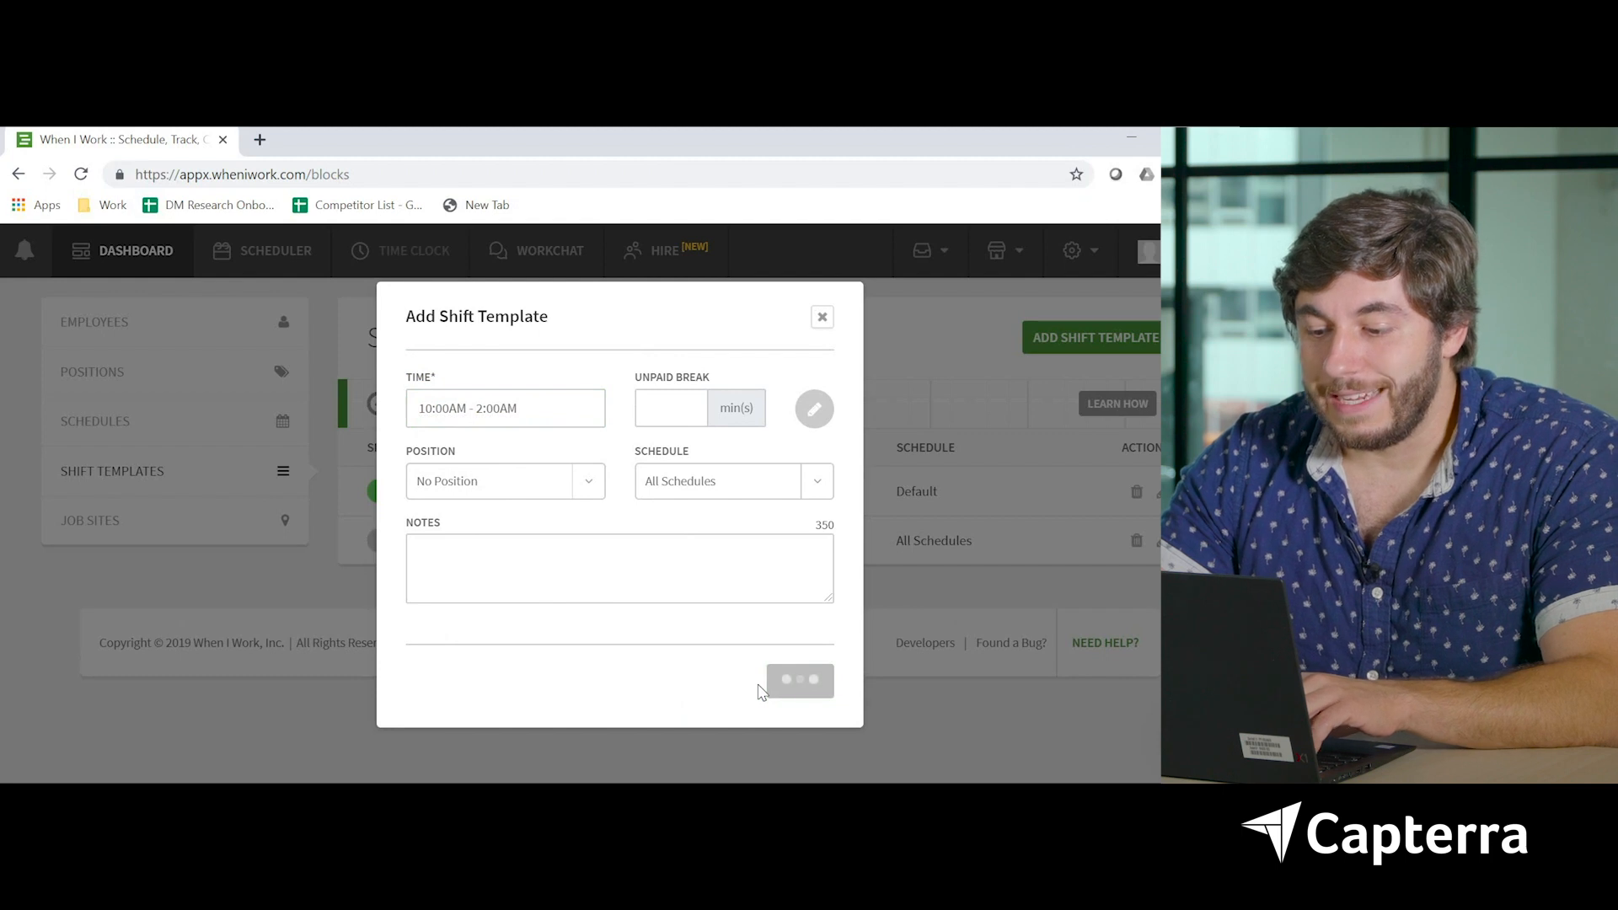
click(800, 680)
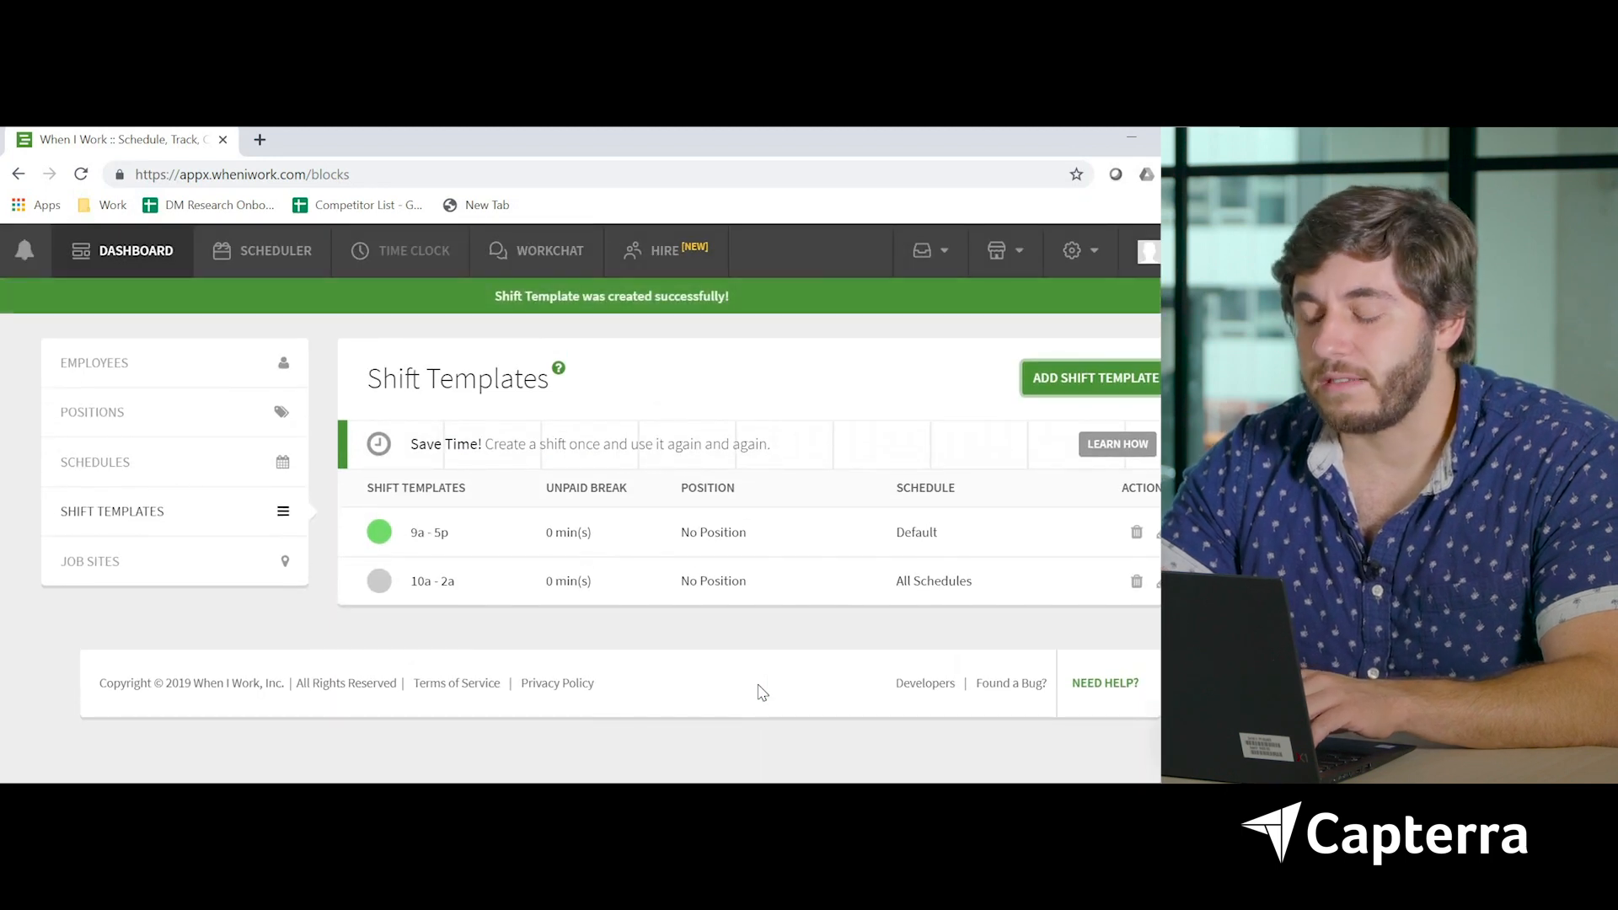
mouse_move(449, 597)
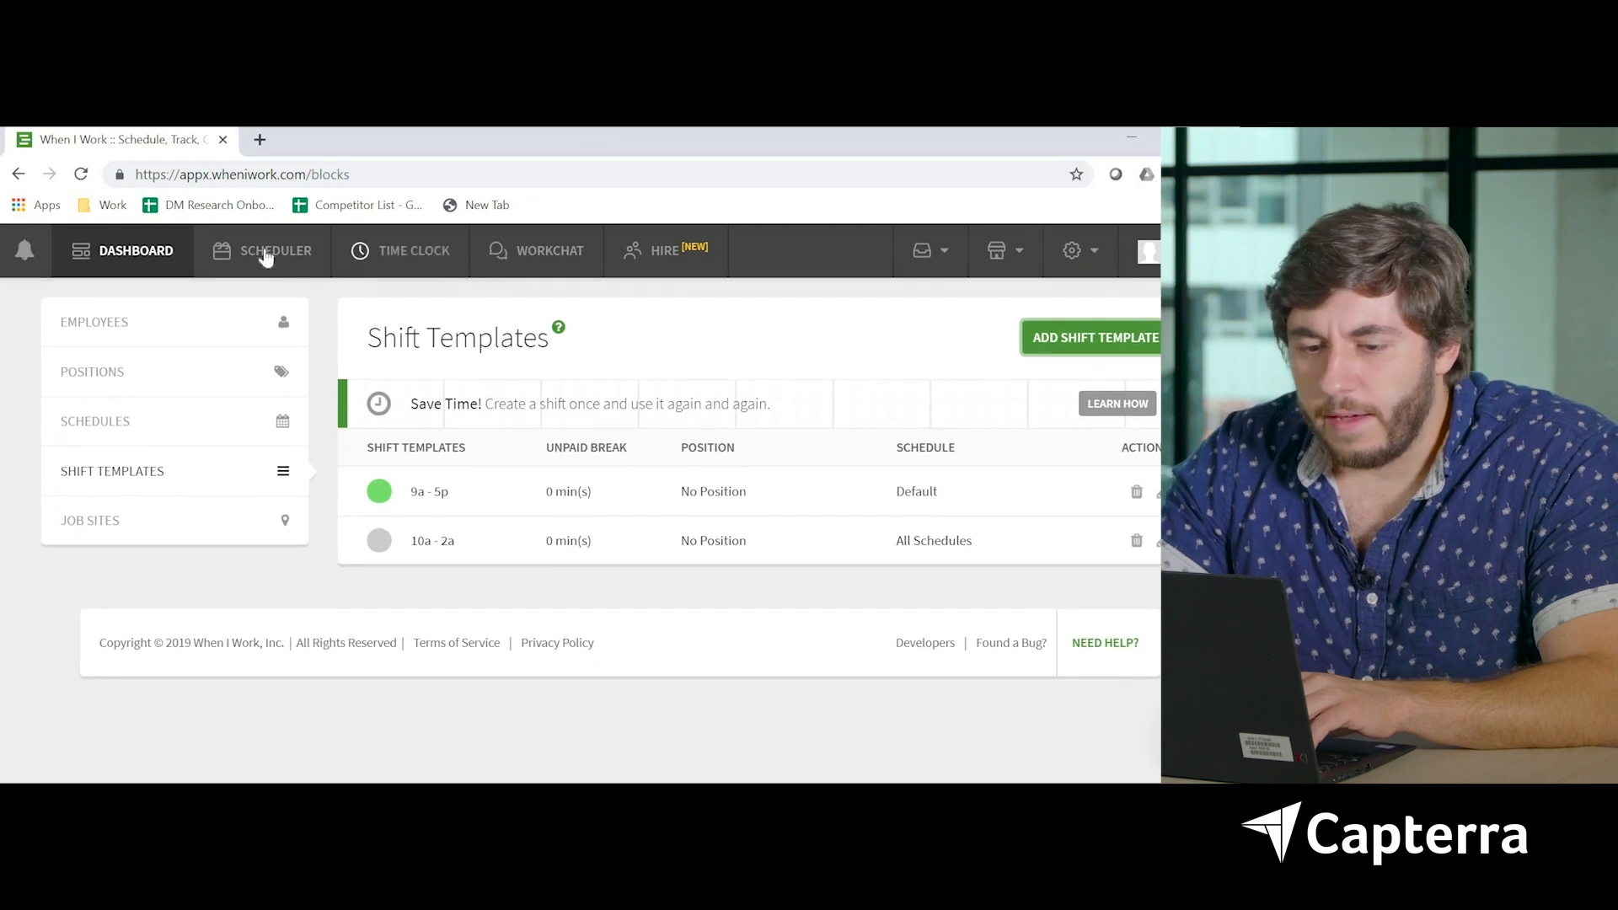
Publish a Tuesday 10a – 2a shift as Professor of Earth Shattering Gravitas
click(276, 251)
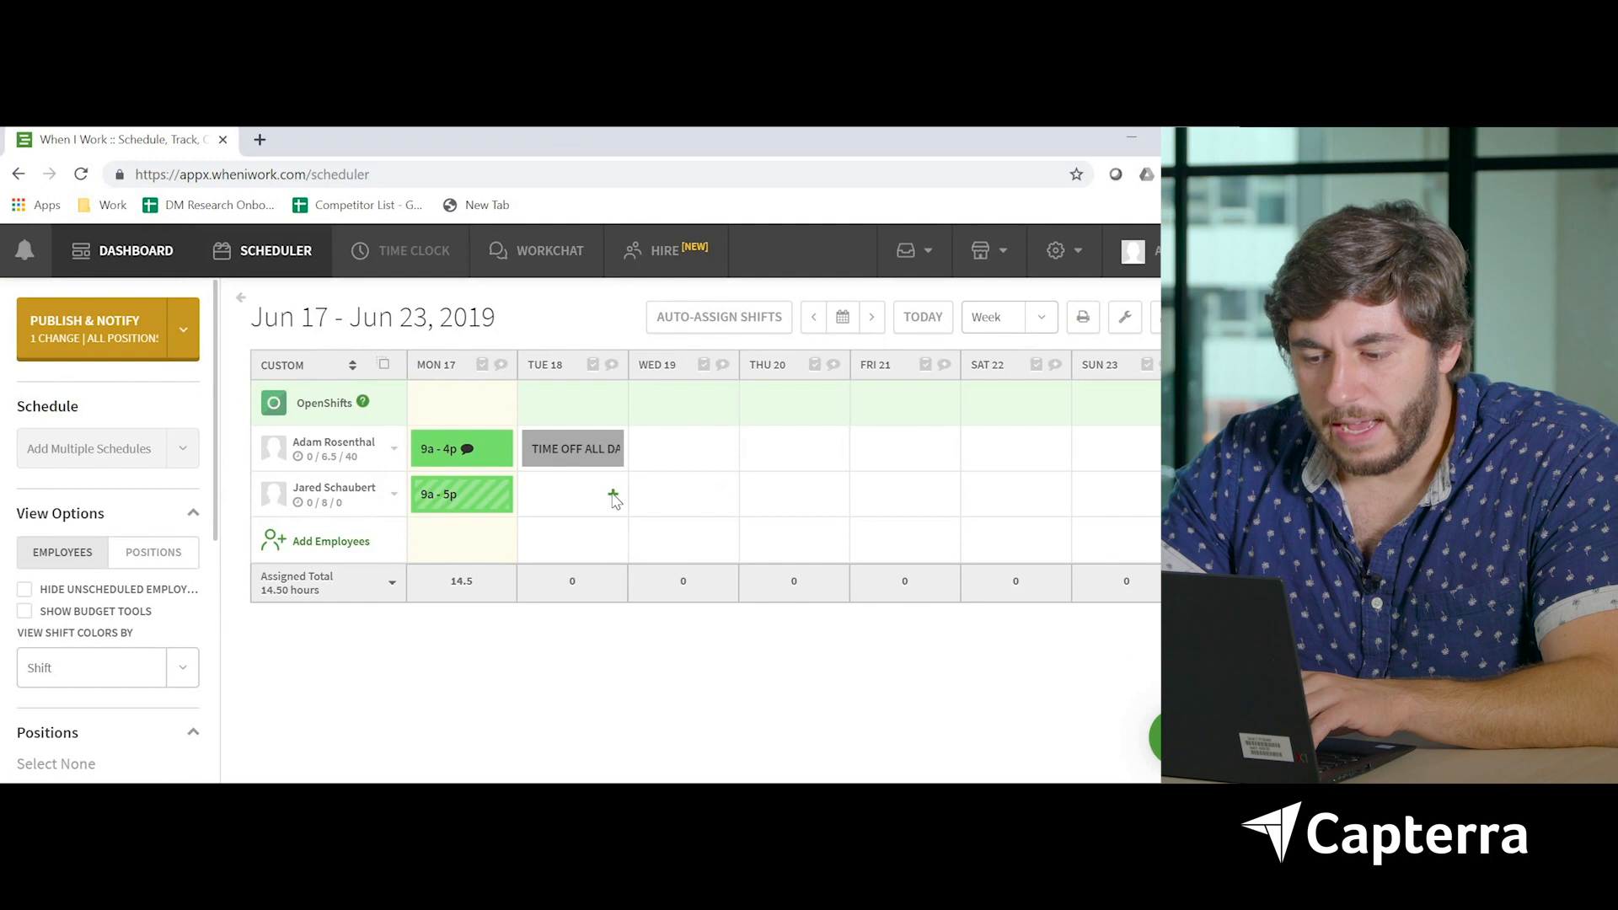
click(612, 493)
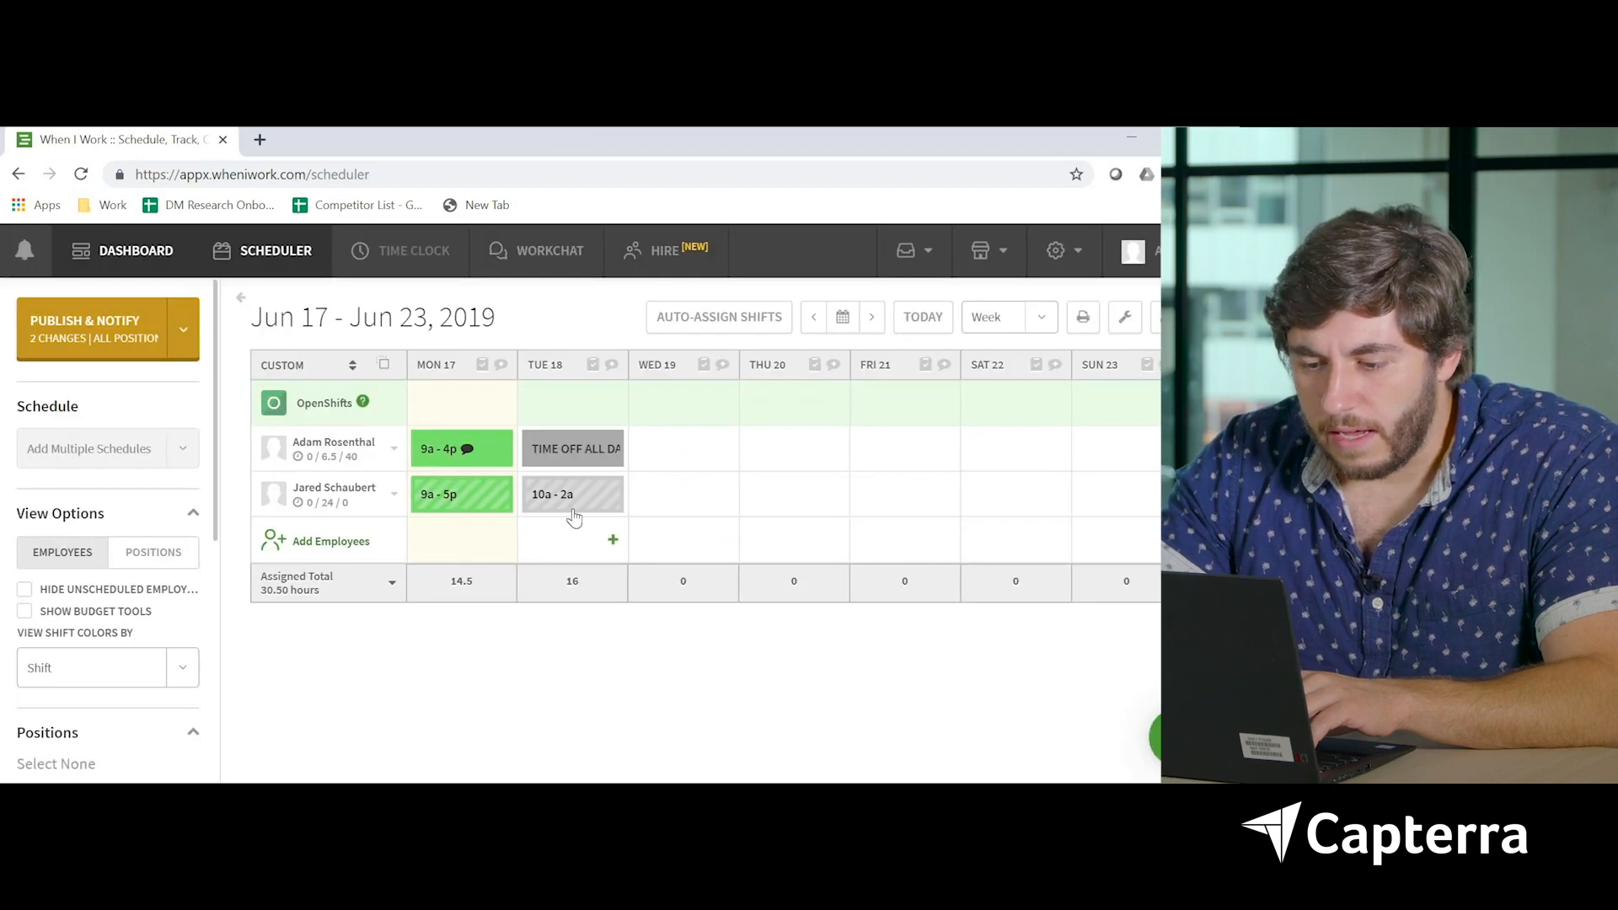
click(572, 493)
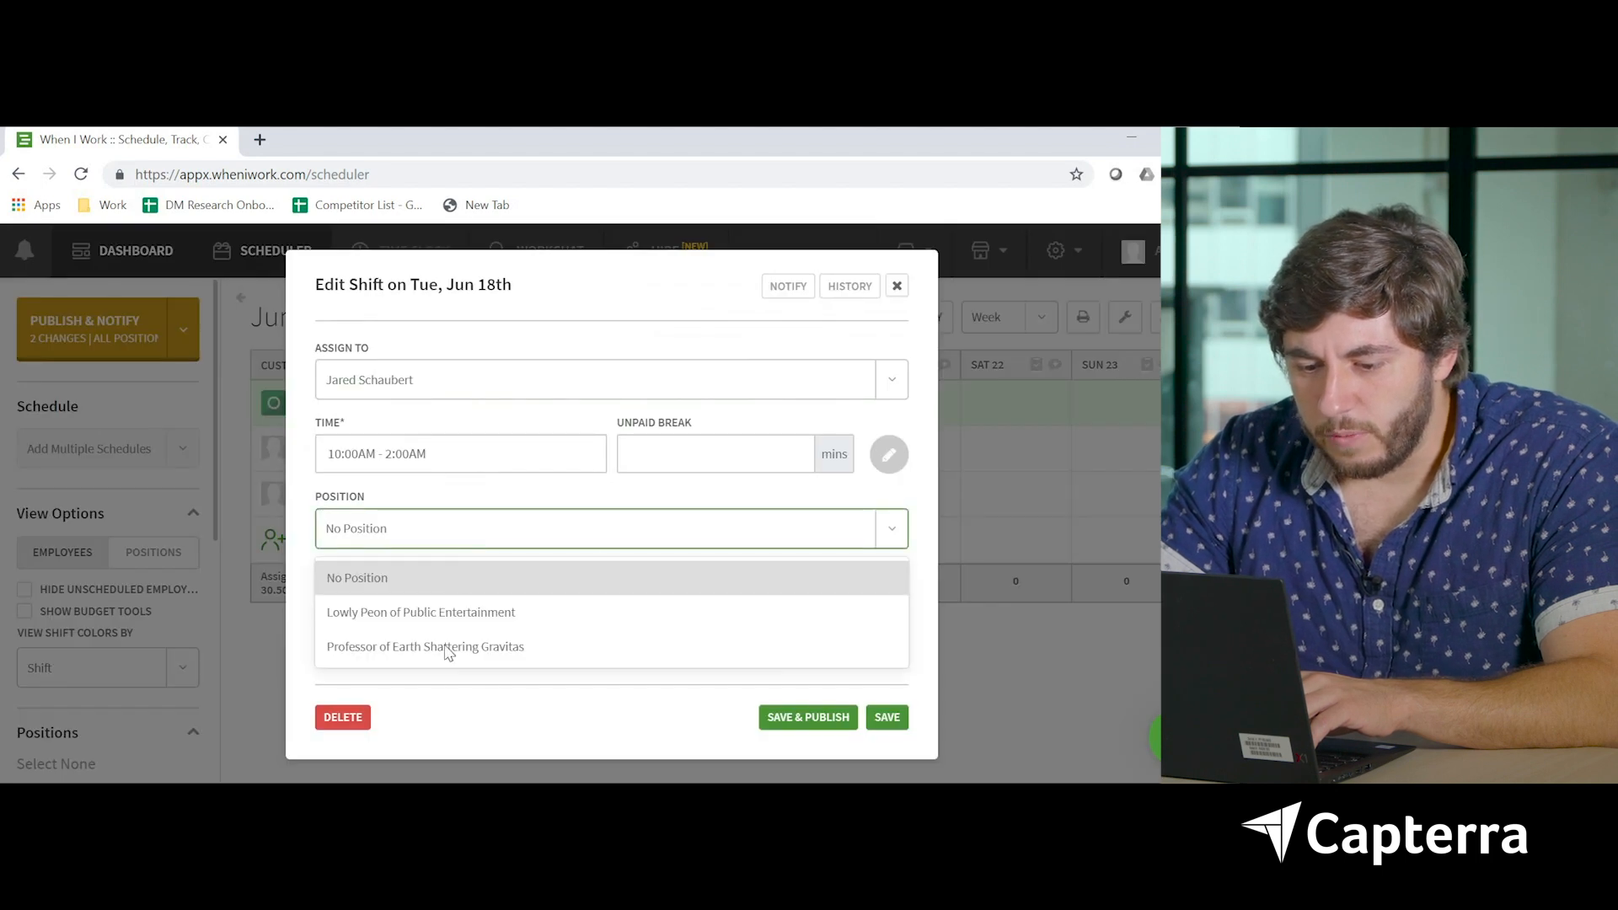
click(424, 646)
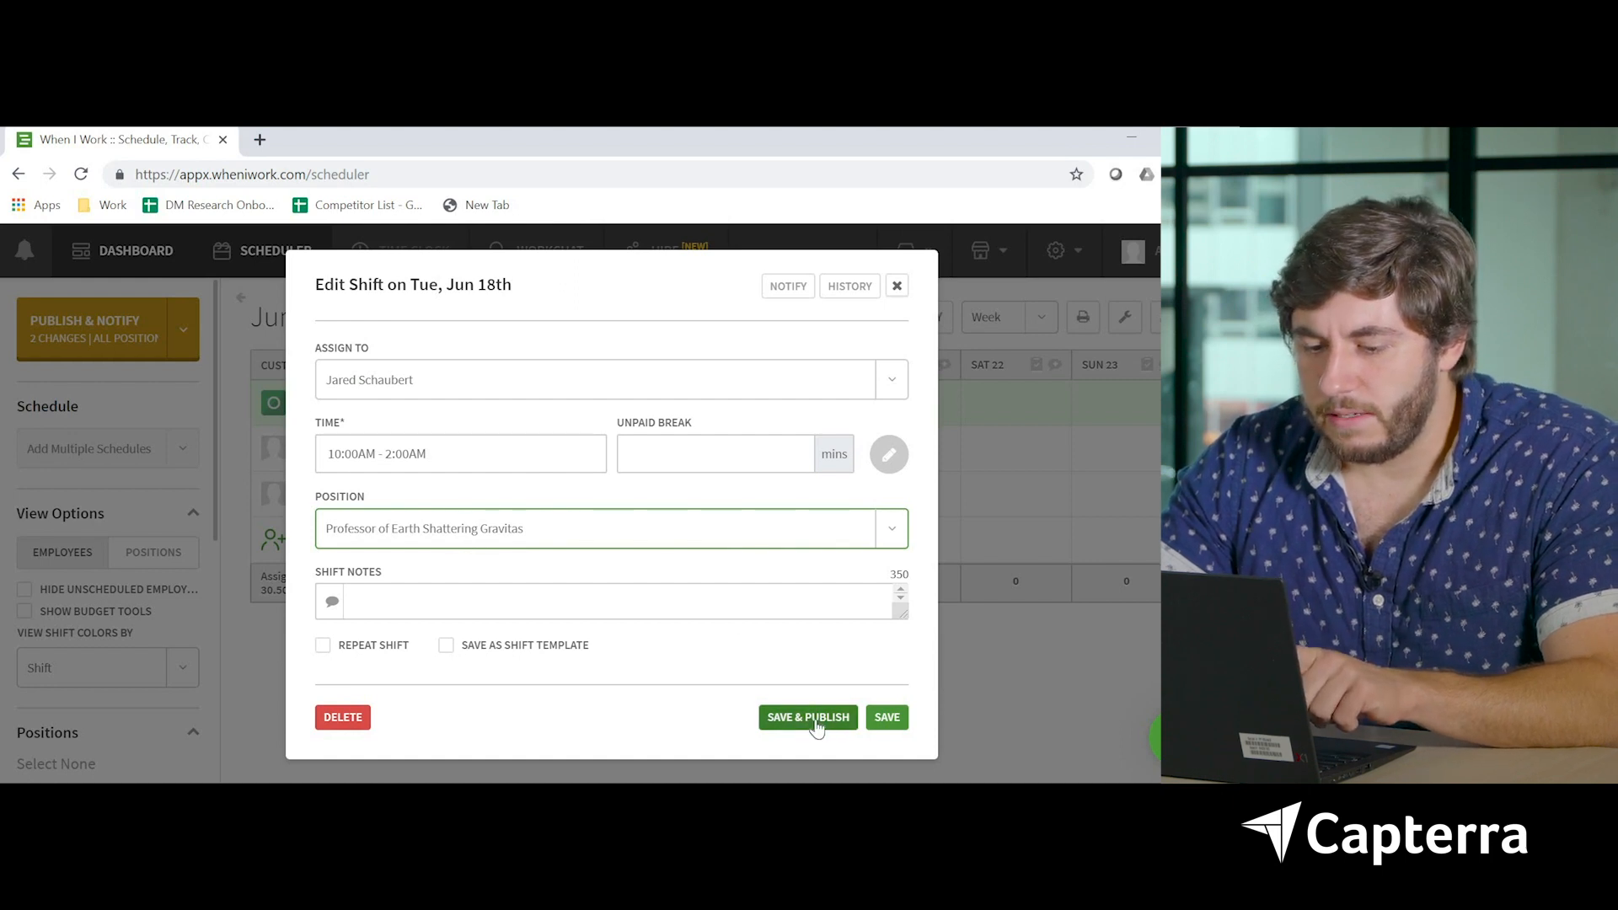
click(807, 717)
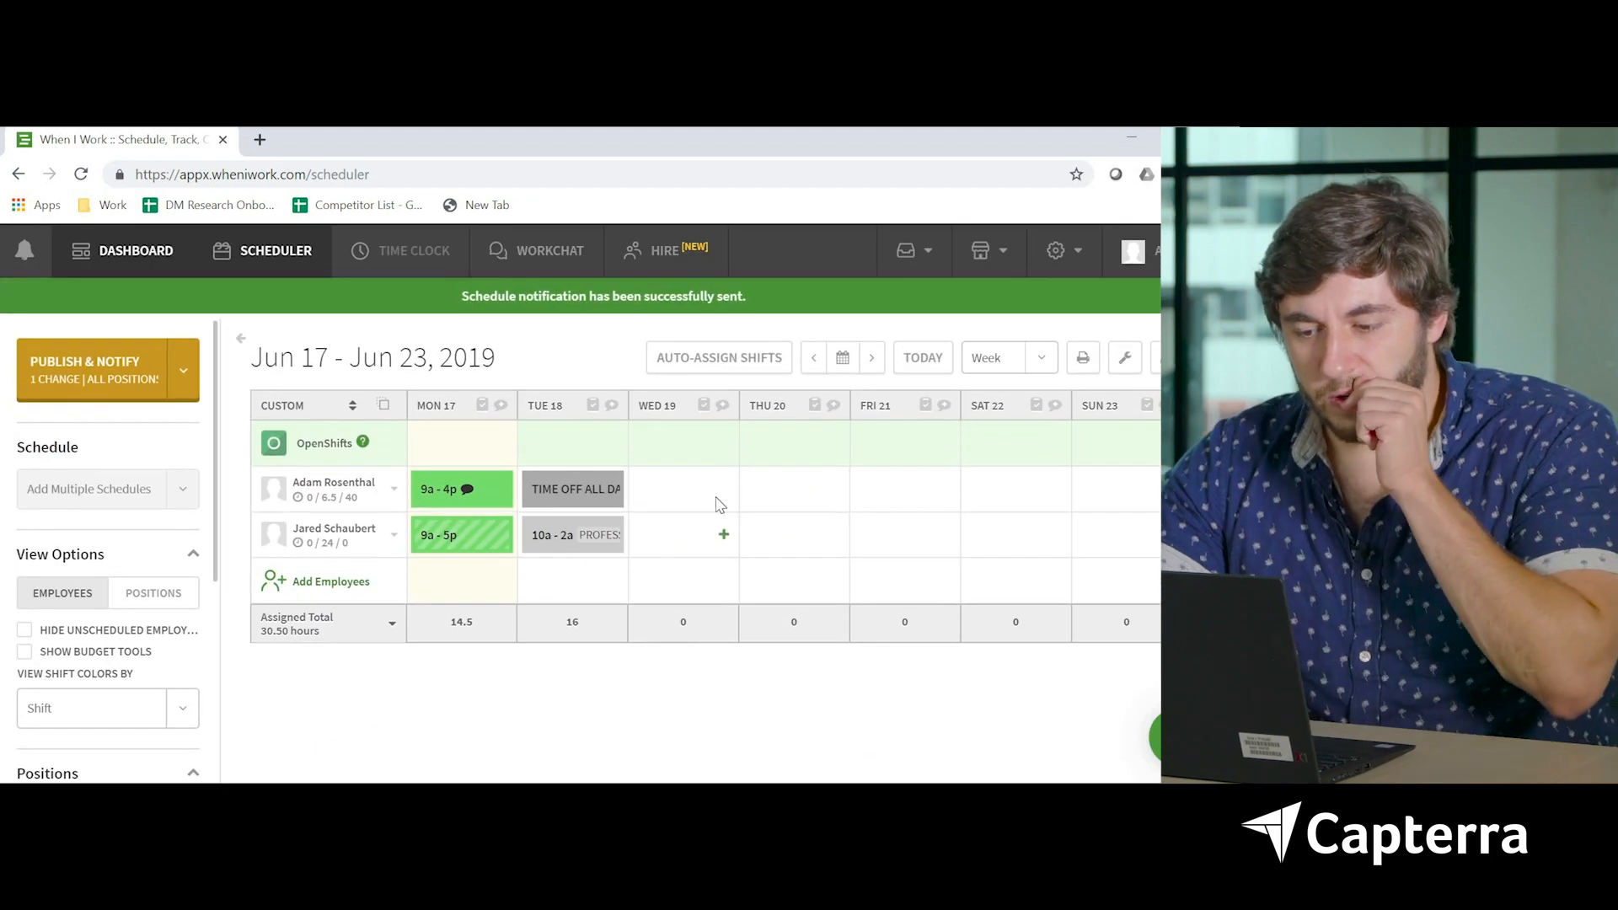
click(682, 487)
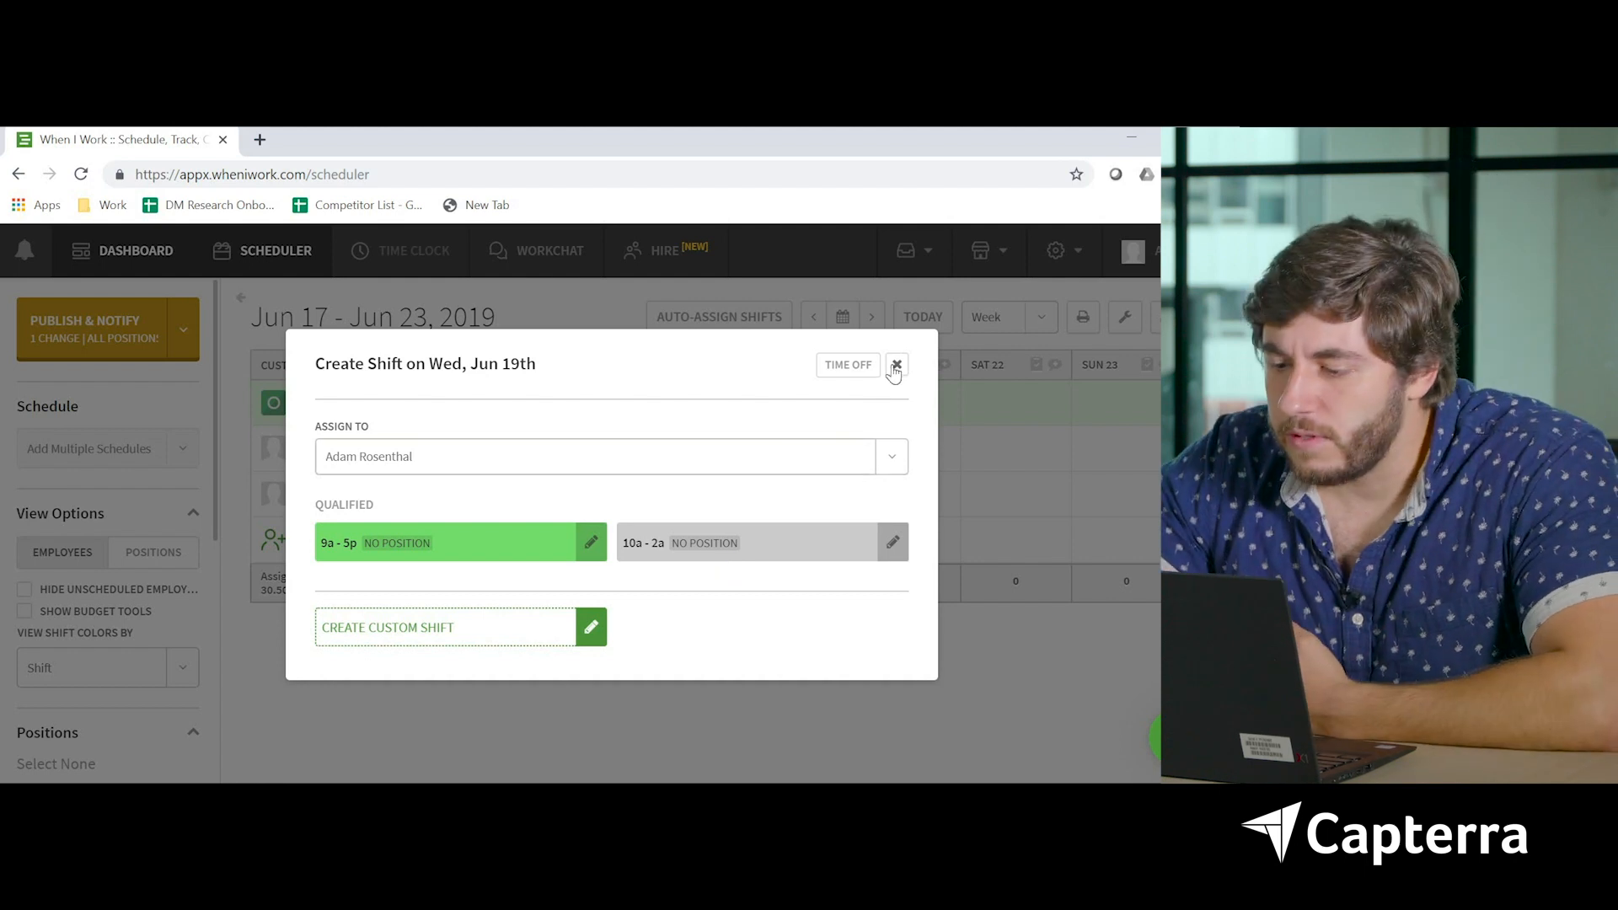
Cancel the Wednesday shift and view the week's schedule grouped by position
click(896, 364)
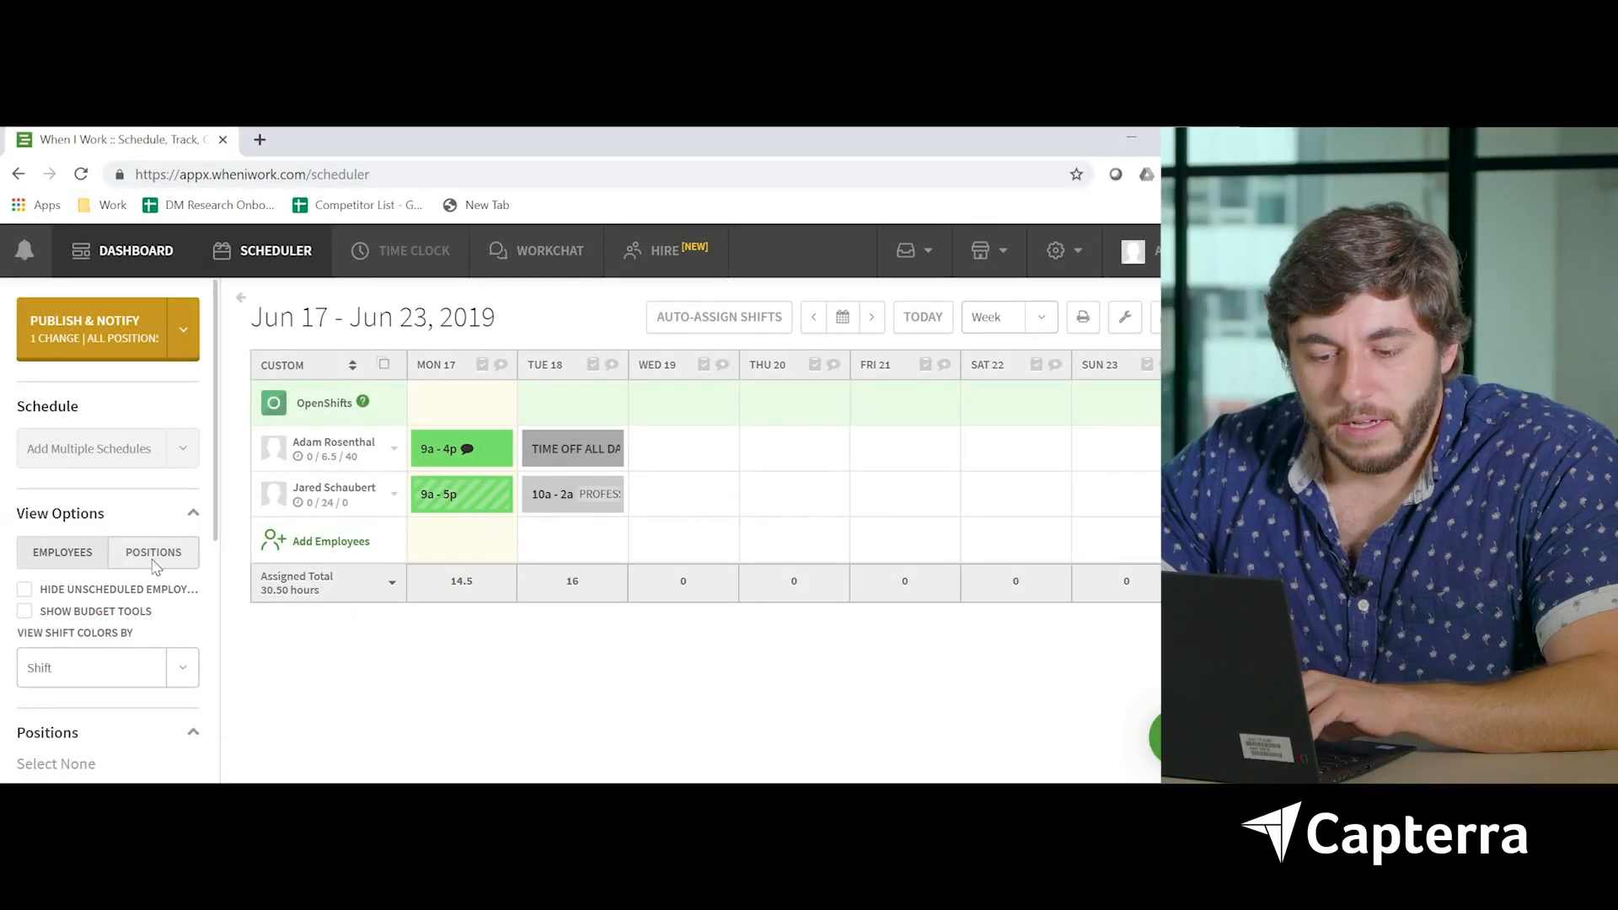
scroll(down, 3)
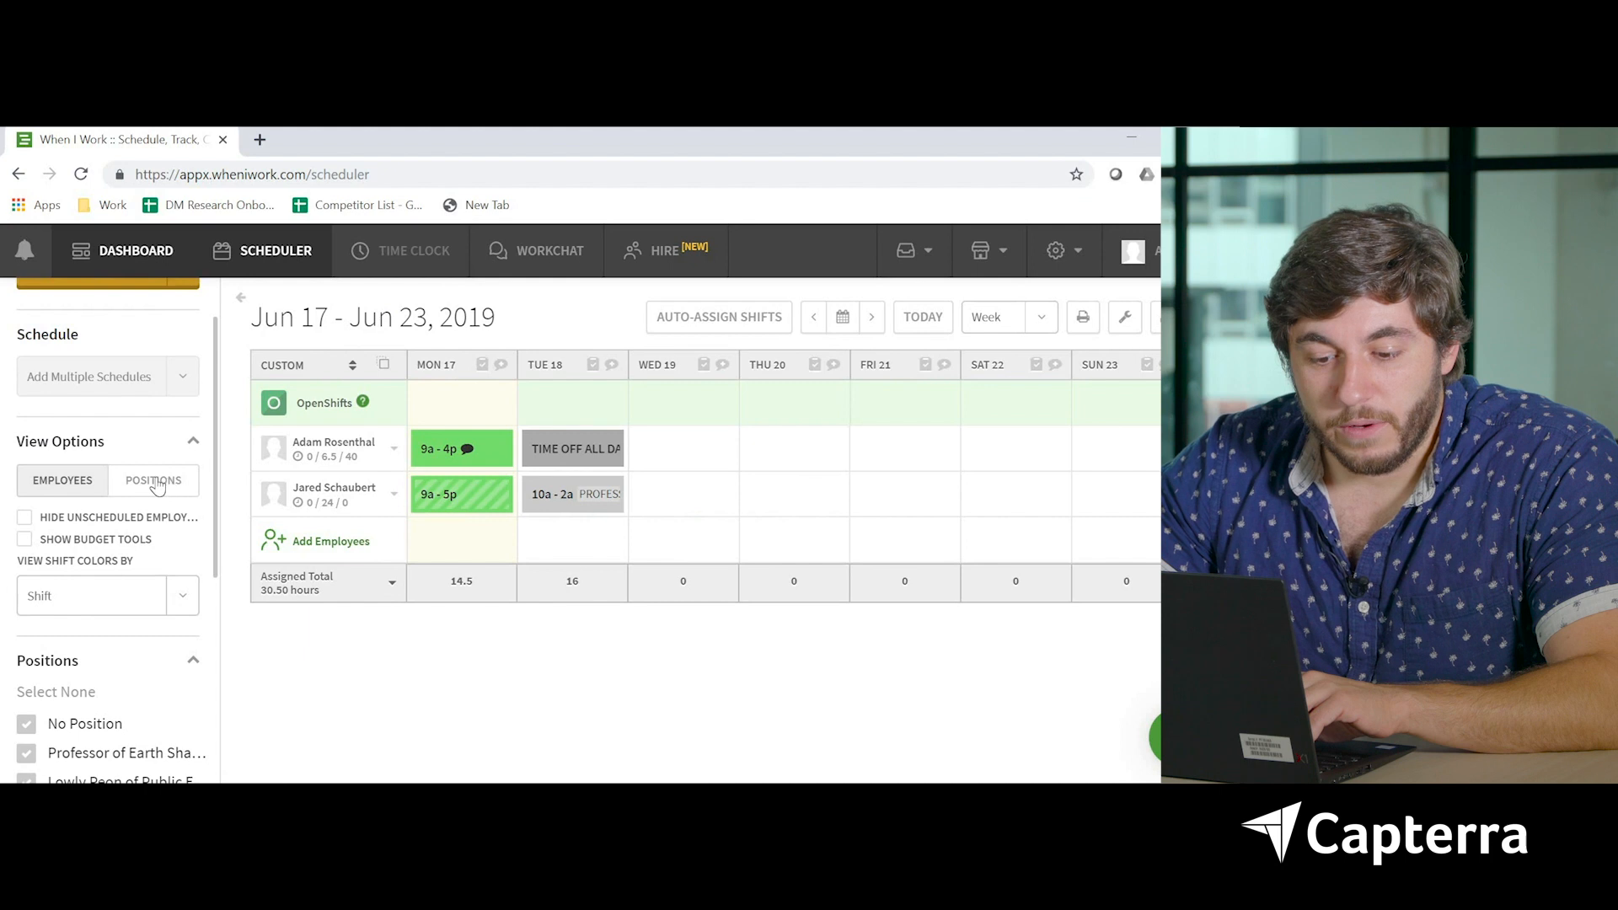
click(152, 479)
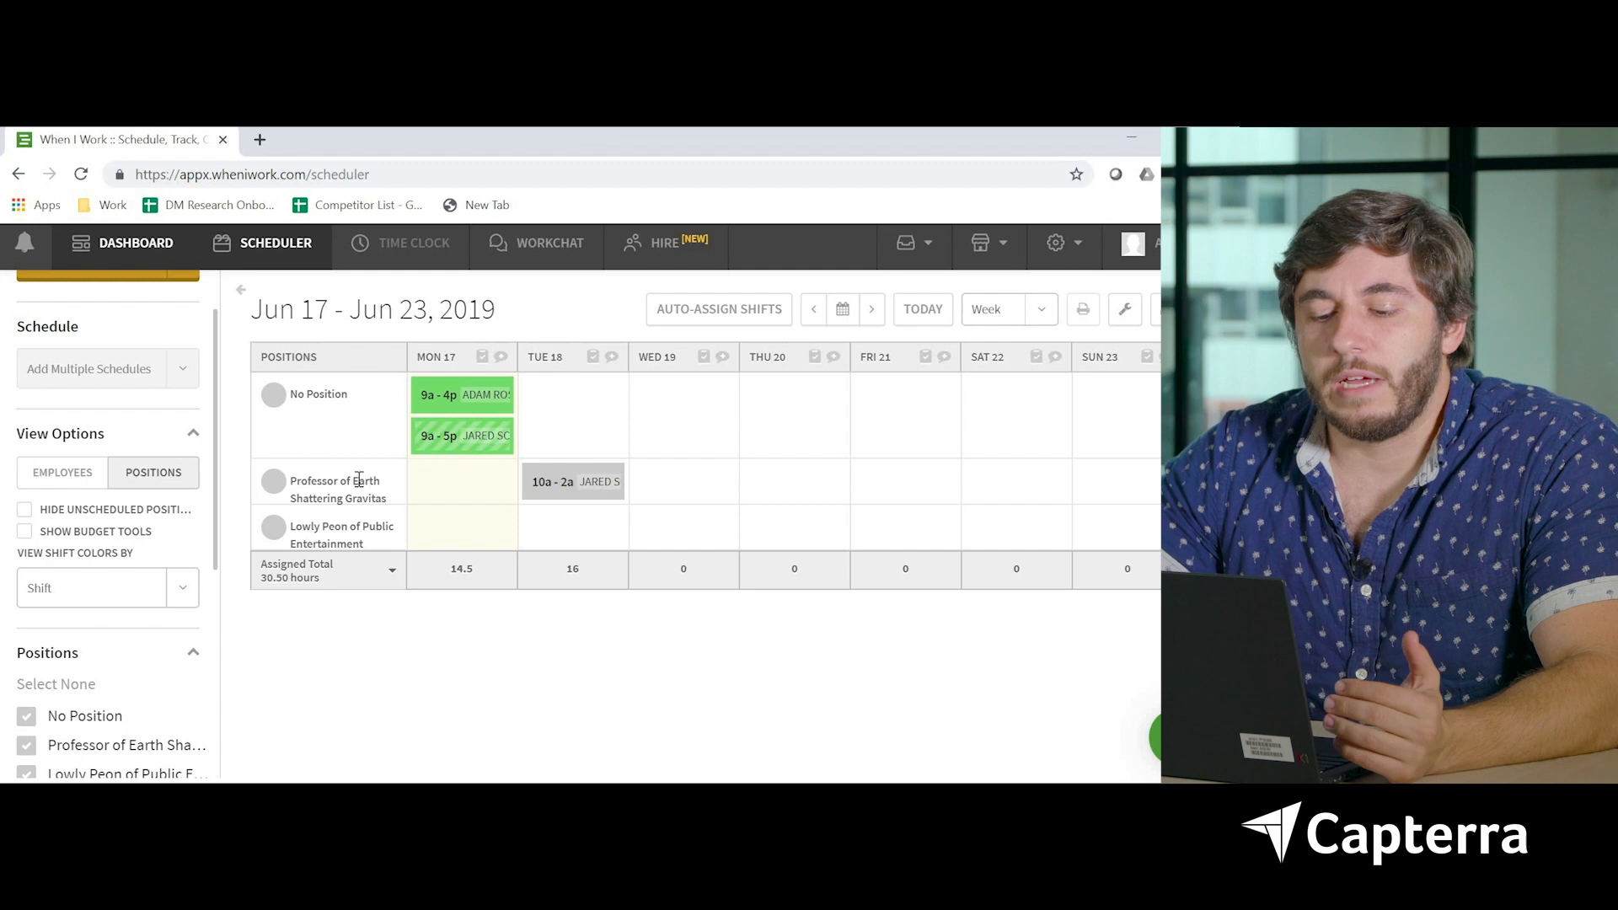
mouse_move(405, 451)
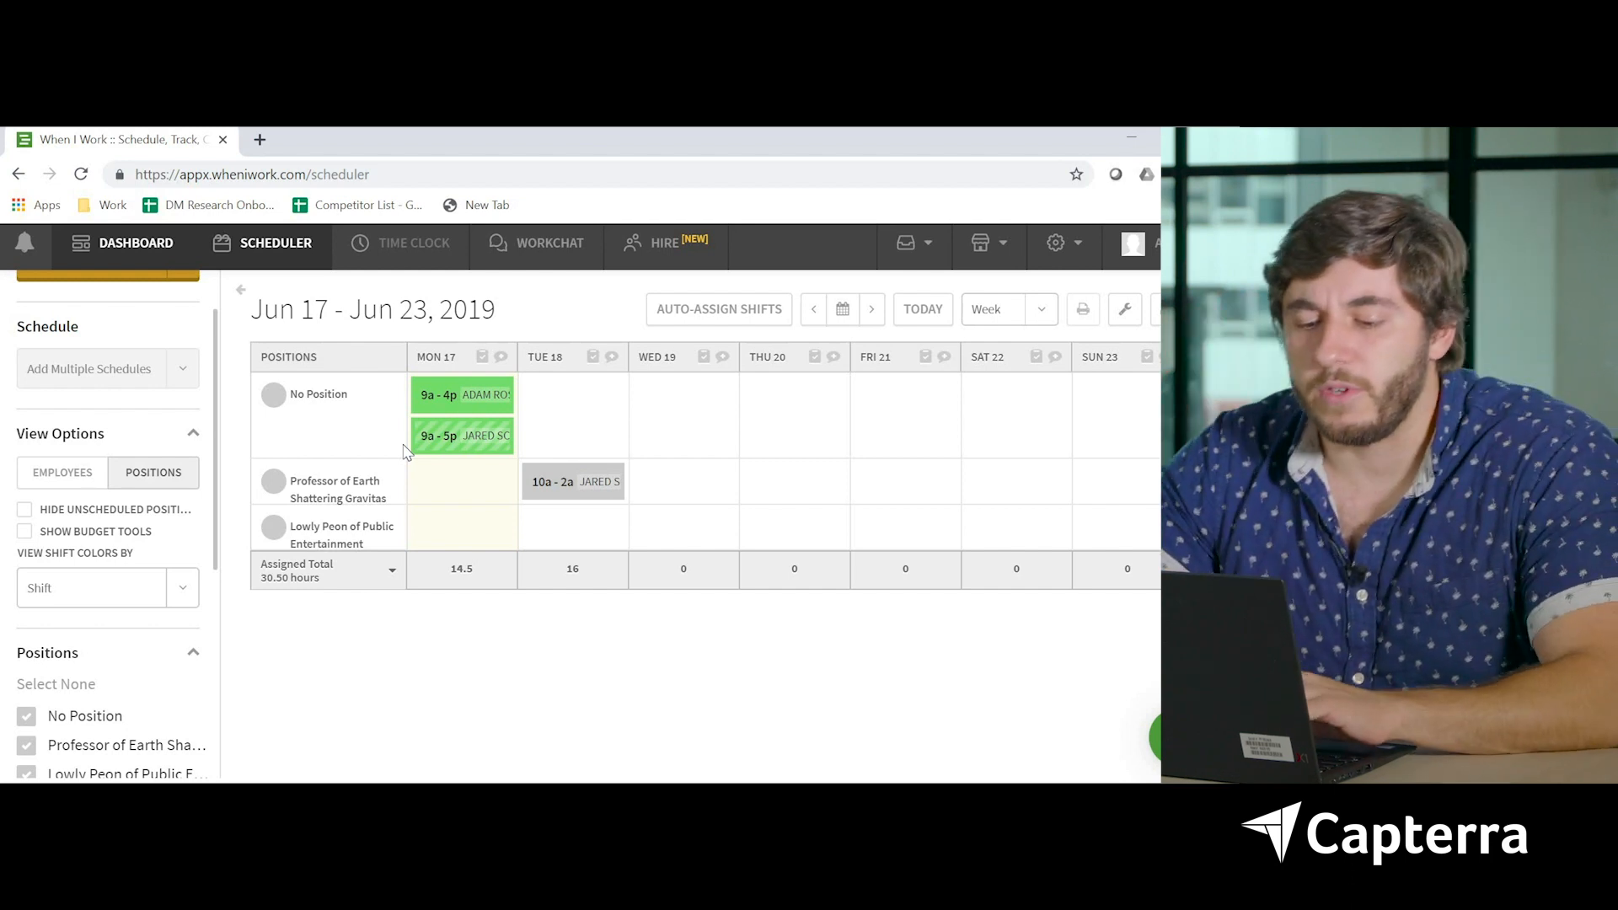
mouse_move(198, 548)
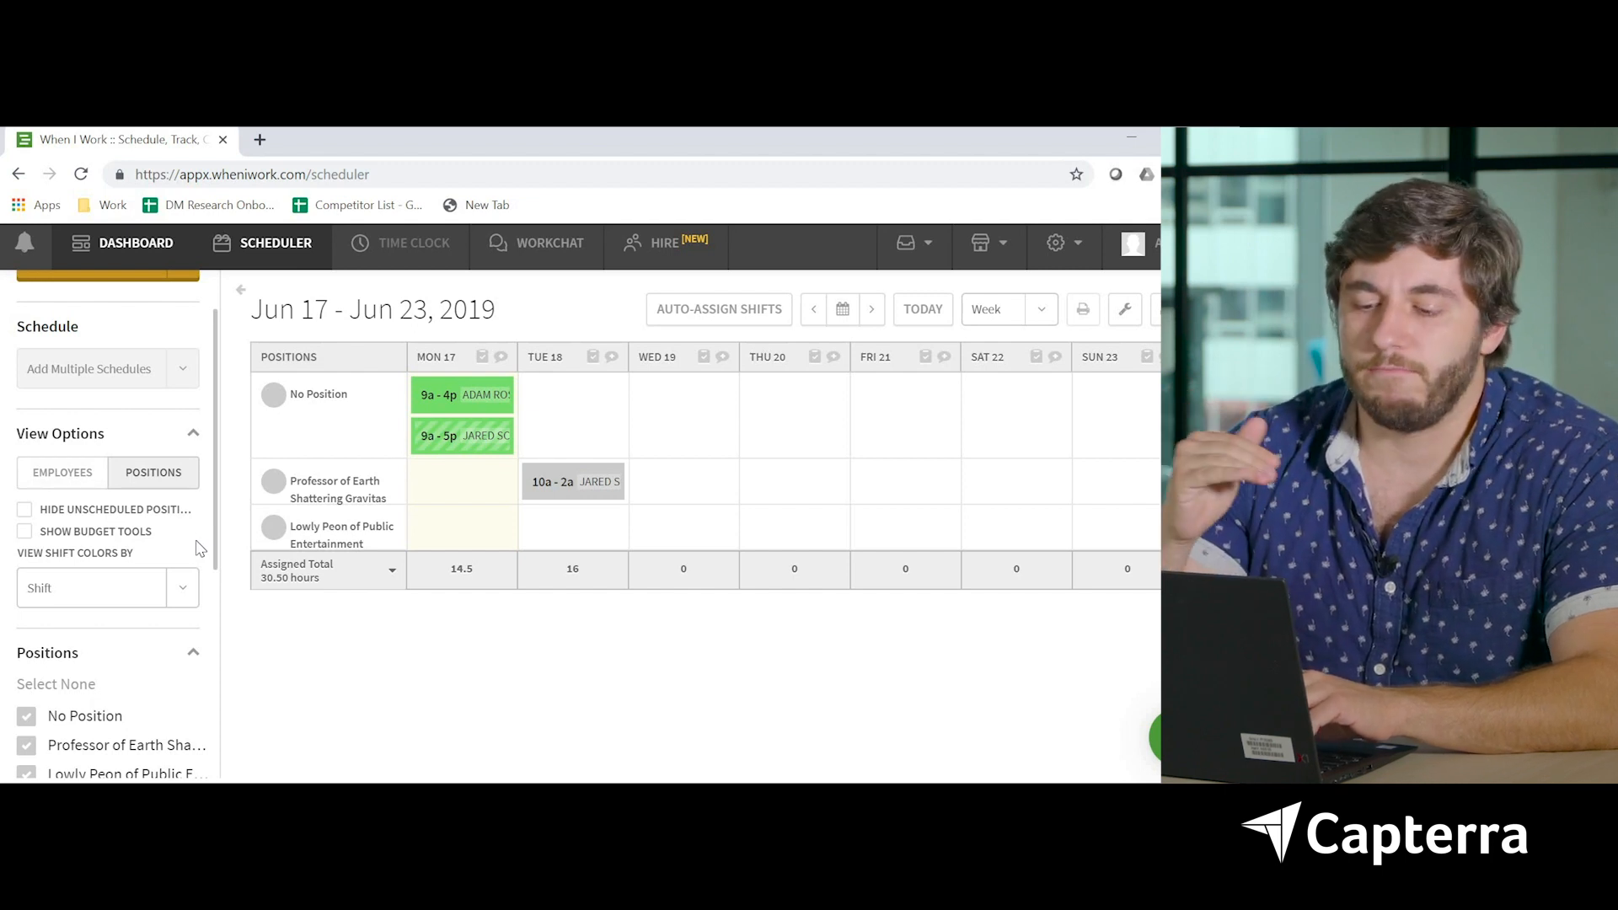
scroll(down, 3)
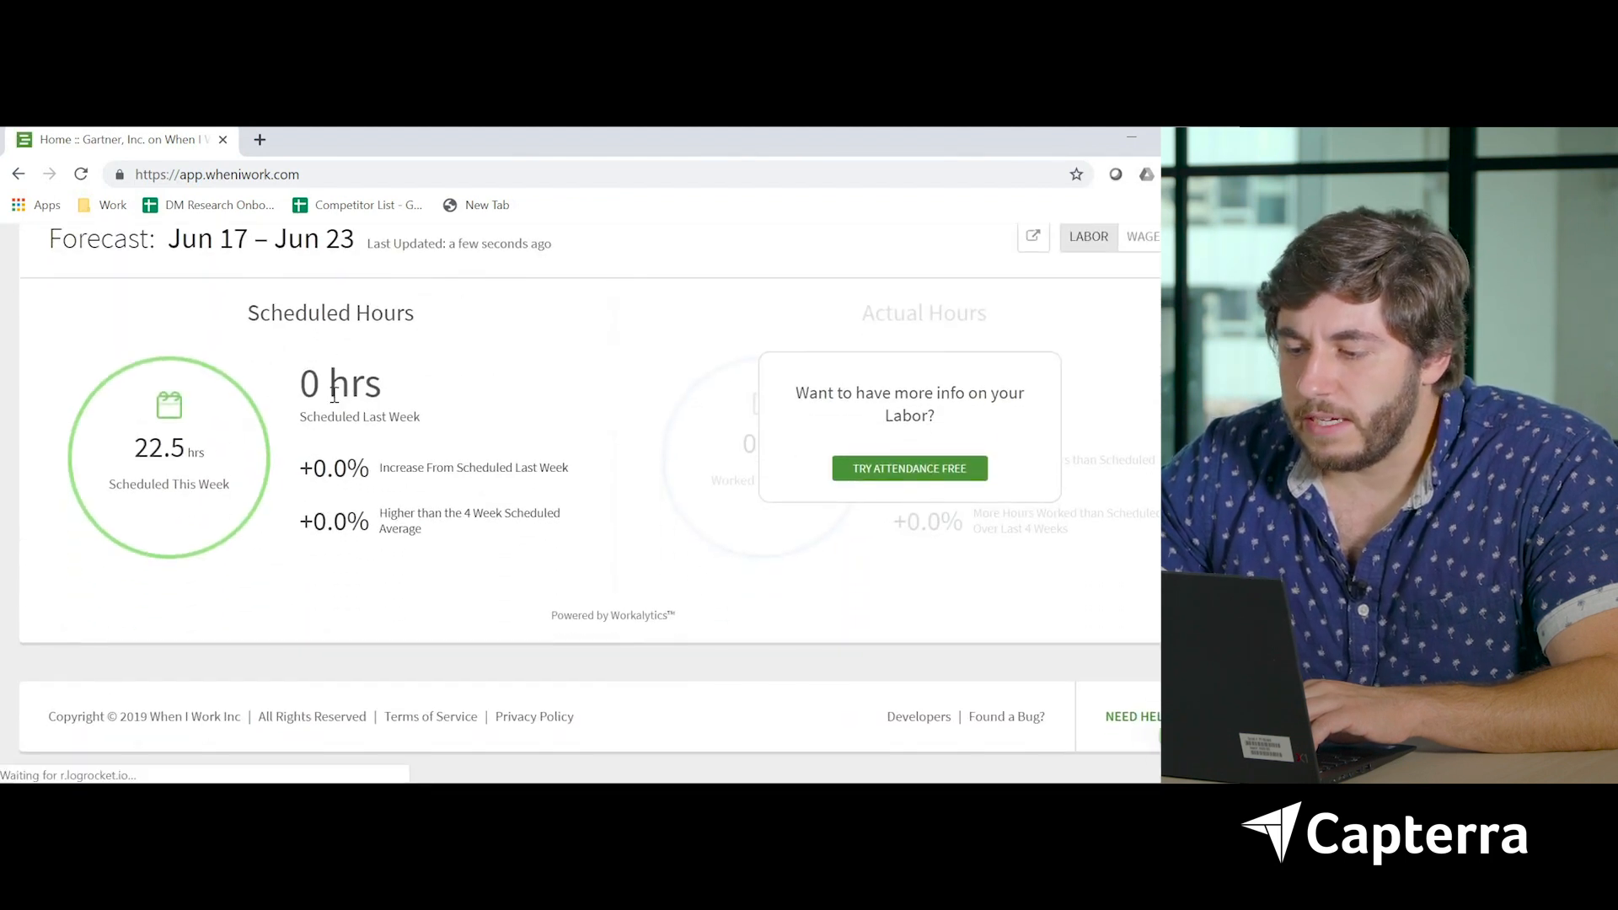
mouse_move(500, 400)
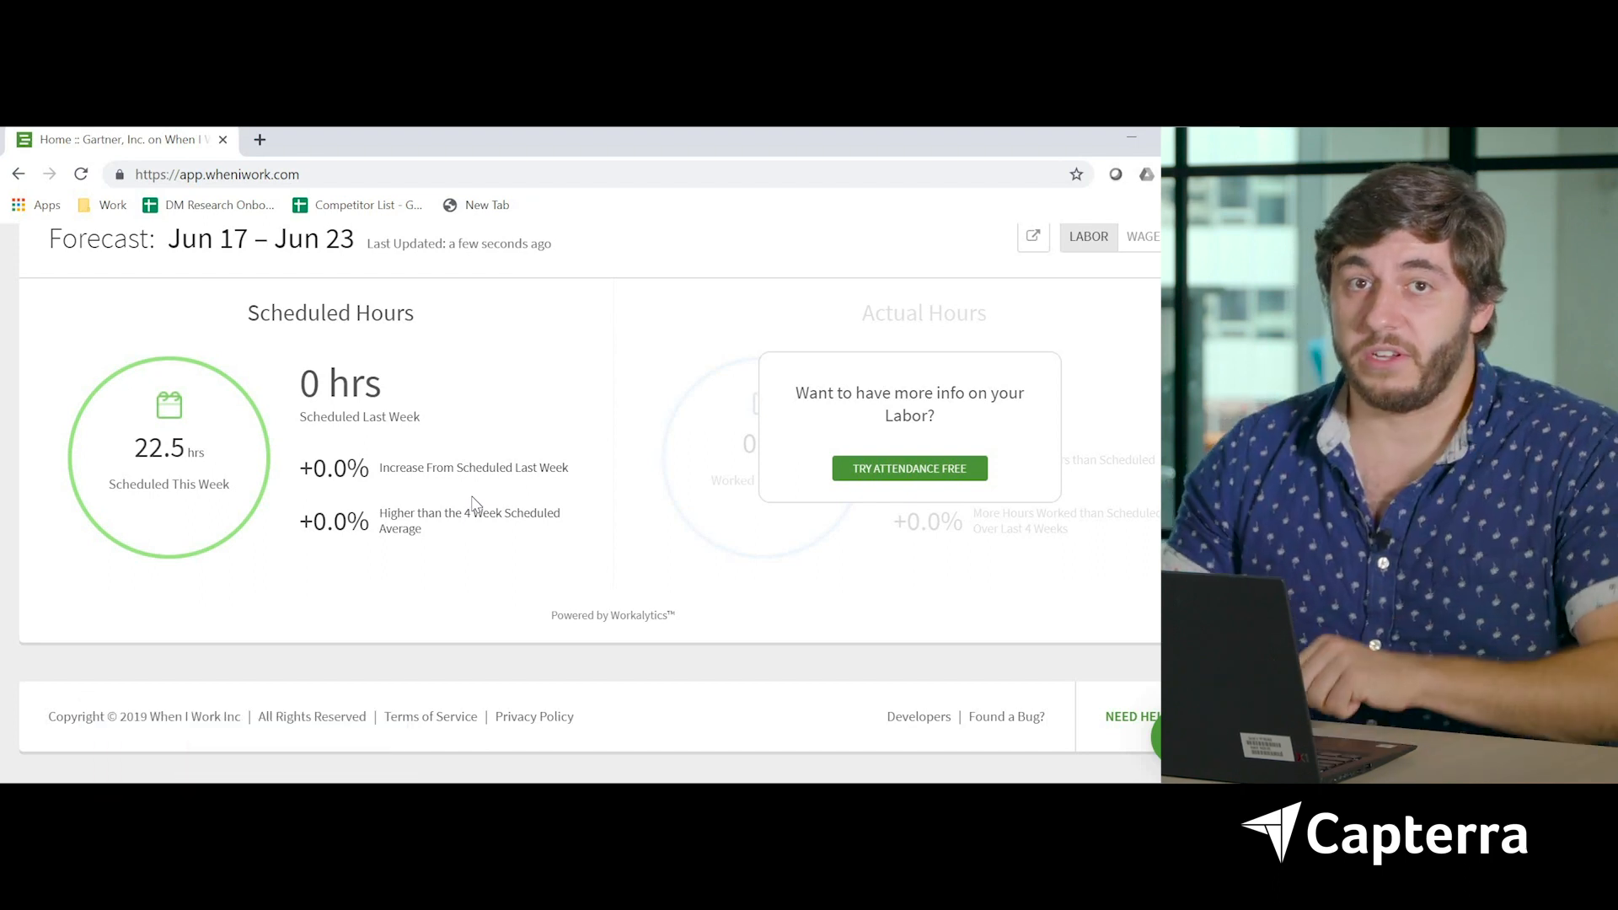
Scroll the dashboard to the Forecast panel showing 22.5 scheduled hours
scroll(down, 3)
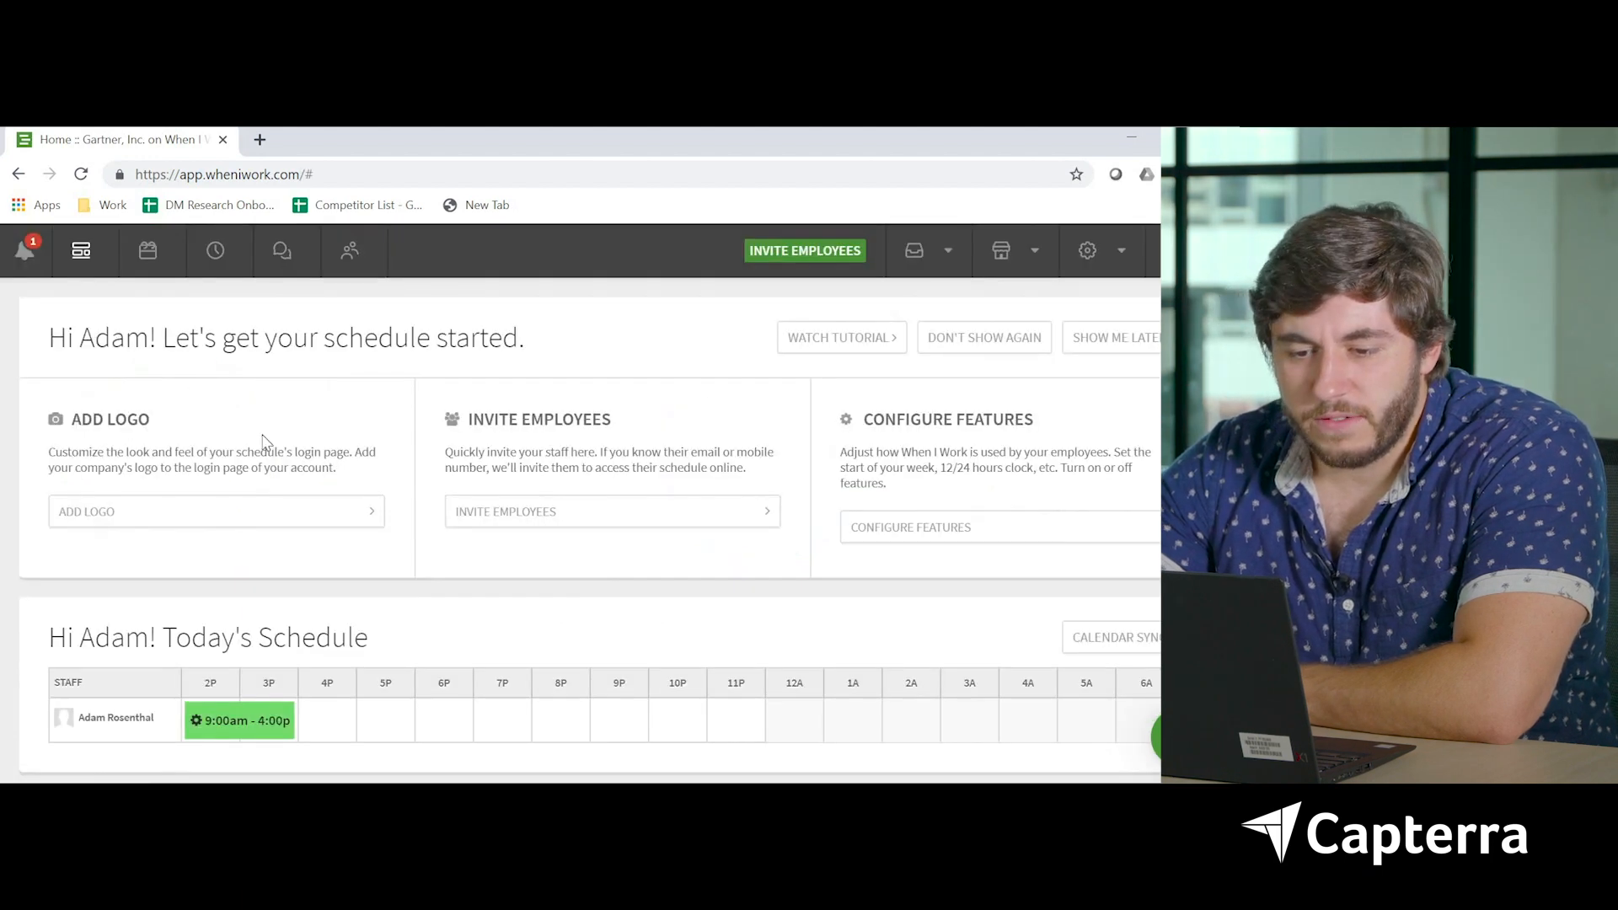
scroll(down, 3)
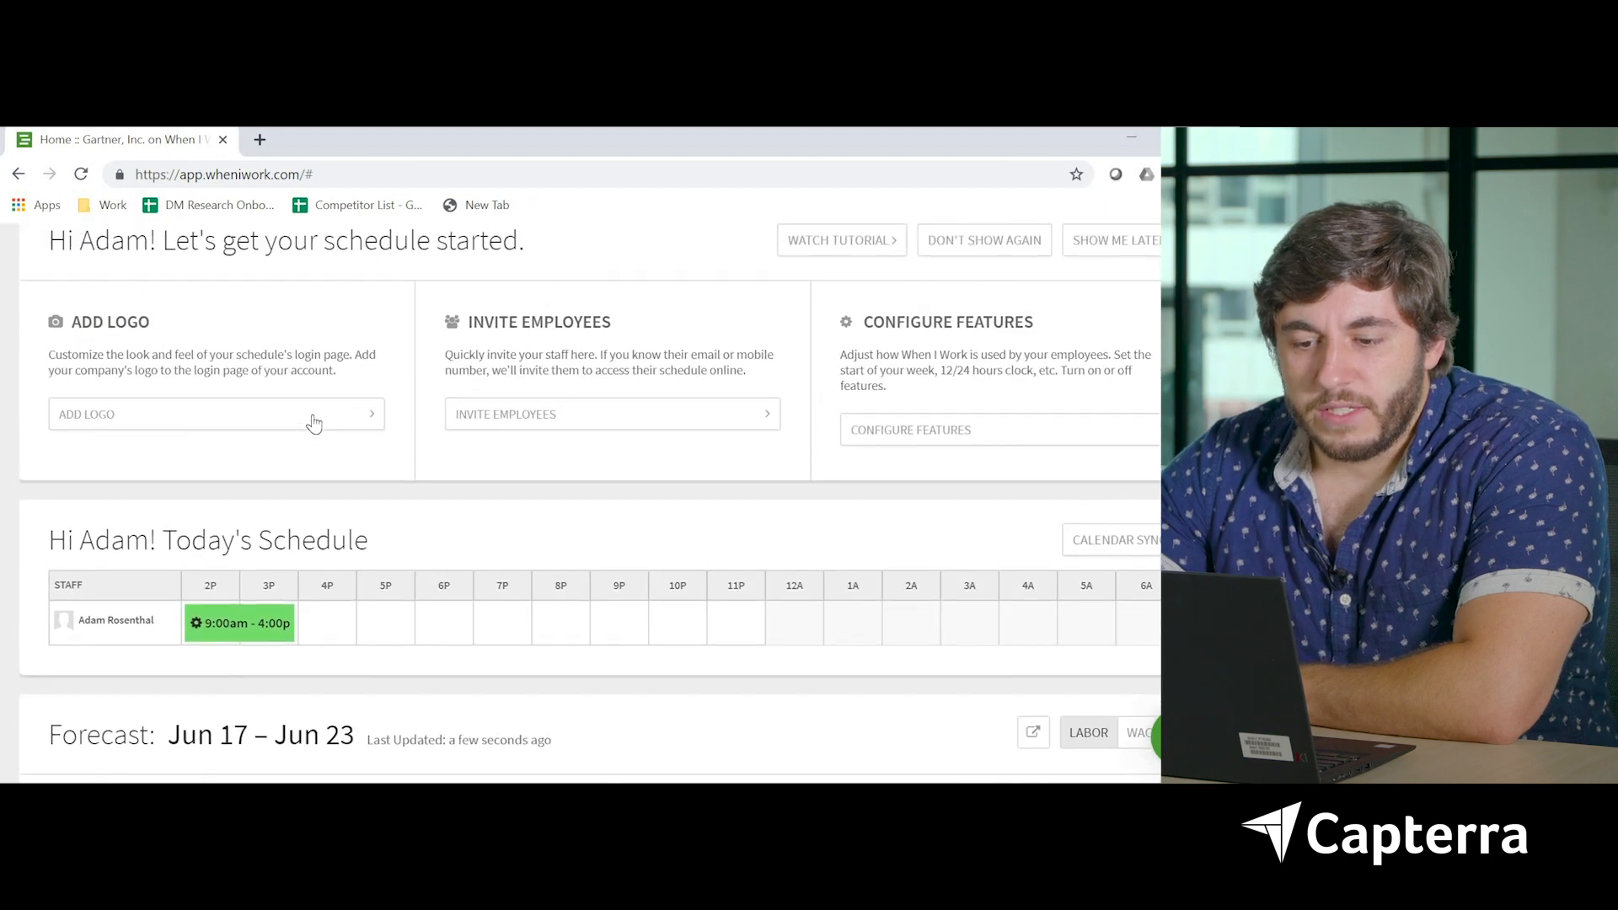
scroll(down, 3)
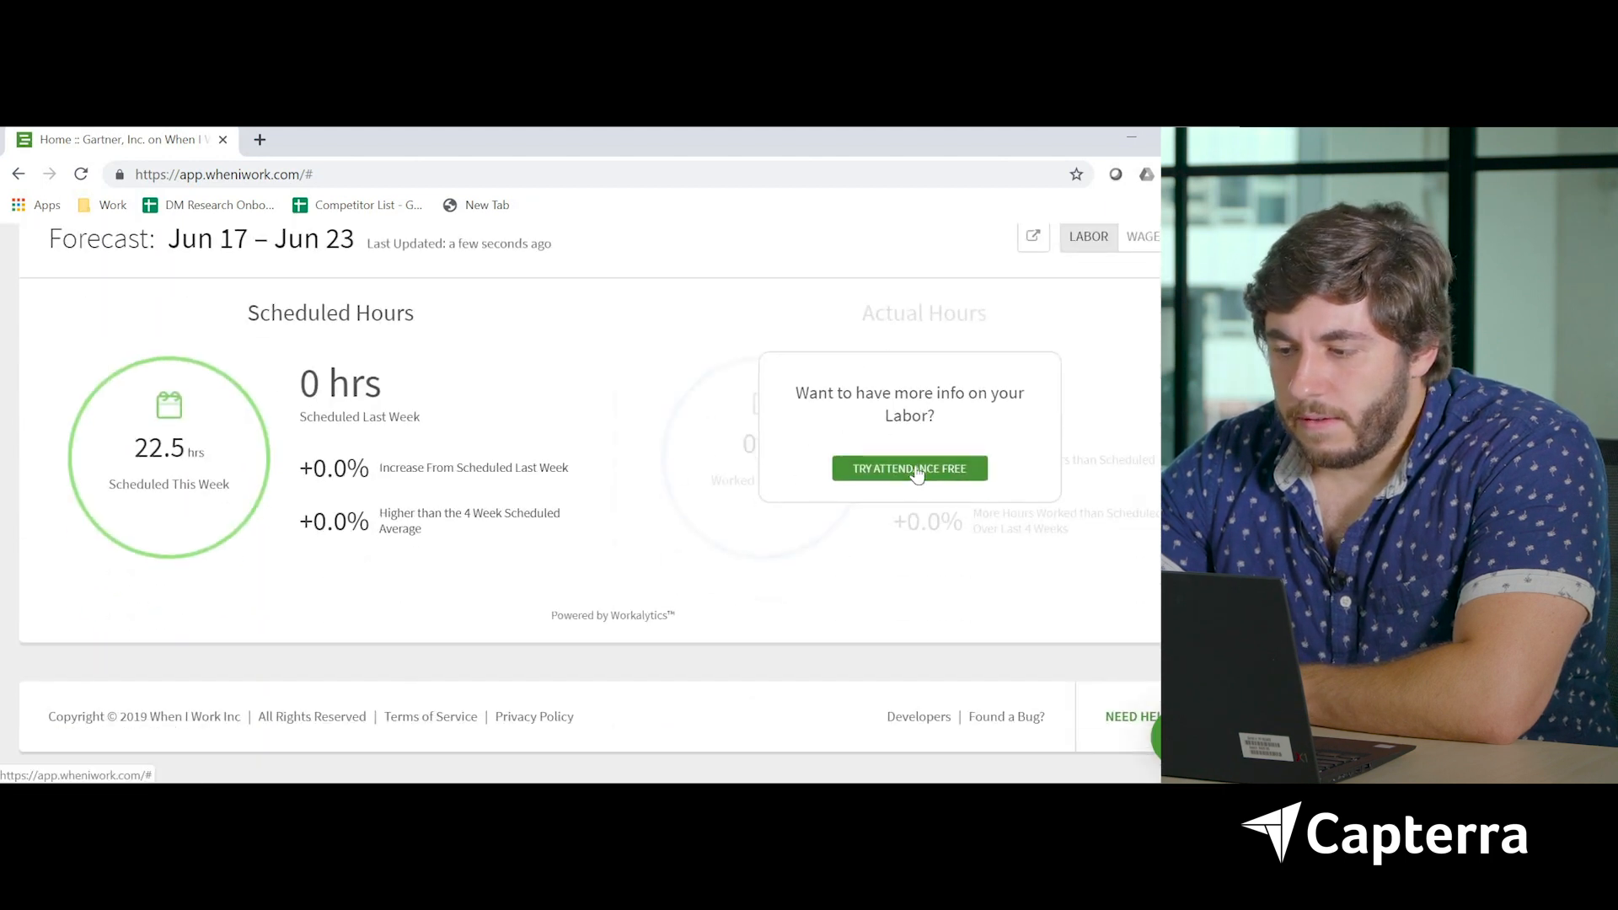